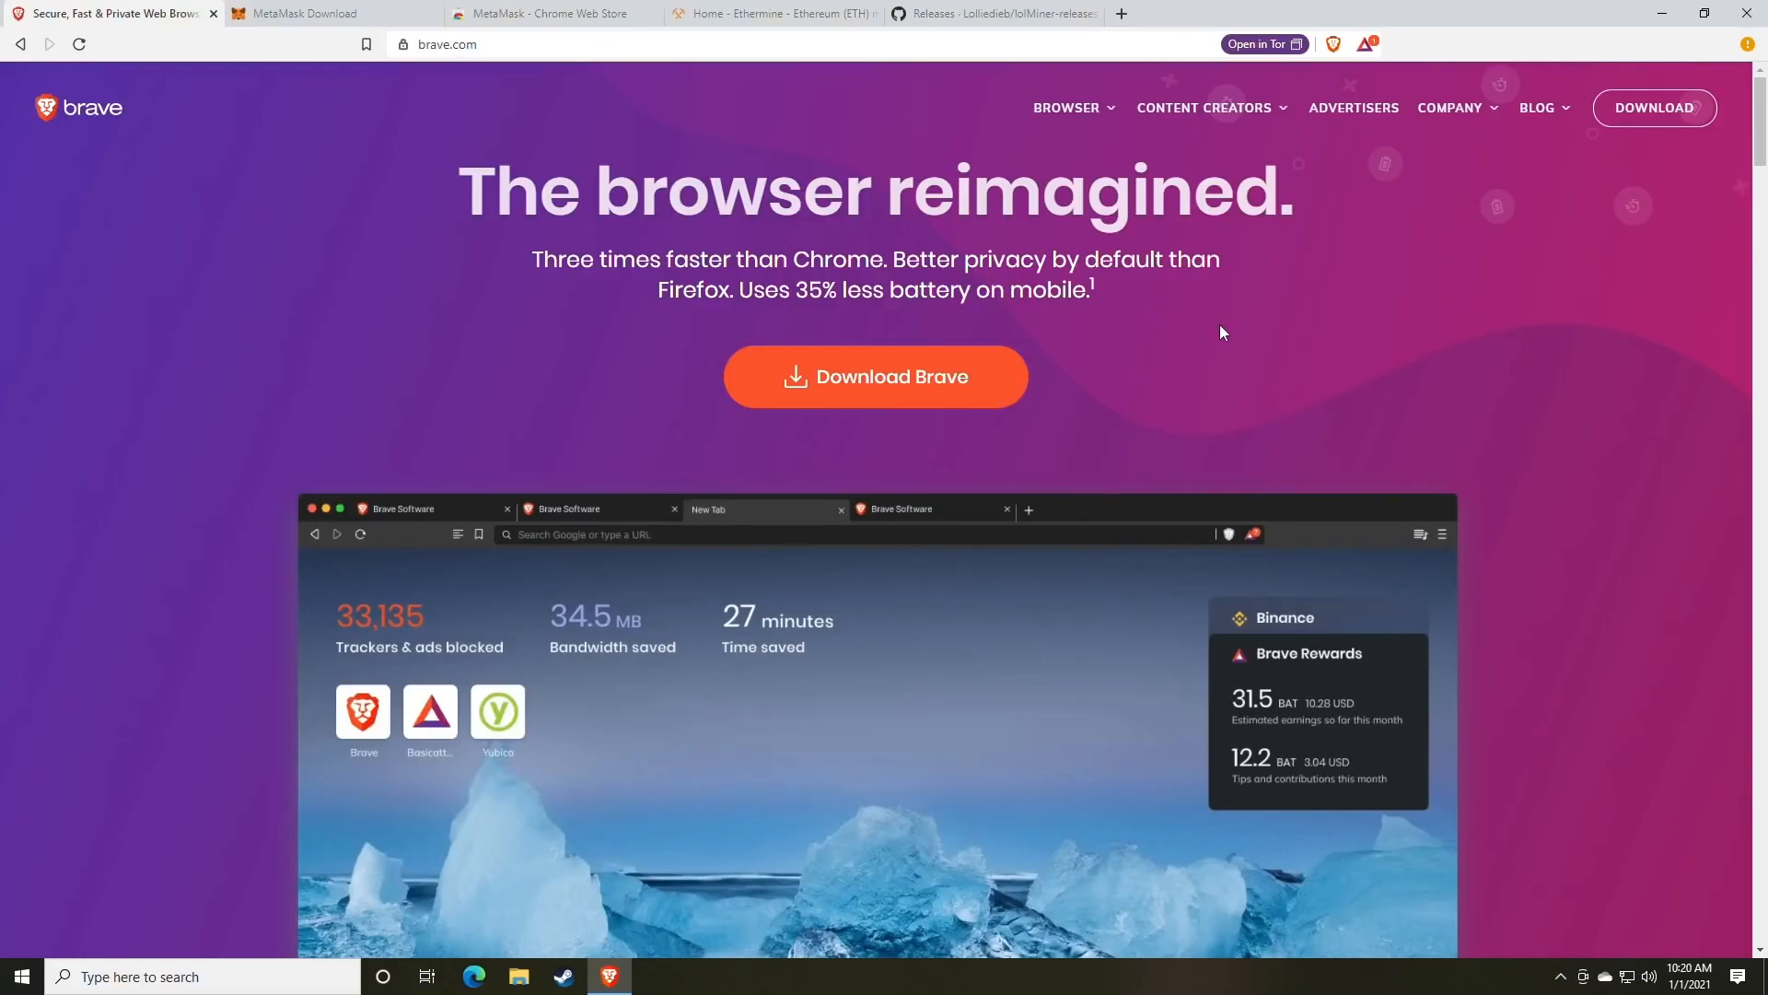
mouse_move(568, 155)
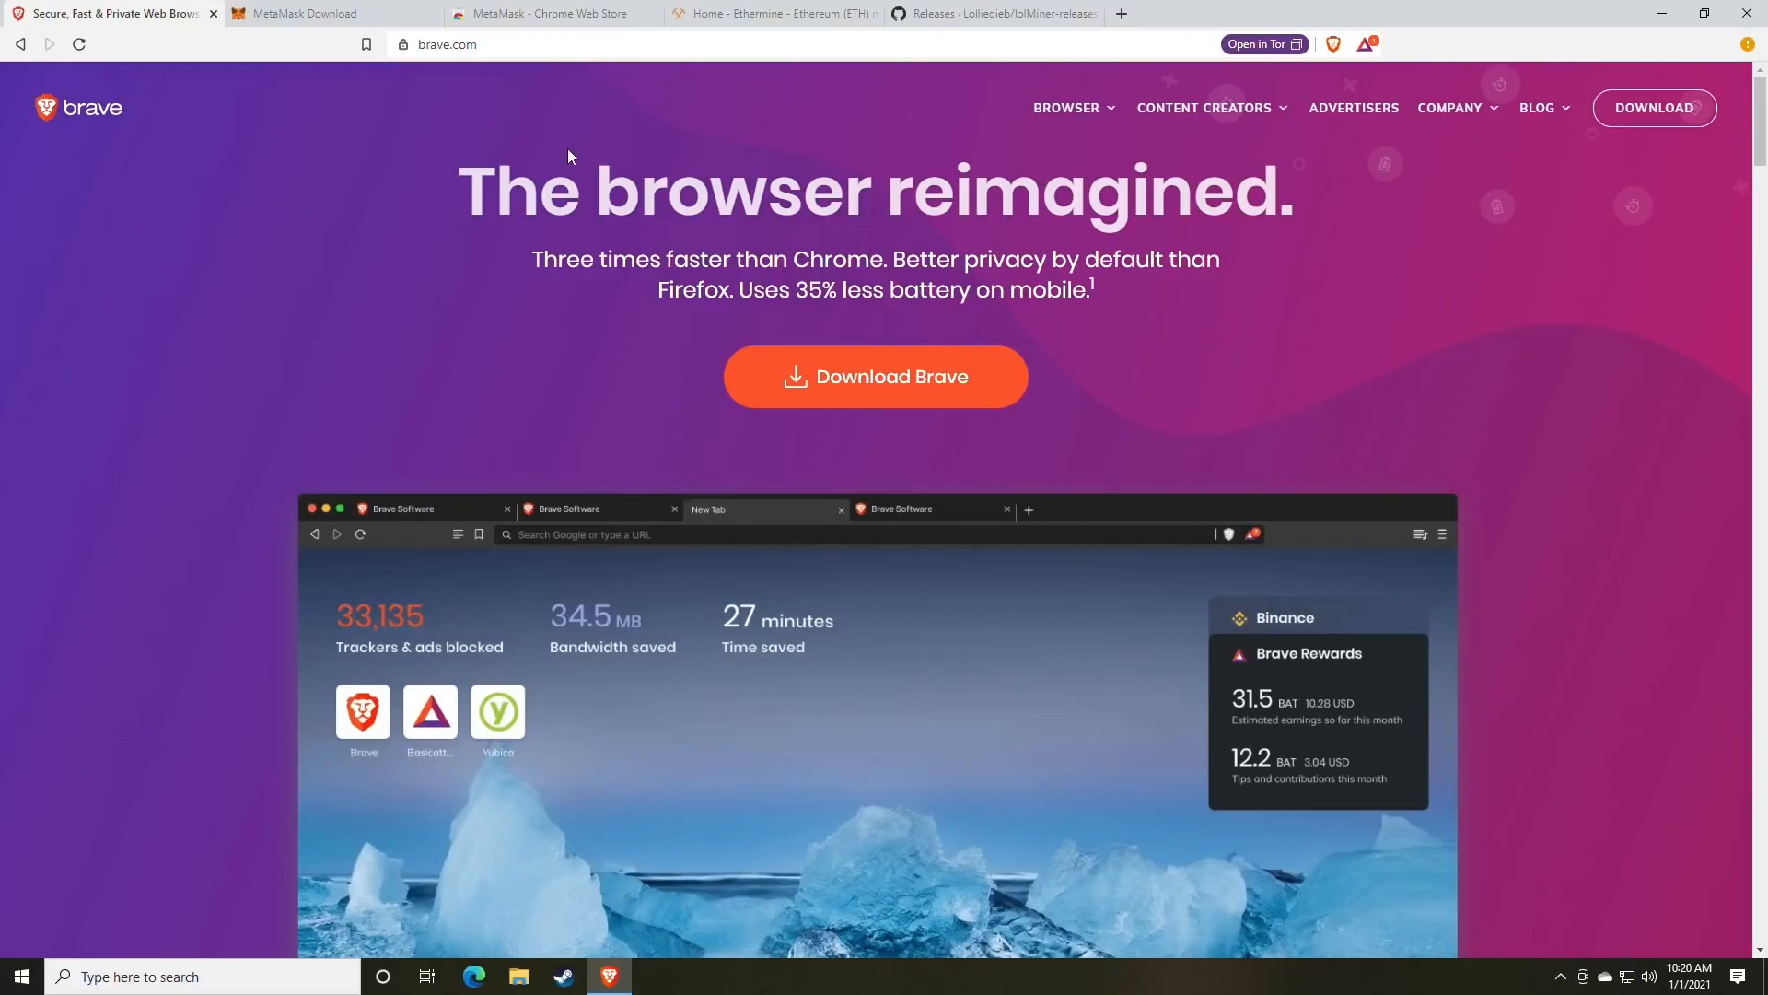
- Switch Brave to the MetaMask tab showing metamask.io/download
left_click(311, 14)
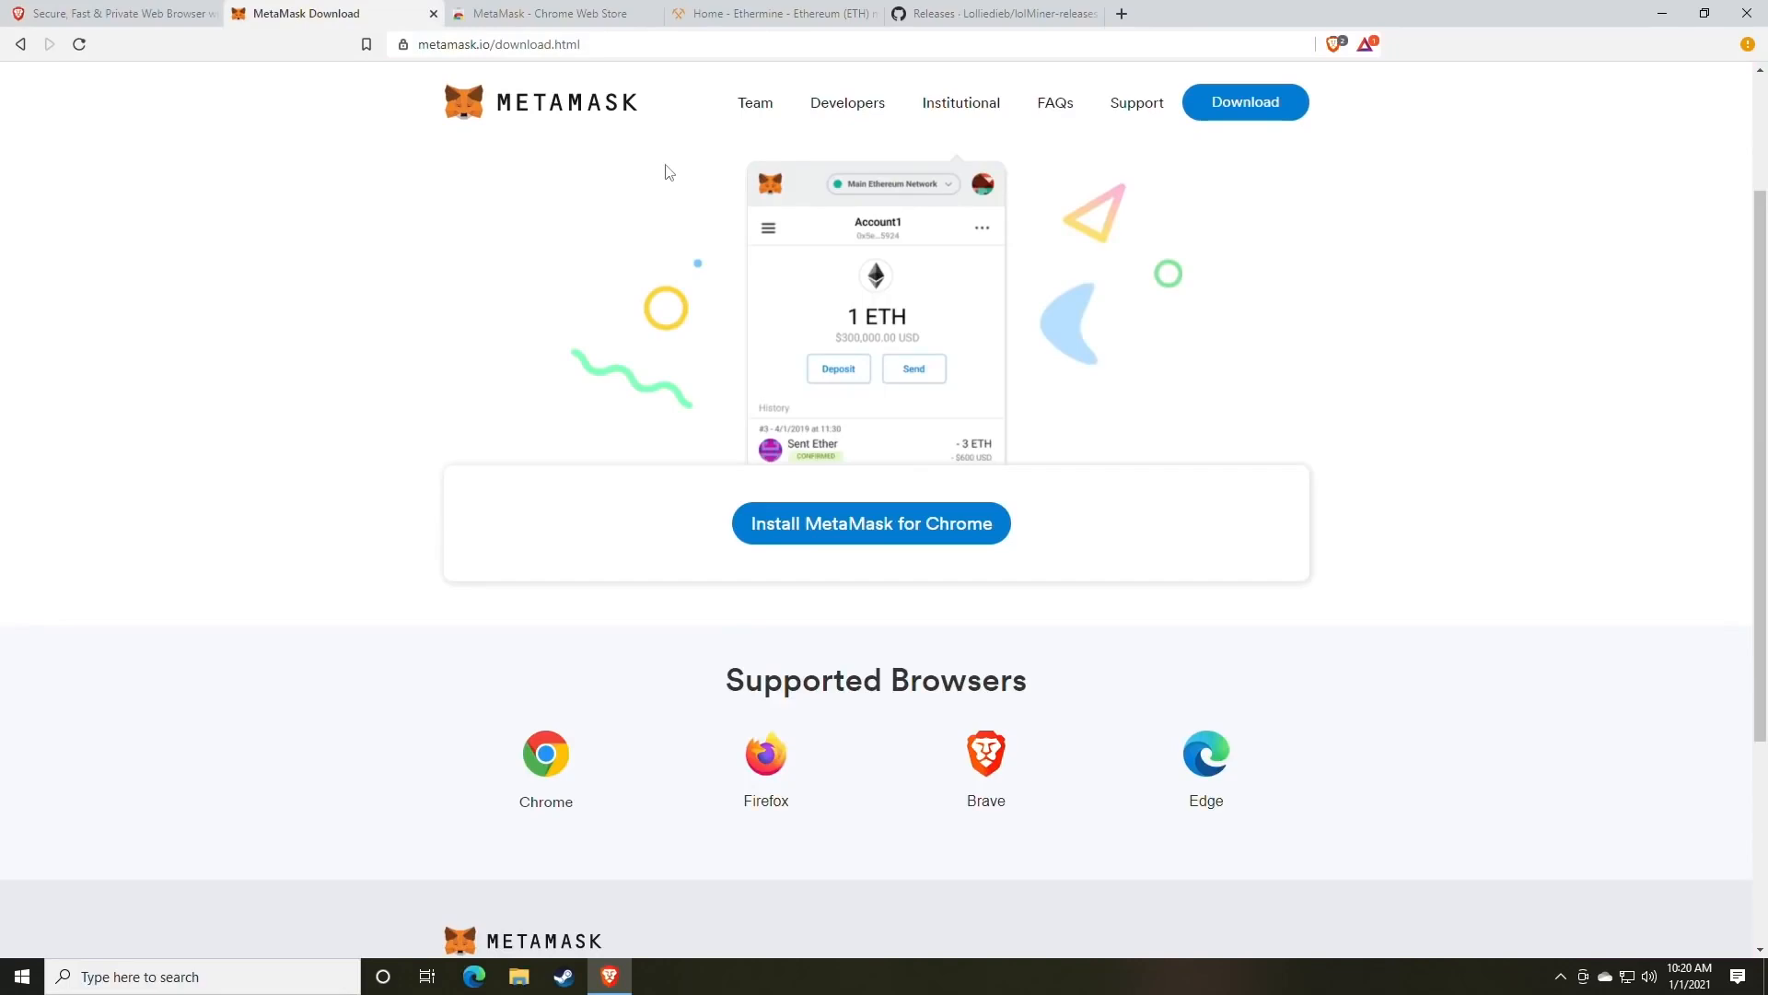
mouse_move(1230, 172)
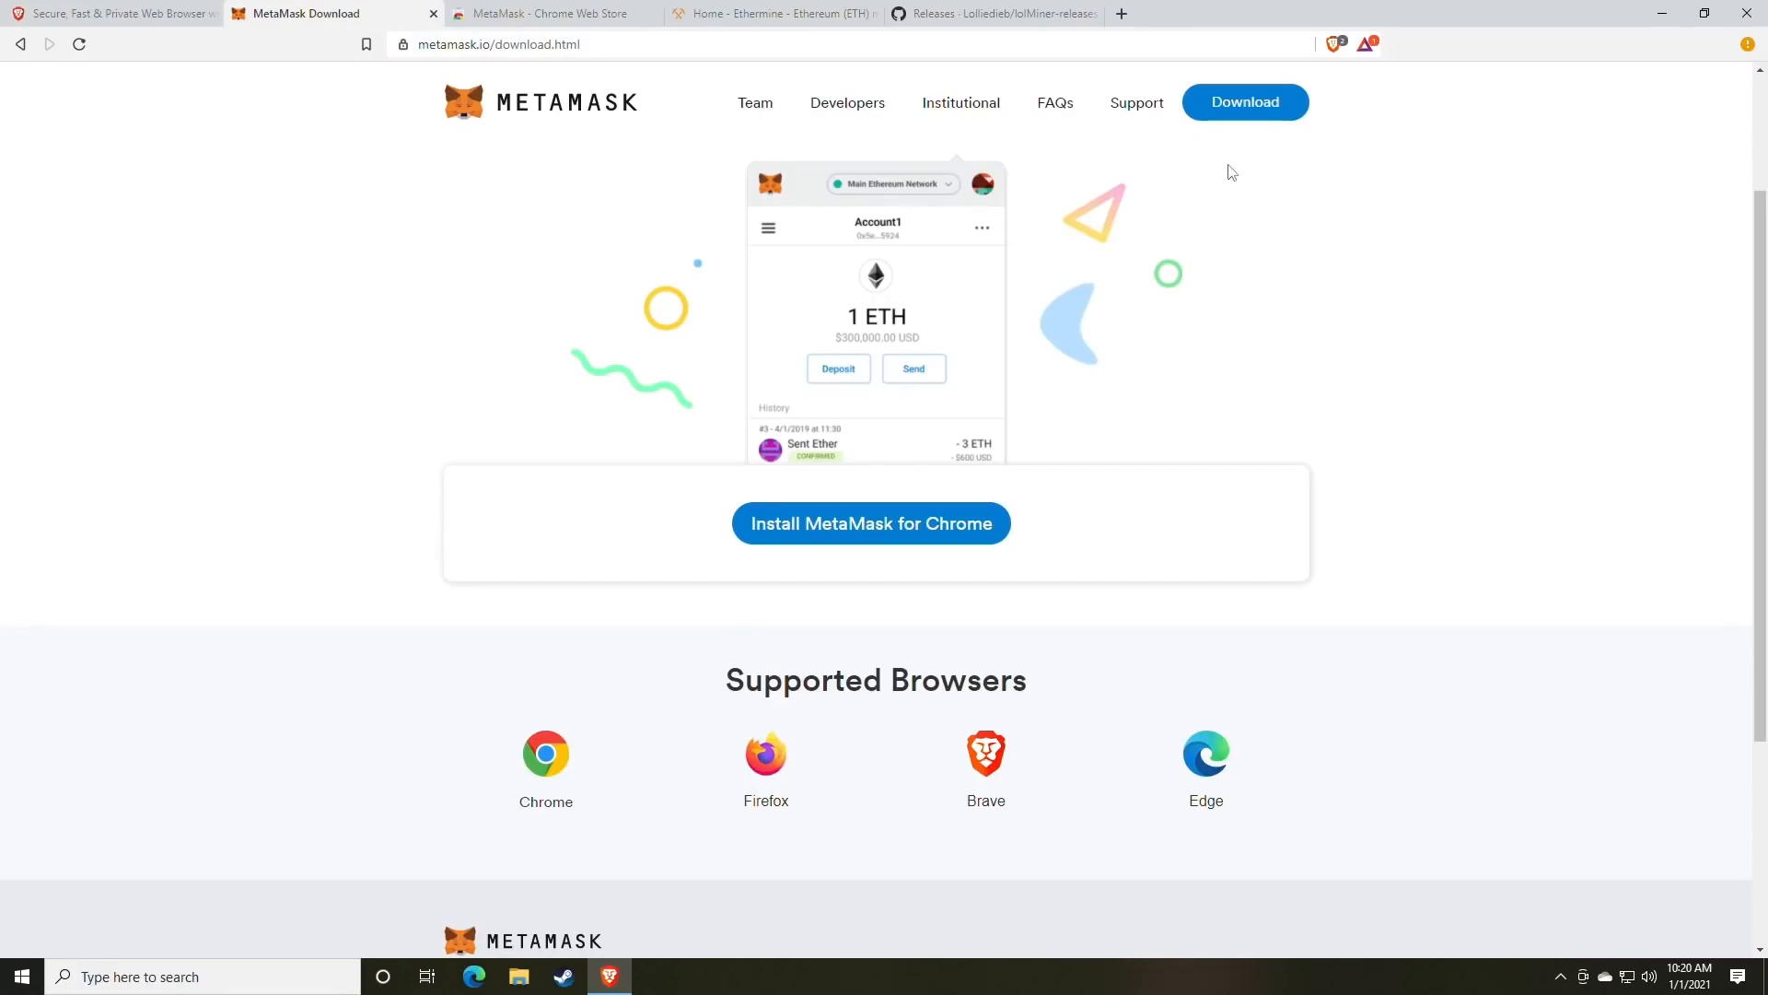
mouse_move(1227, 194)
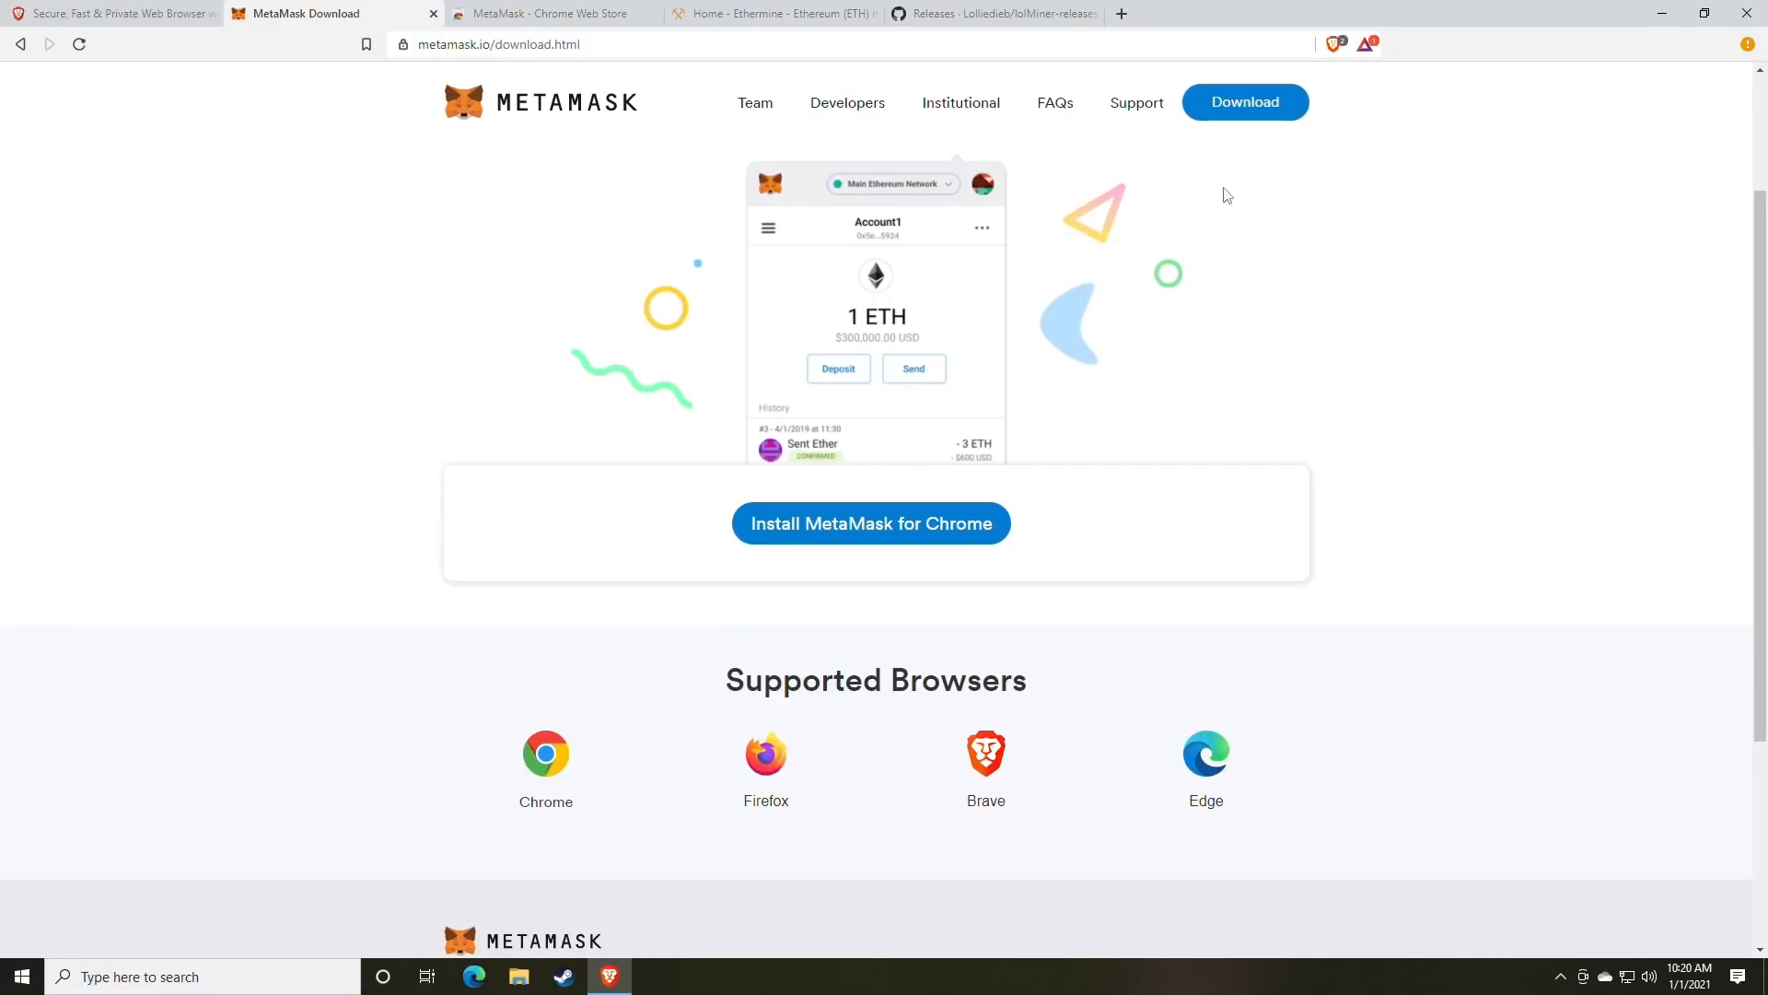
mouse_move(1241, 211)
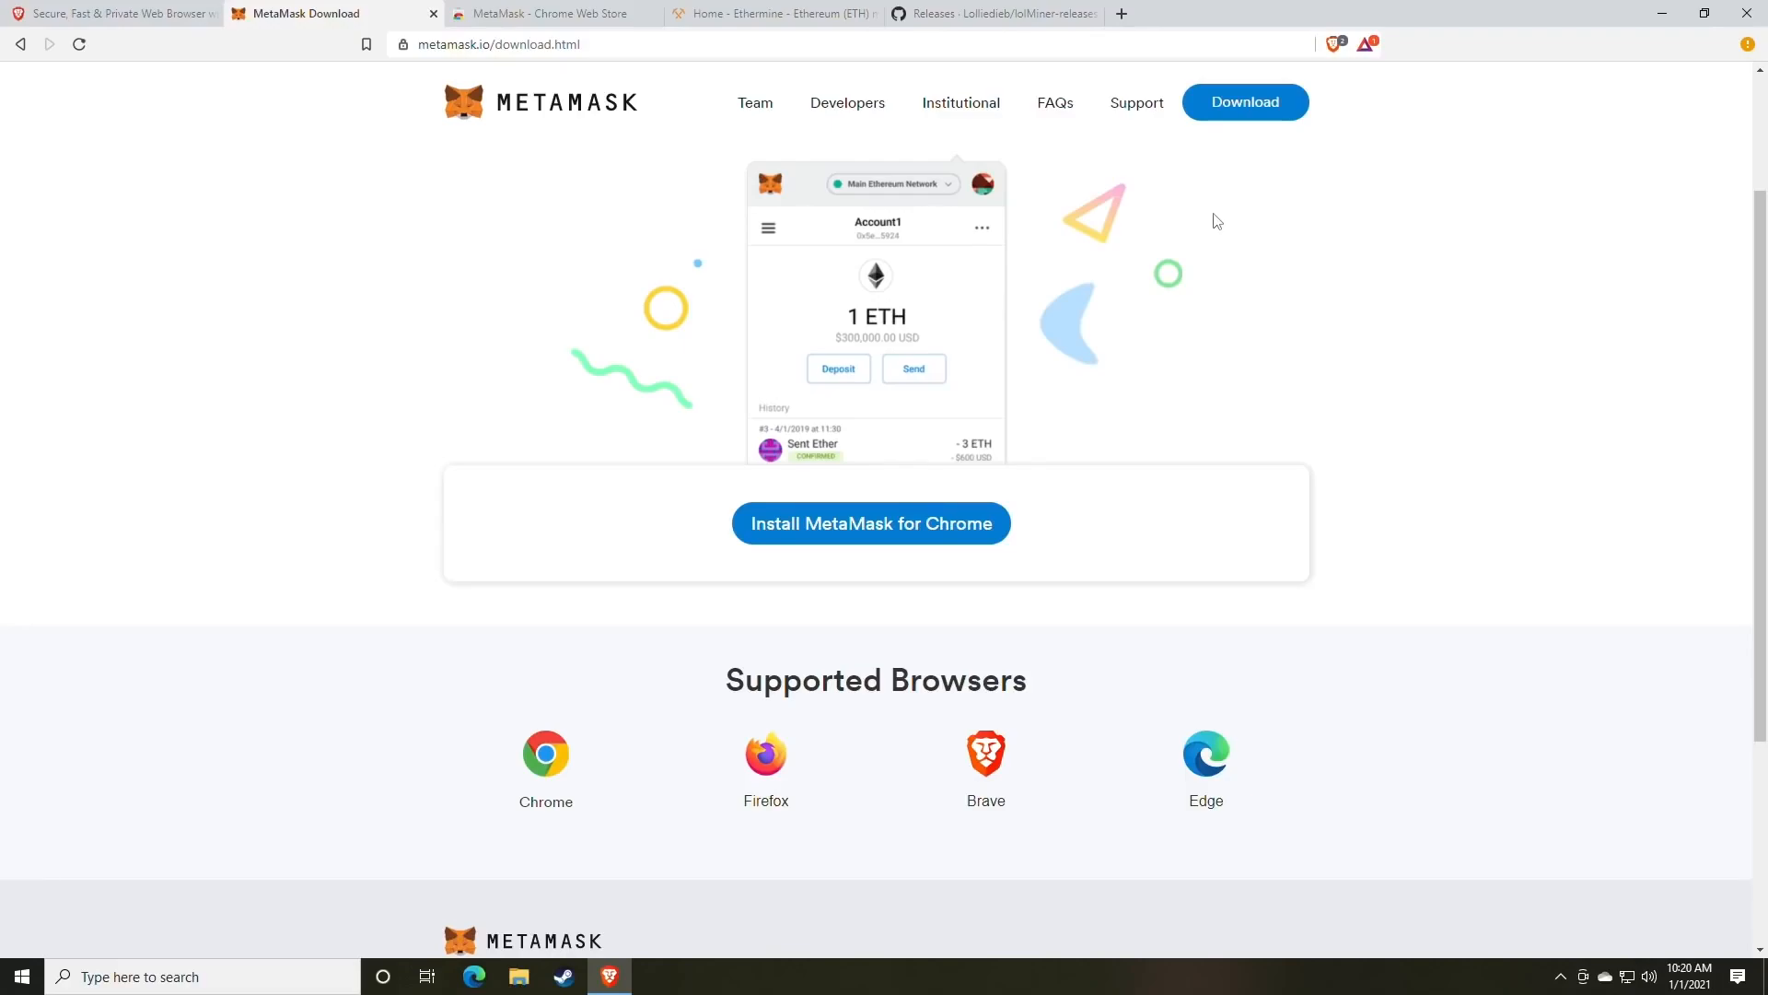
mouse_move(1209, 272)
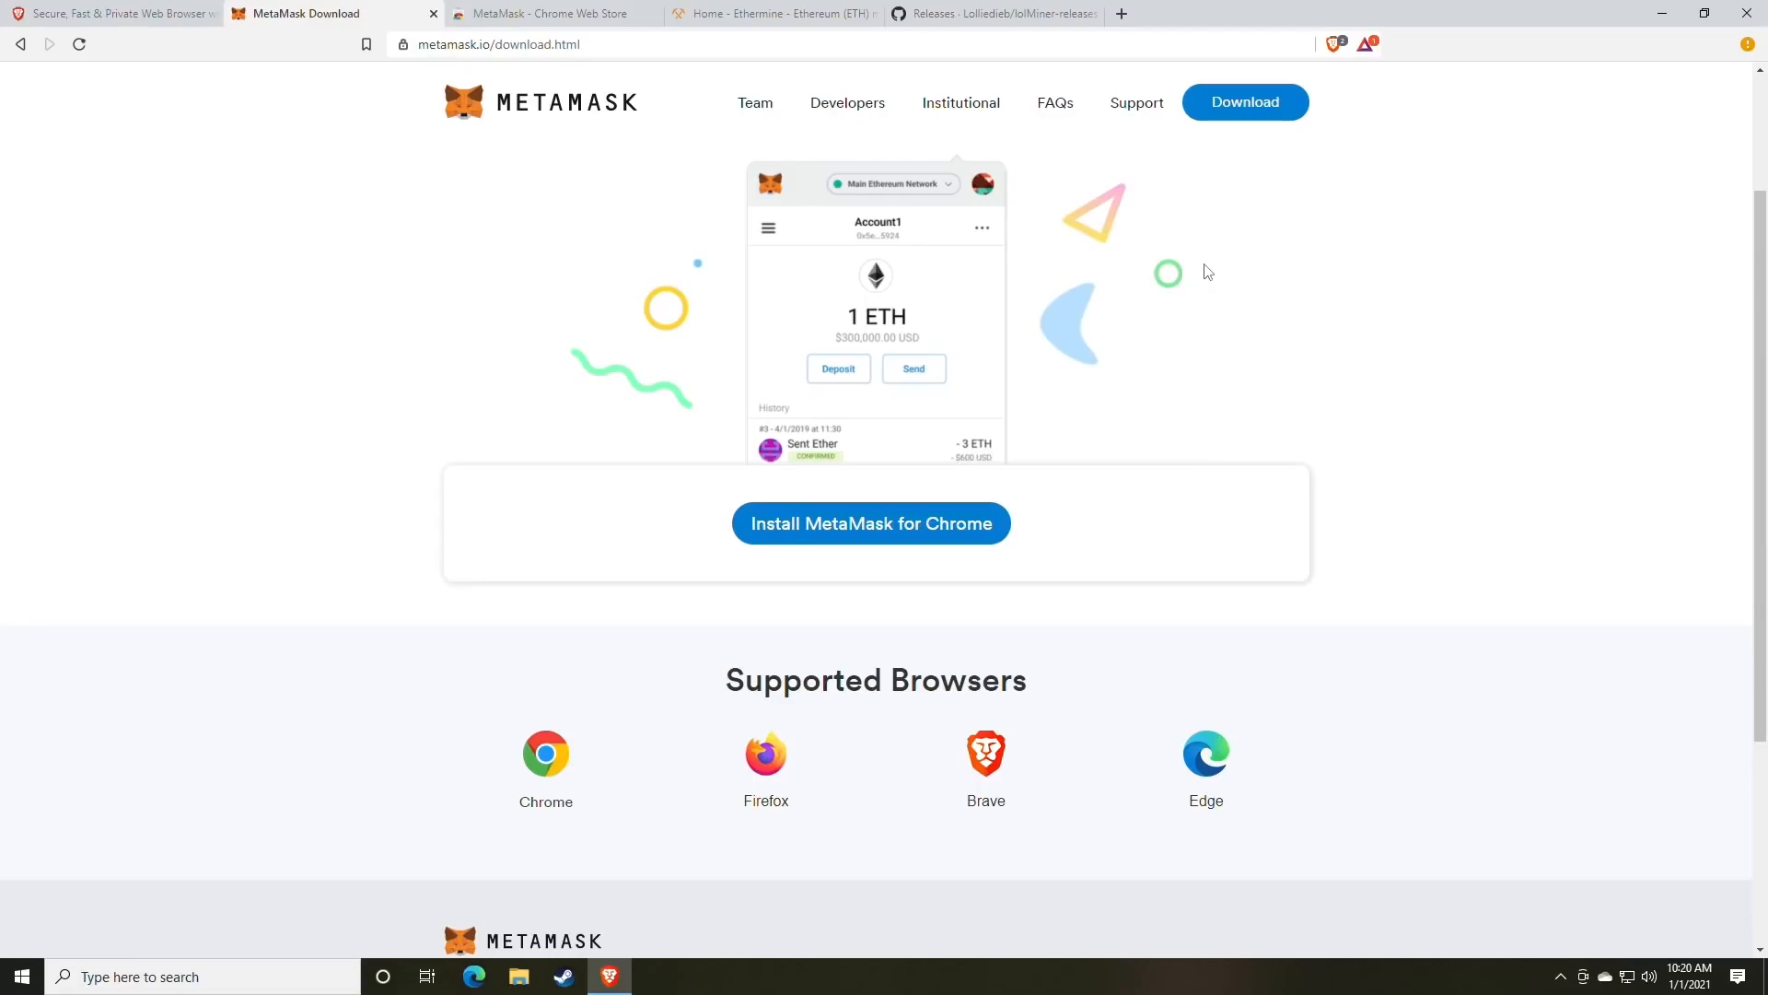
mouse_move(1212, 240)
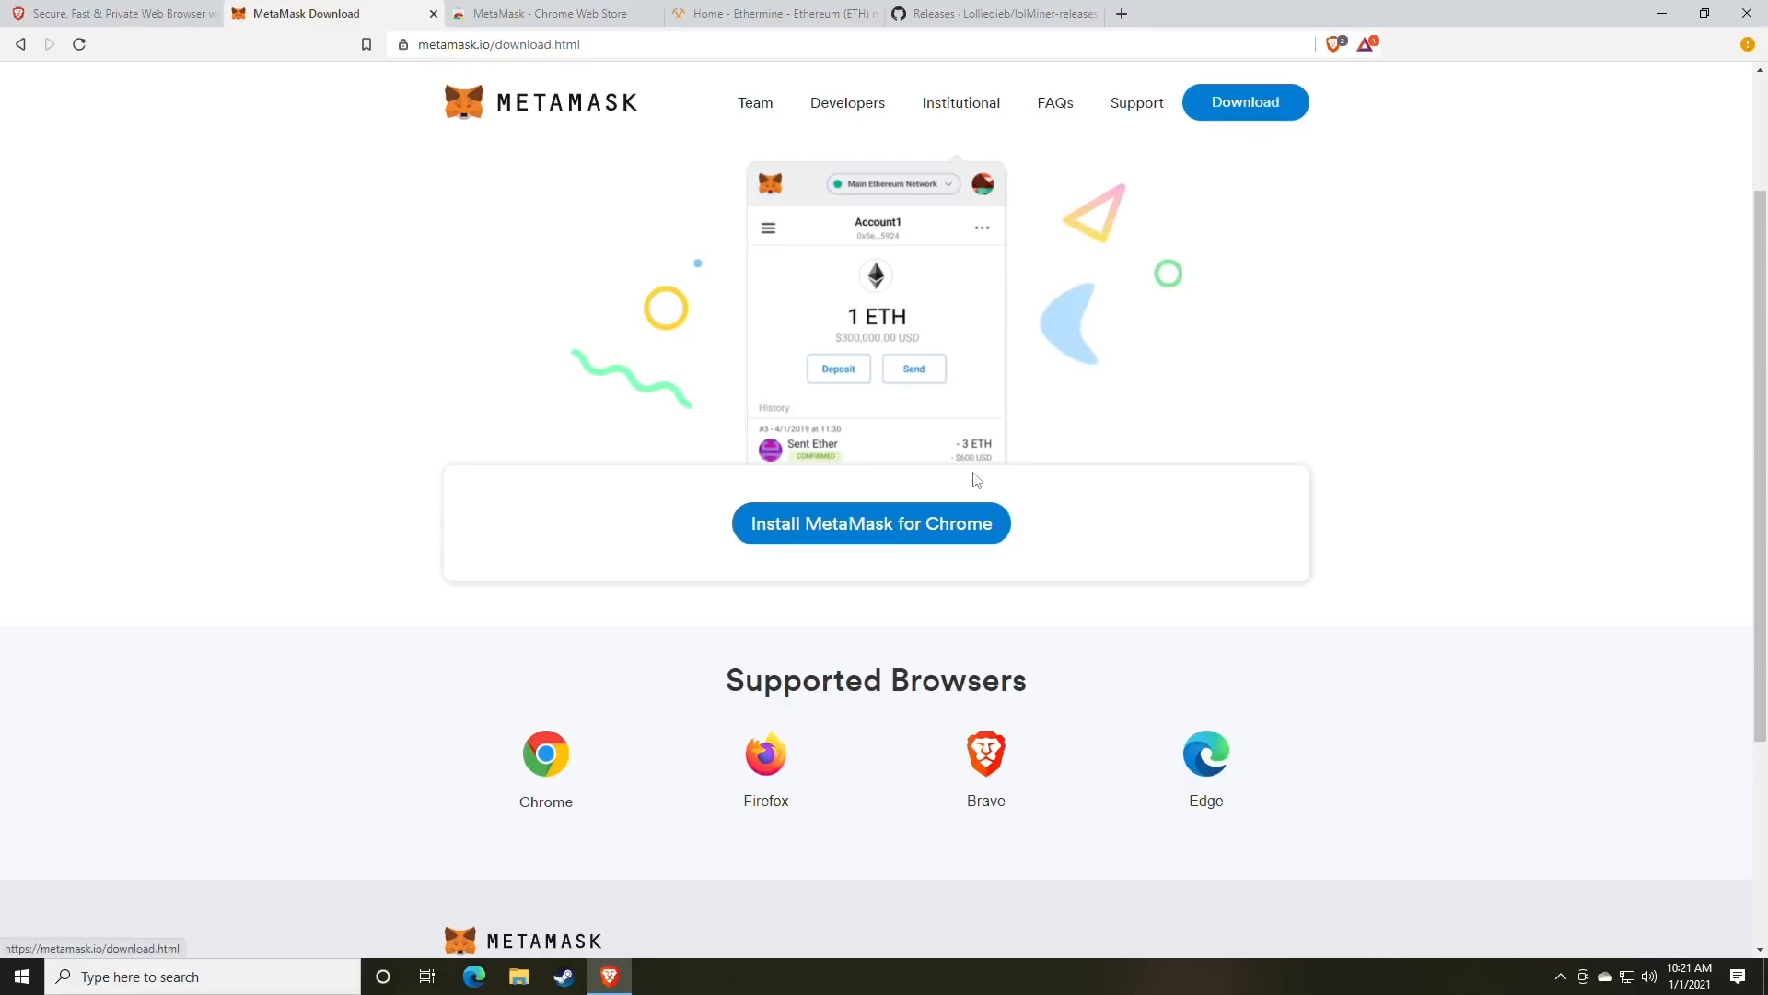
mouse_move(870, 533)
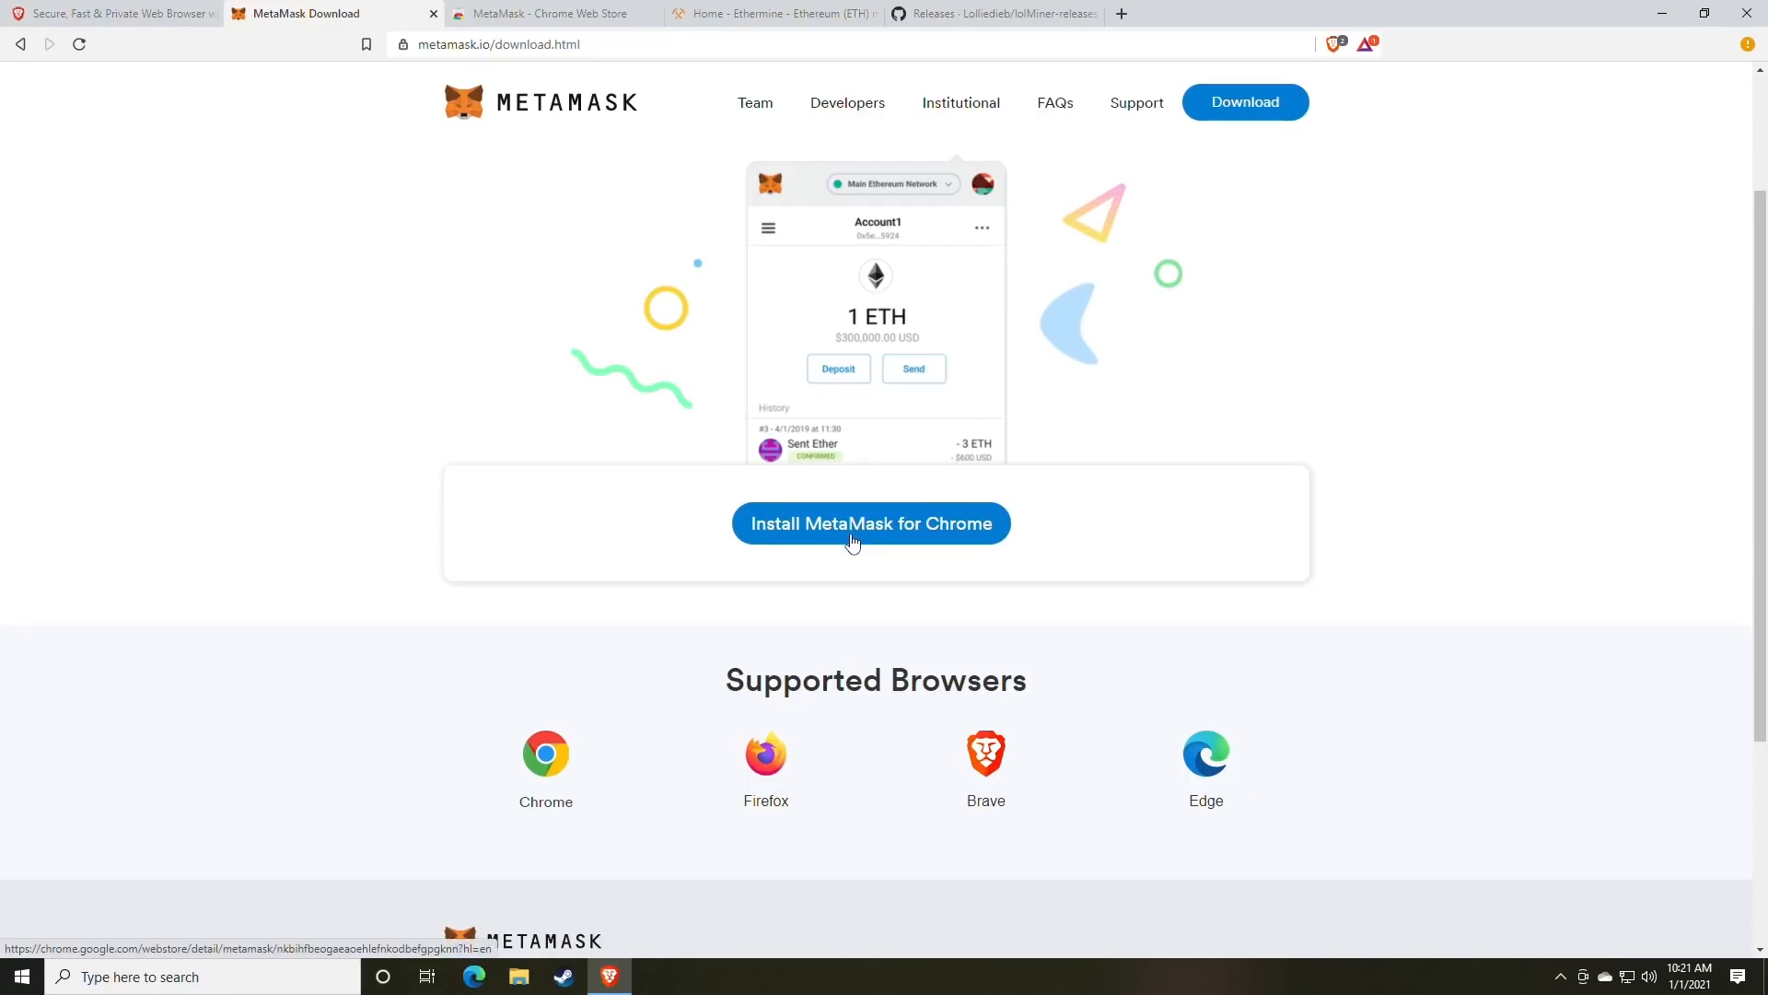
- Add the MetaMask extension to Brave from its Chrome Web Store listing
left_click(869, 522)
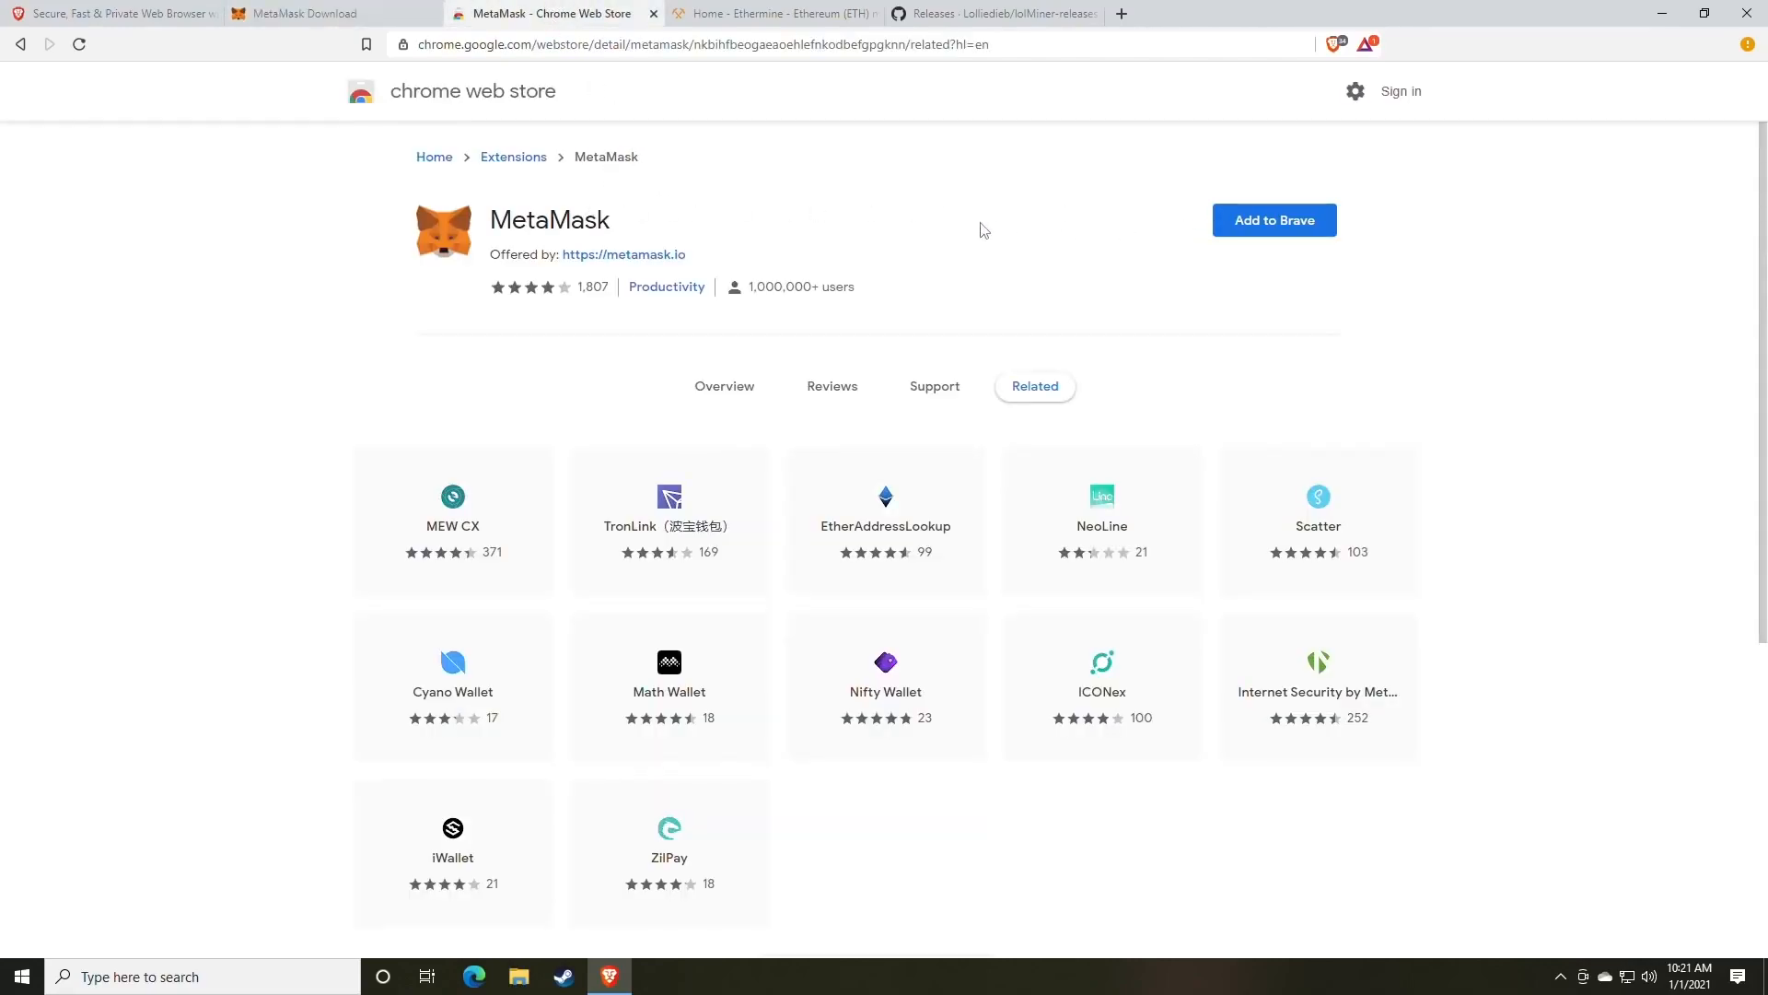
mouse_move(1273, 220)
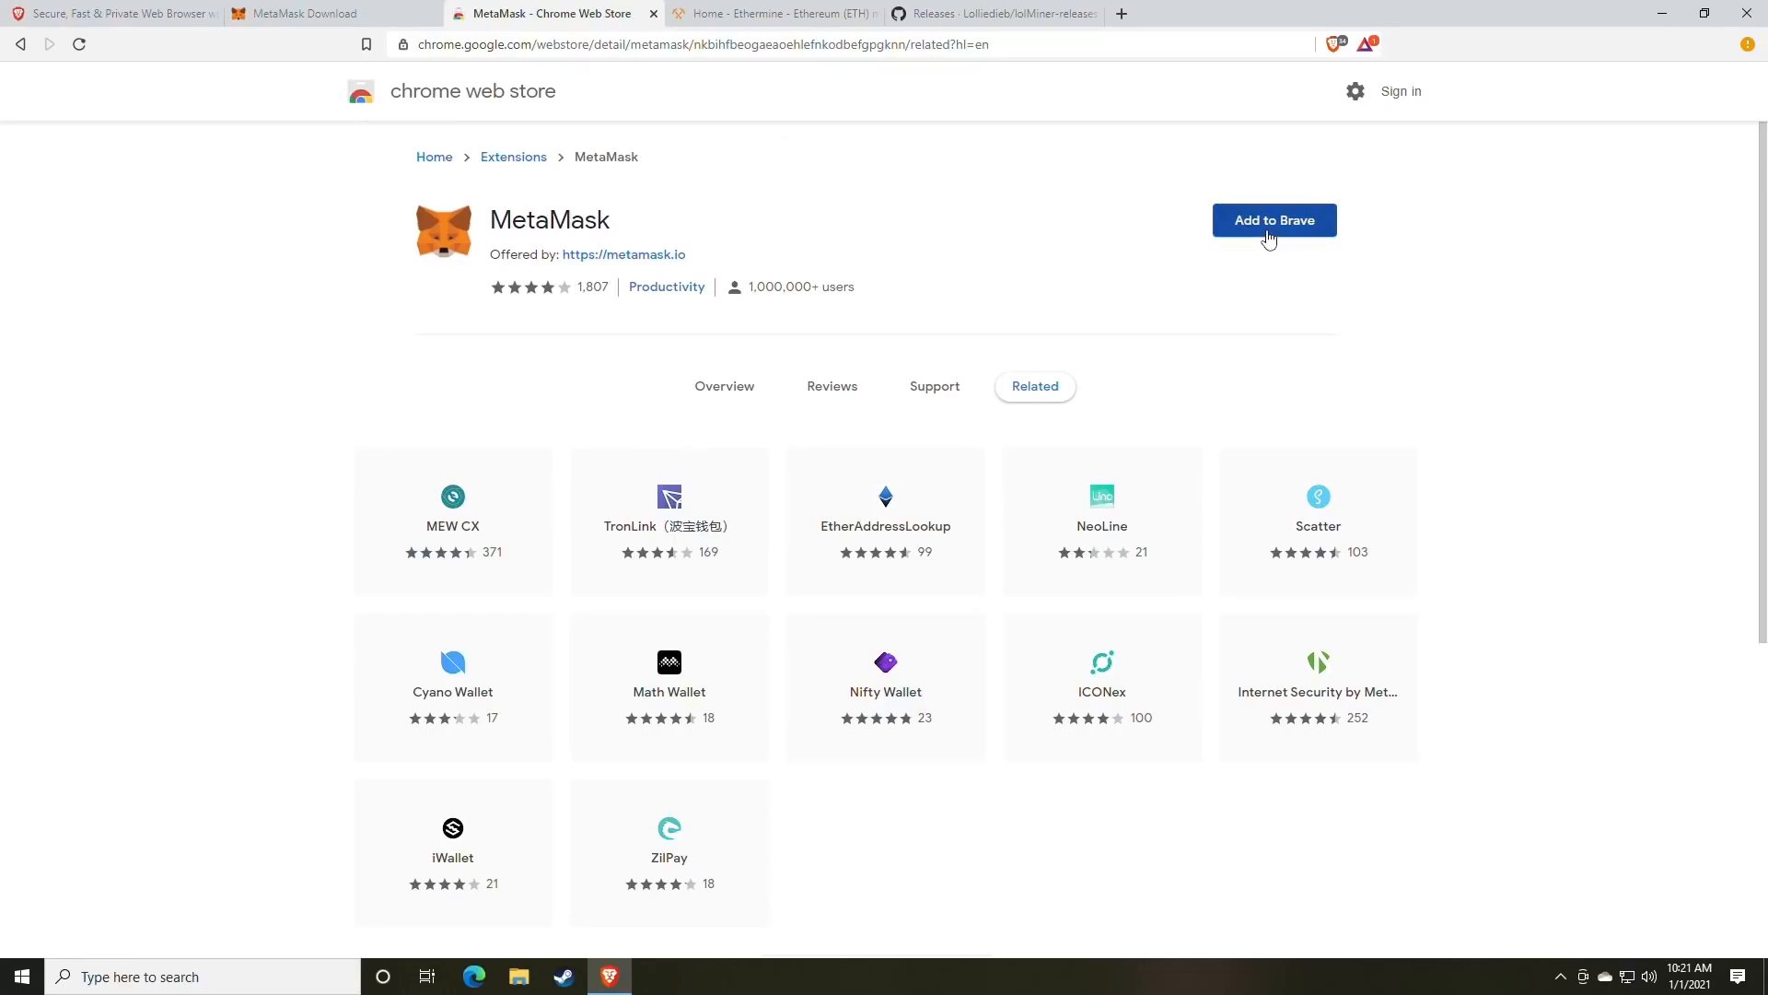
left_click(1273, 220)
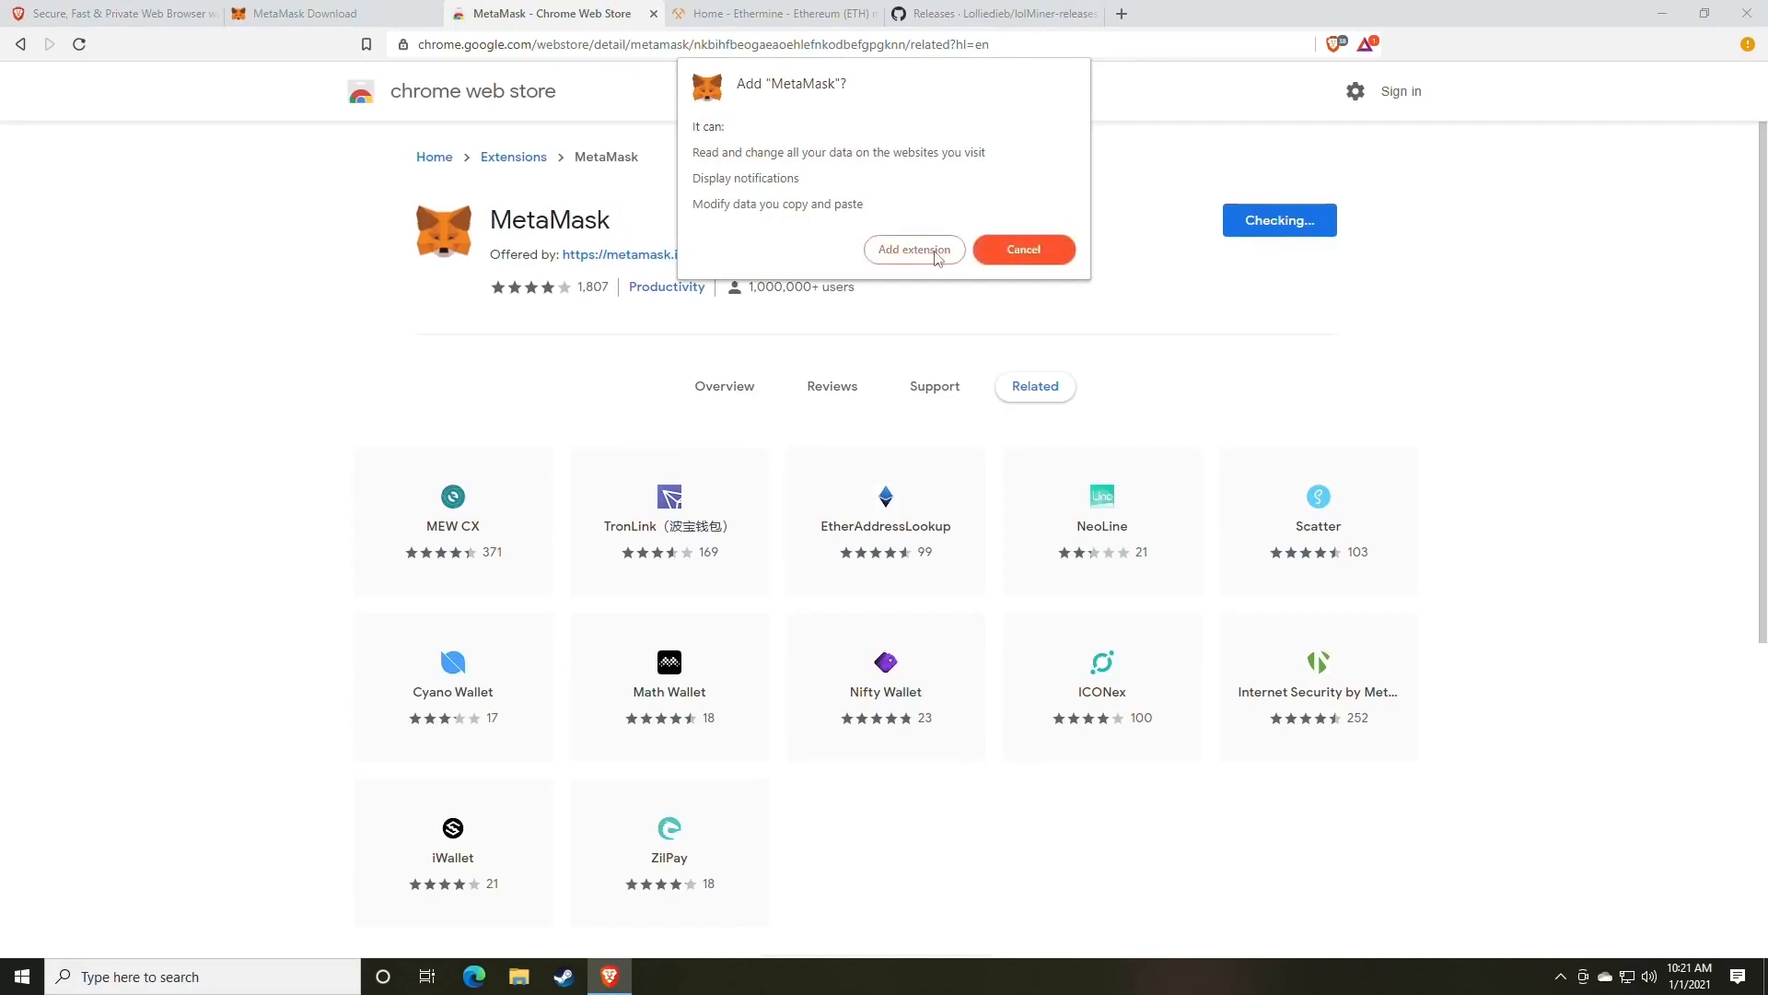
mouse_move(934, 259)
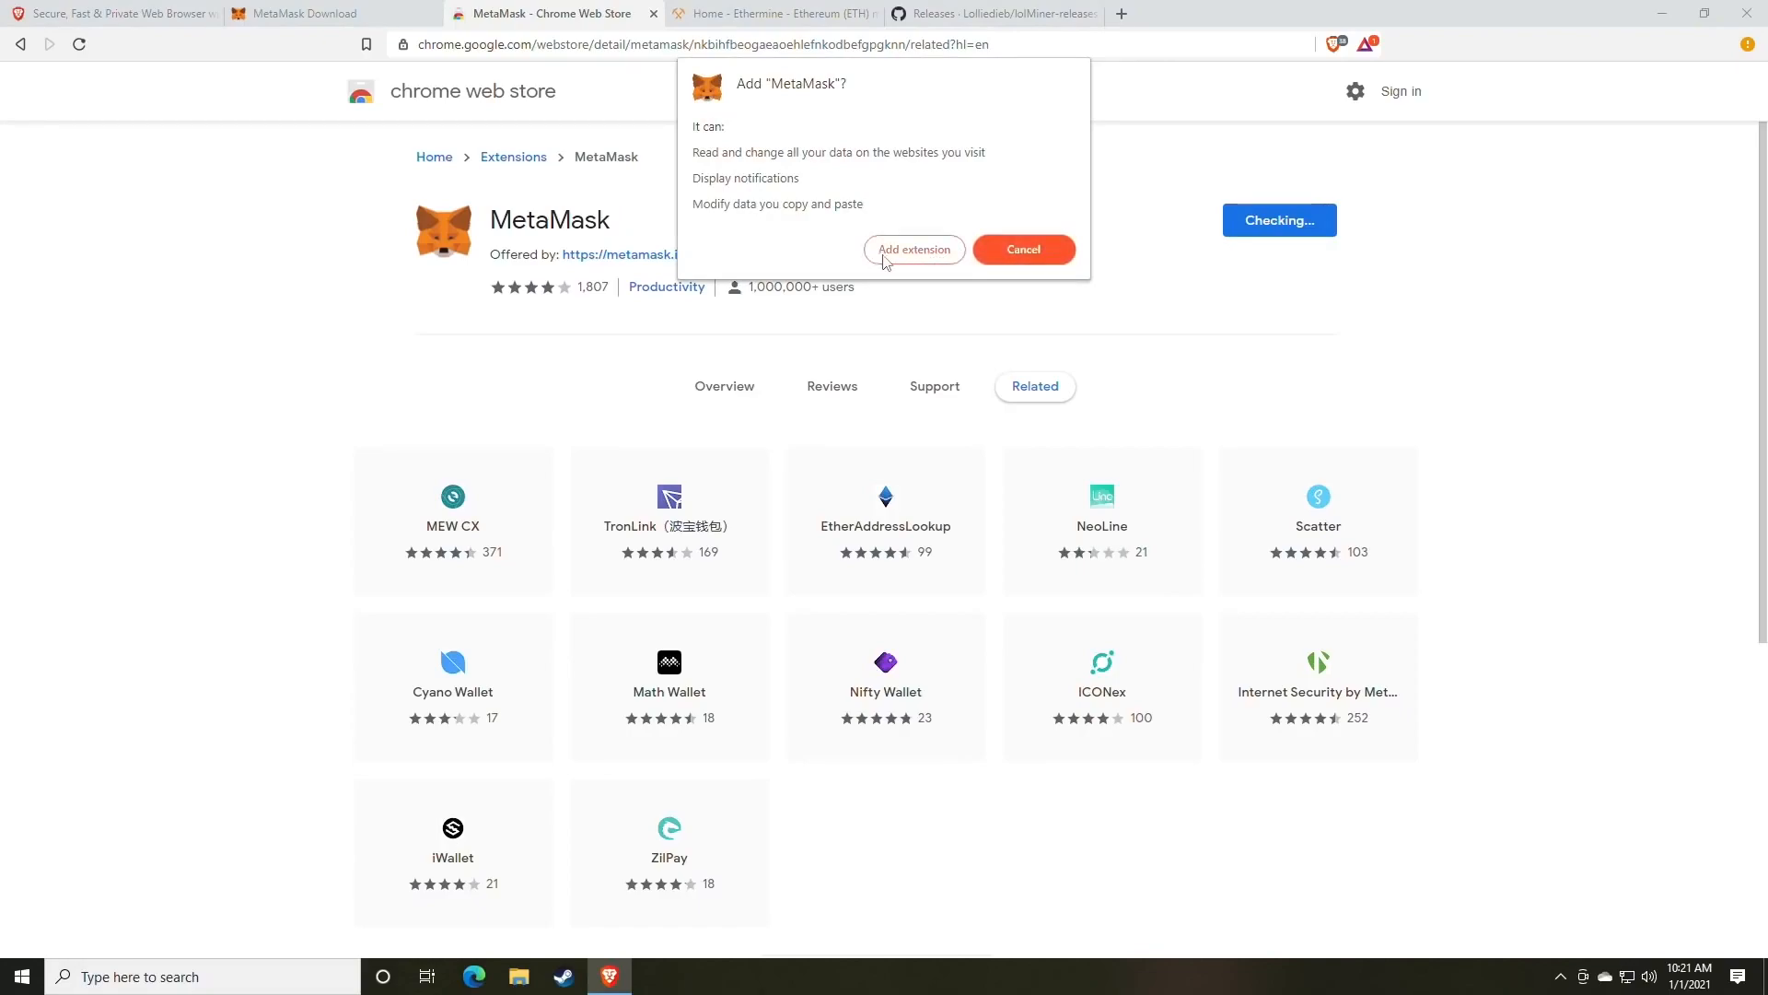
left_click(913, 250)
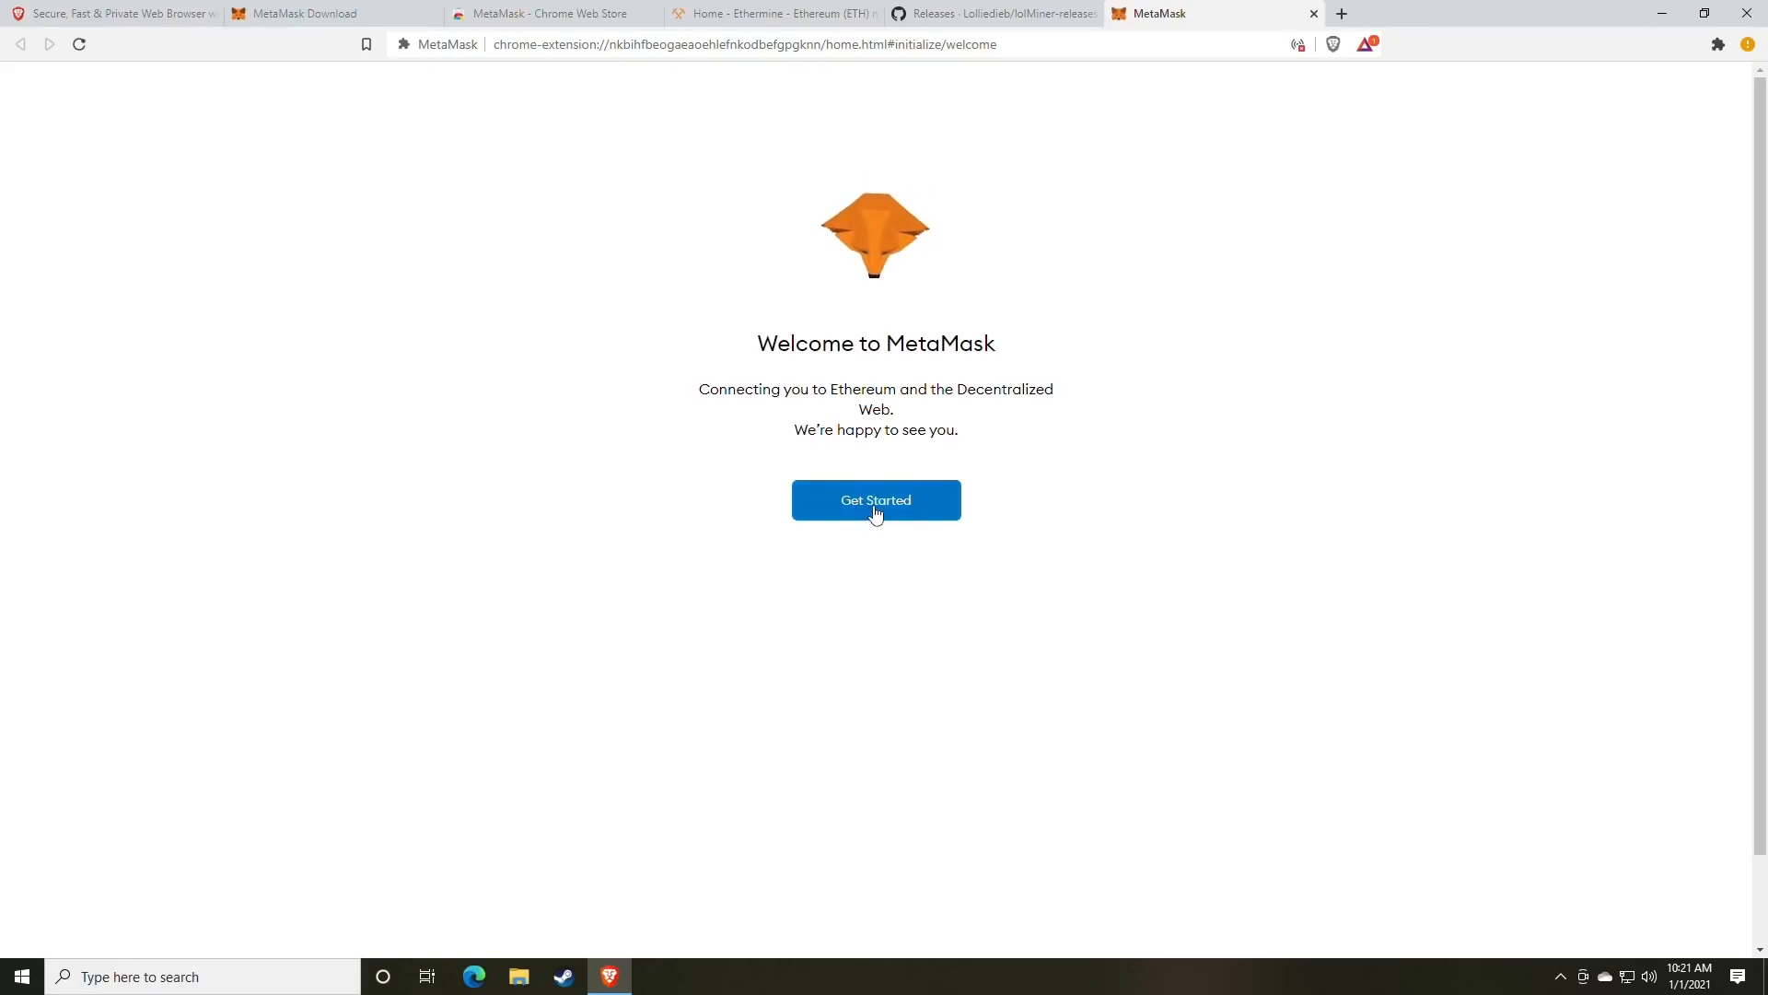
- Start a new MetaMask wallet, agree to data sharing, set a password and accept terms
left_click(875, 499)
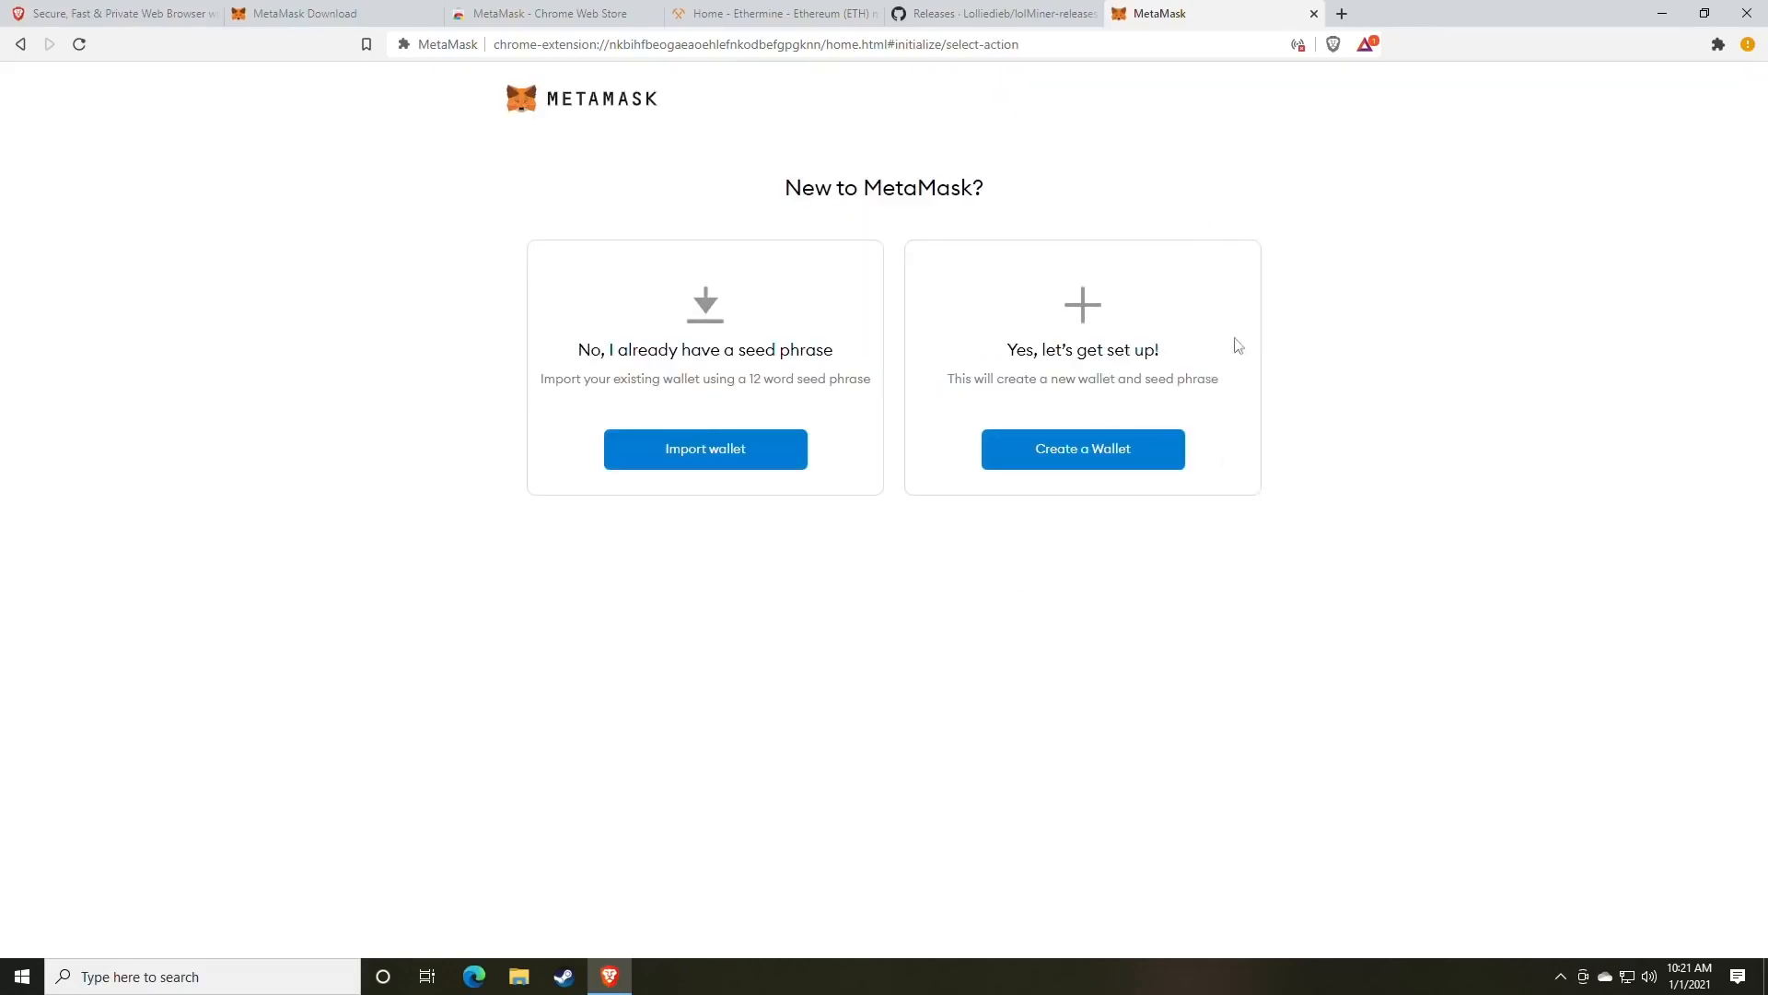
left_click(1081, 449)
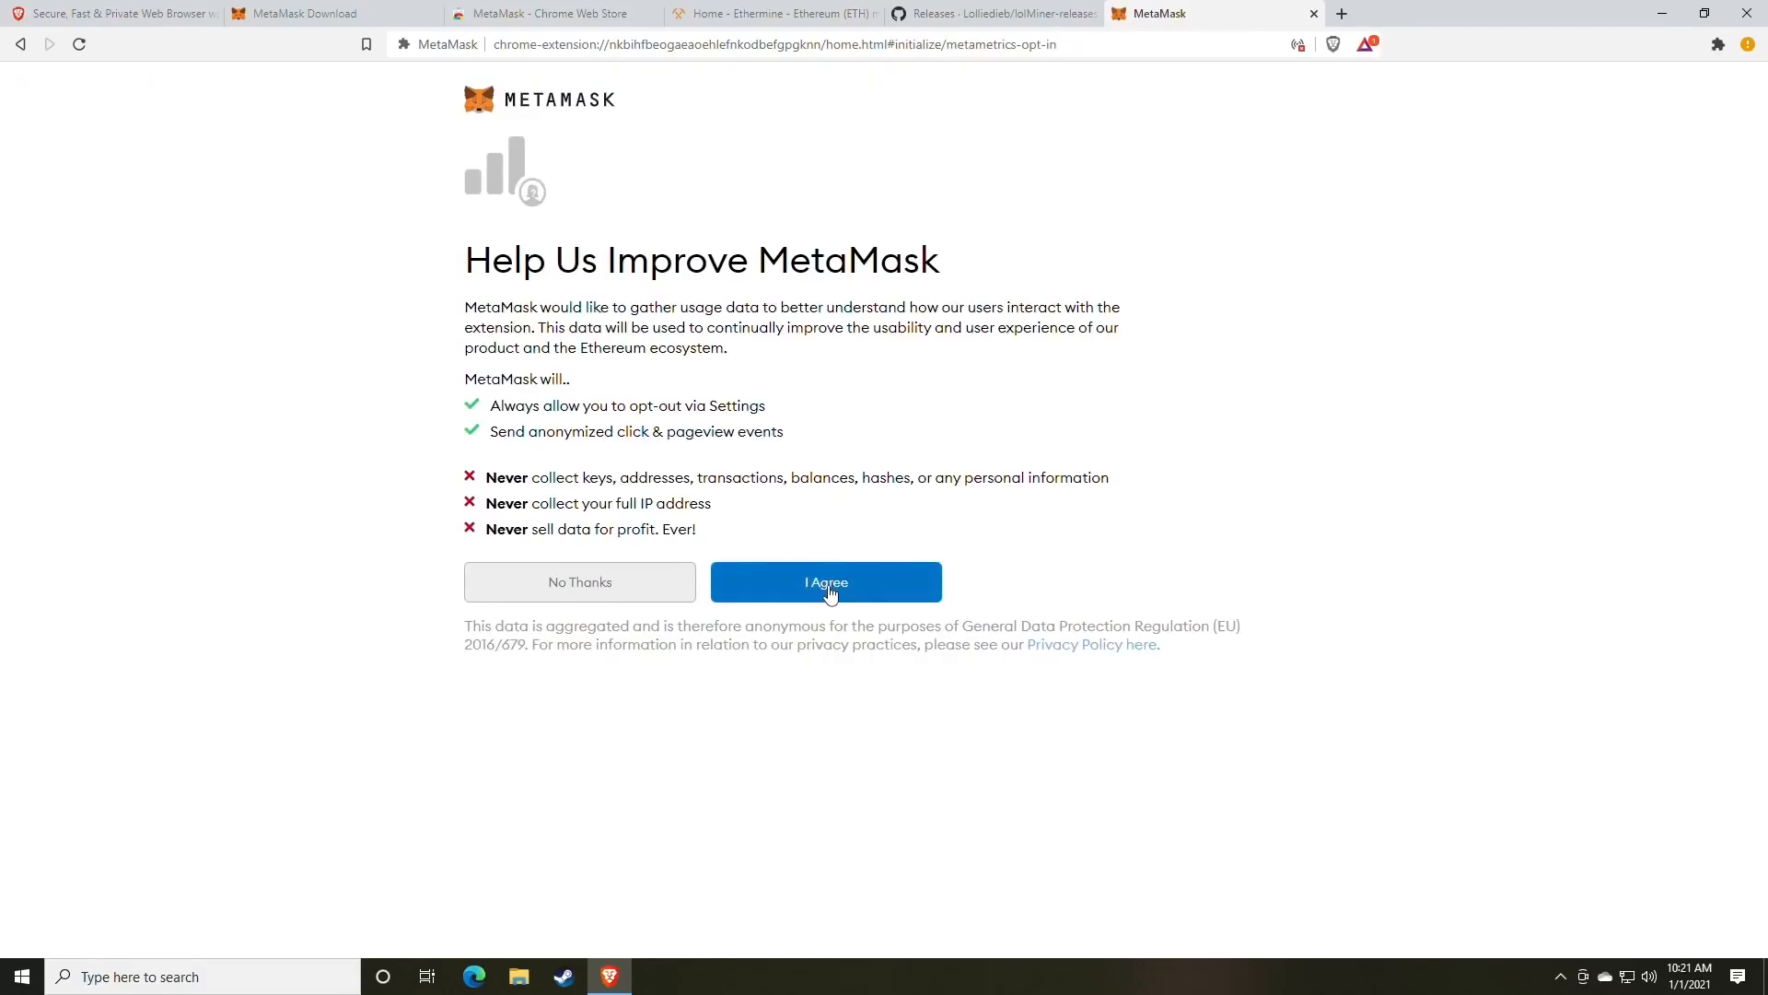
left_click(824, 582)
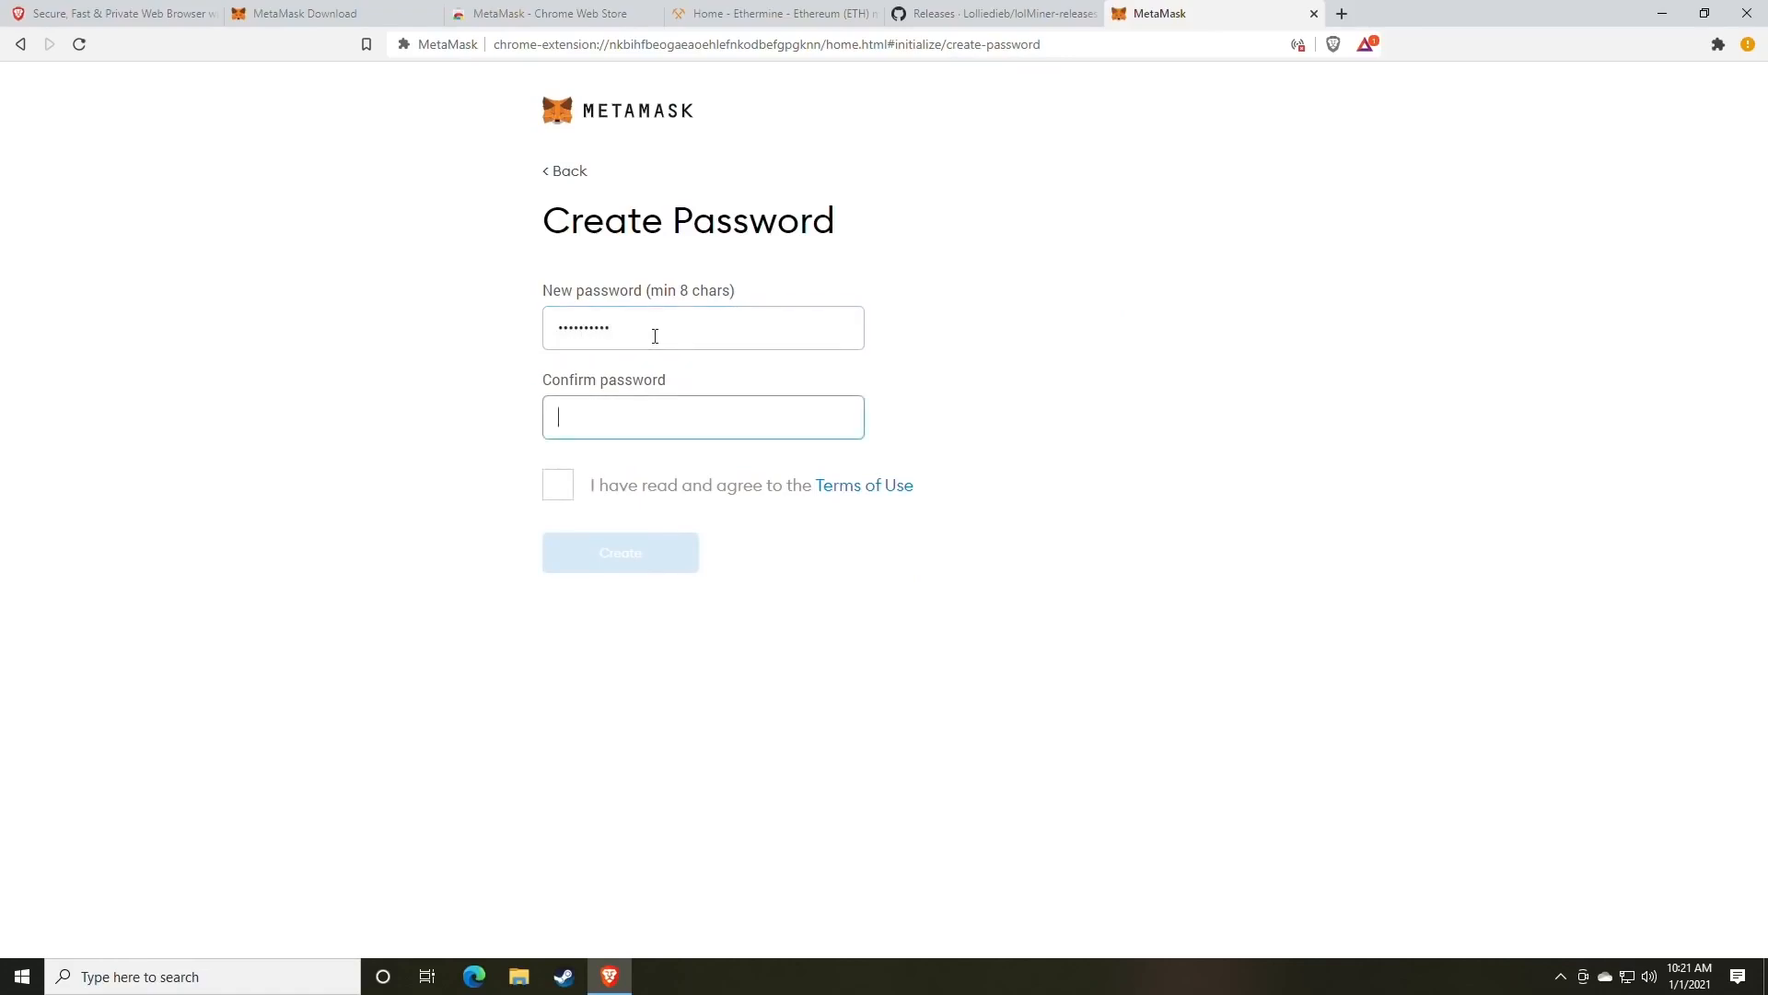
type("•")
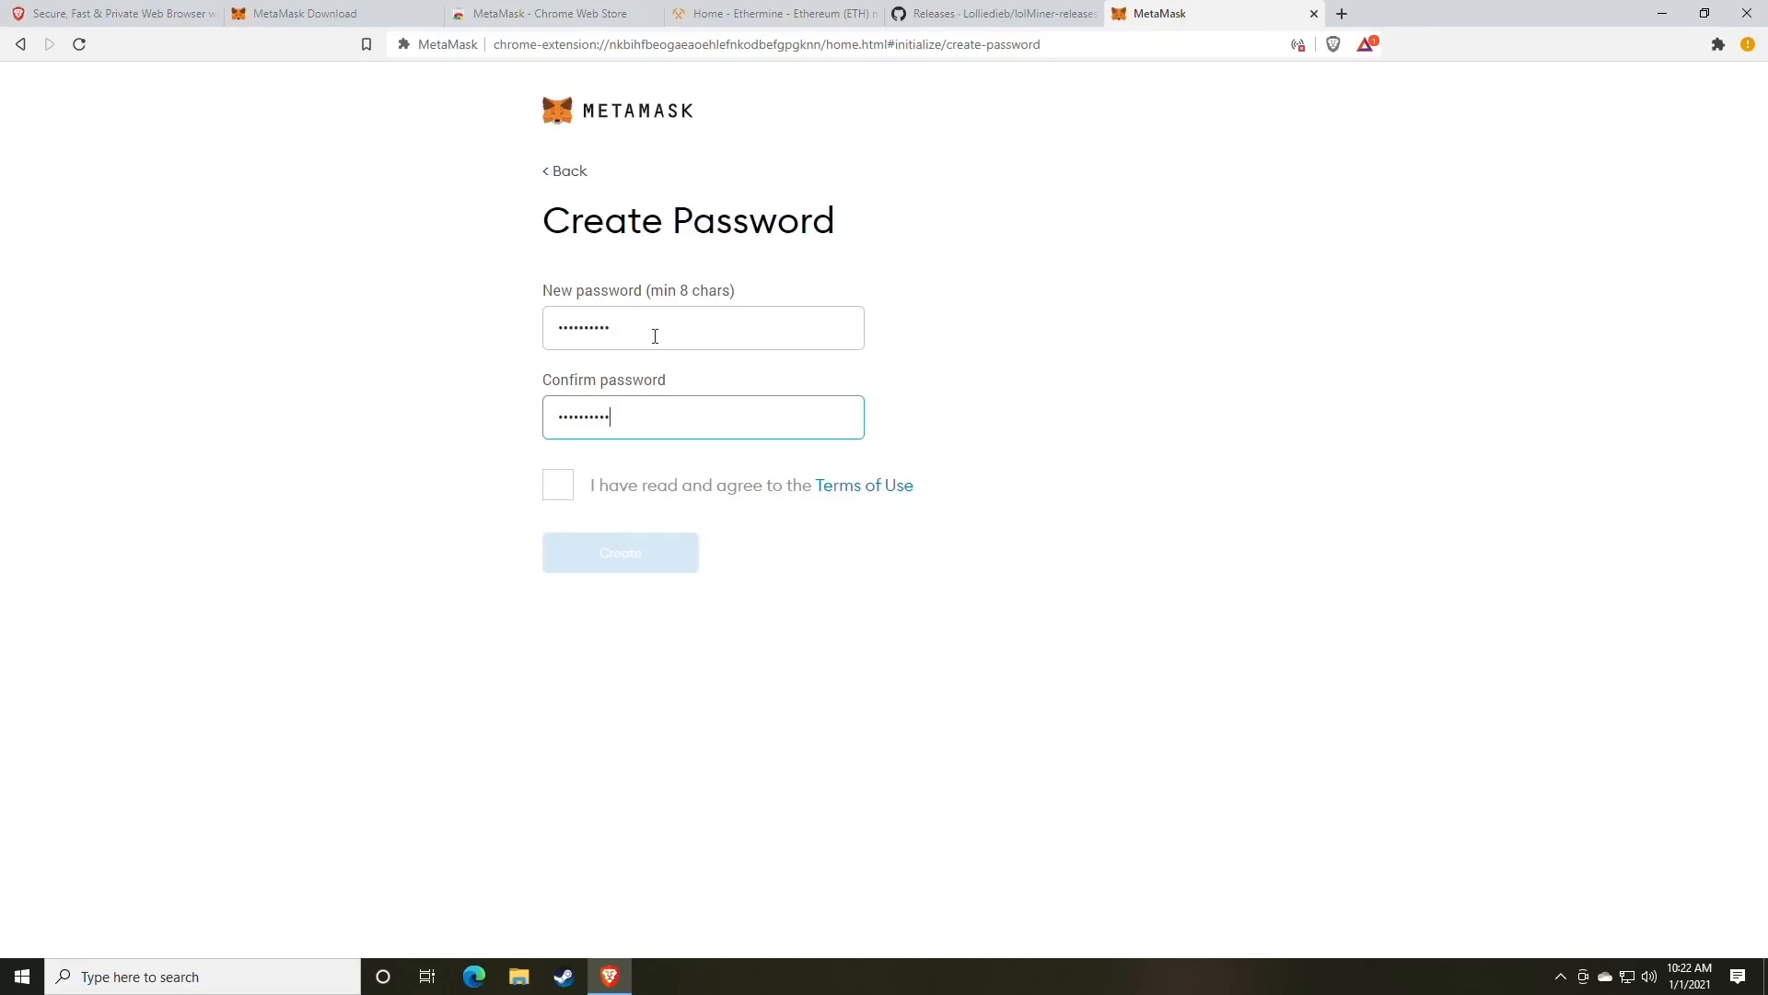
left_click(558, 484)
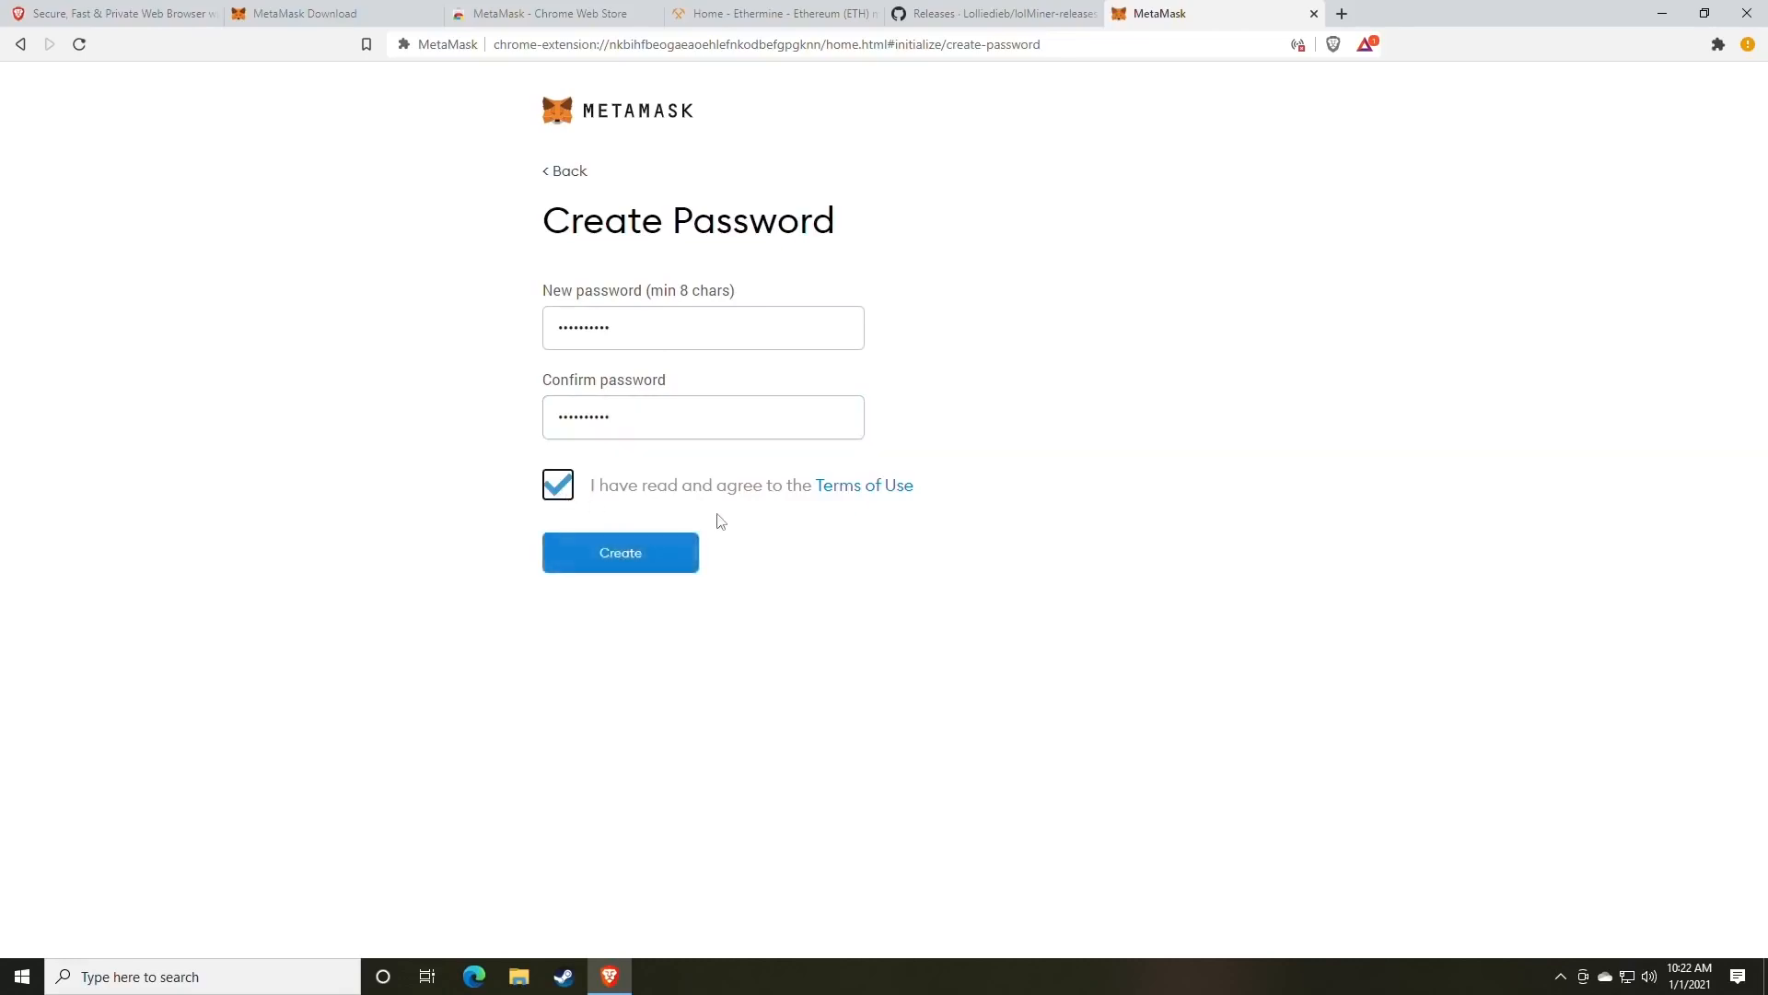
mouse_move(710, 523)
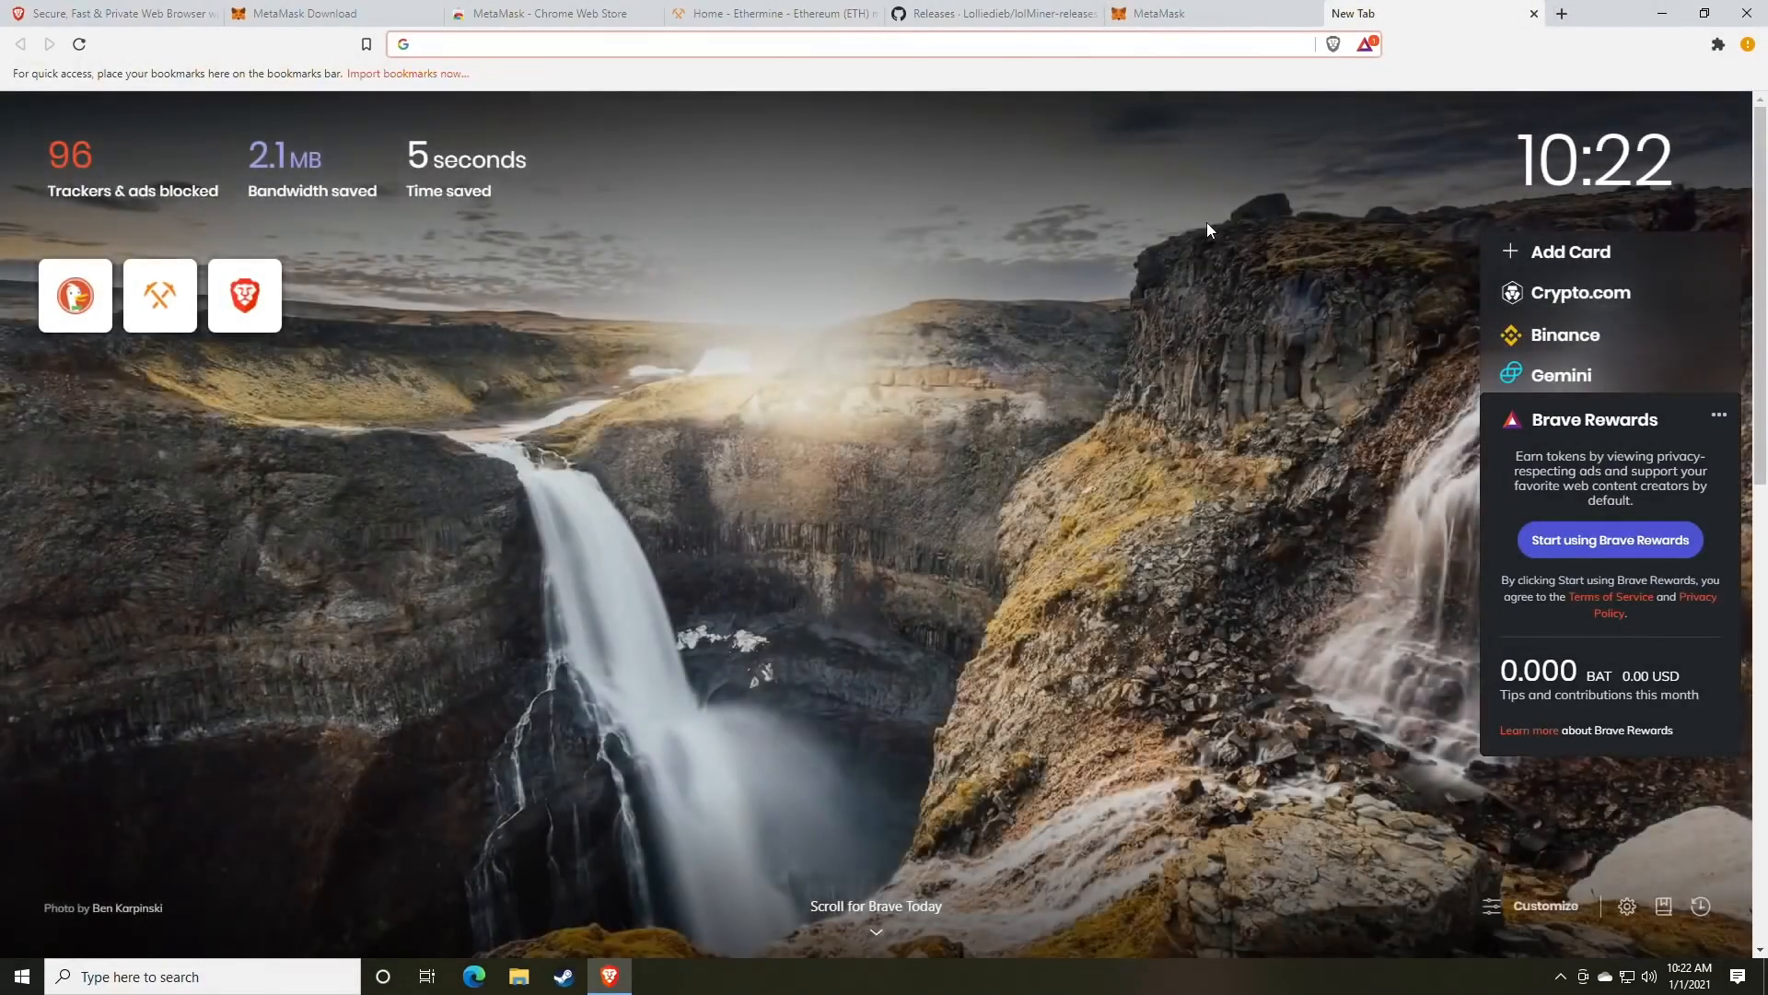
- Generate five random 8-character passwords with RANDOM.ORG's Password Generator
type("random.org")
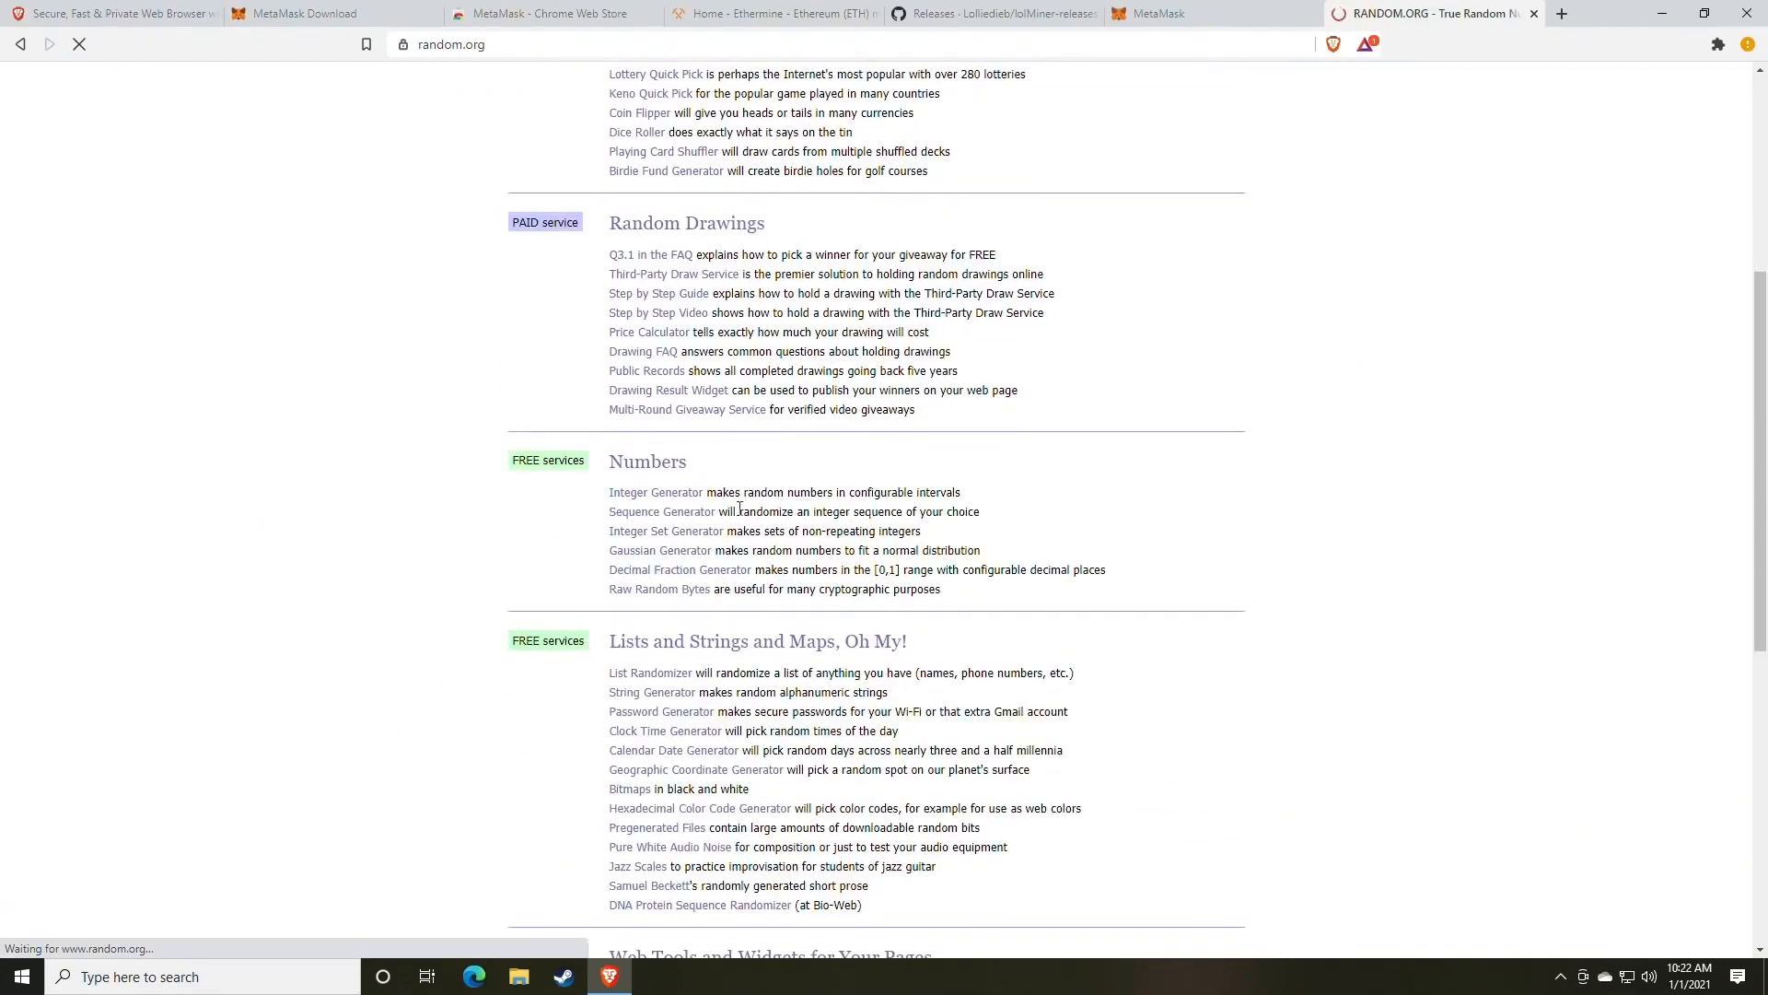
left_click(663, 527)
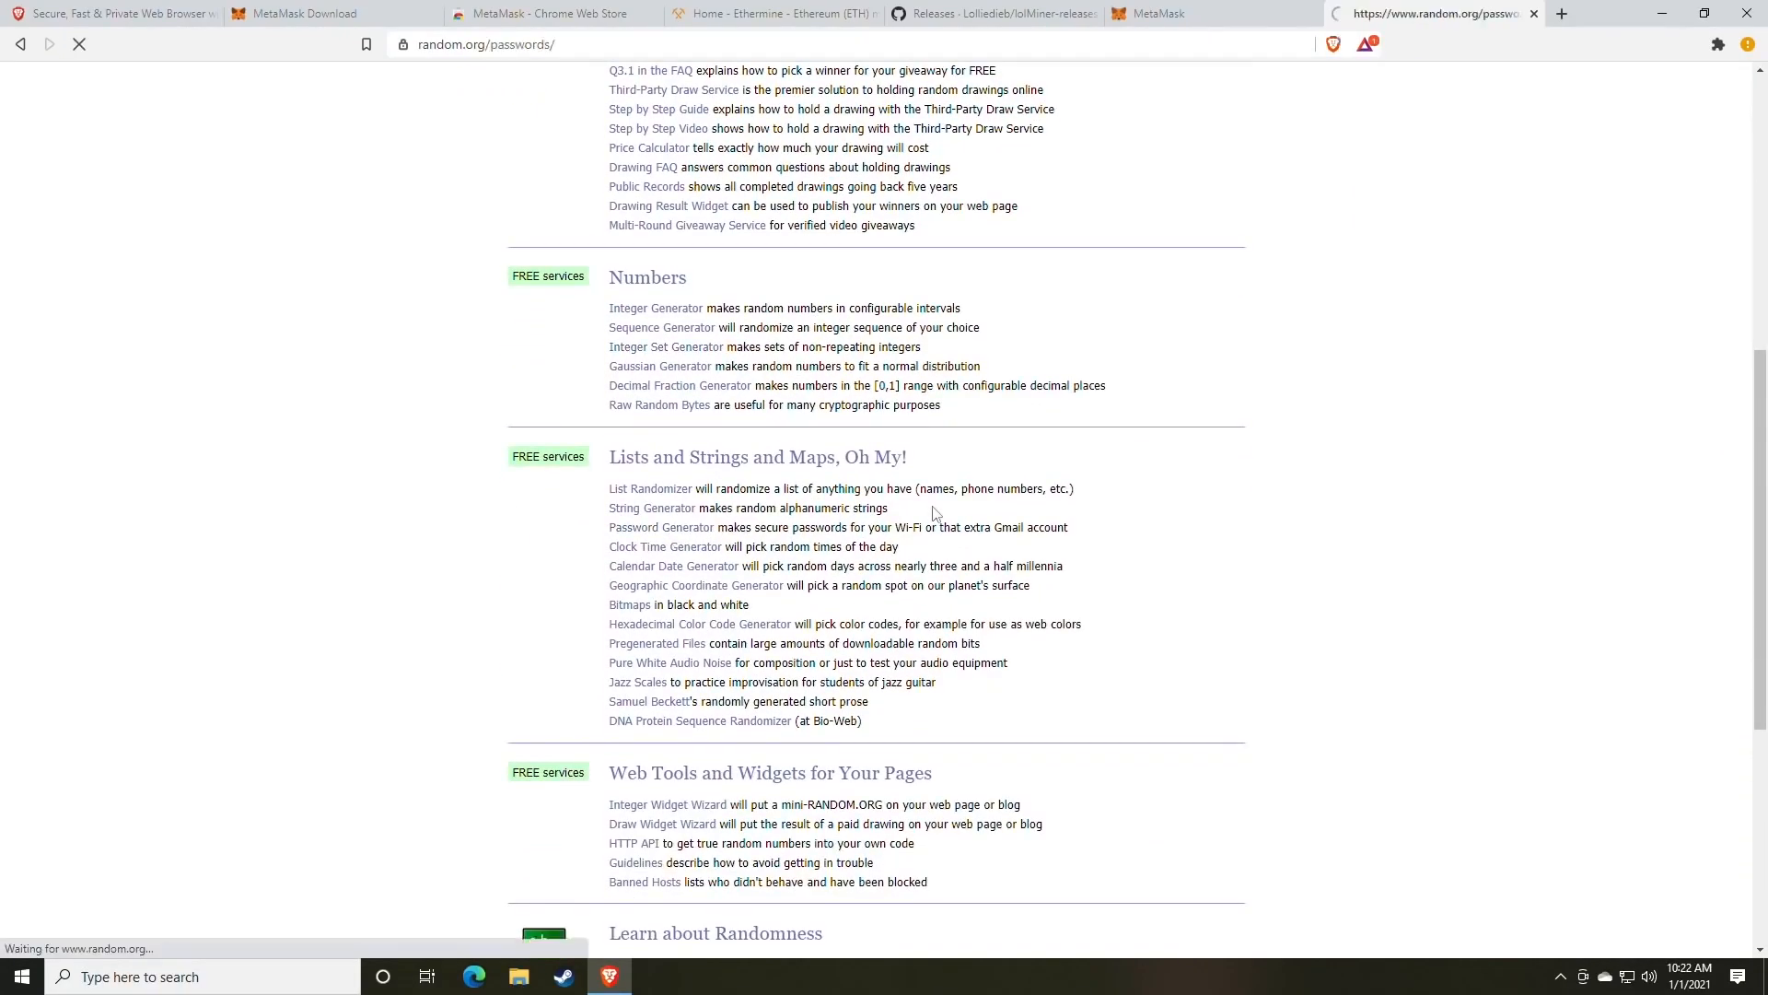
left_click(662, 527)
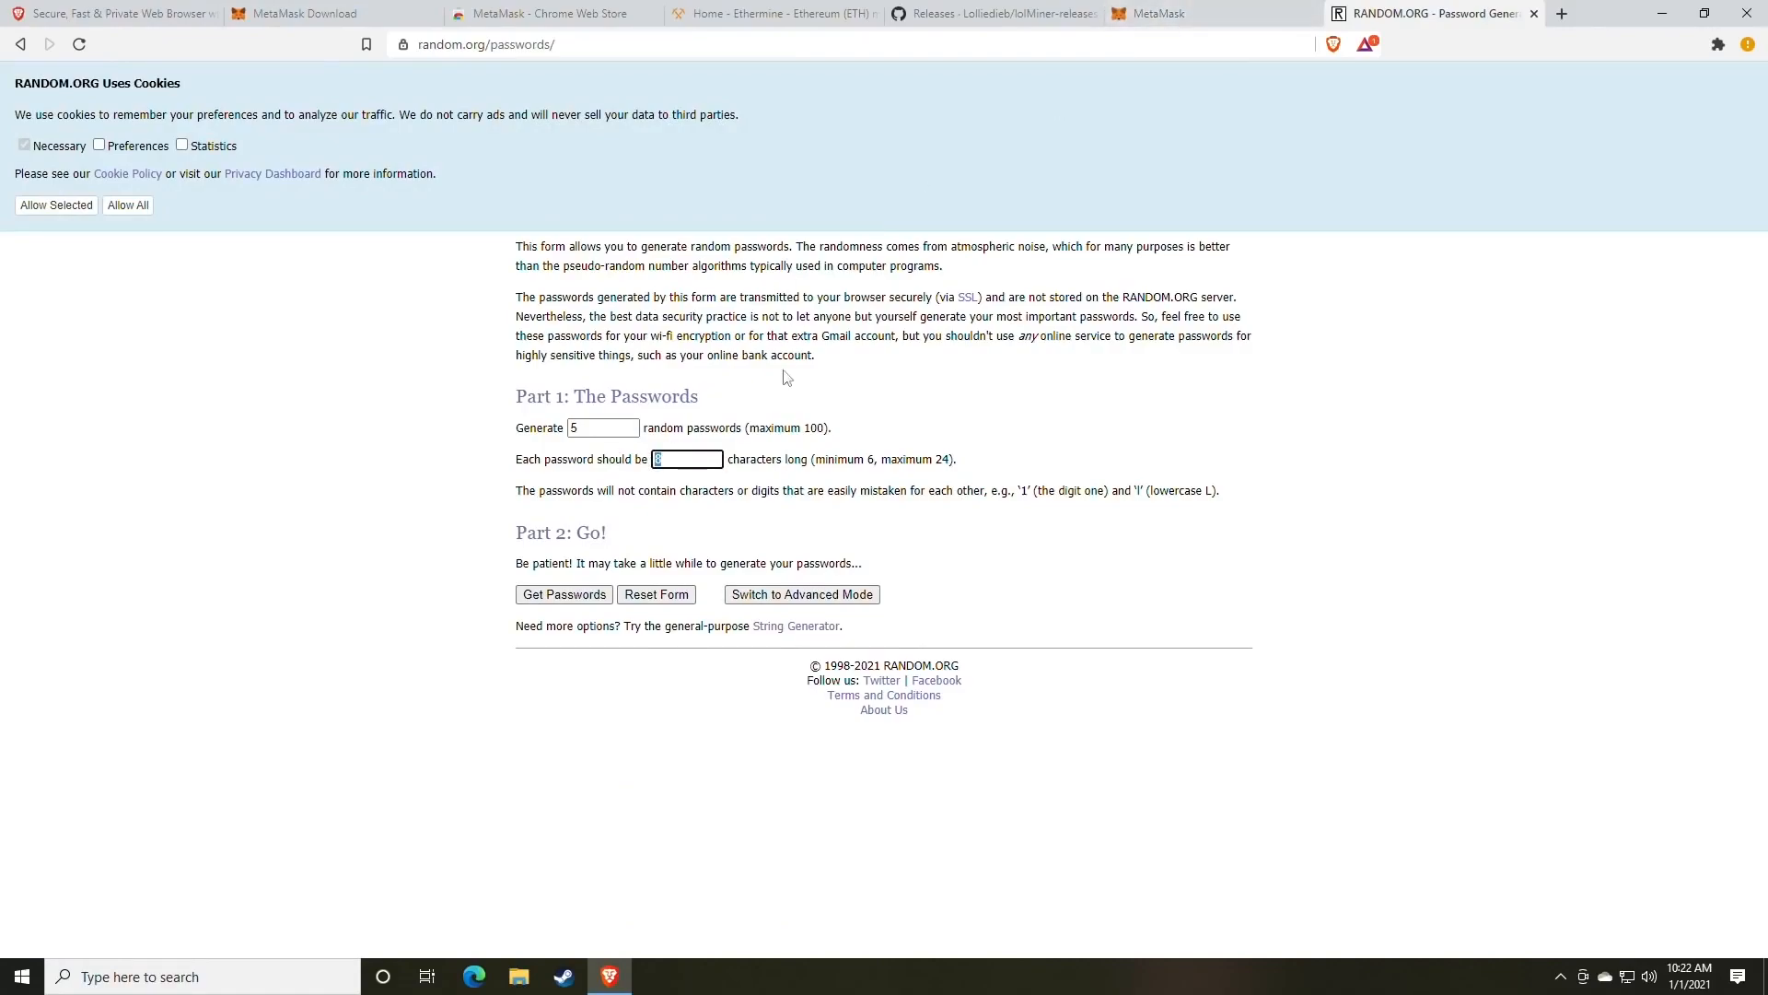
left_click(564, 594)
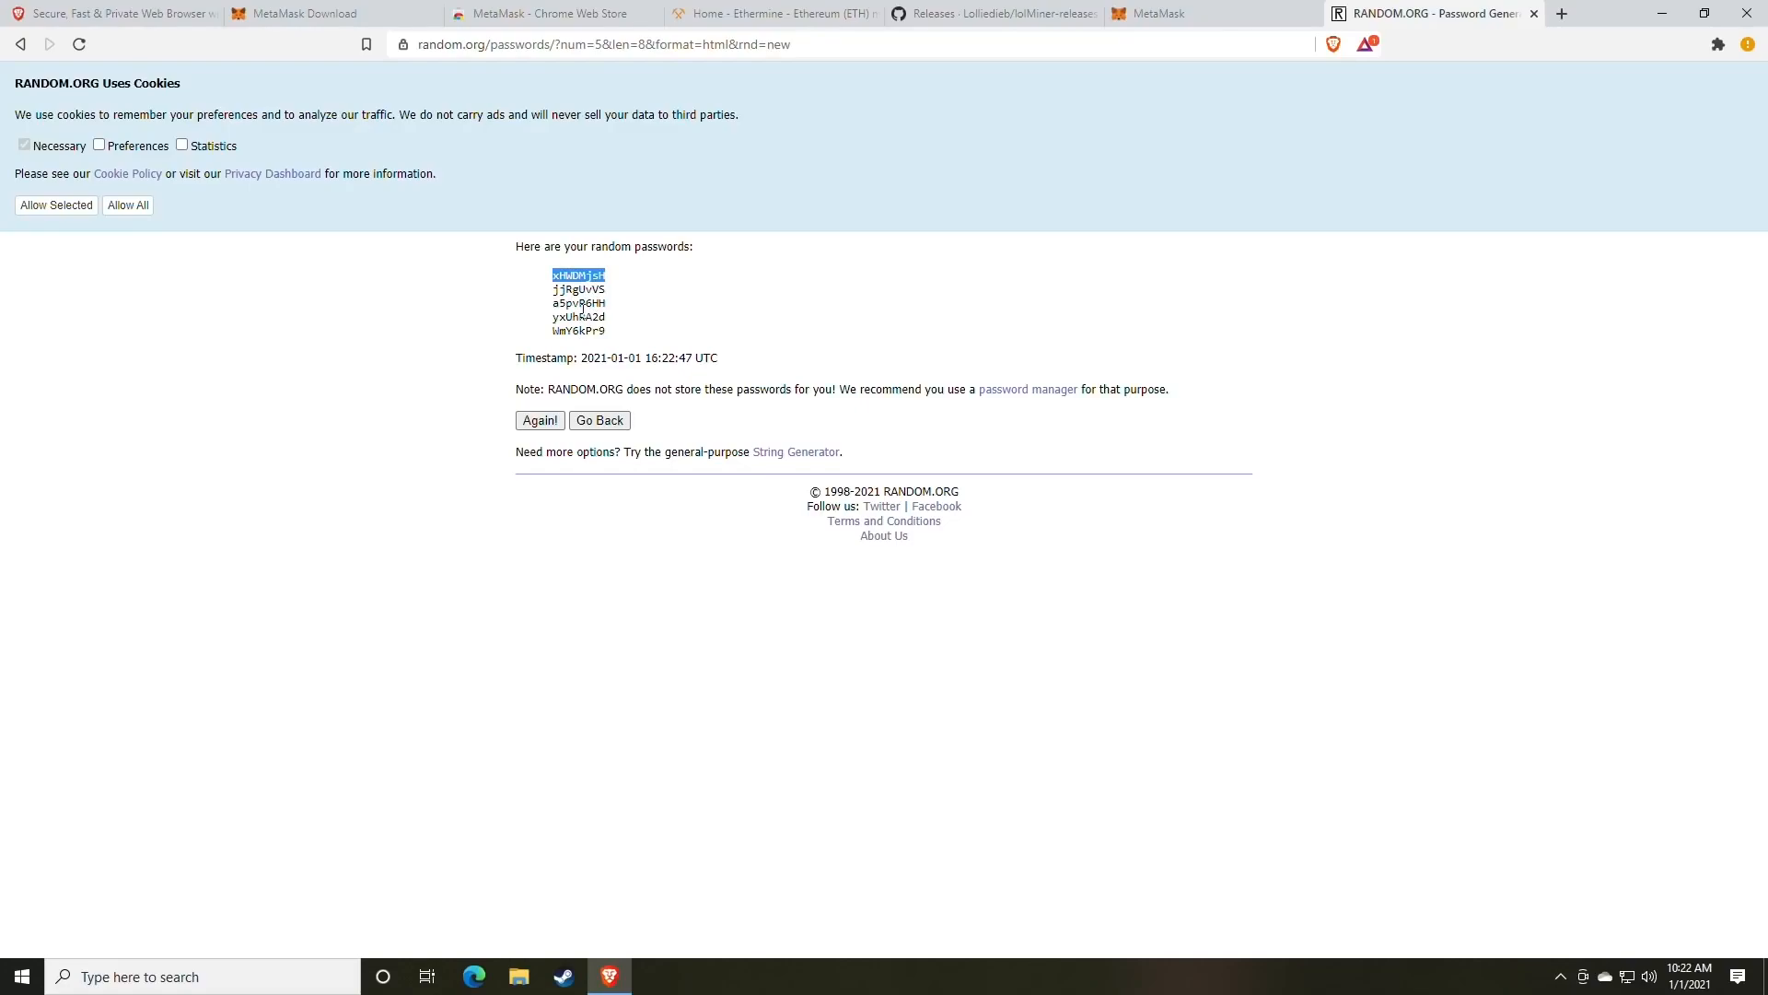
mouse_move(688, 319)
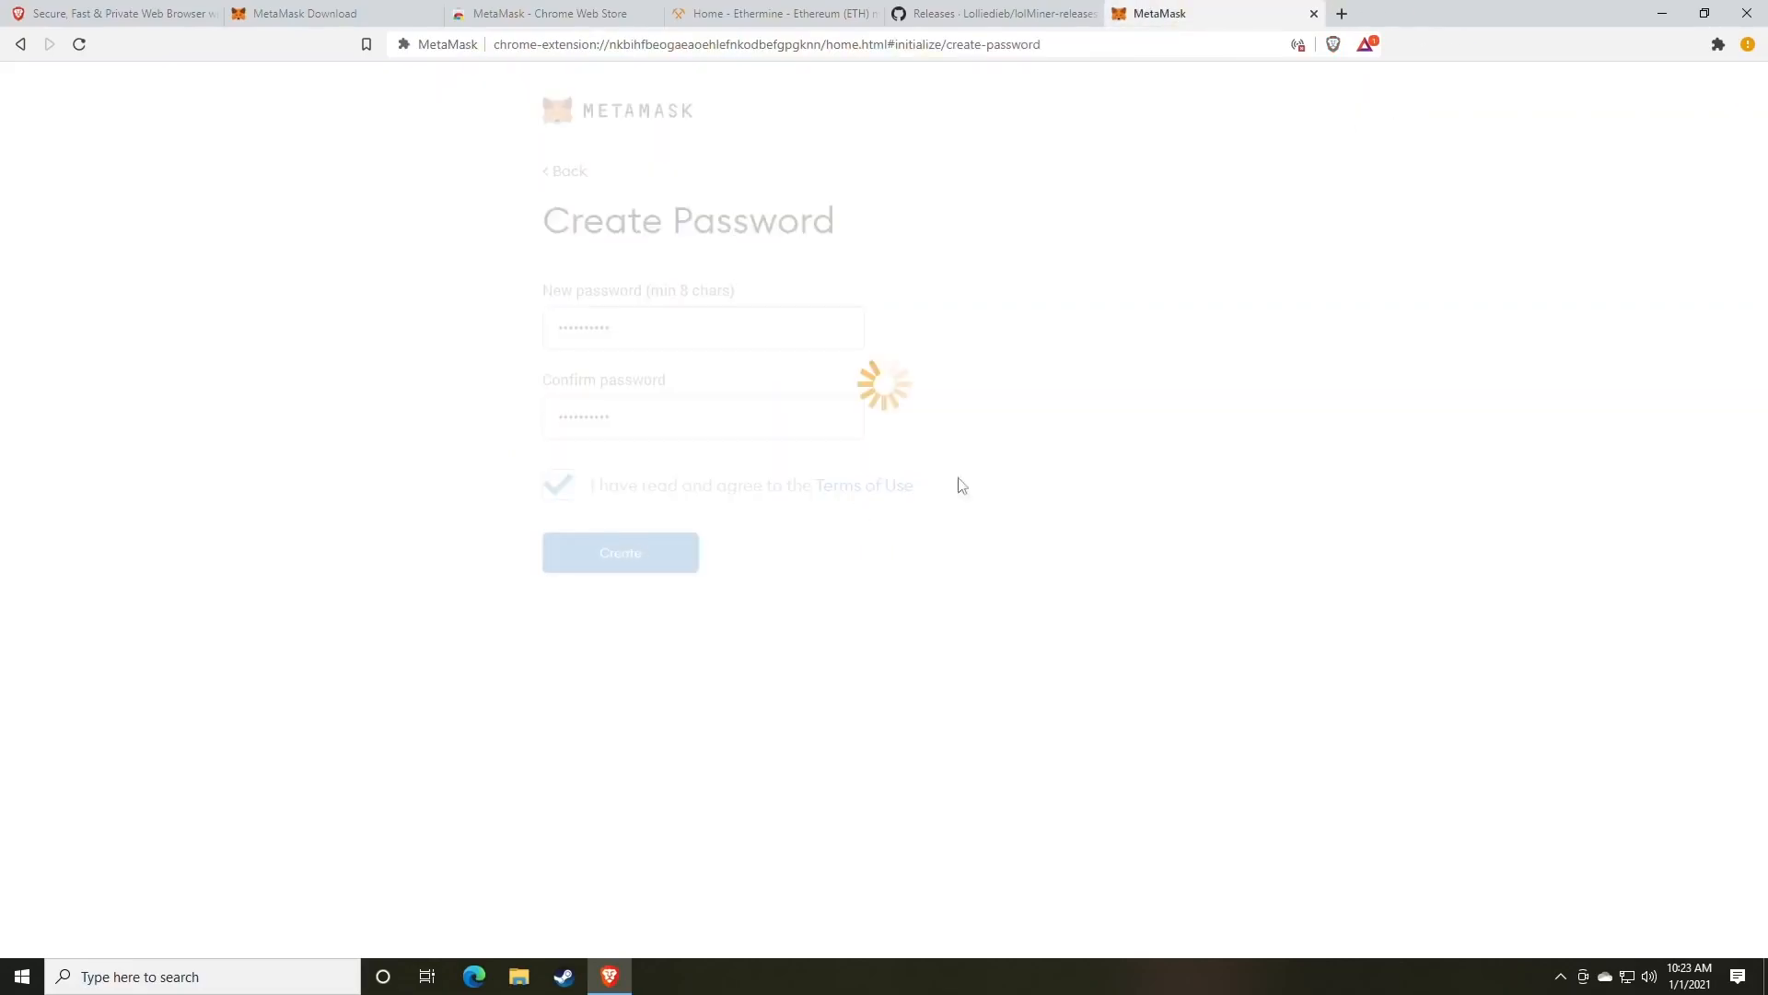
- Create the wallet, reveal the secret backup words, and paste them into Notepad
left_click(619, 553)
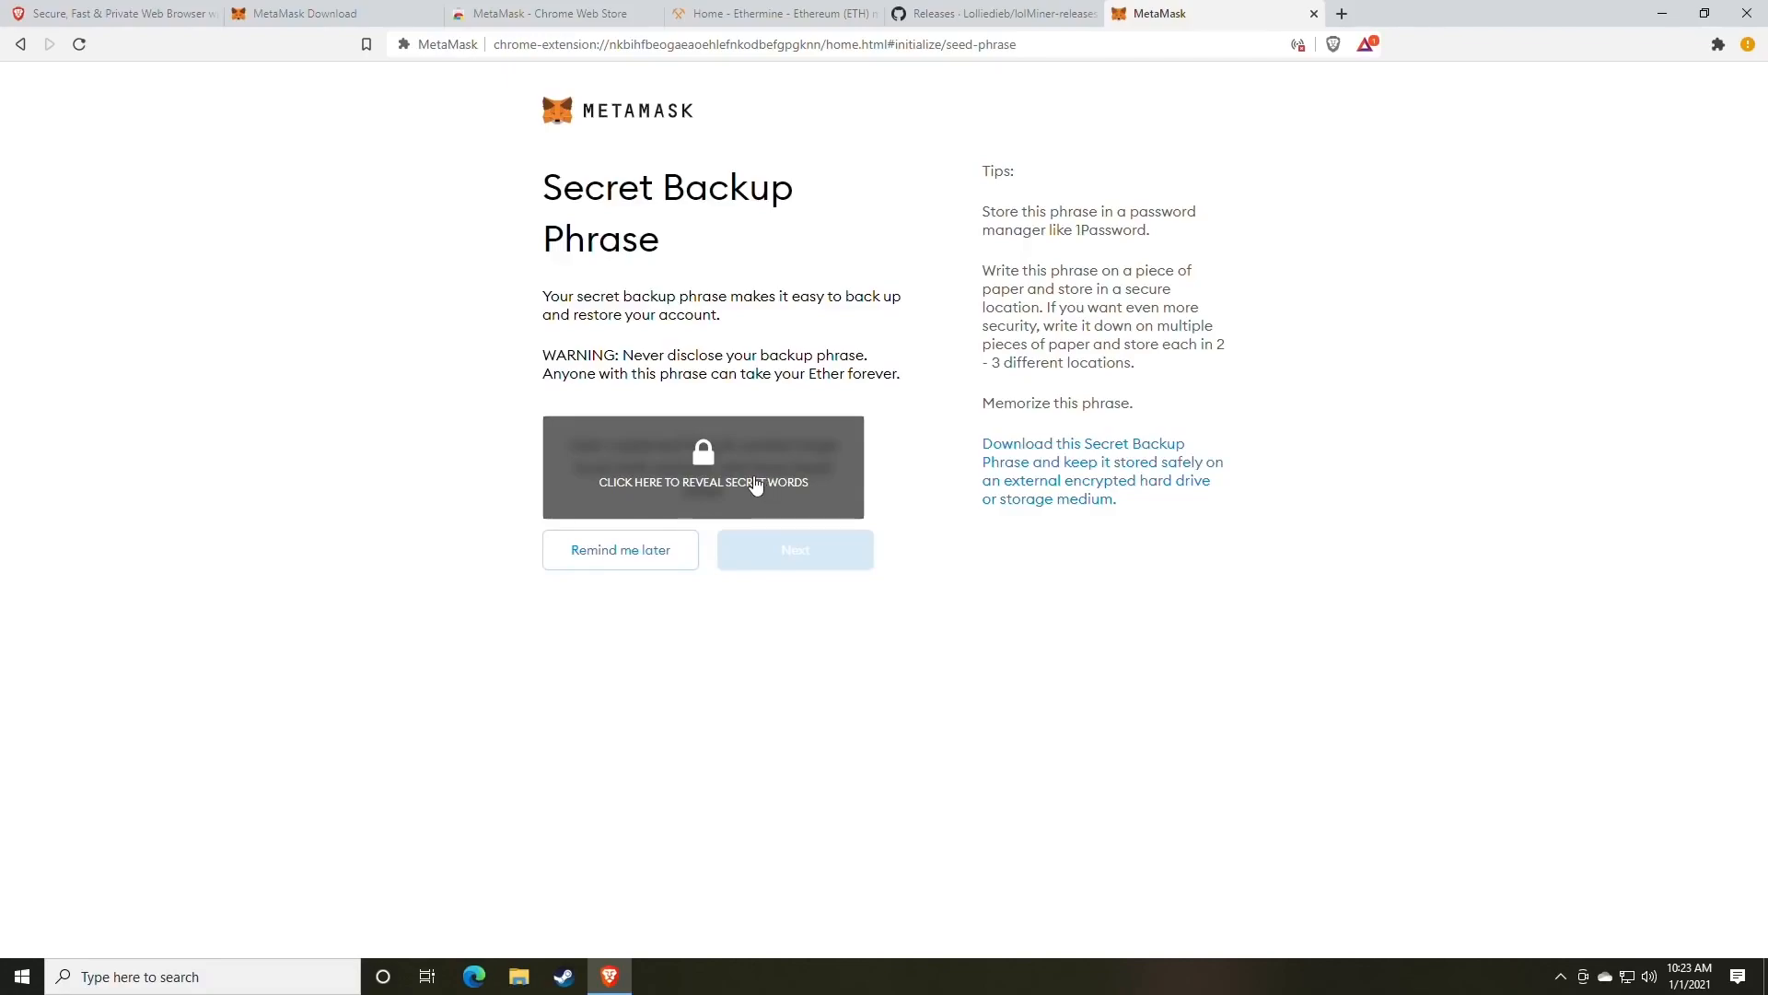
left_click(703, 466)
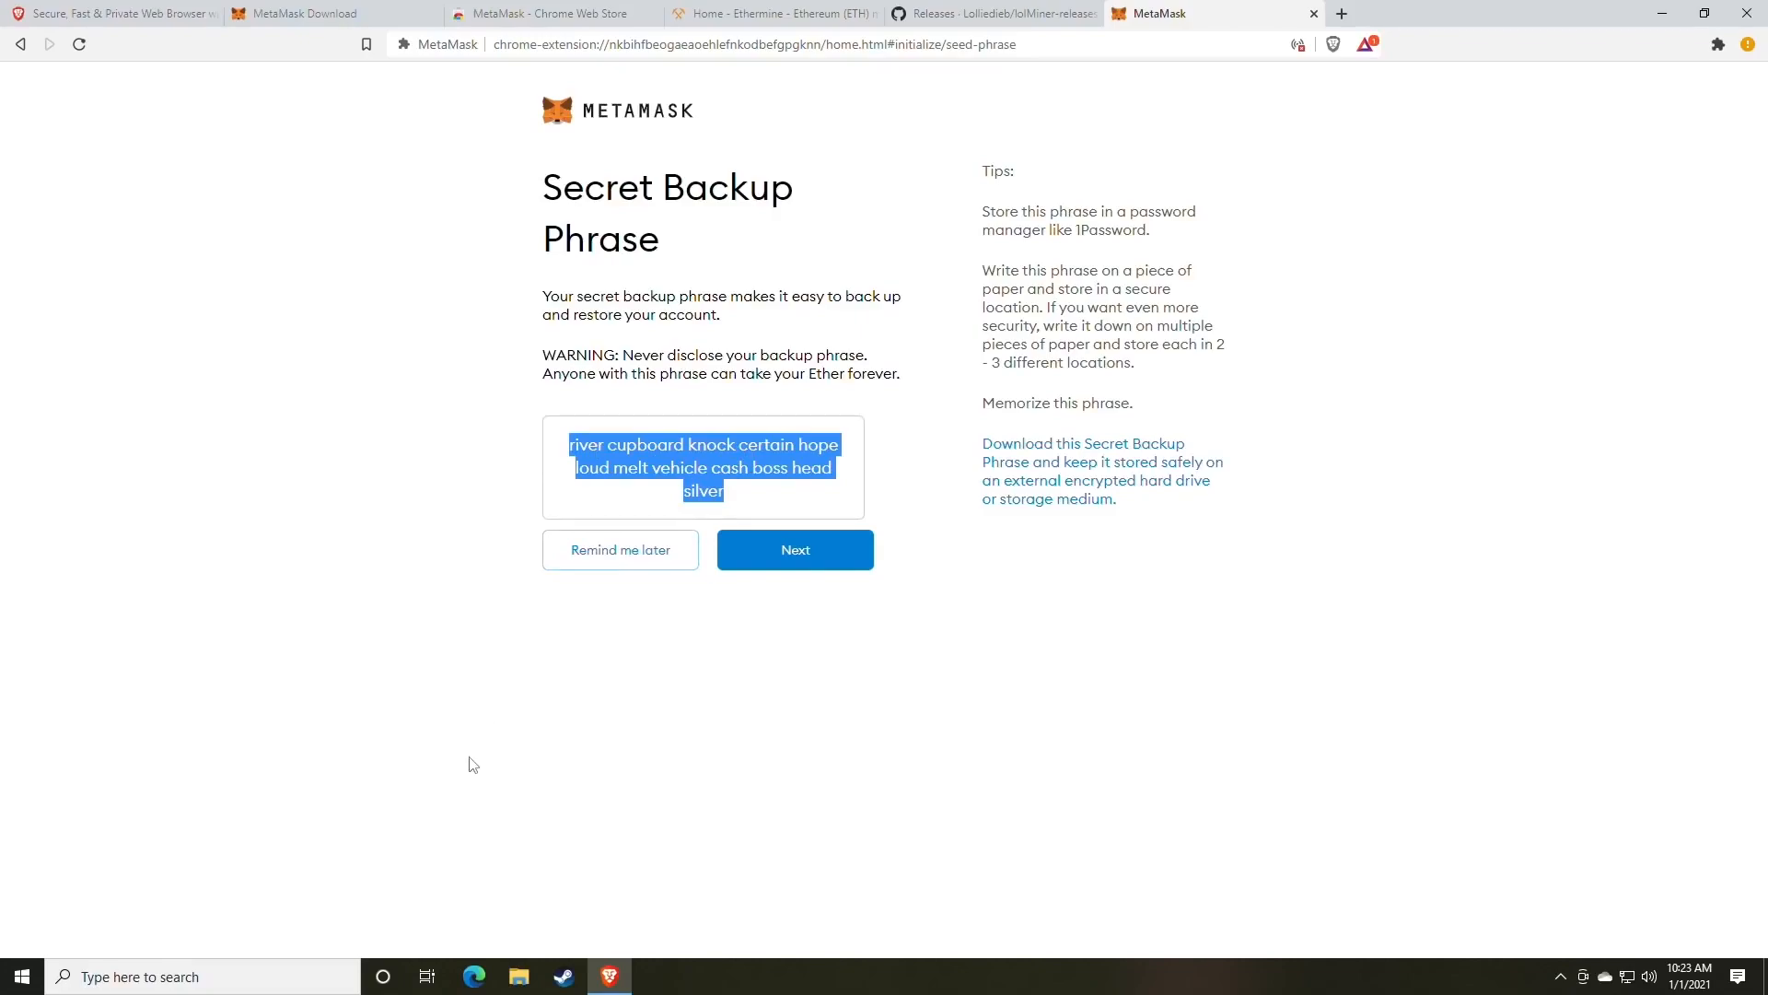
type("not")
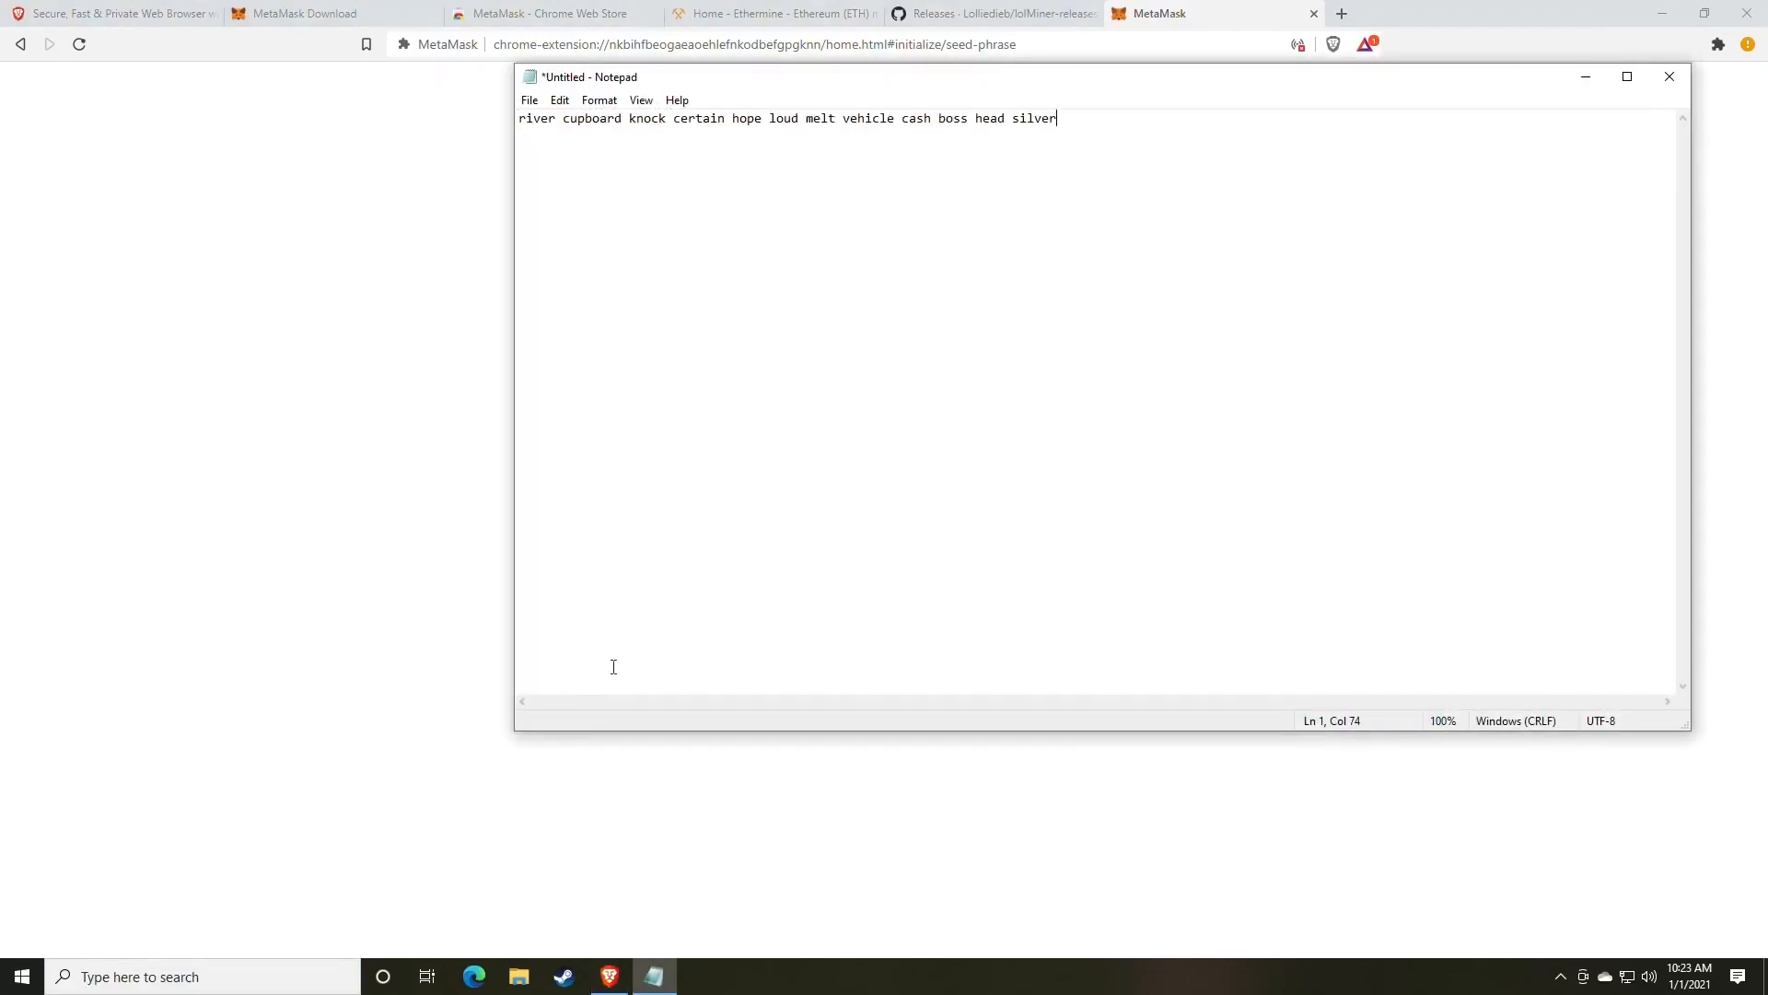
mouse_move(626, 569)
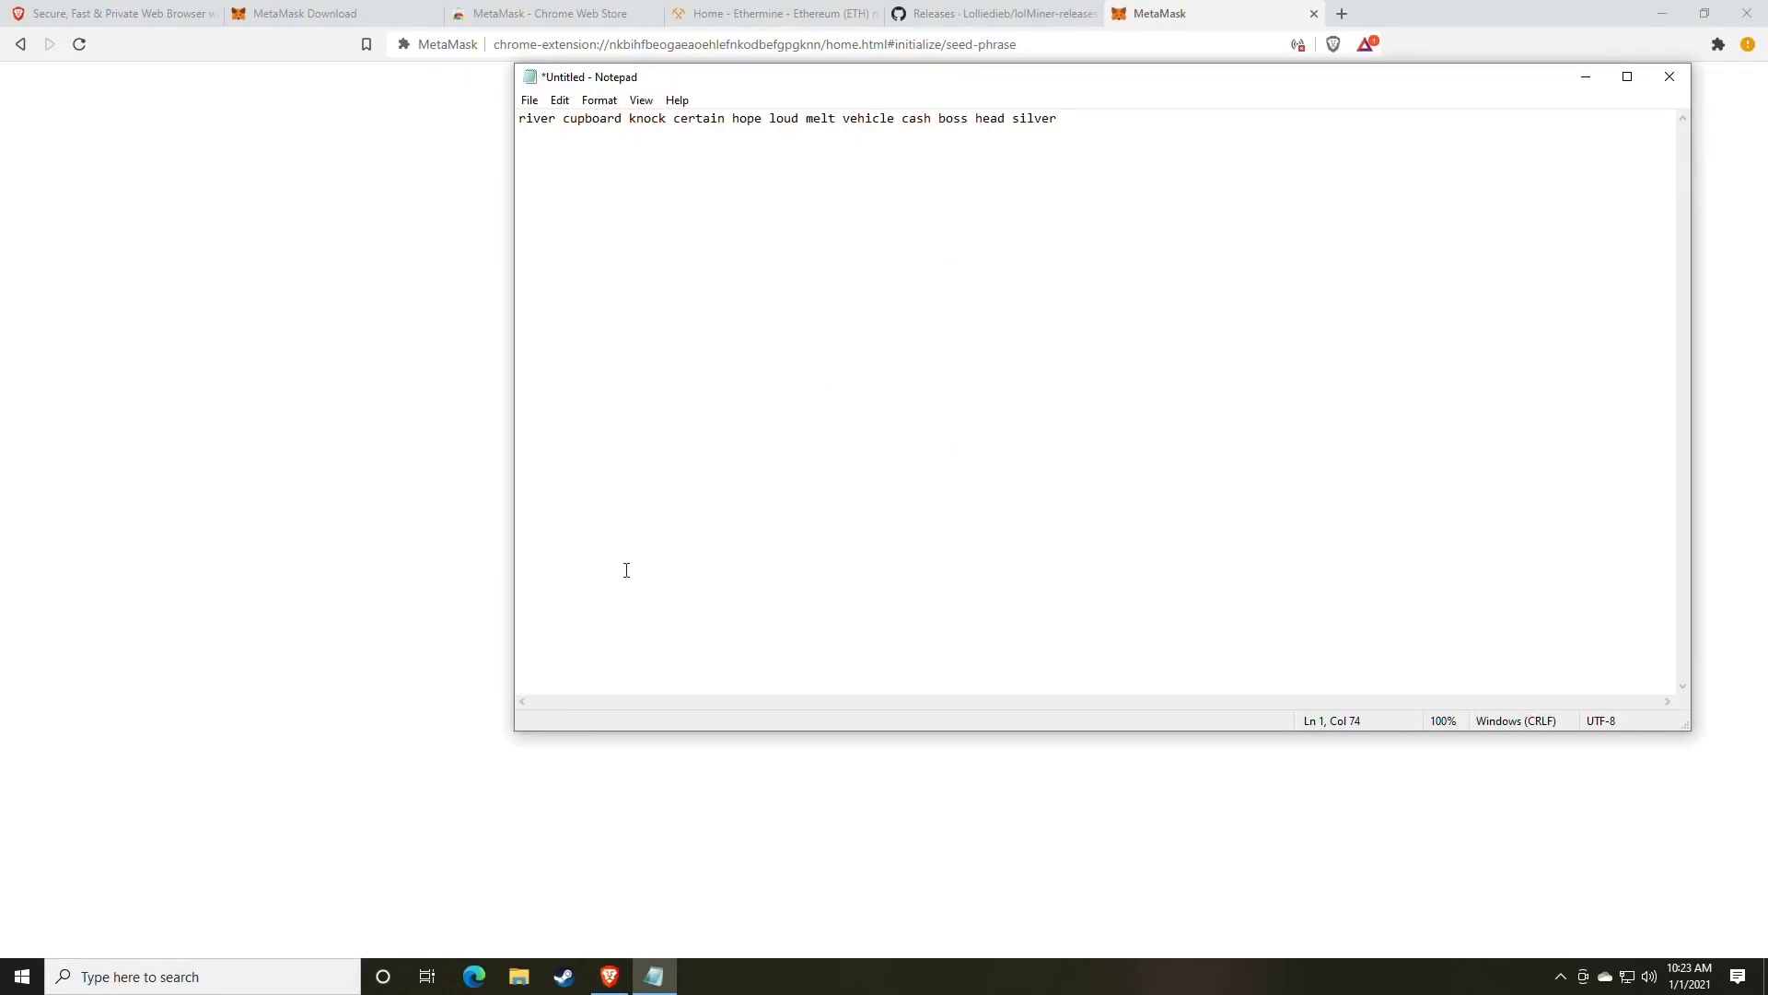
mouse_move(688, 219)
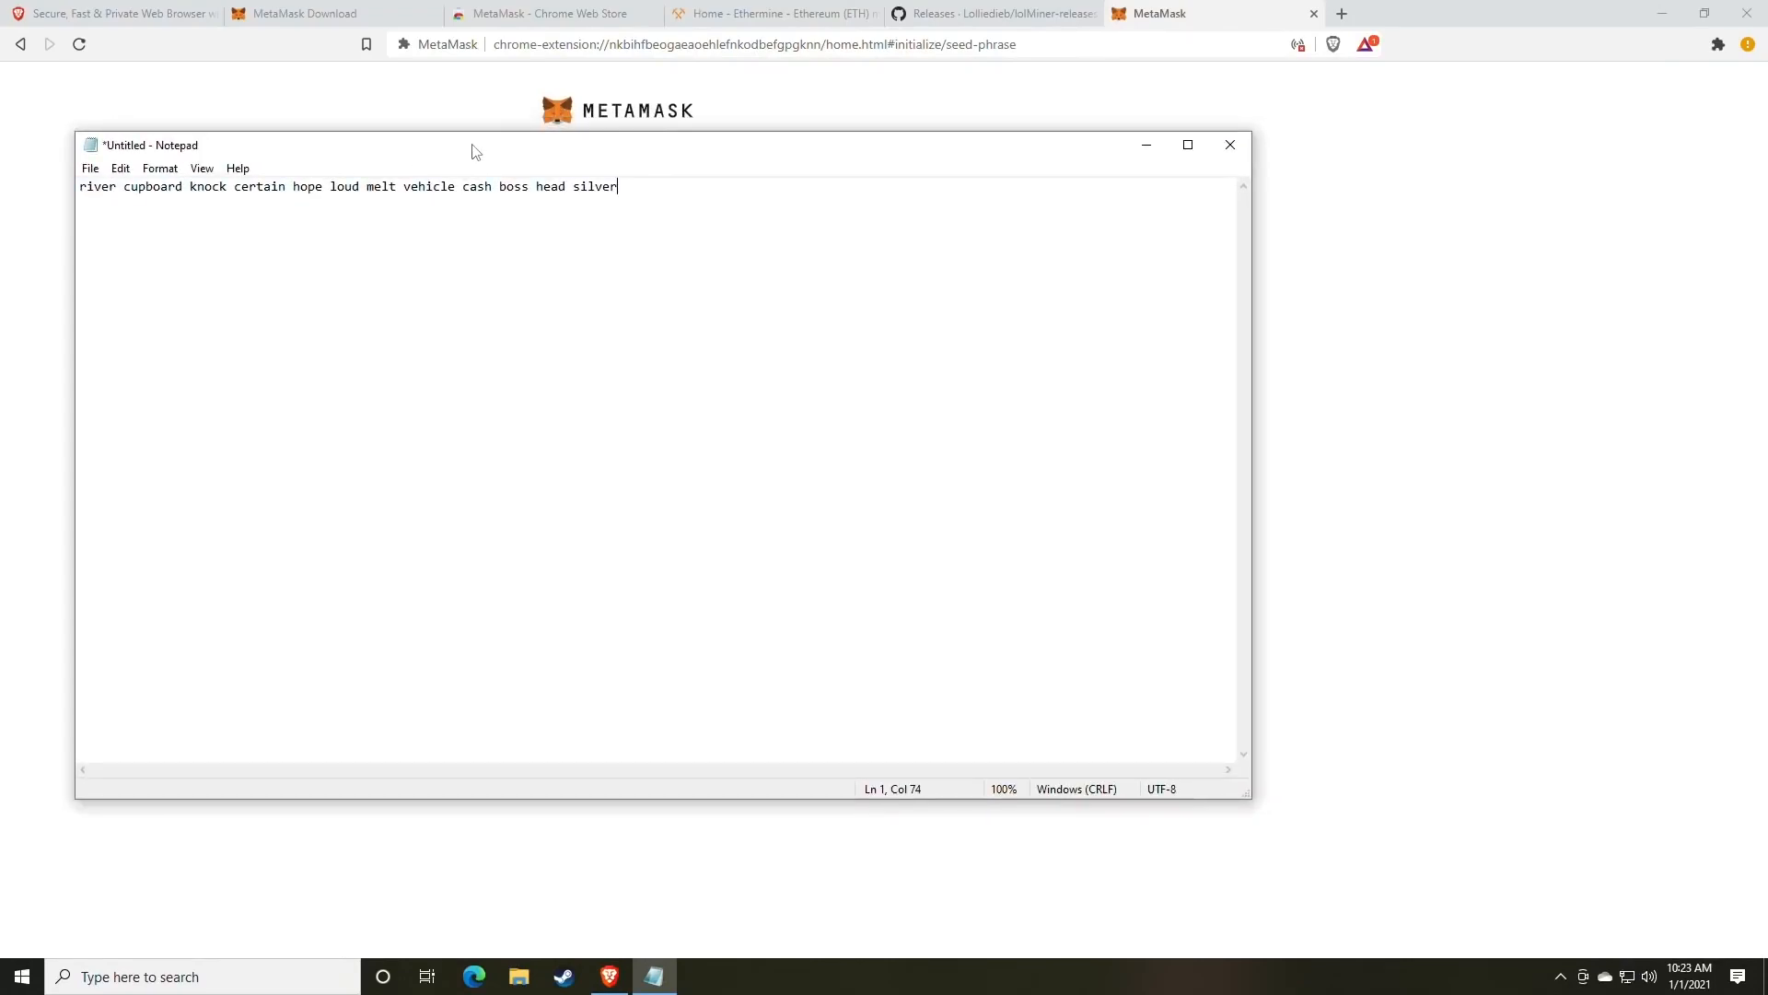
mouse_move(552, 292)
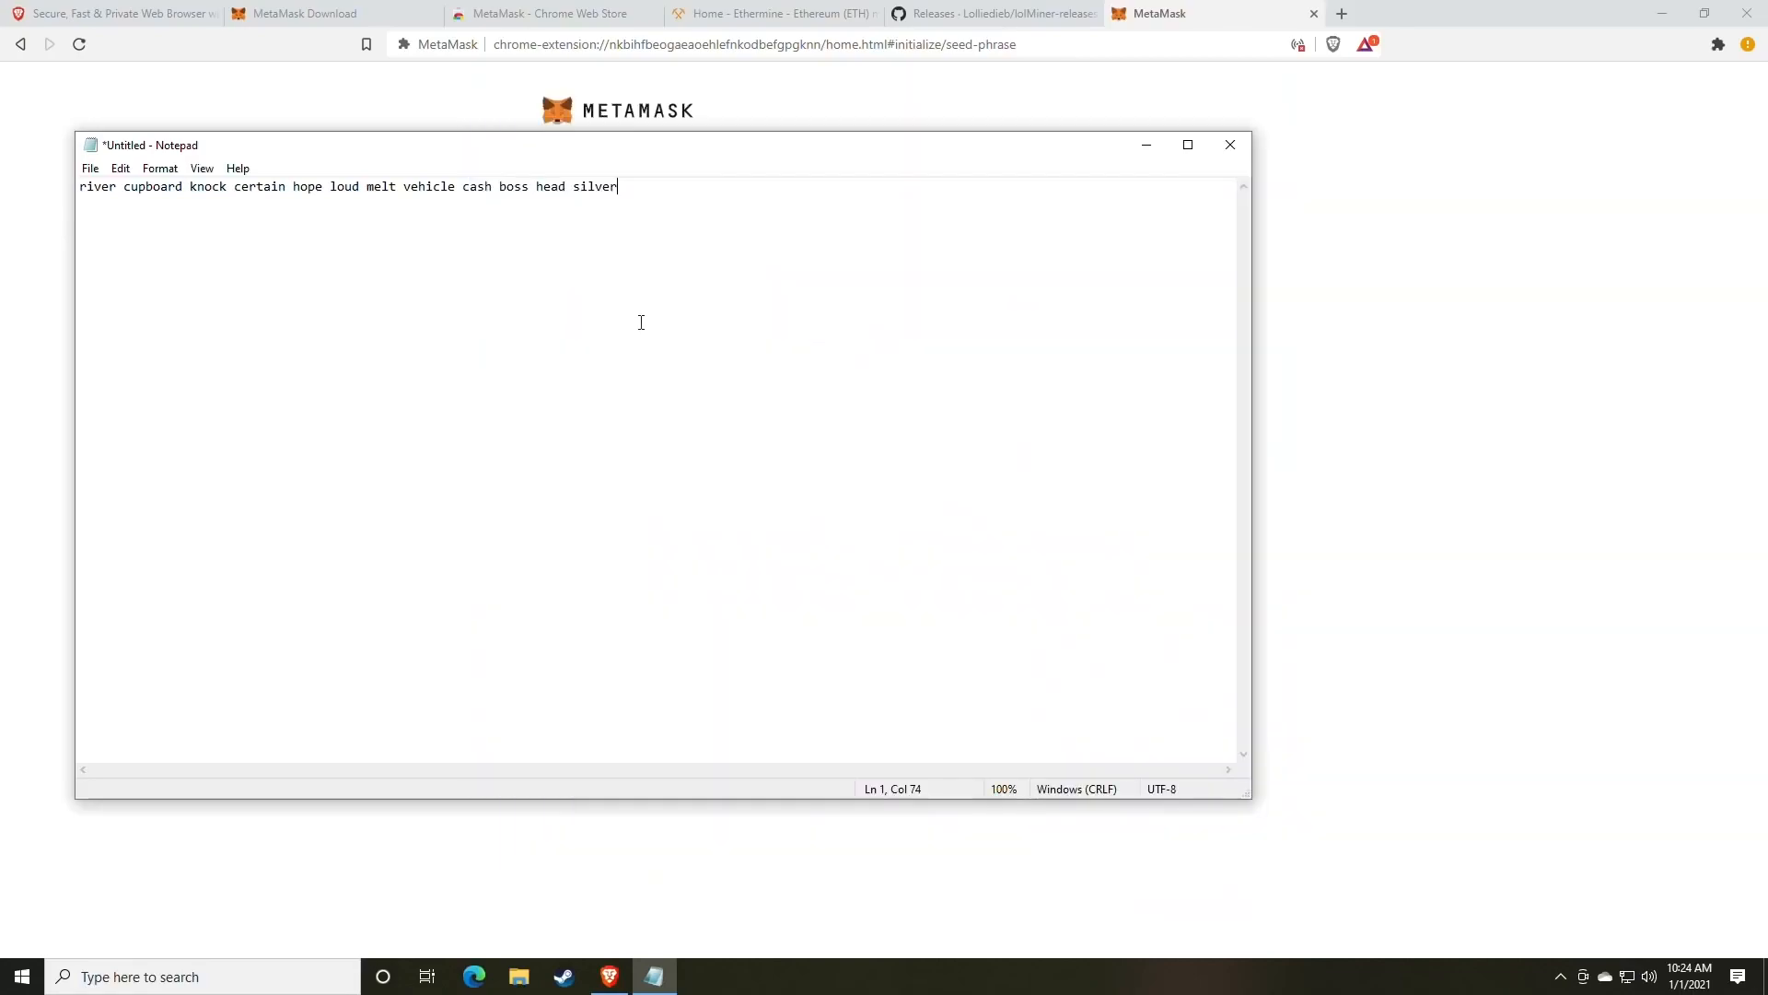
mouse_move(1176, 232)
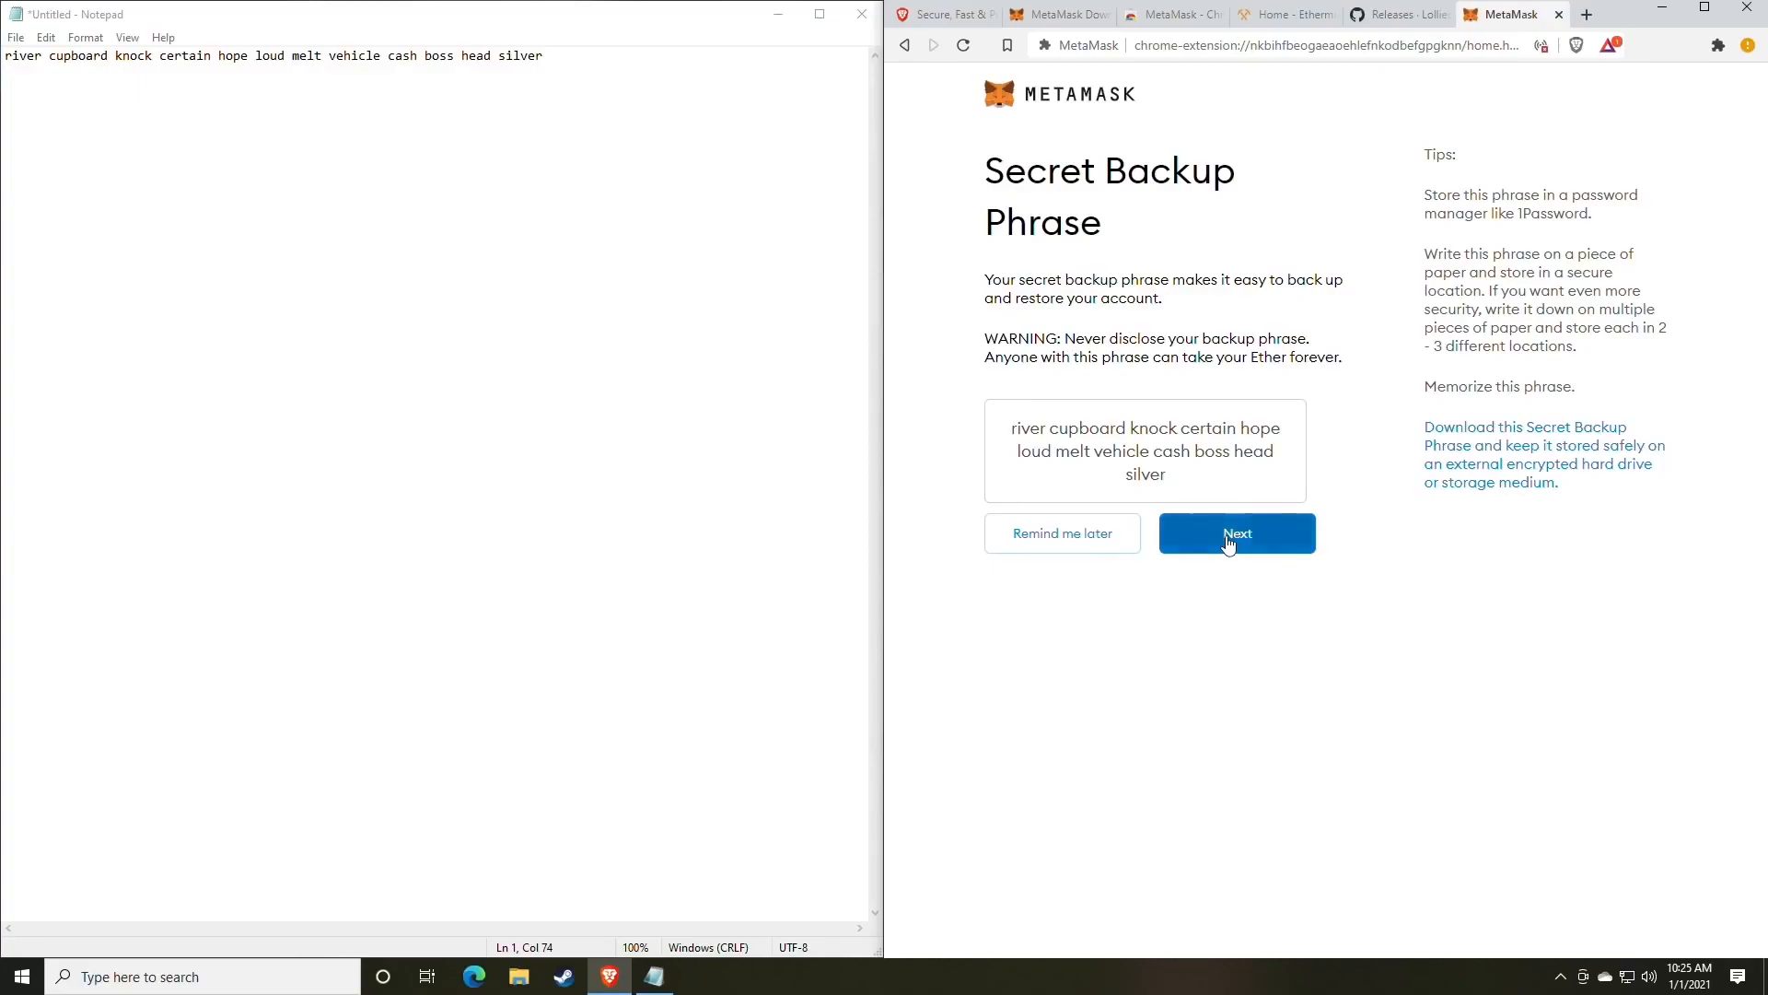
left_click(1236, 532)
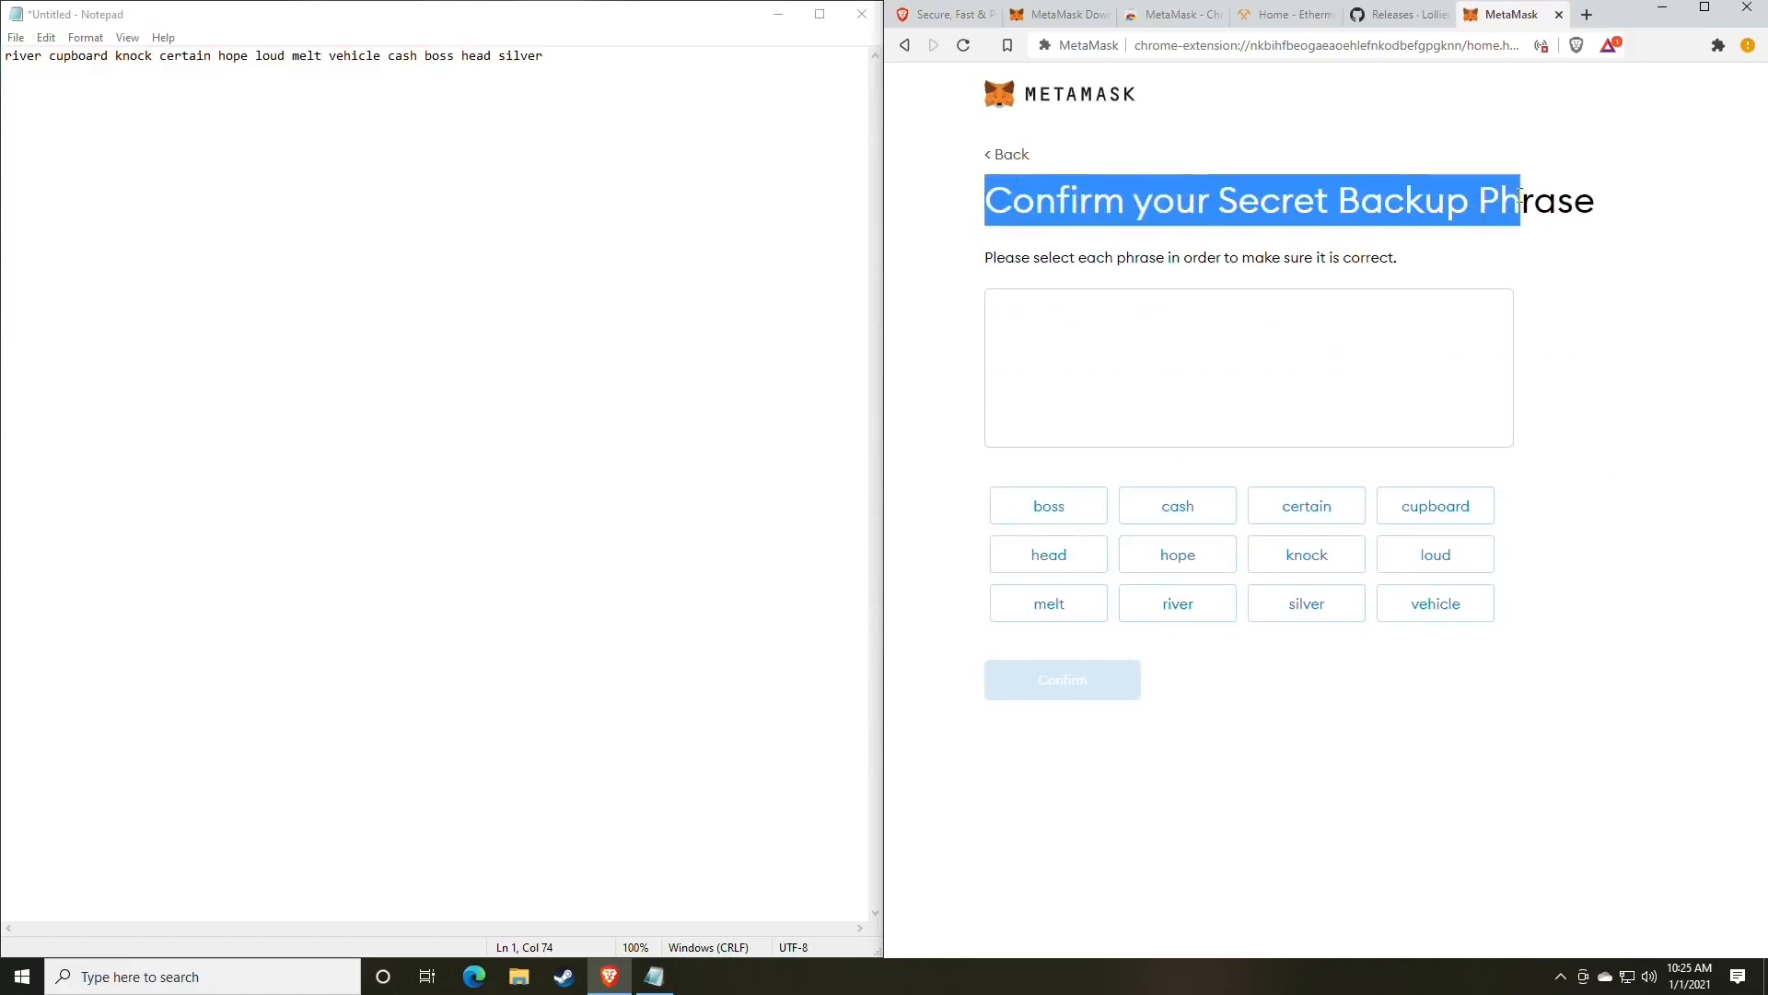
mouse_move(1379, 517)
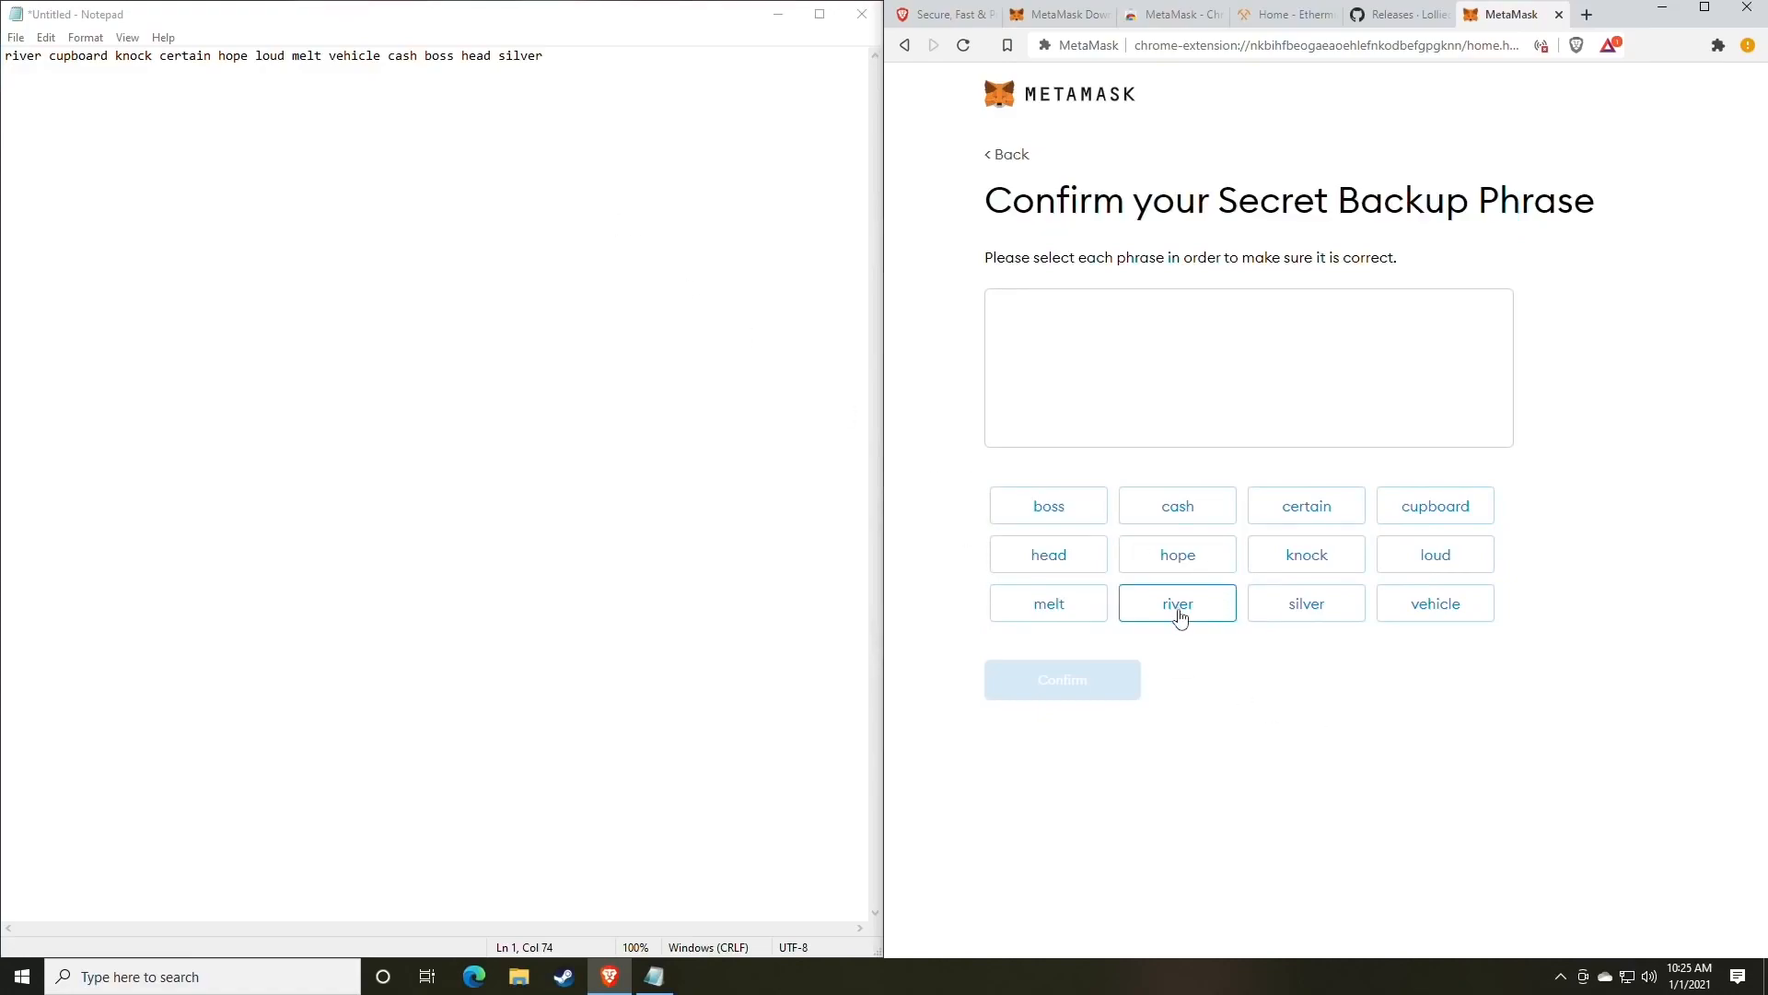
left_click(1176, 602)
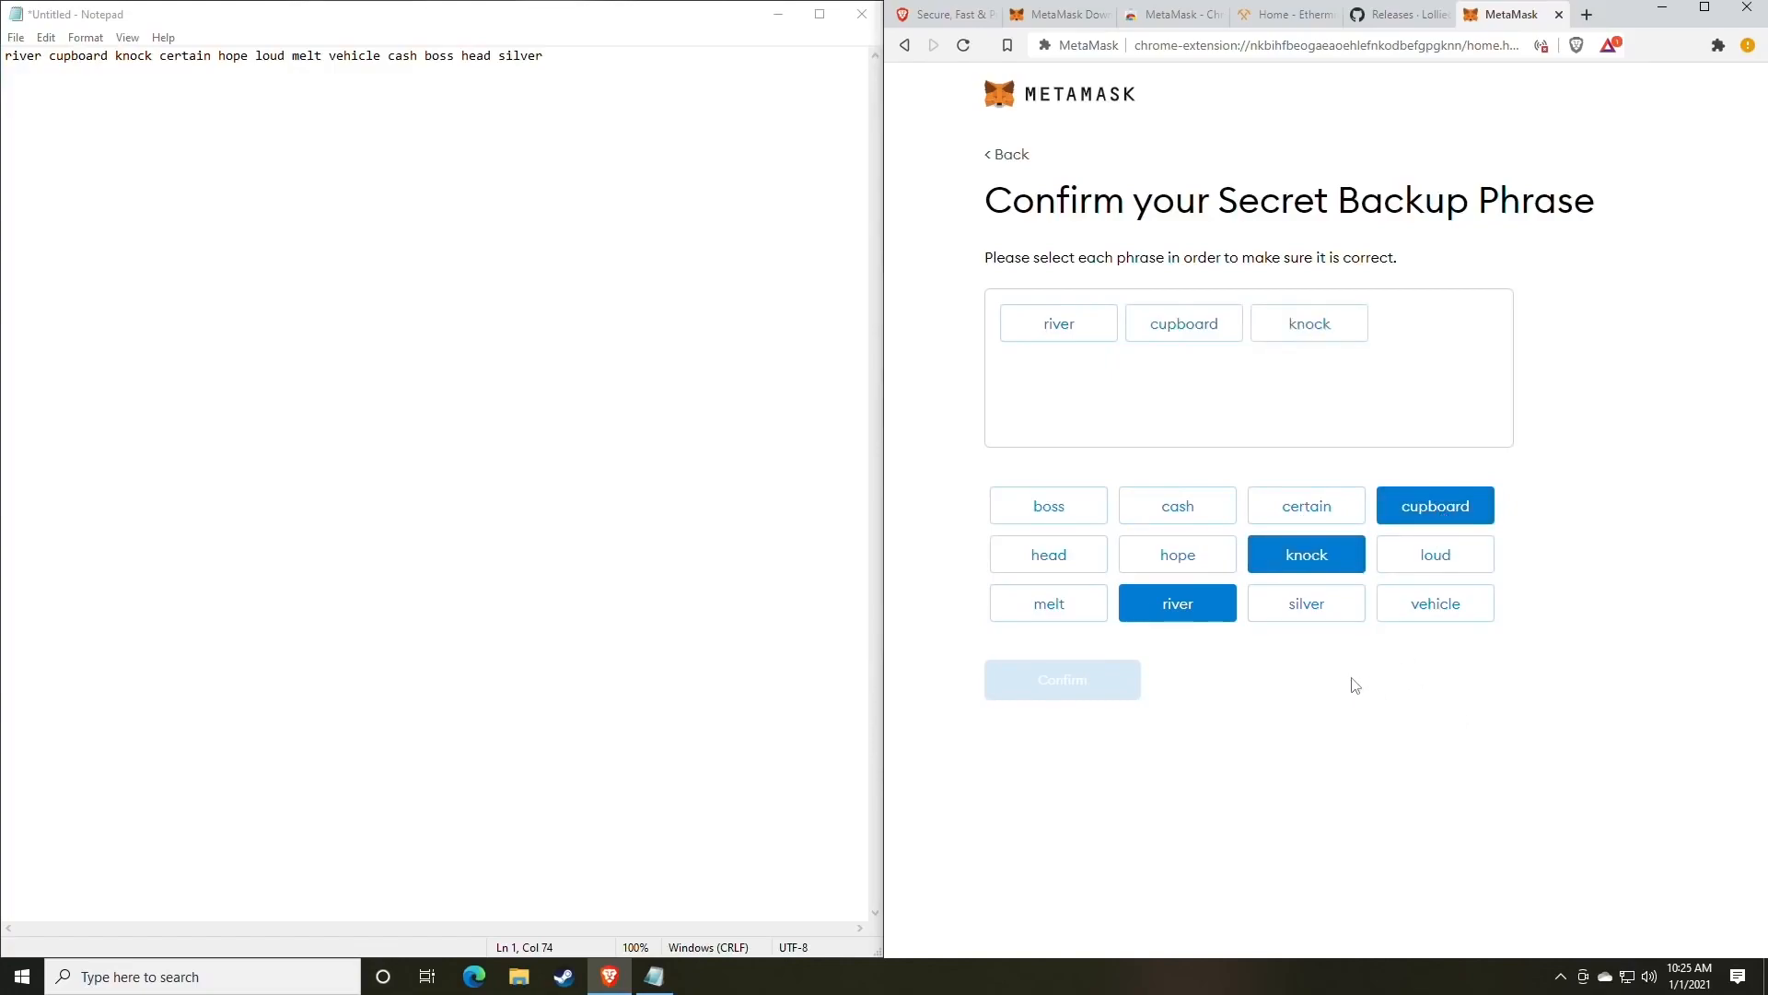
left_click(1177, 553)
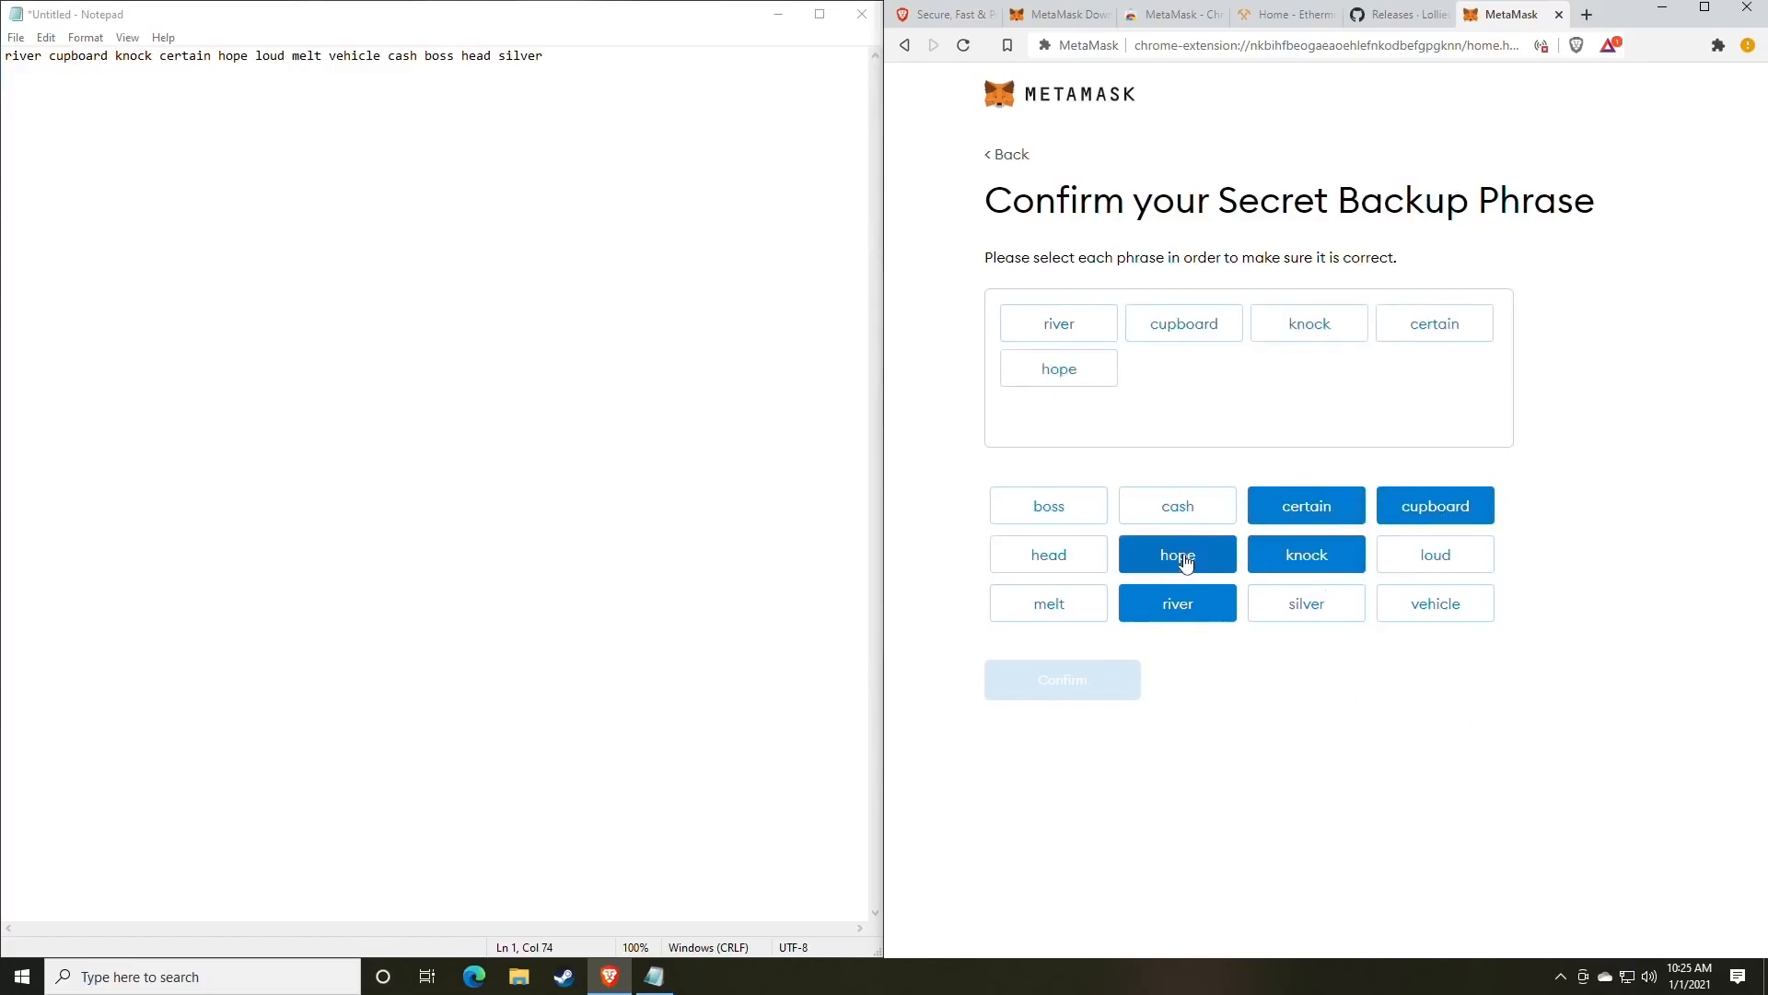
left_click(1435, 554)
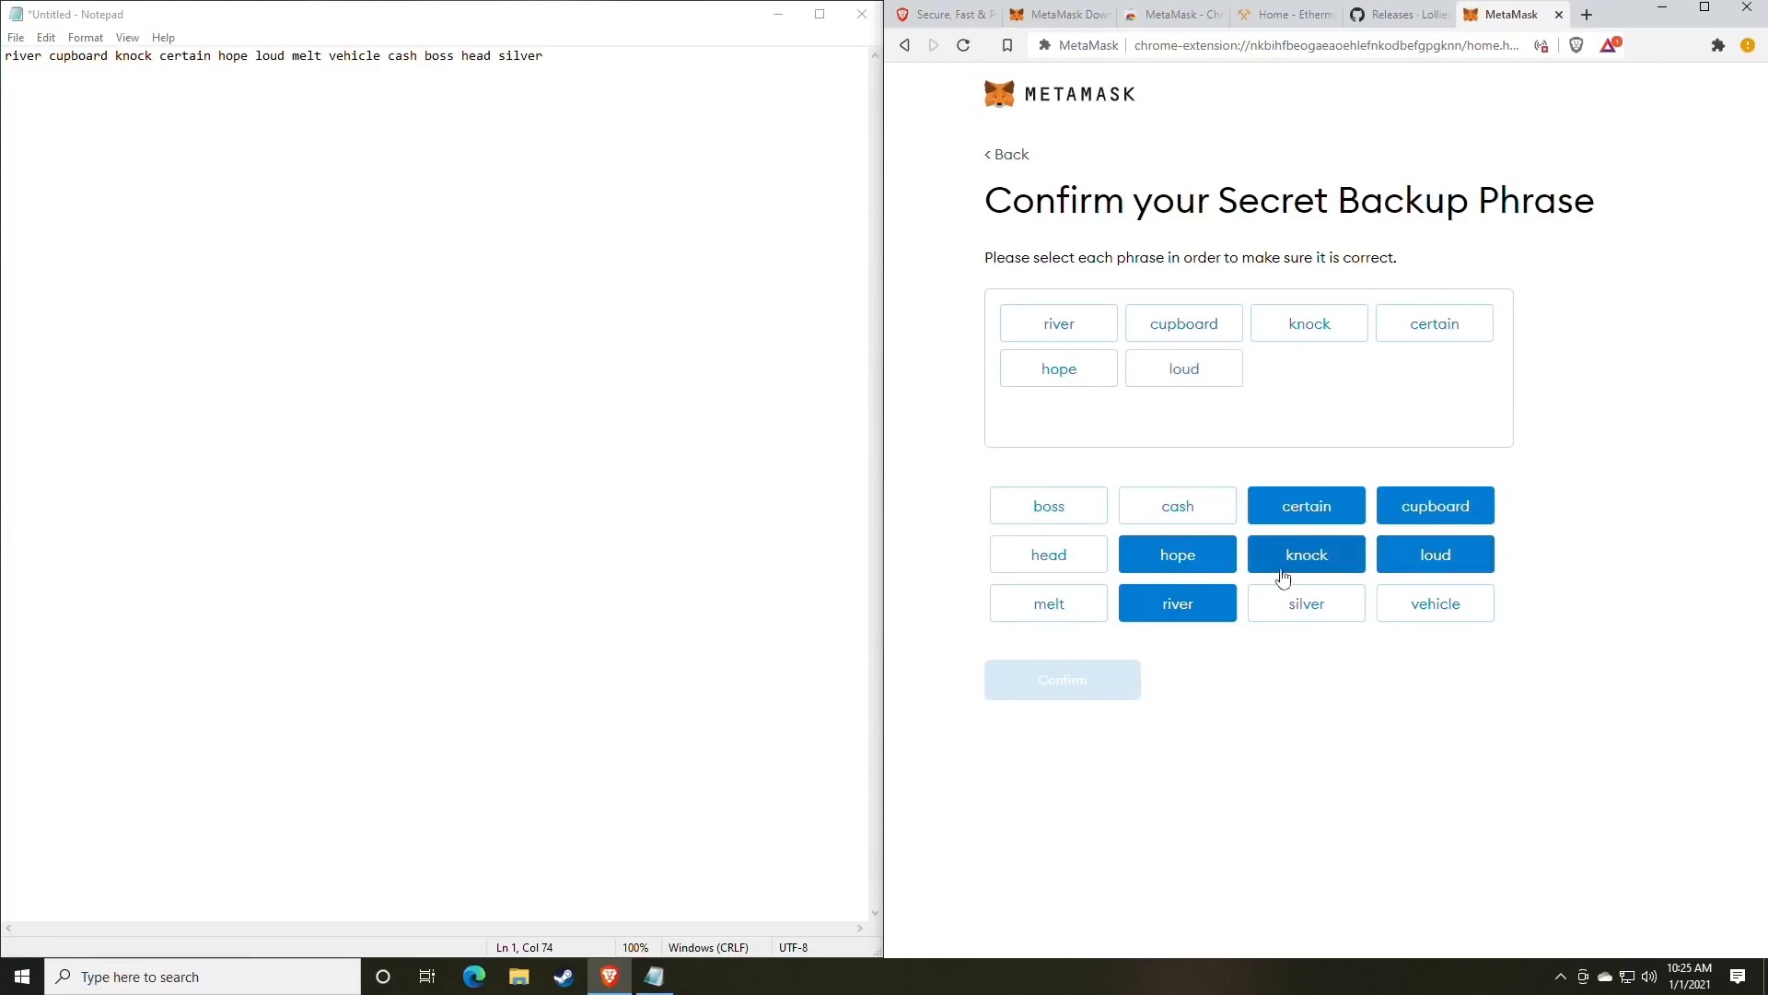
left_click(1046, 602)
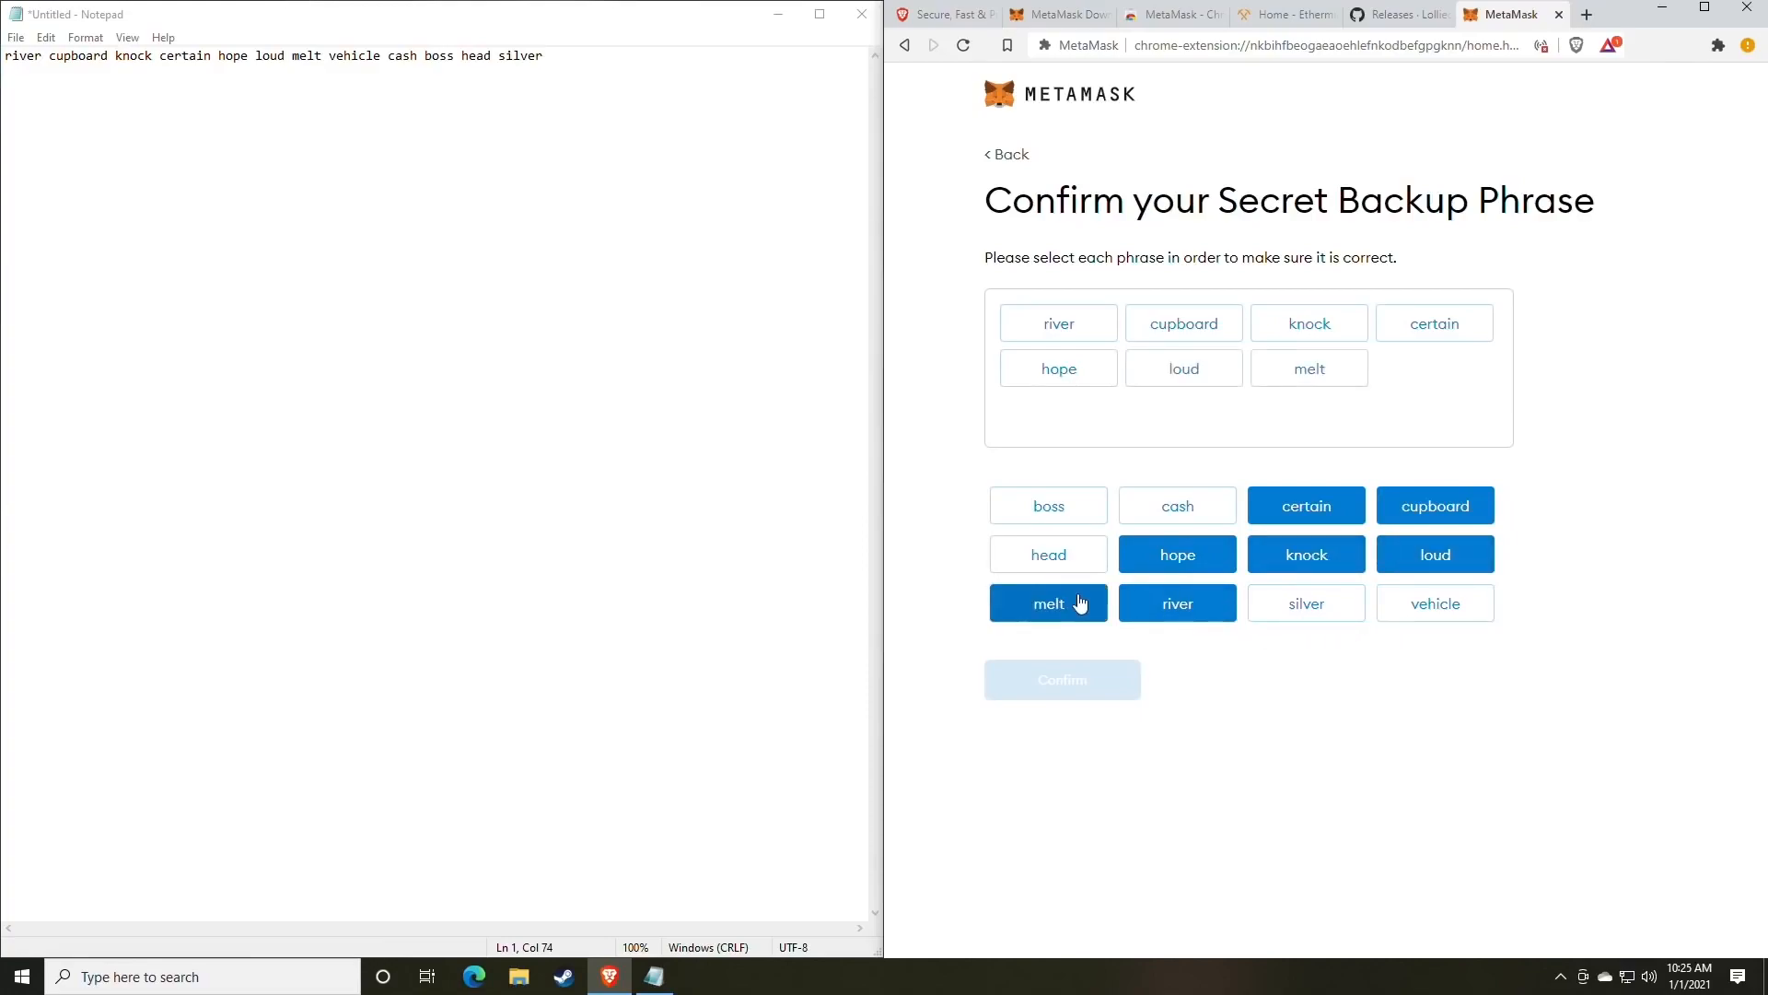
left_click(1433, 602)
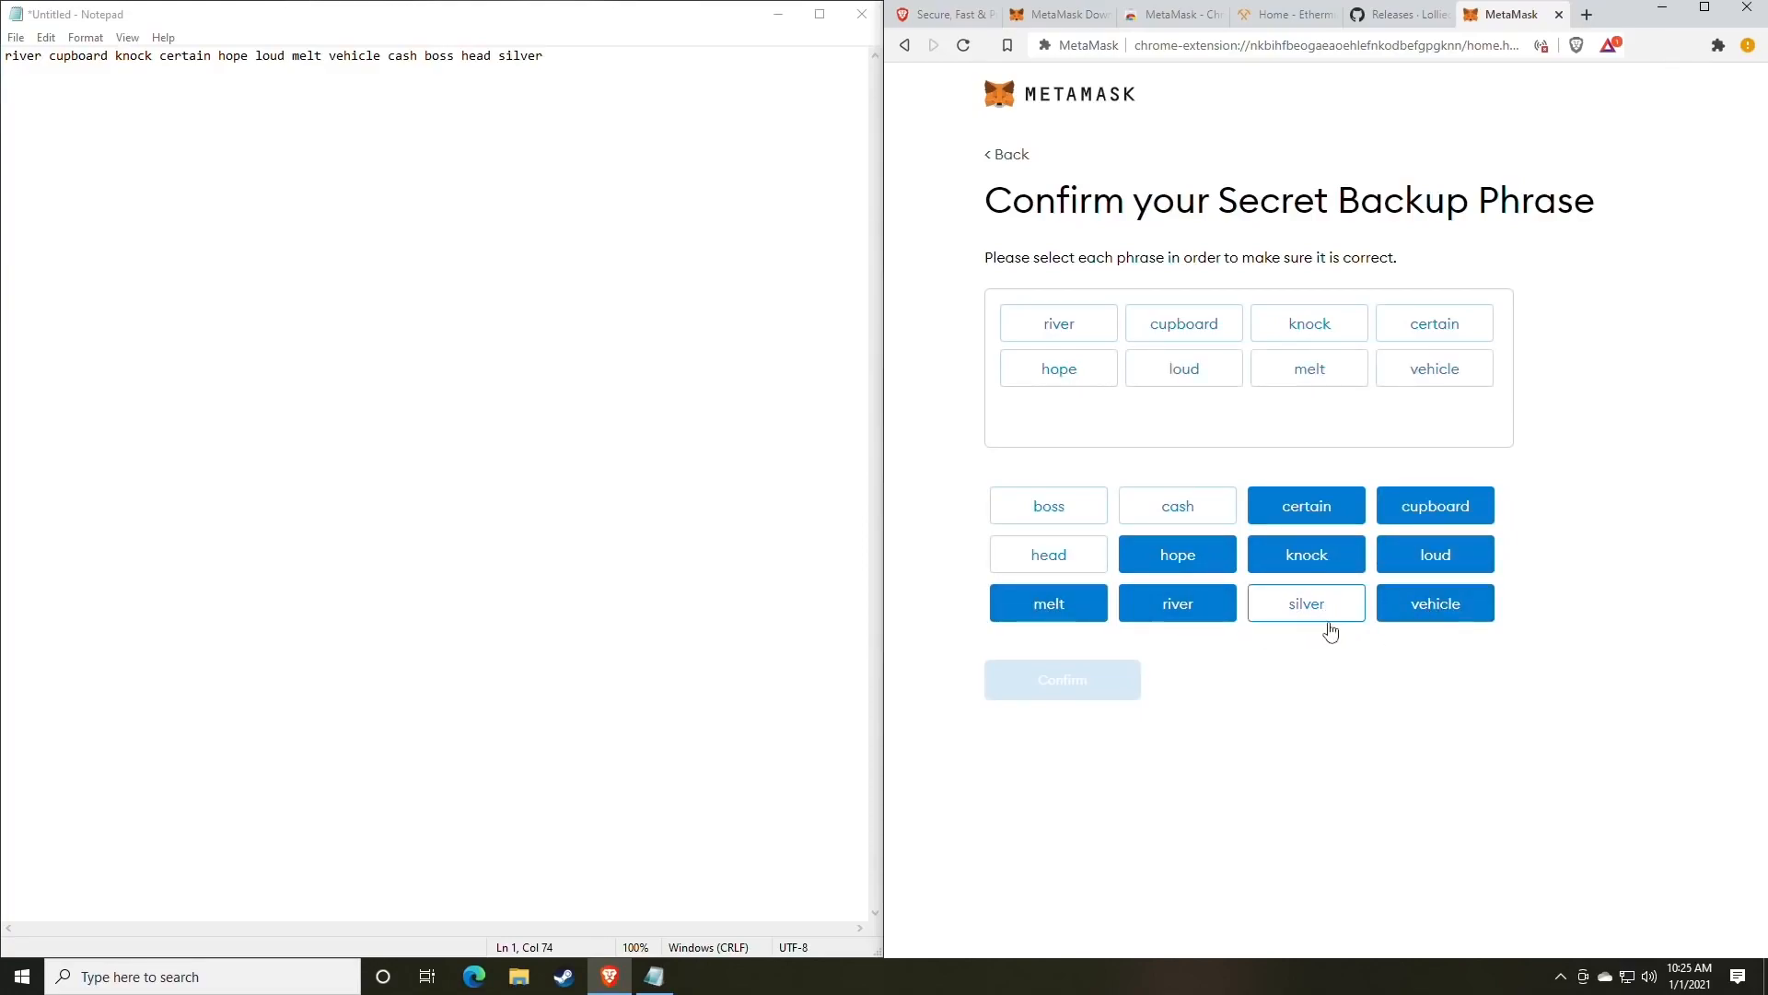
left_click(1176, 506)
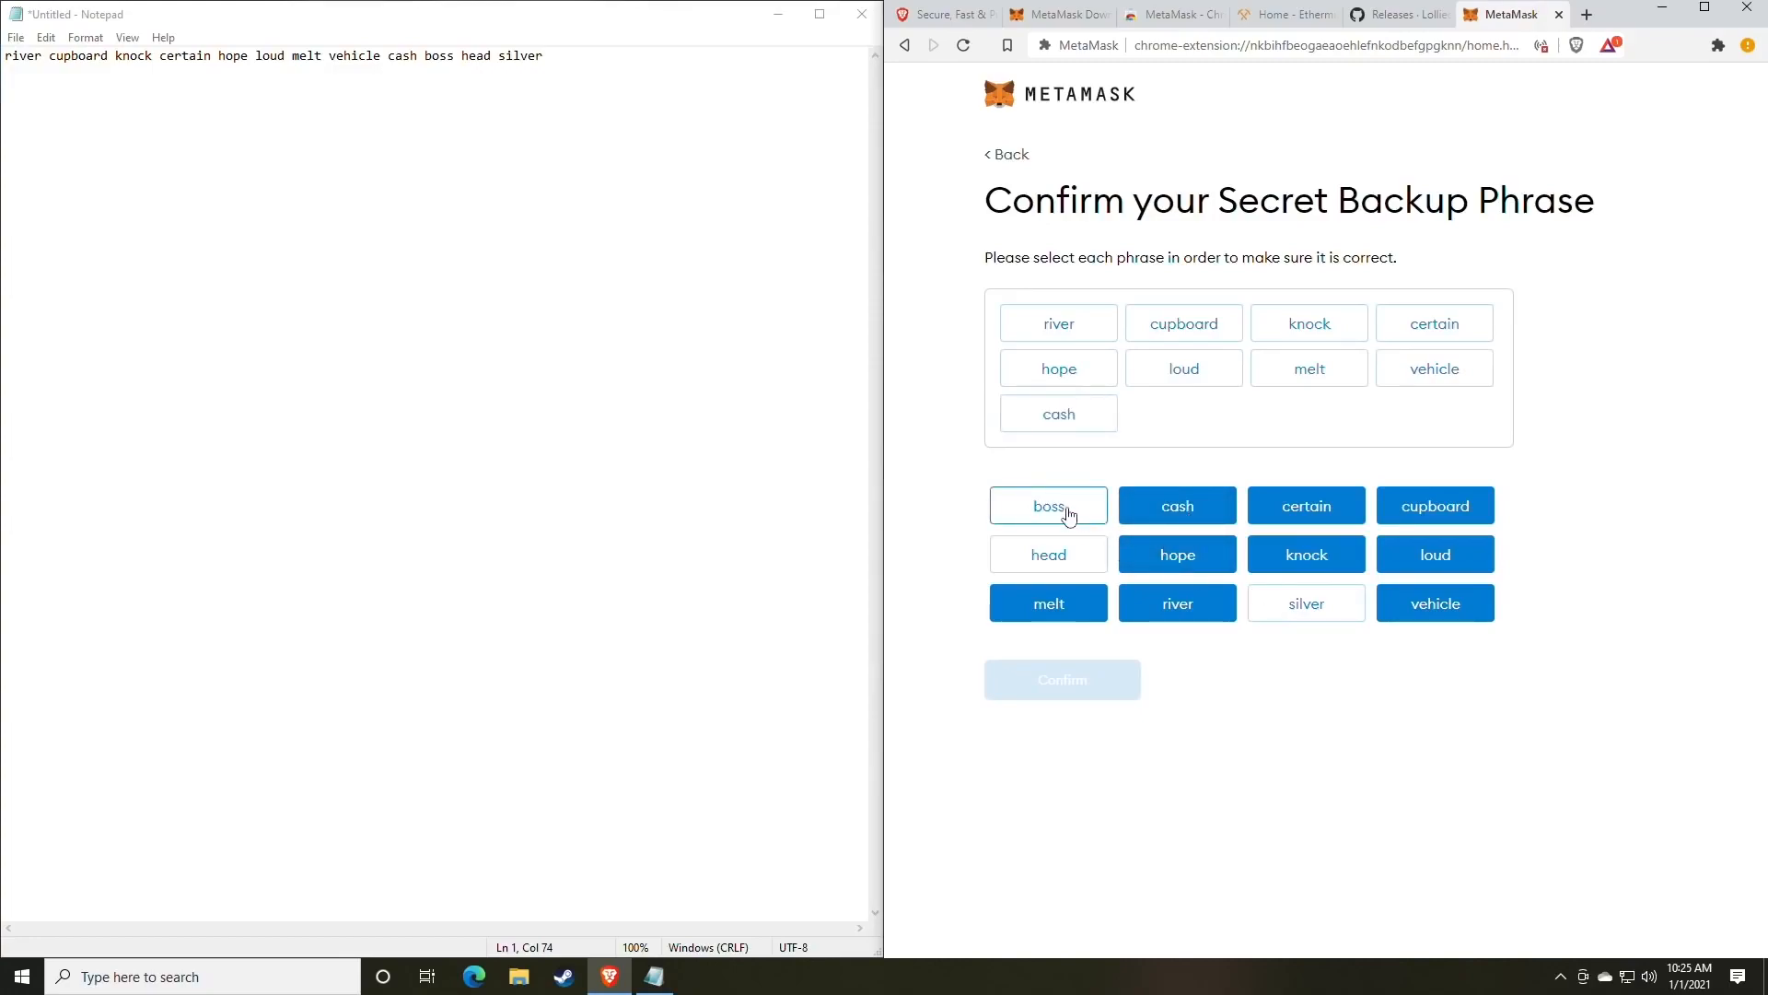
left_click(1046, 506)
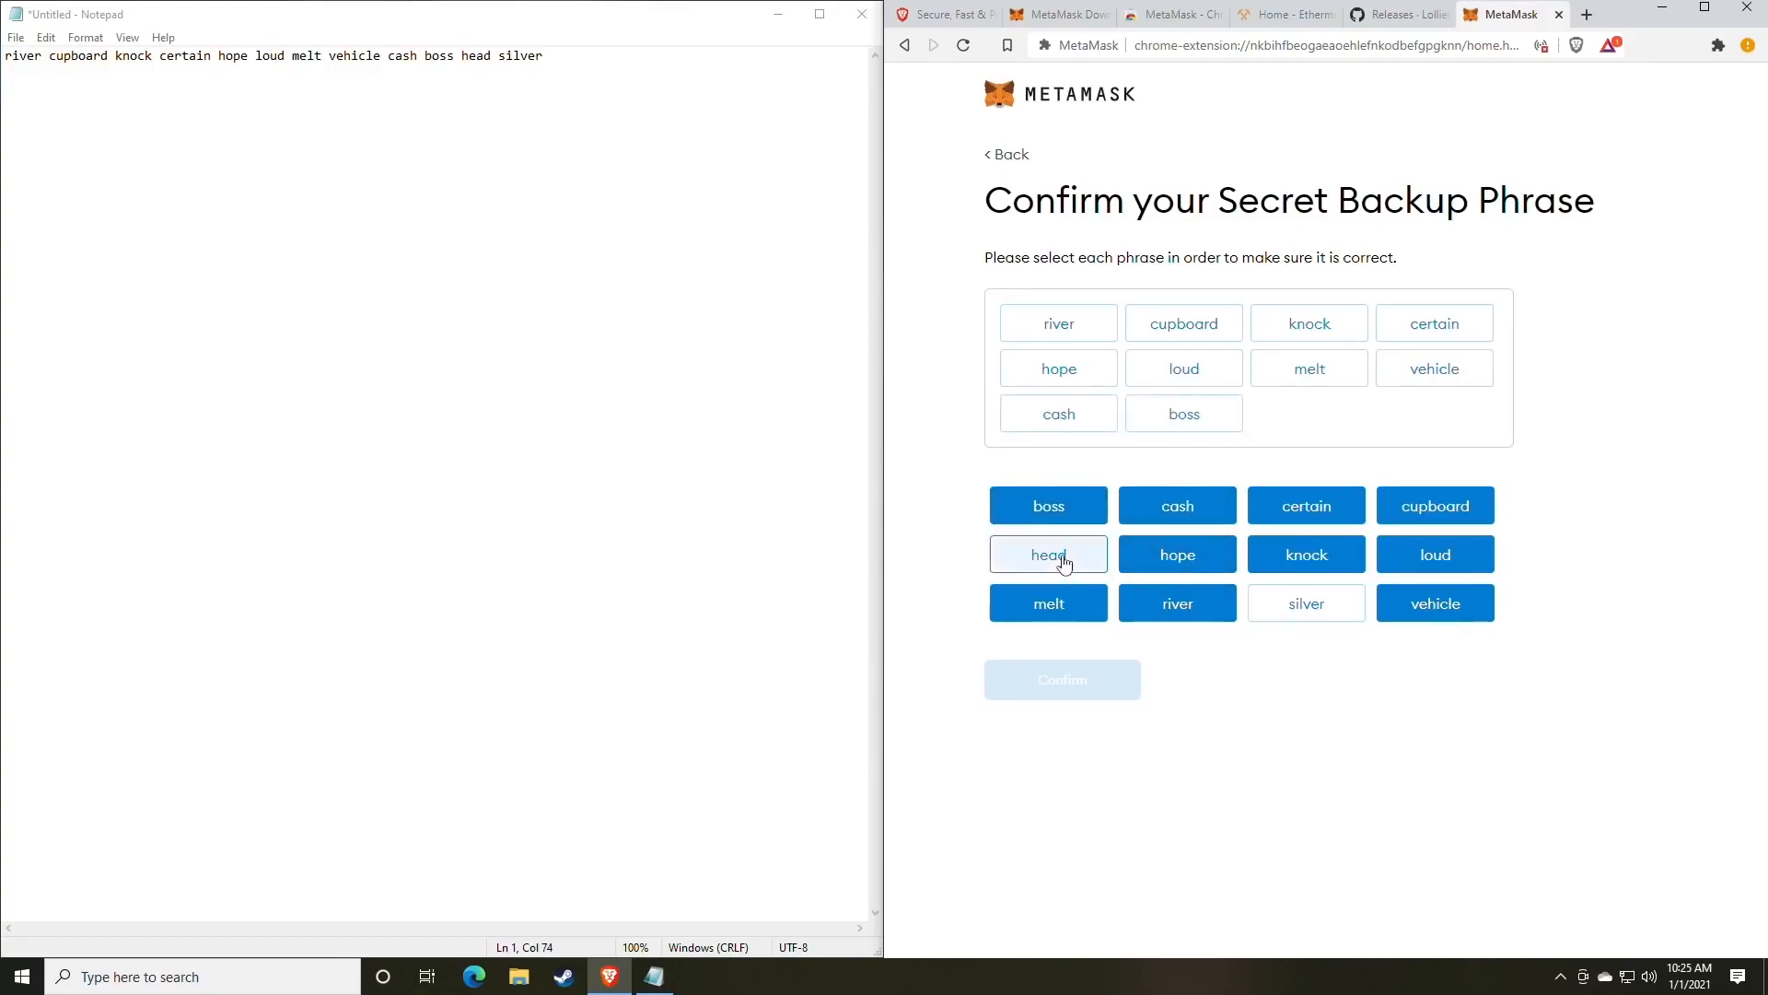
left_click(1046, 553)
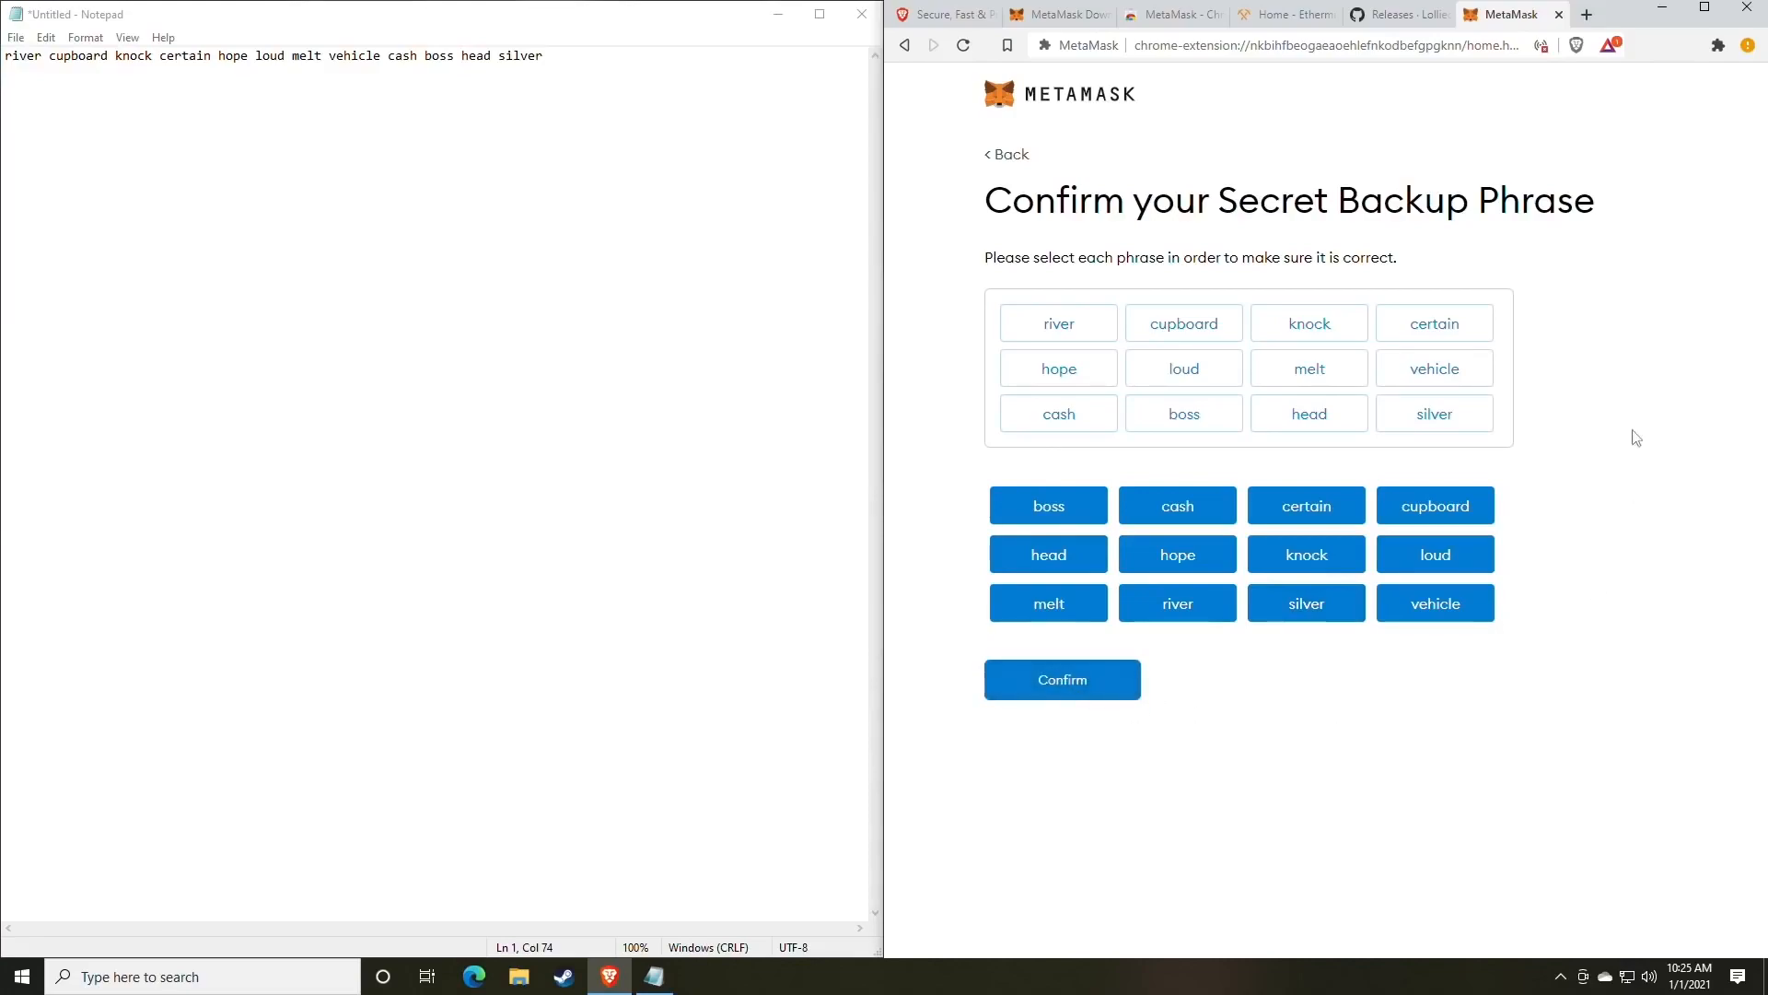
left_click(1060, 679)
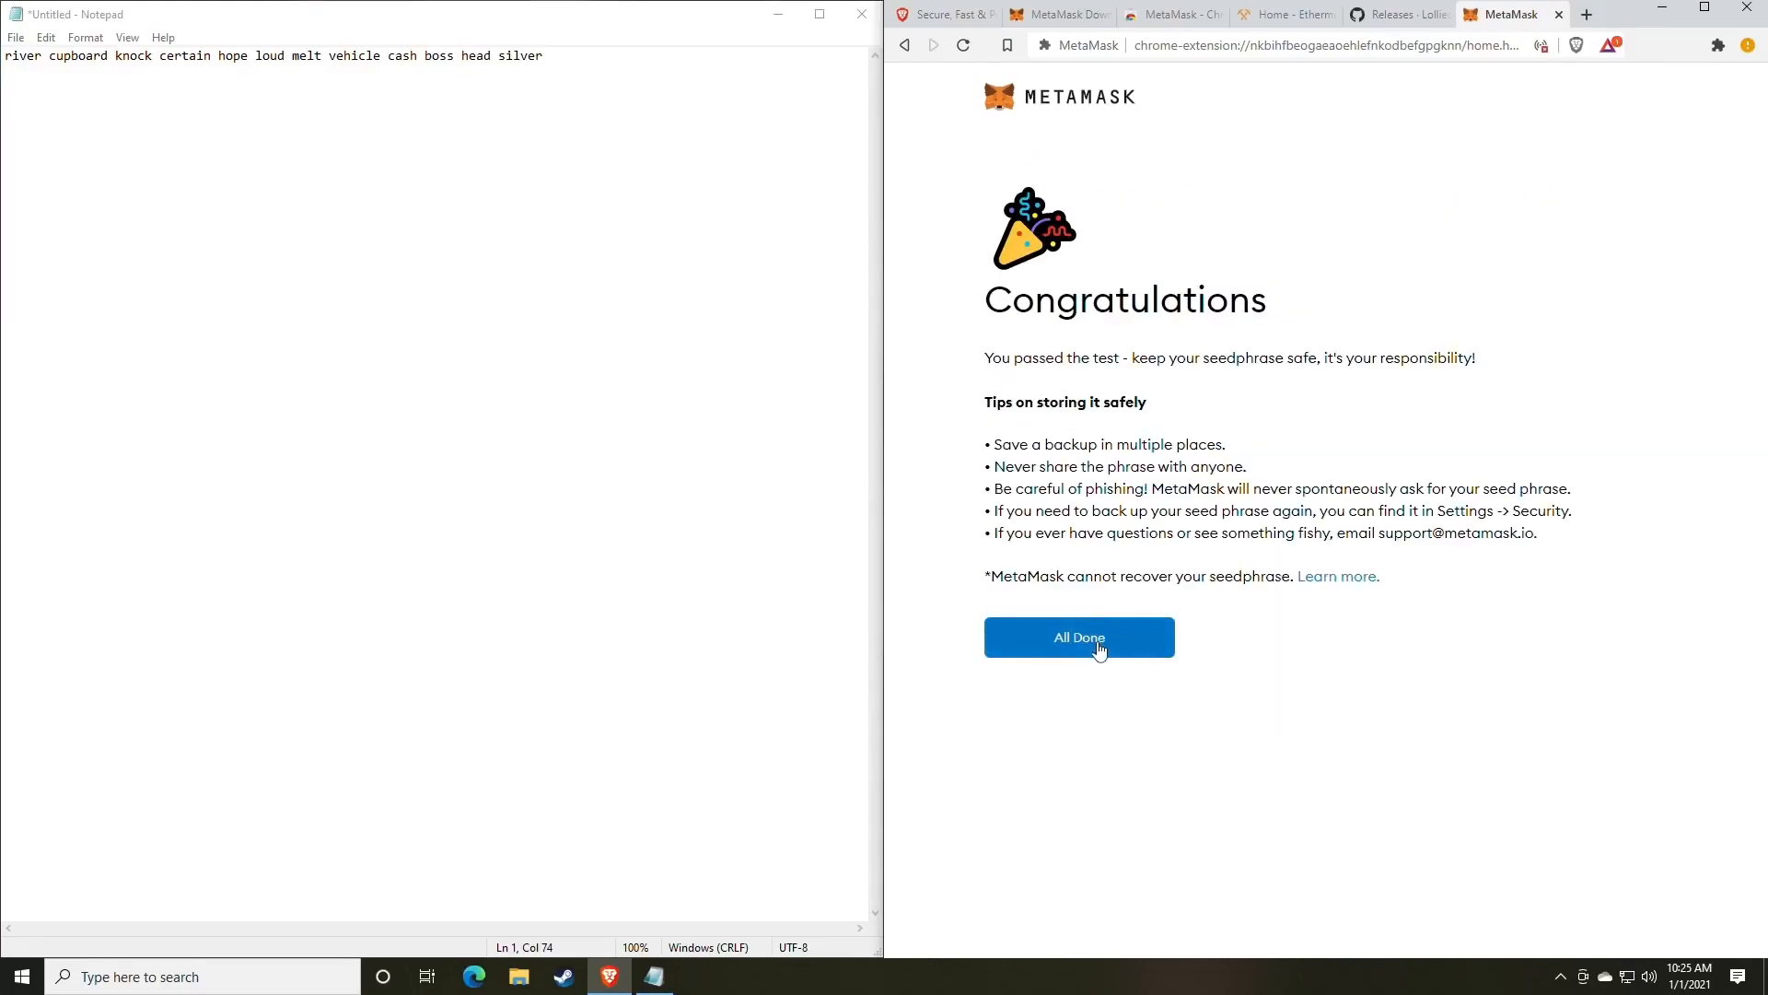
- Click All Done to open Account 1 with 0 ETH on Ethereum Mainnet
left_click(1076, 637)
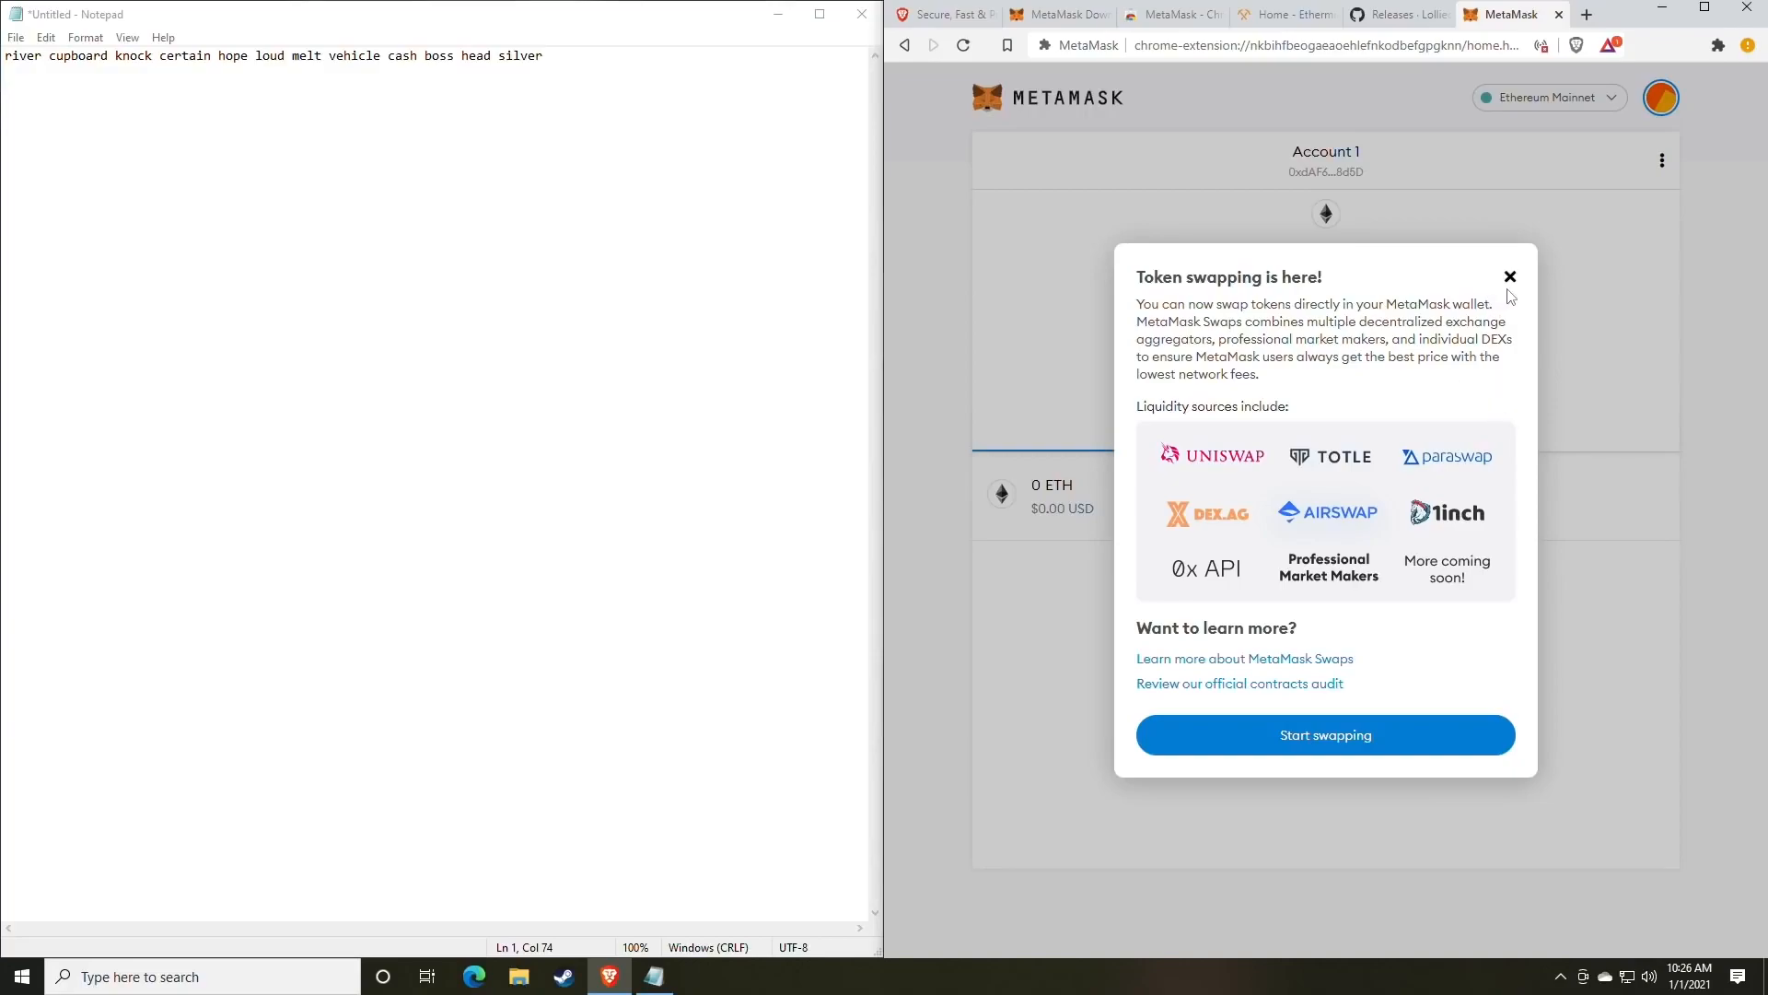
mouse_move(1403, 717)
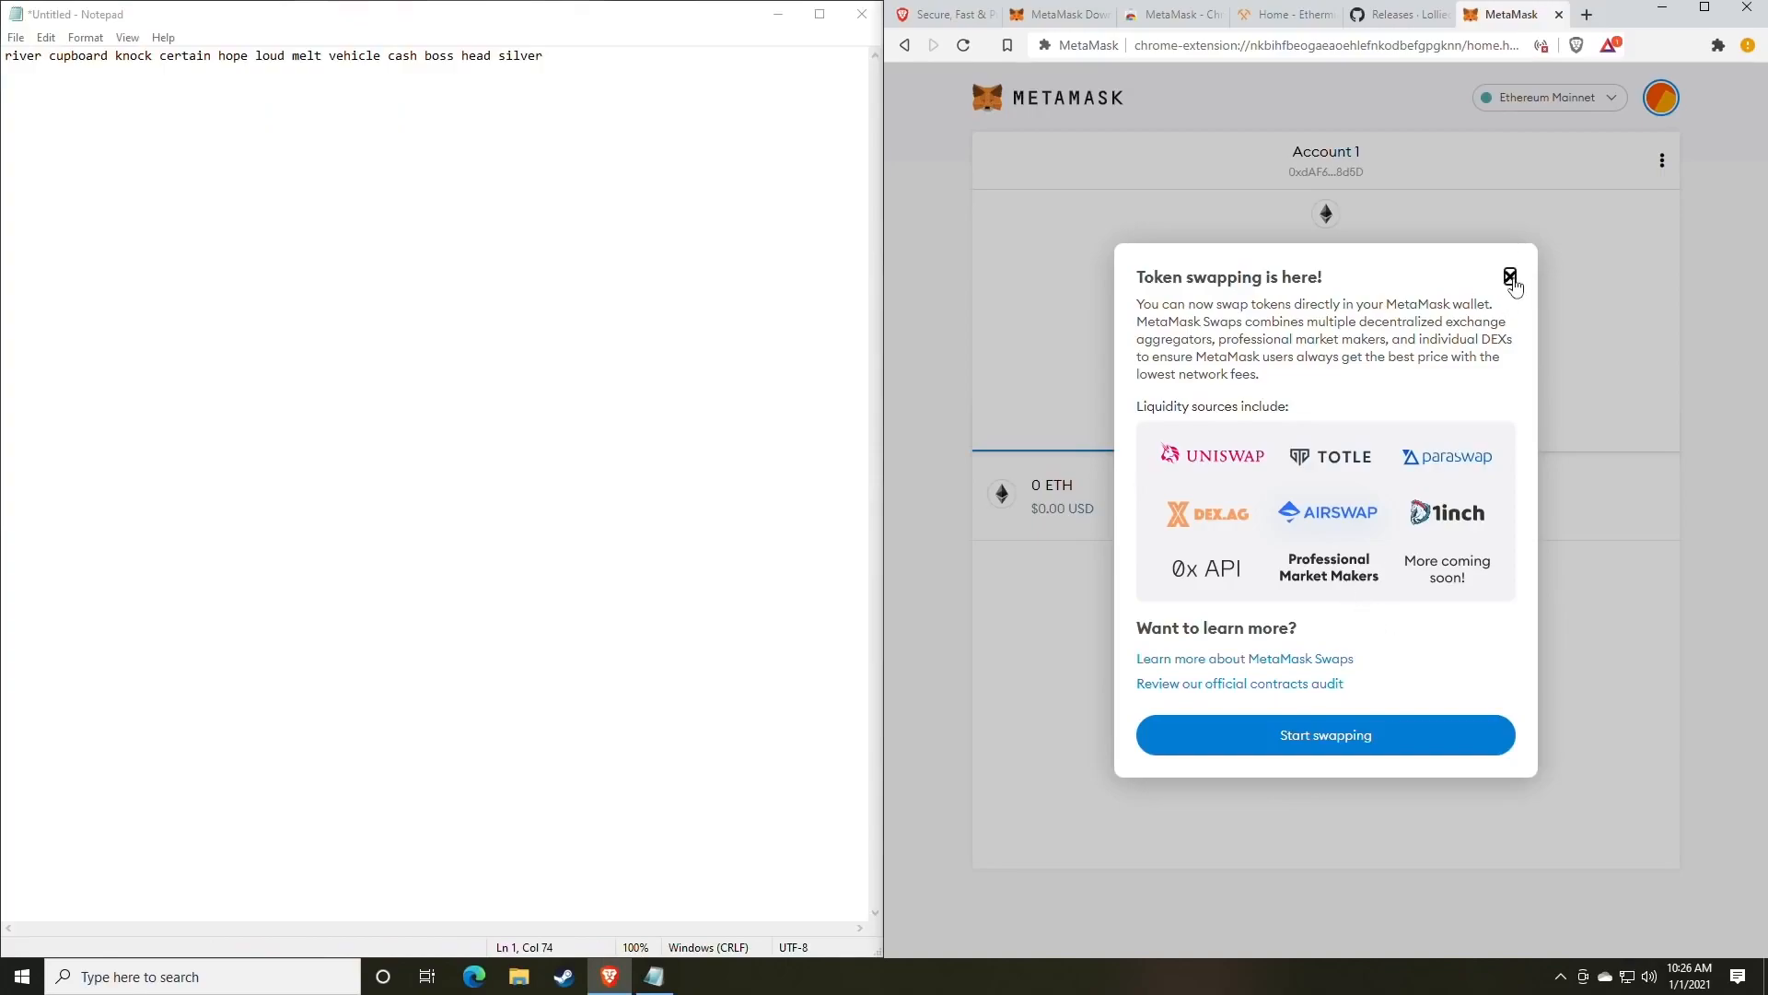
- Dismiss the swapping announcement and paste the copied Account 1 address into Notepad
left_click(1659, 97)
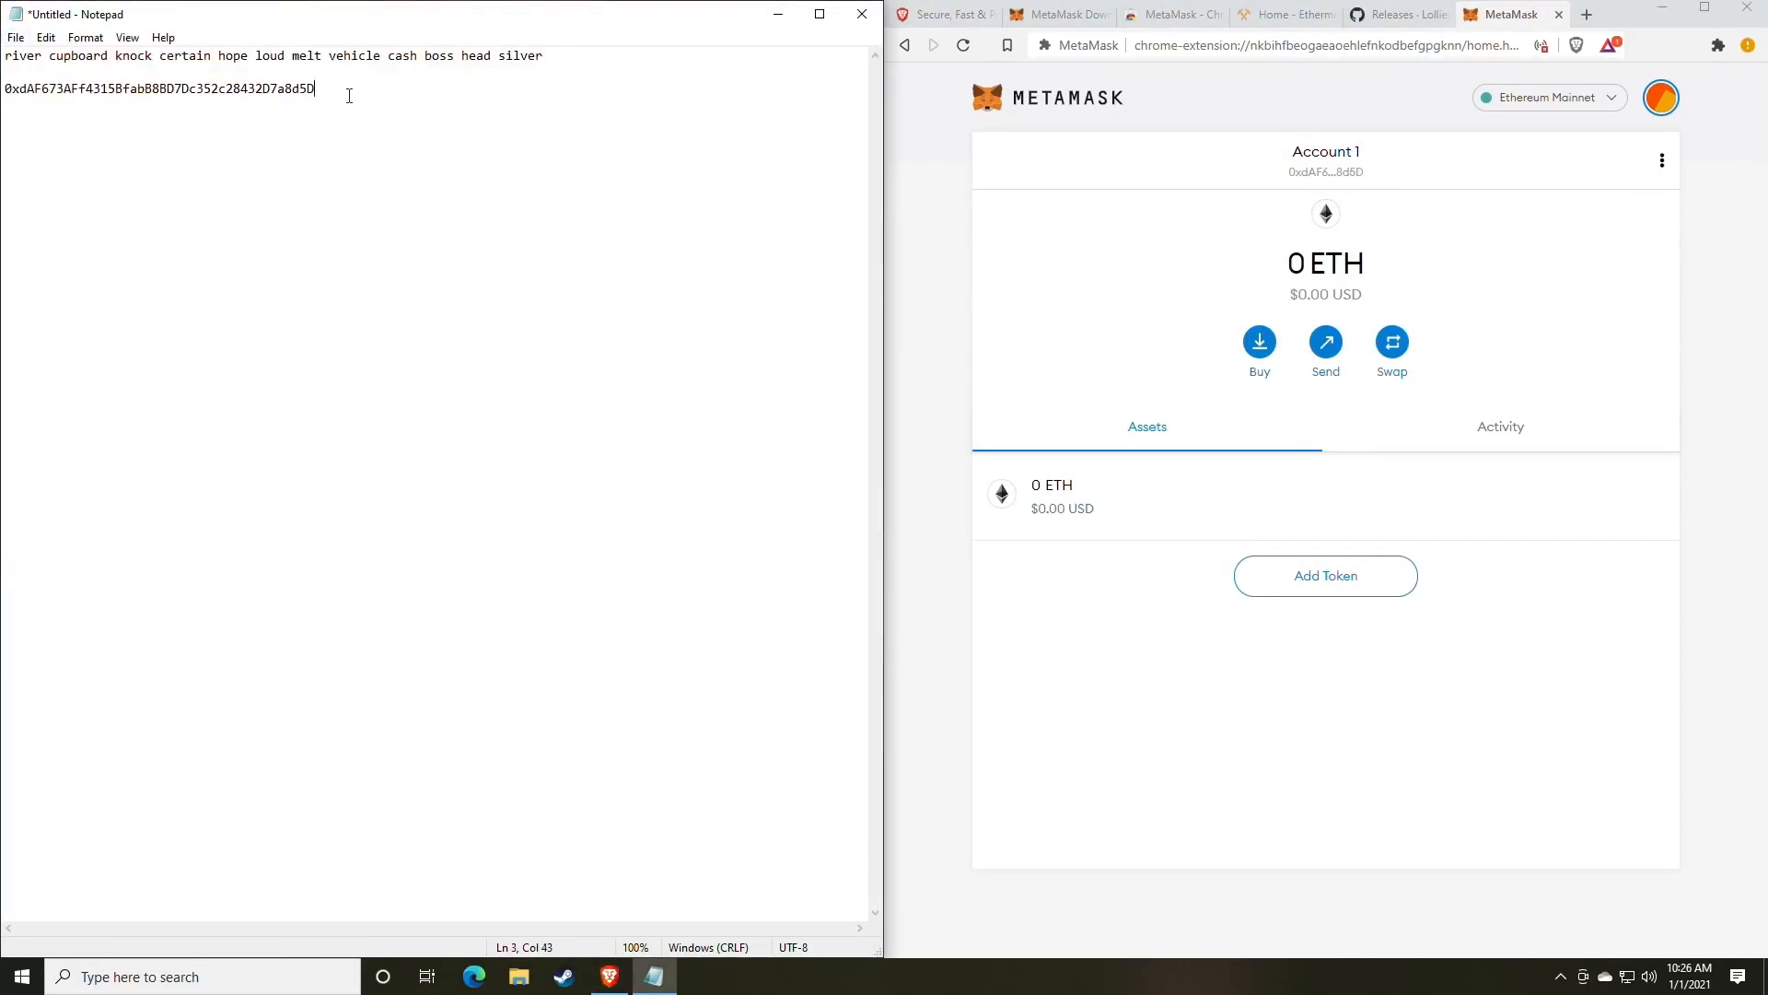
left_click(165, 89)
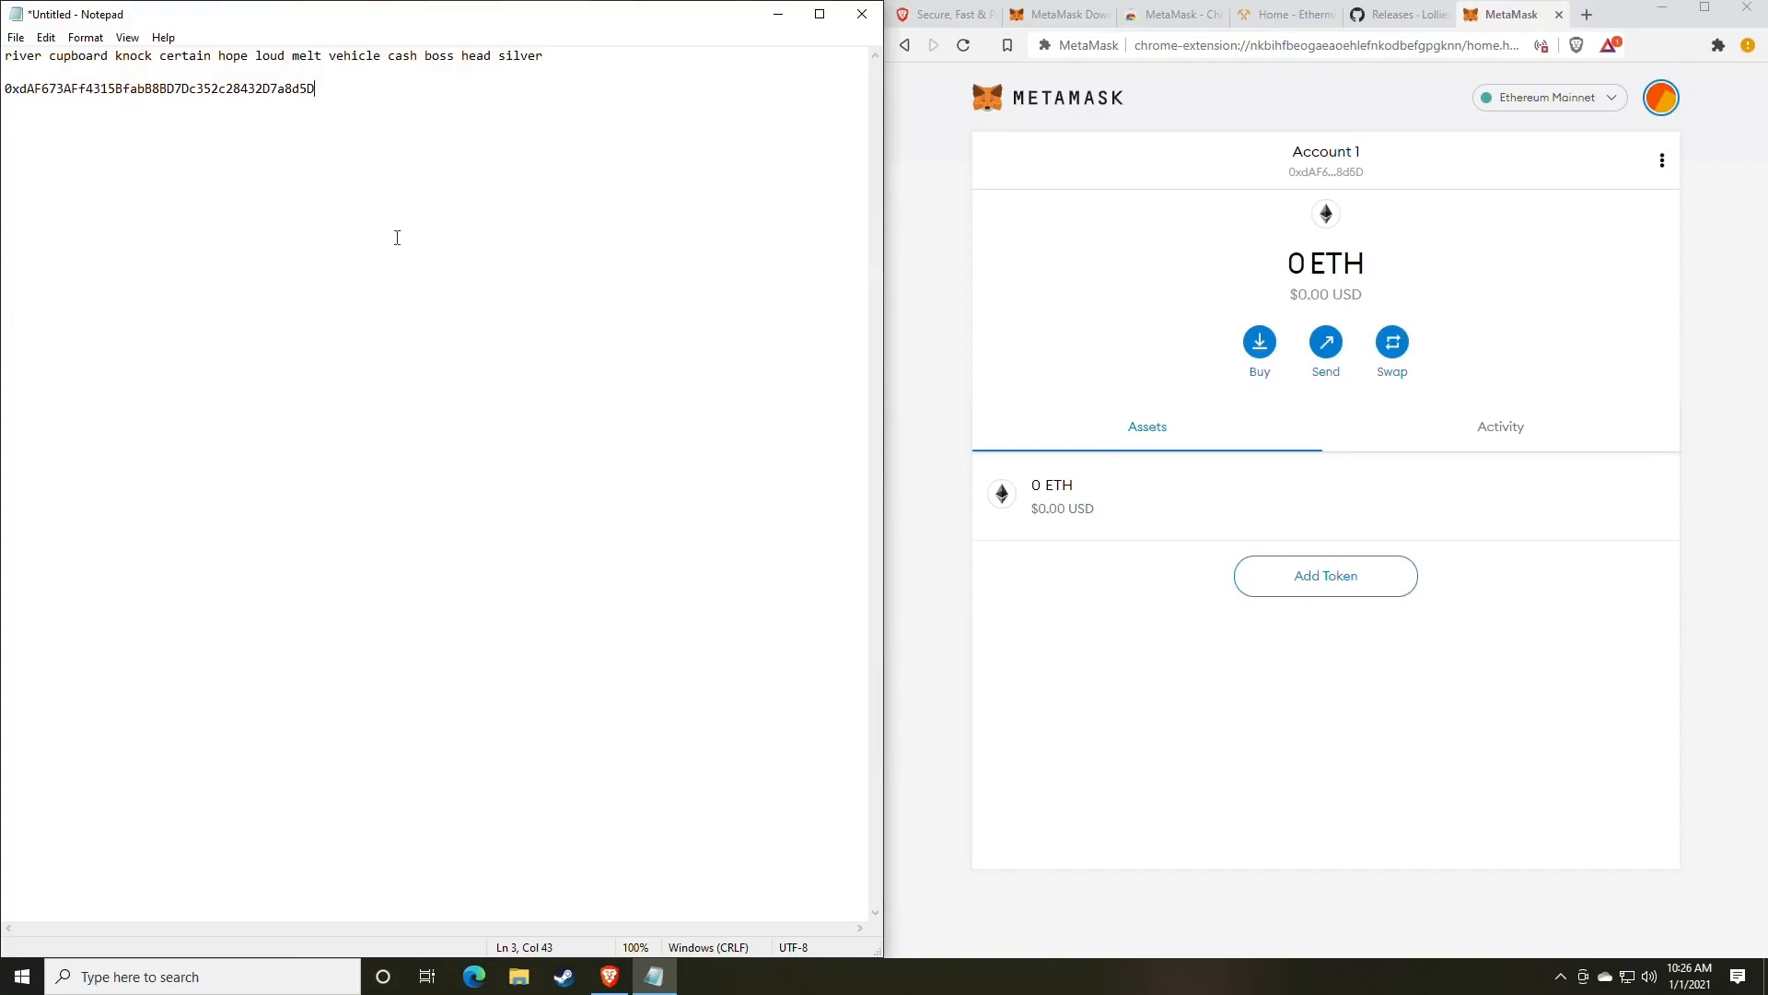
mouse_move(575, 462)
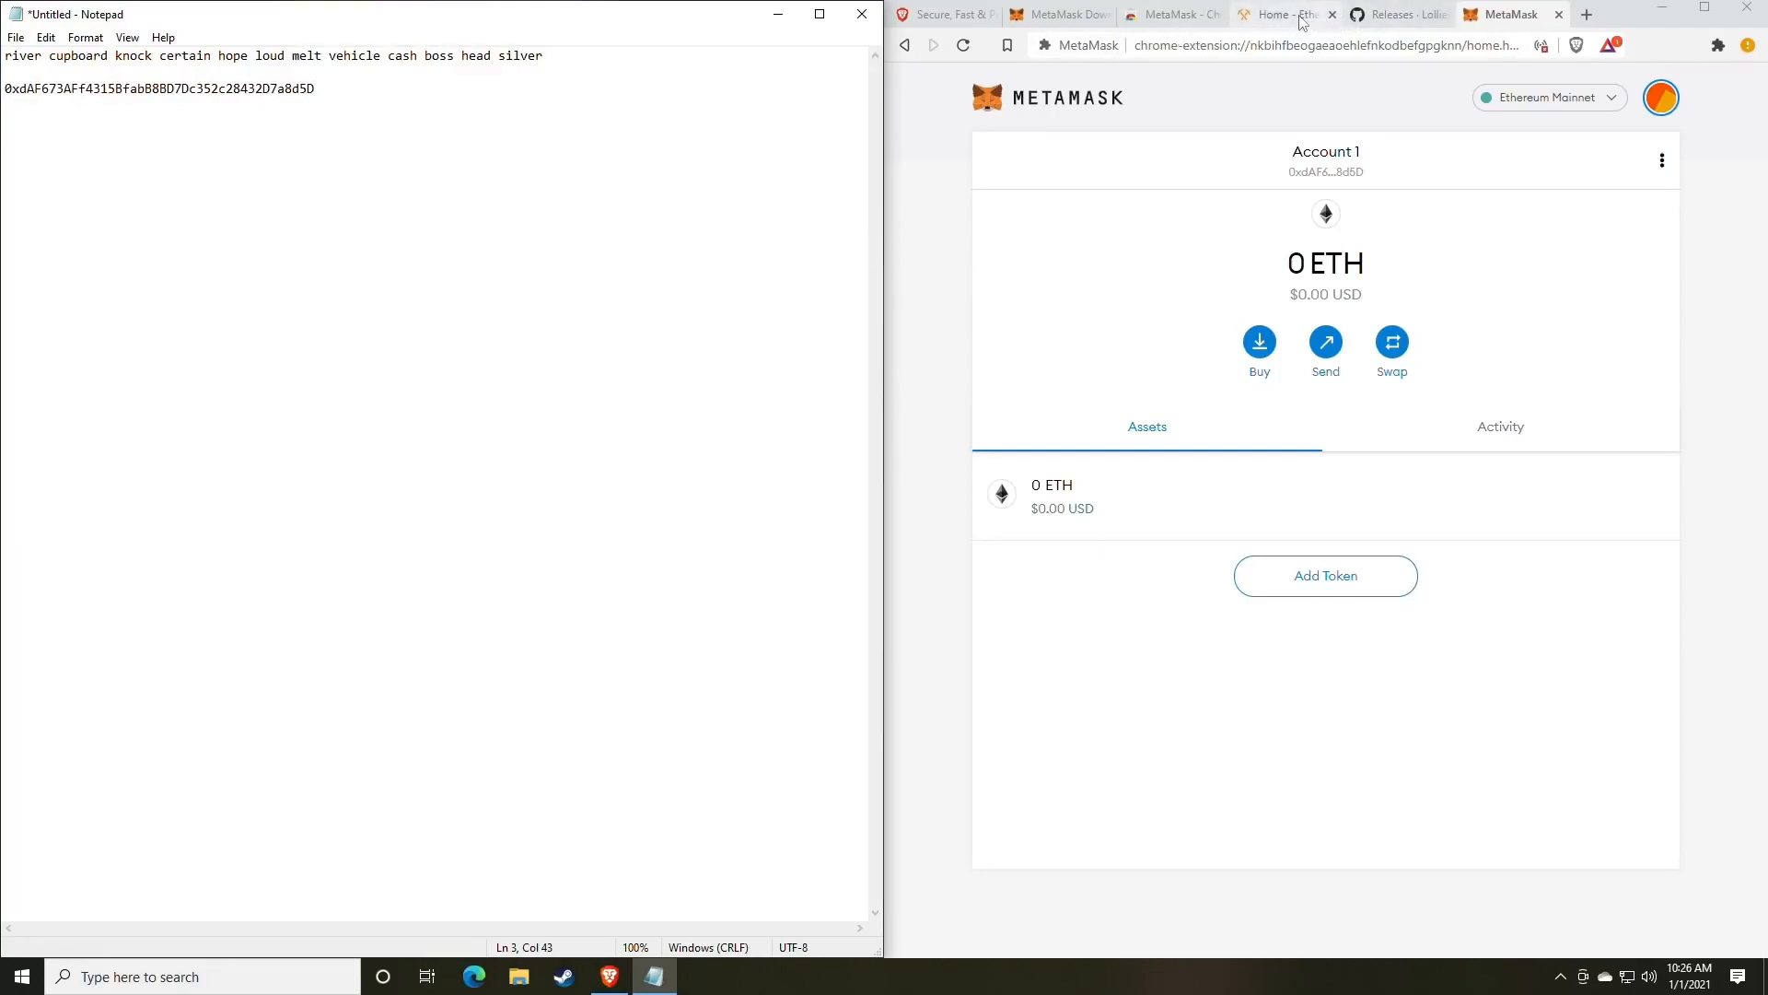
- Download lolMiner_v1.17_Win64.zip from the lolMiner 1.17 GitHub release assets
left_click(1398, 14)
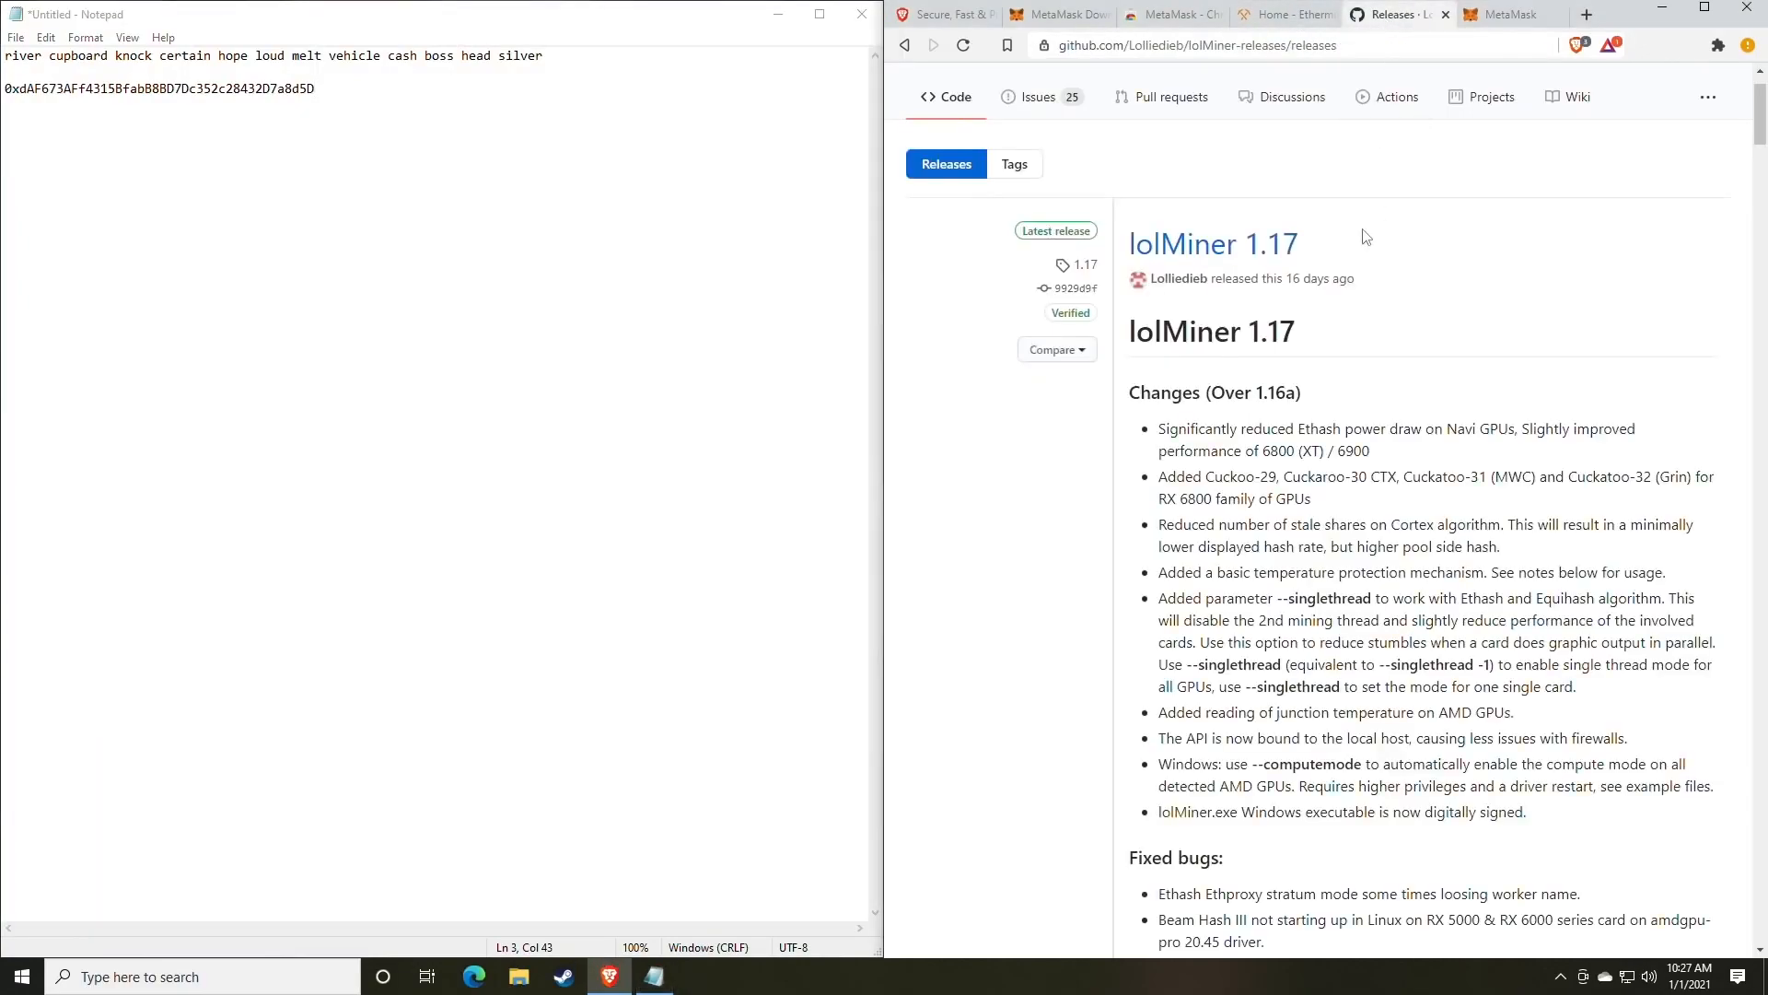
mouse_move(1357, 312)
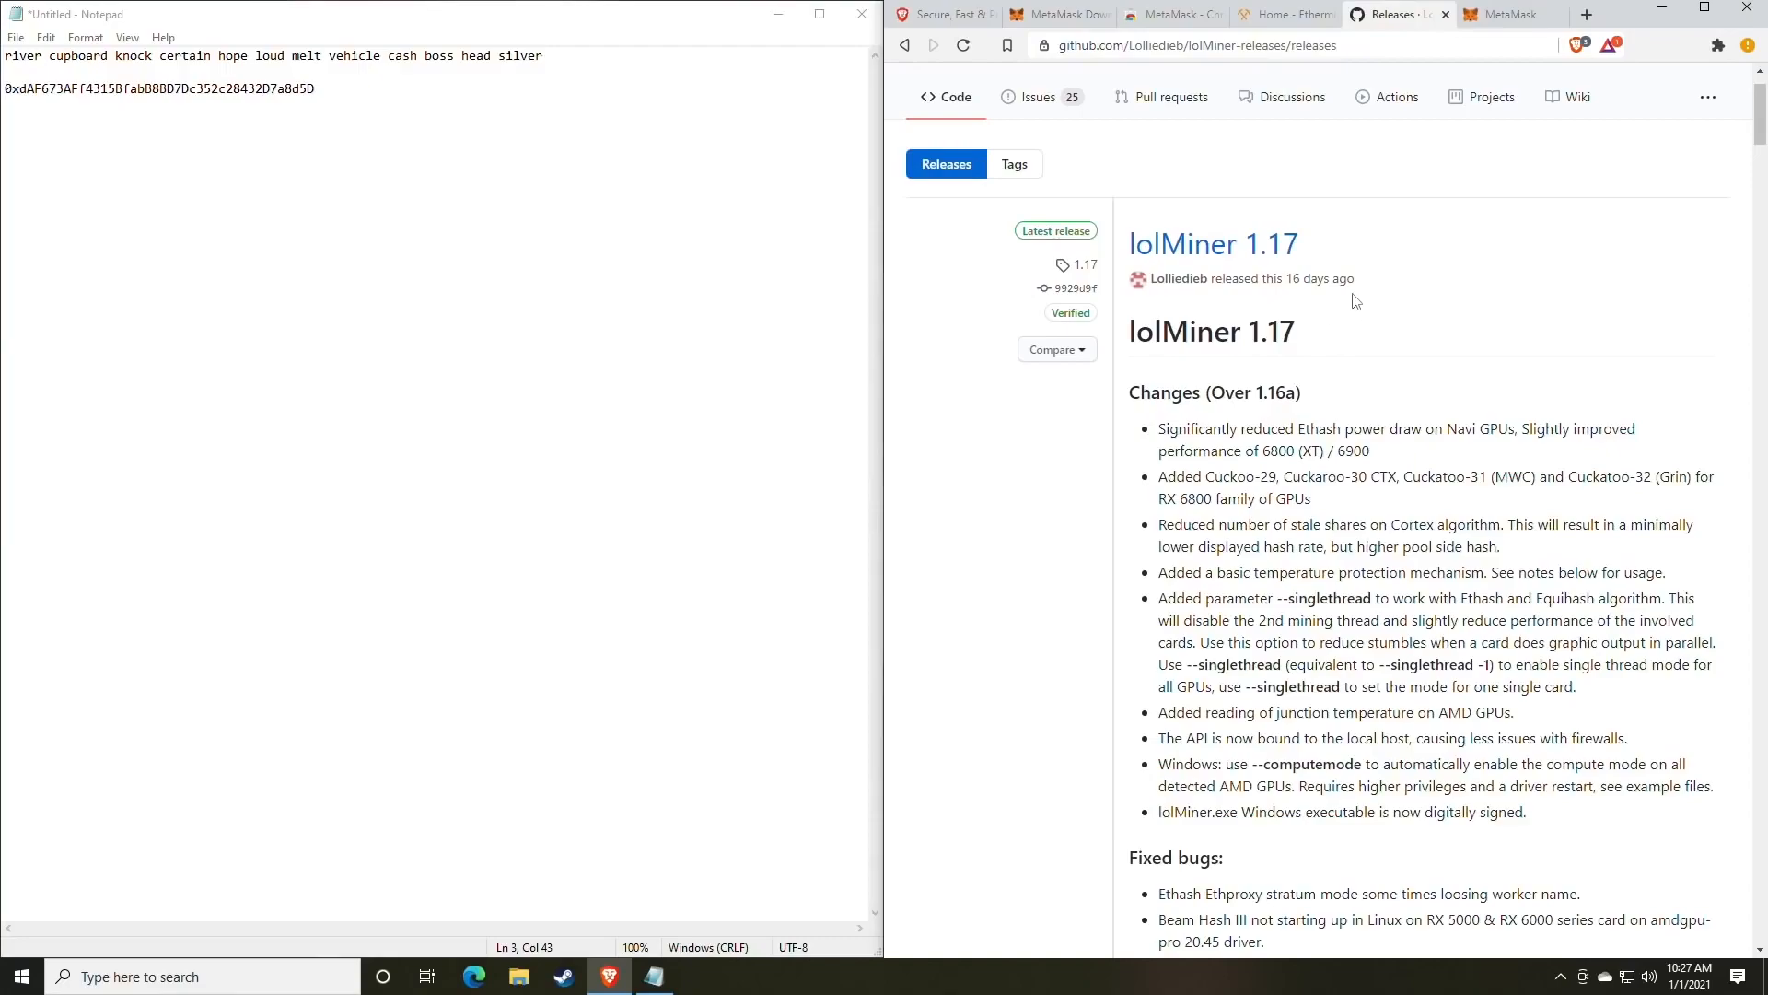
mouse_move(1305, 295)
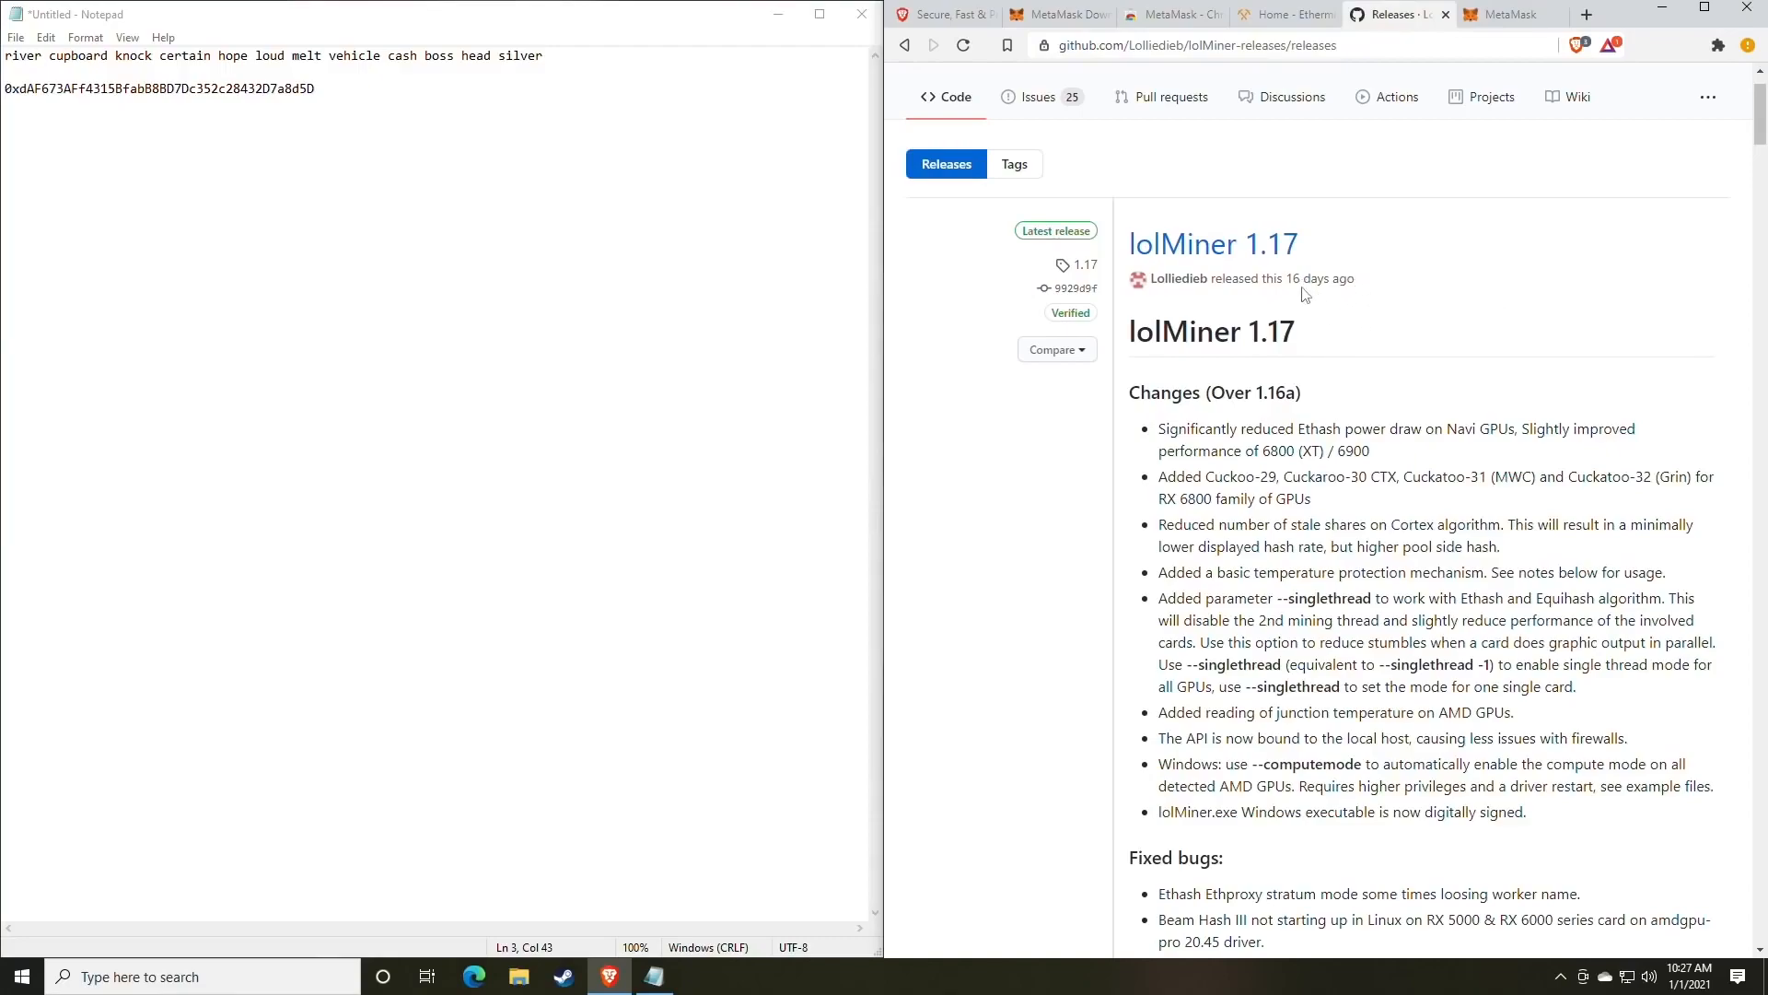
scroll("down", 3)
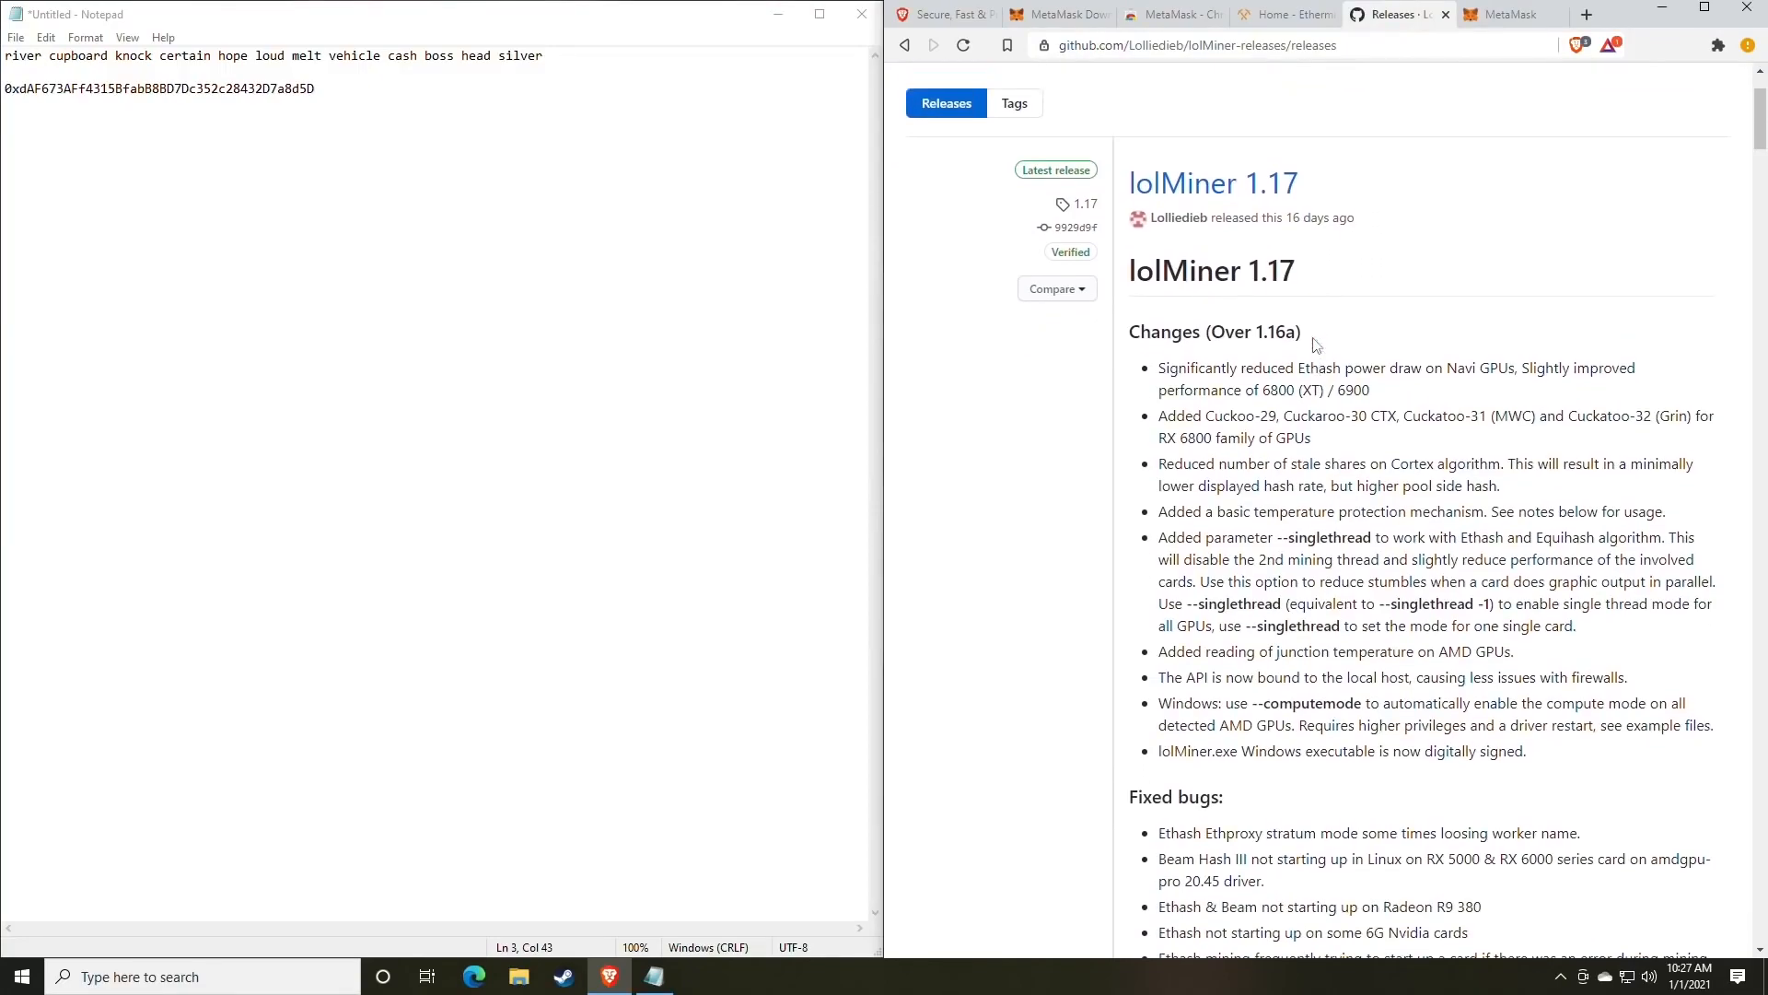
scroll("down", 3)
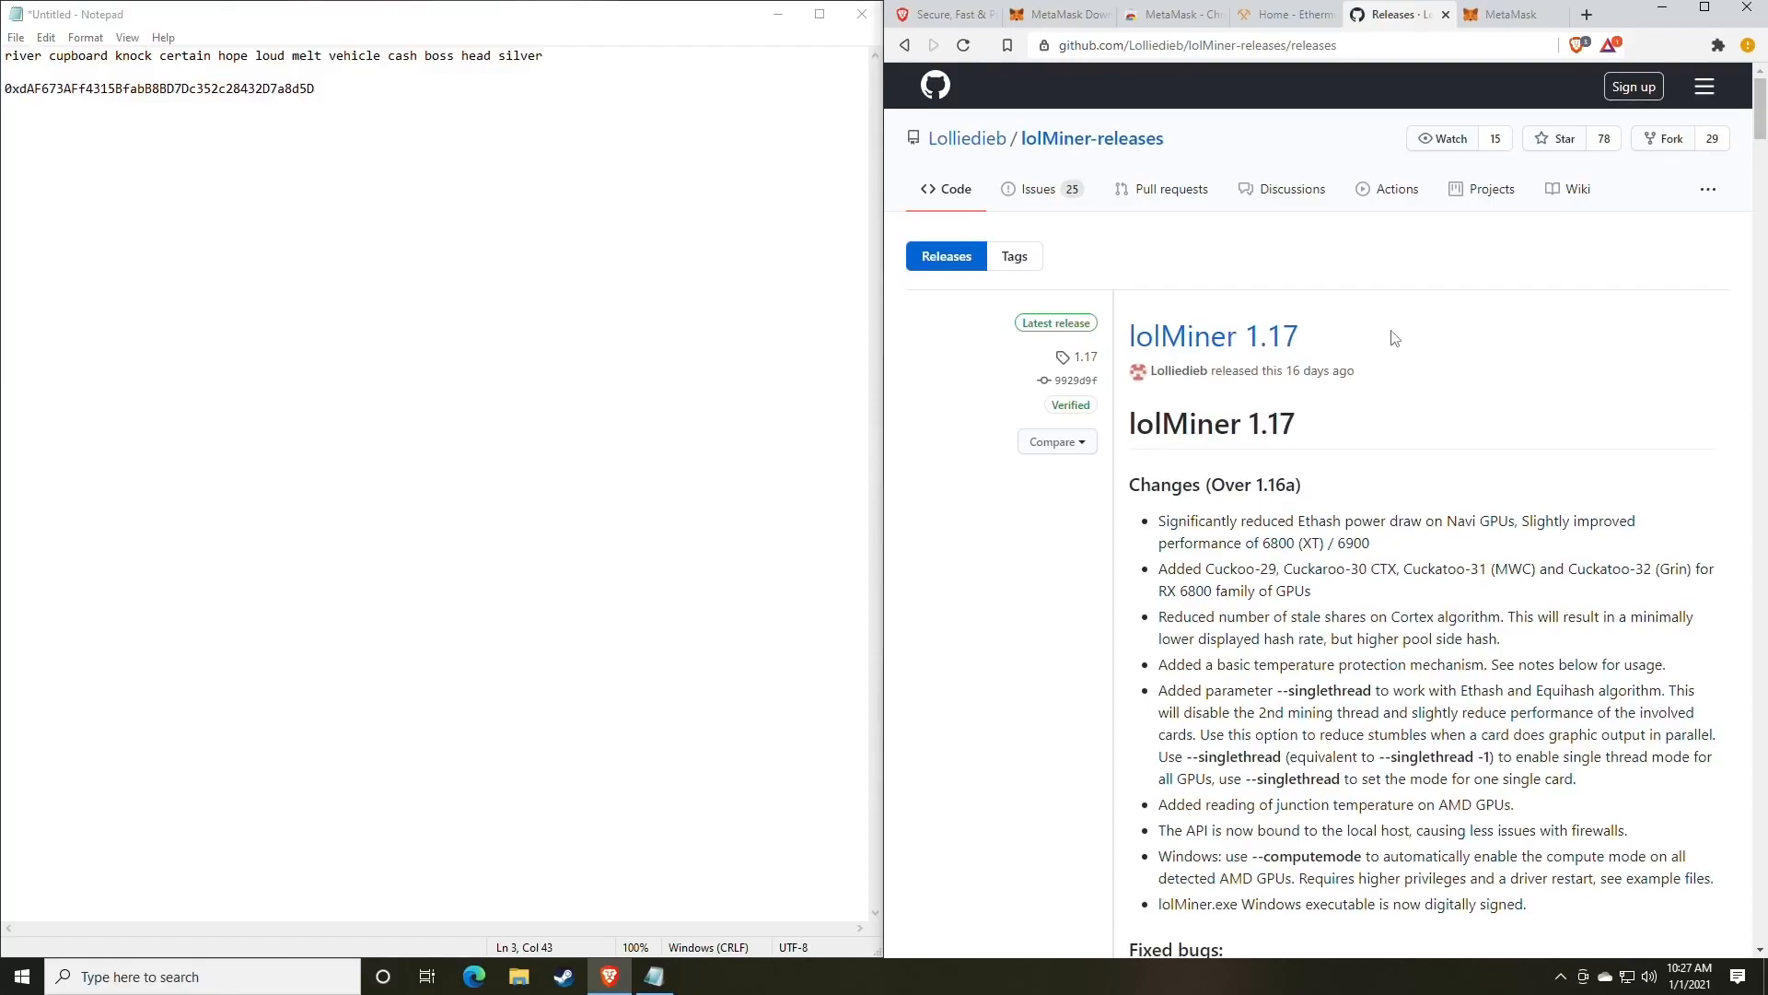
scroll("down", 3)
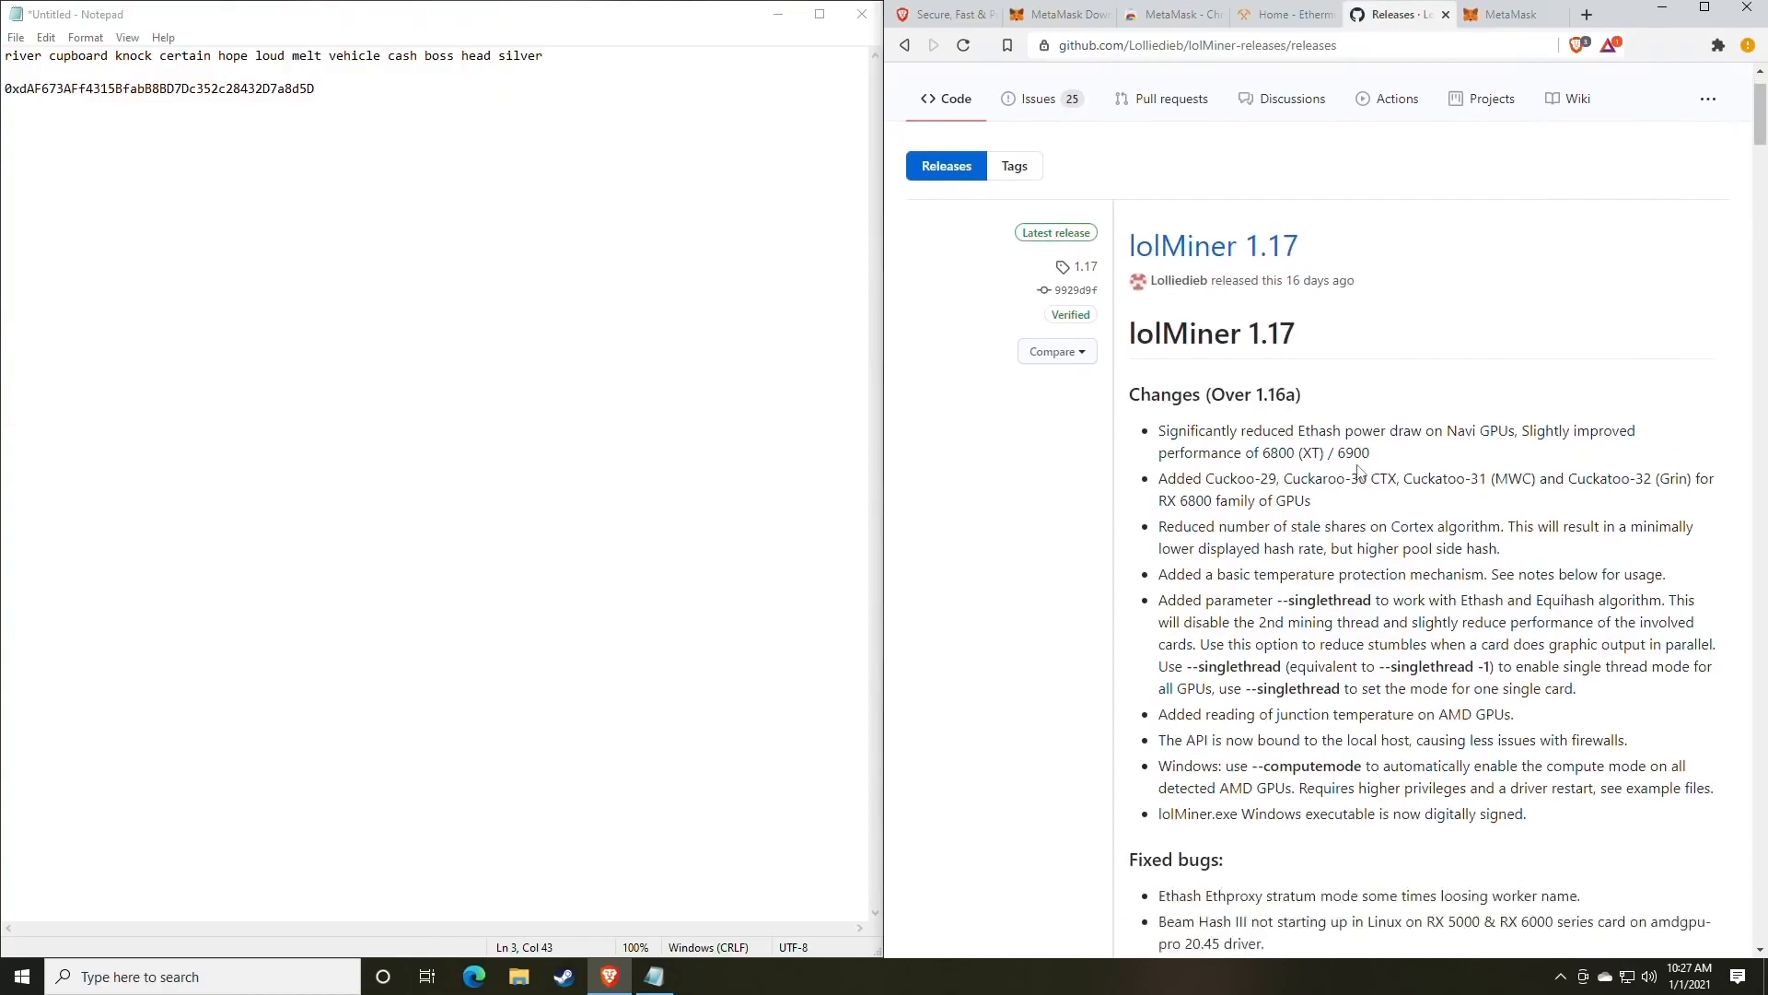
scroll("down", 3)
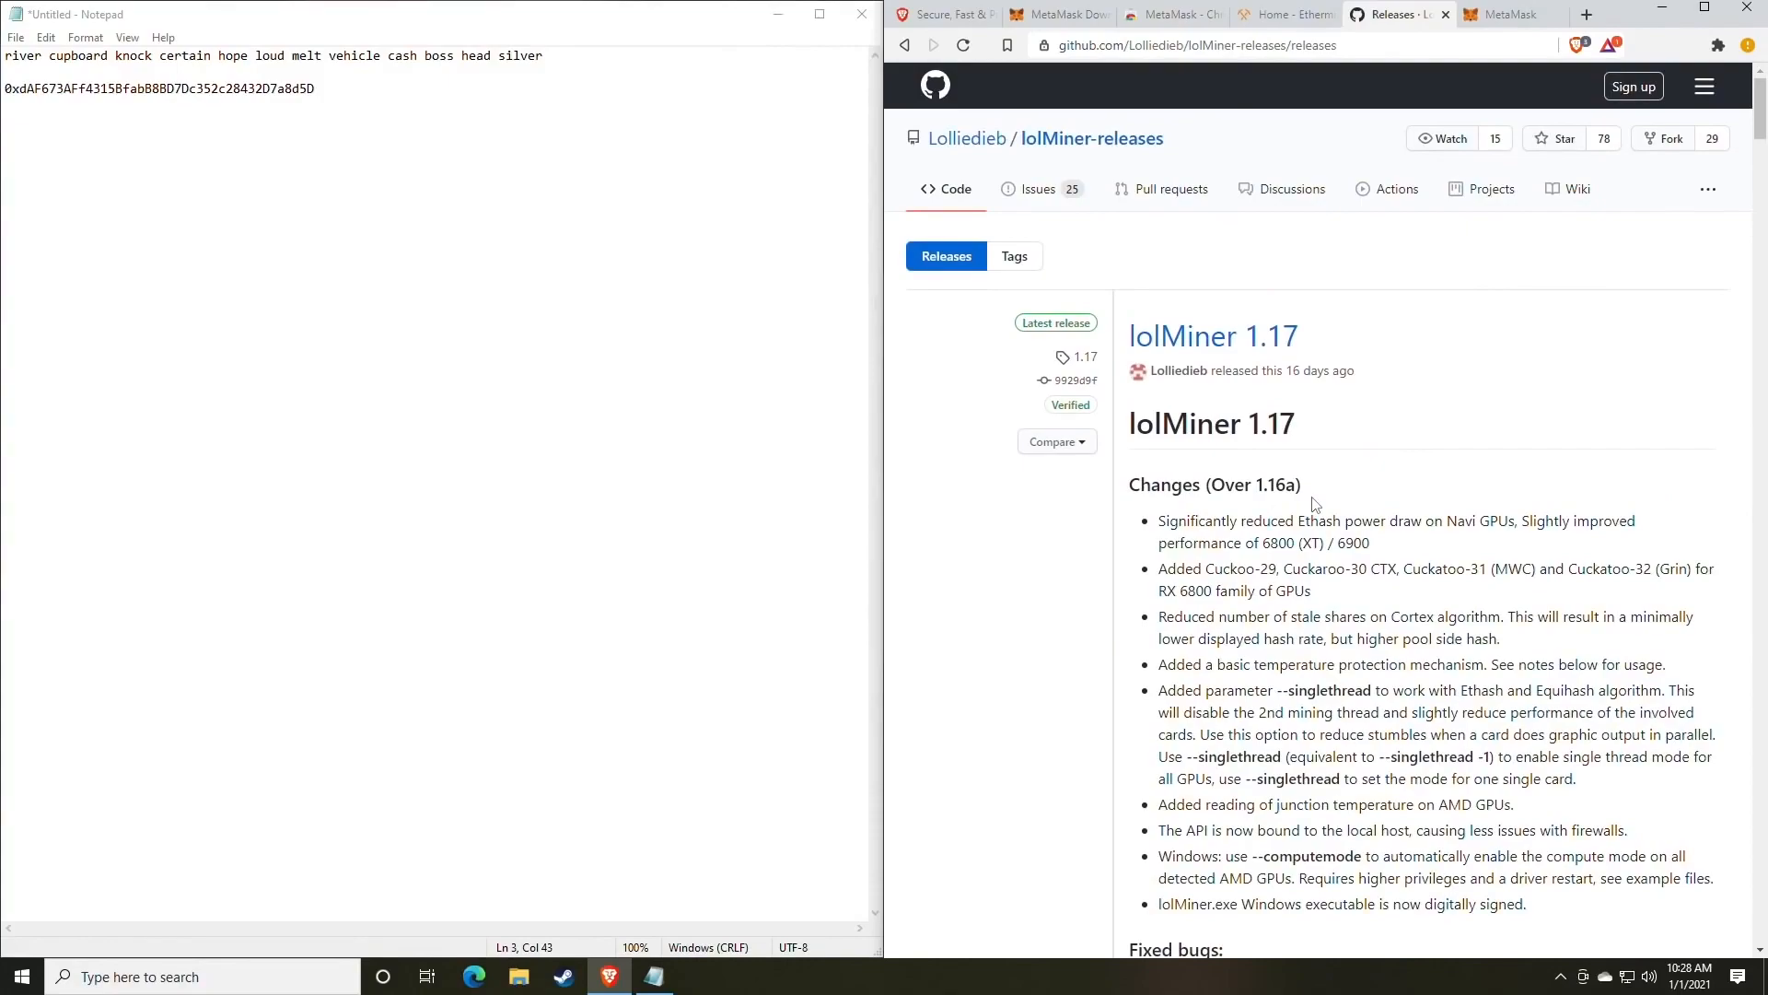
scroll("down", 3)
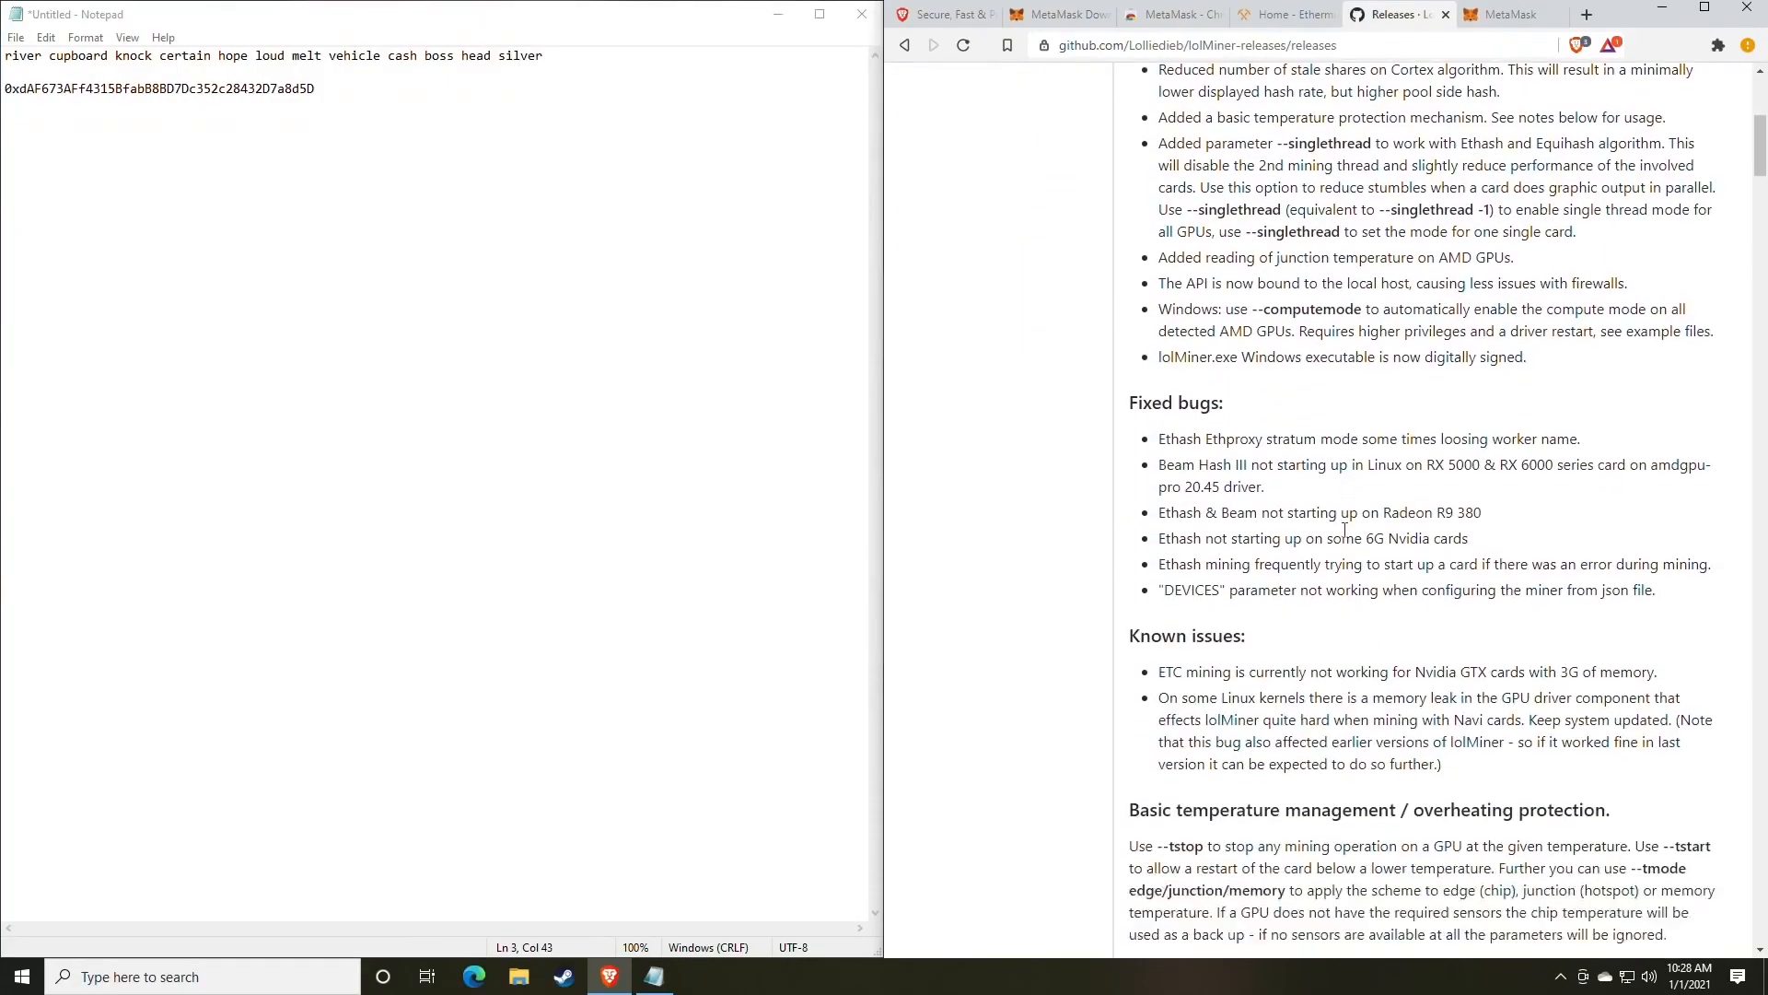
scroll("down", 3)
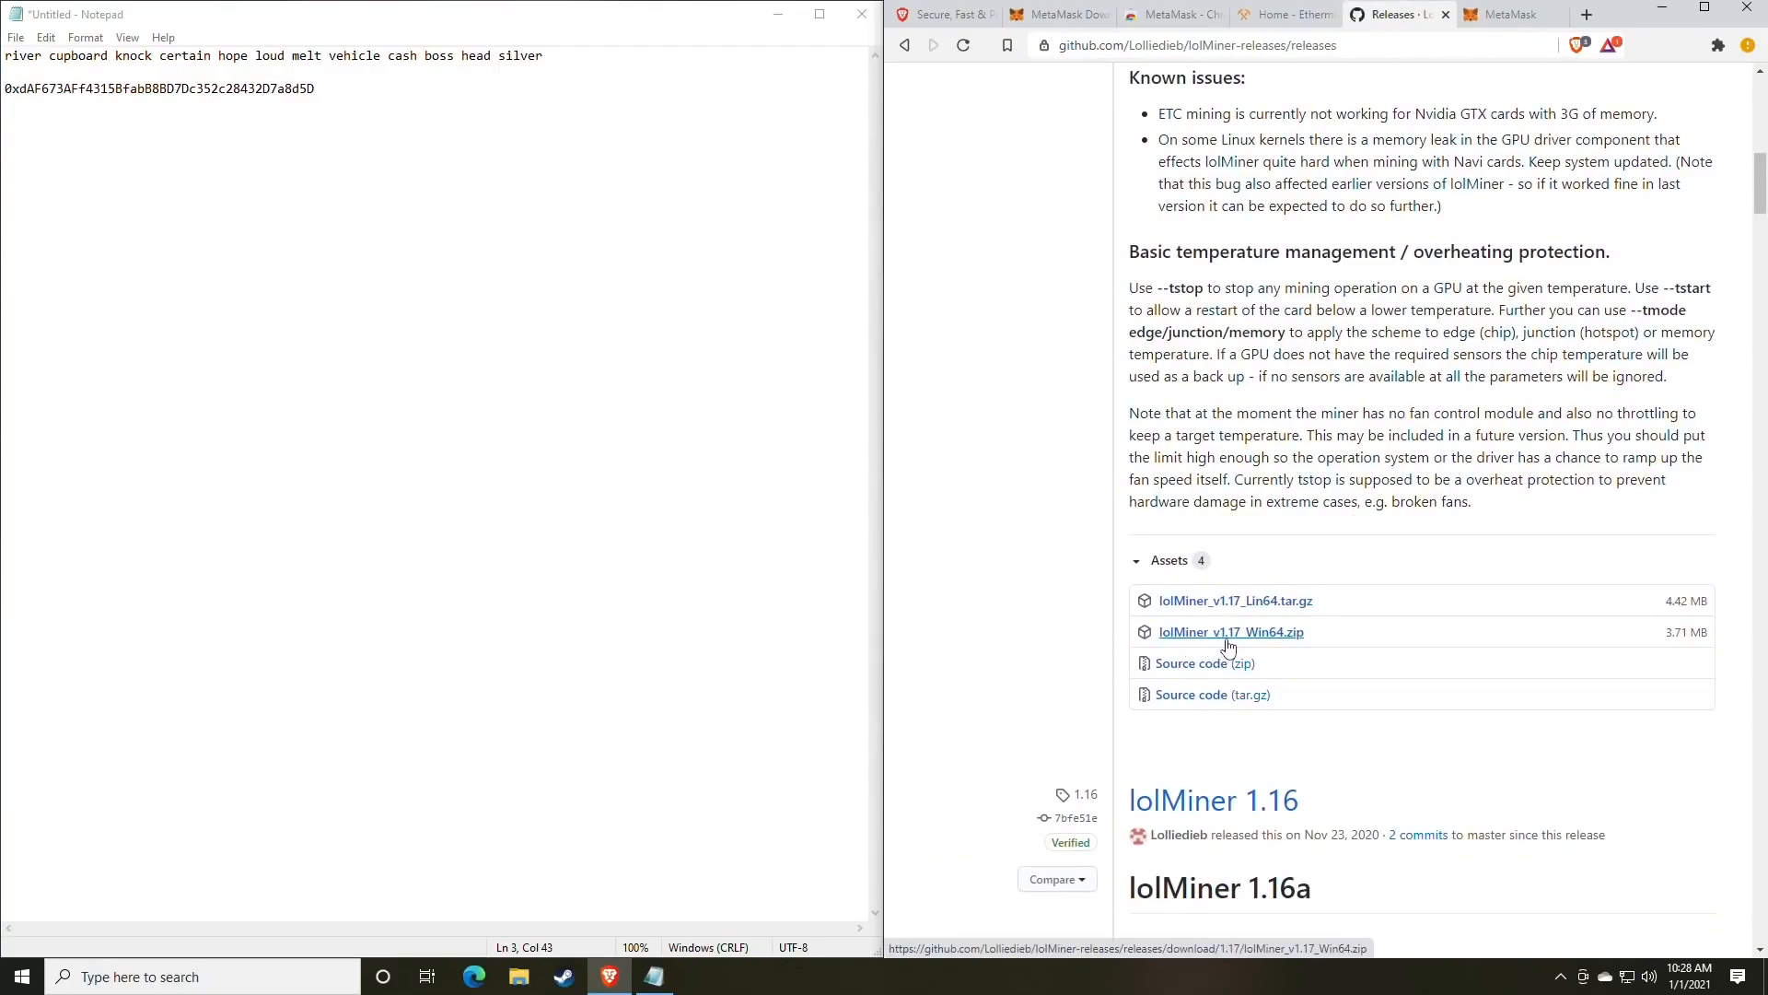
mouse_move(1275, 649)
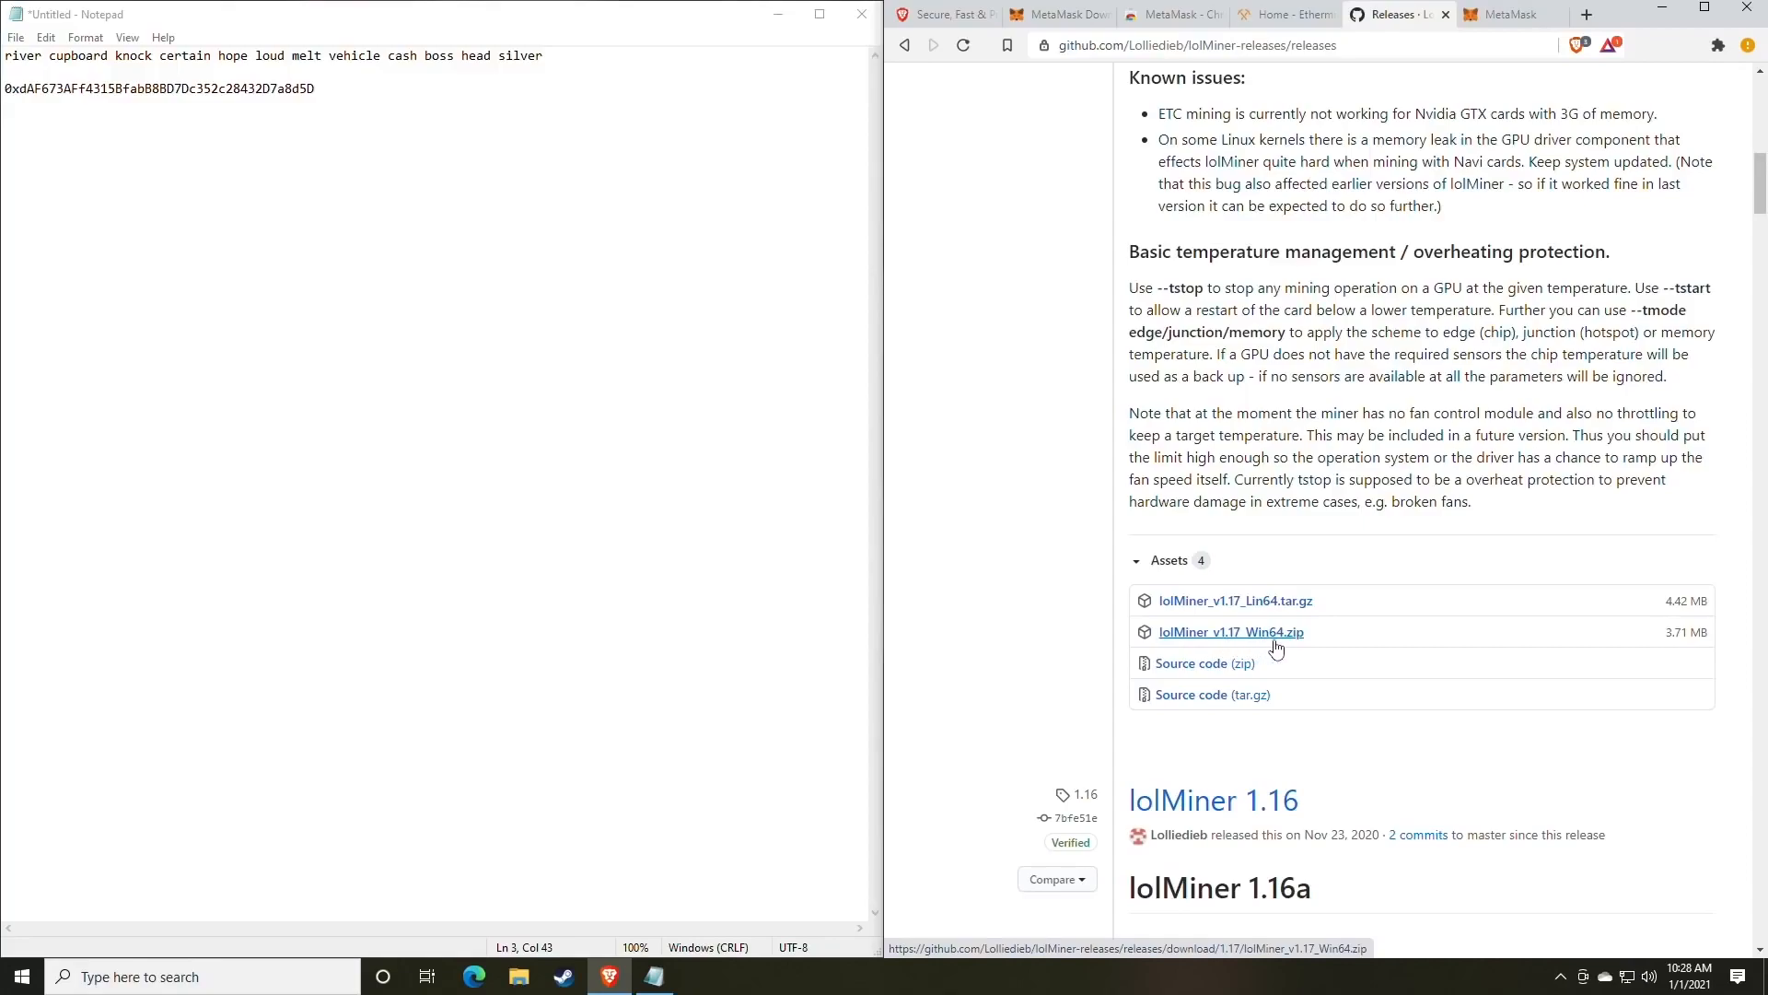
left_click(1230, 632)
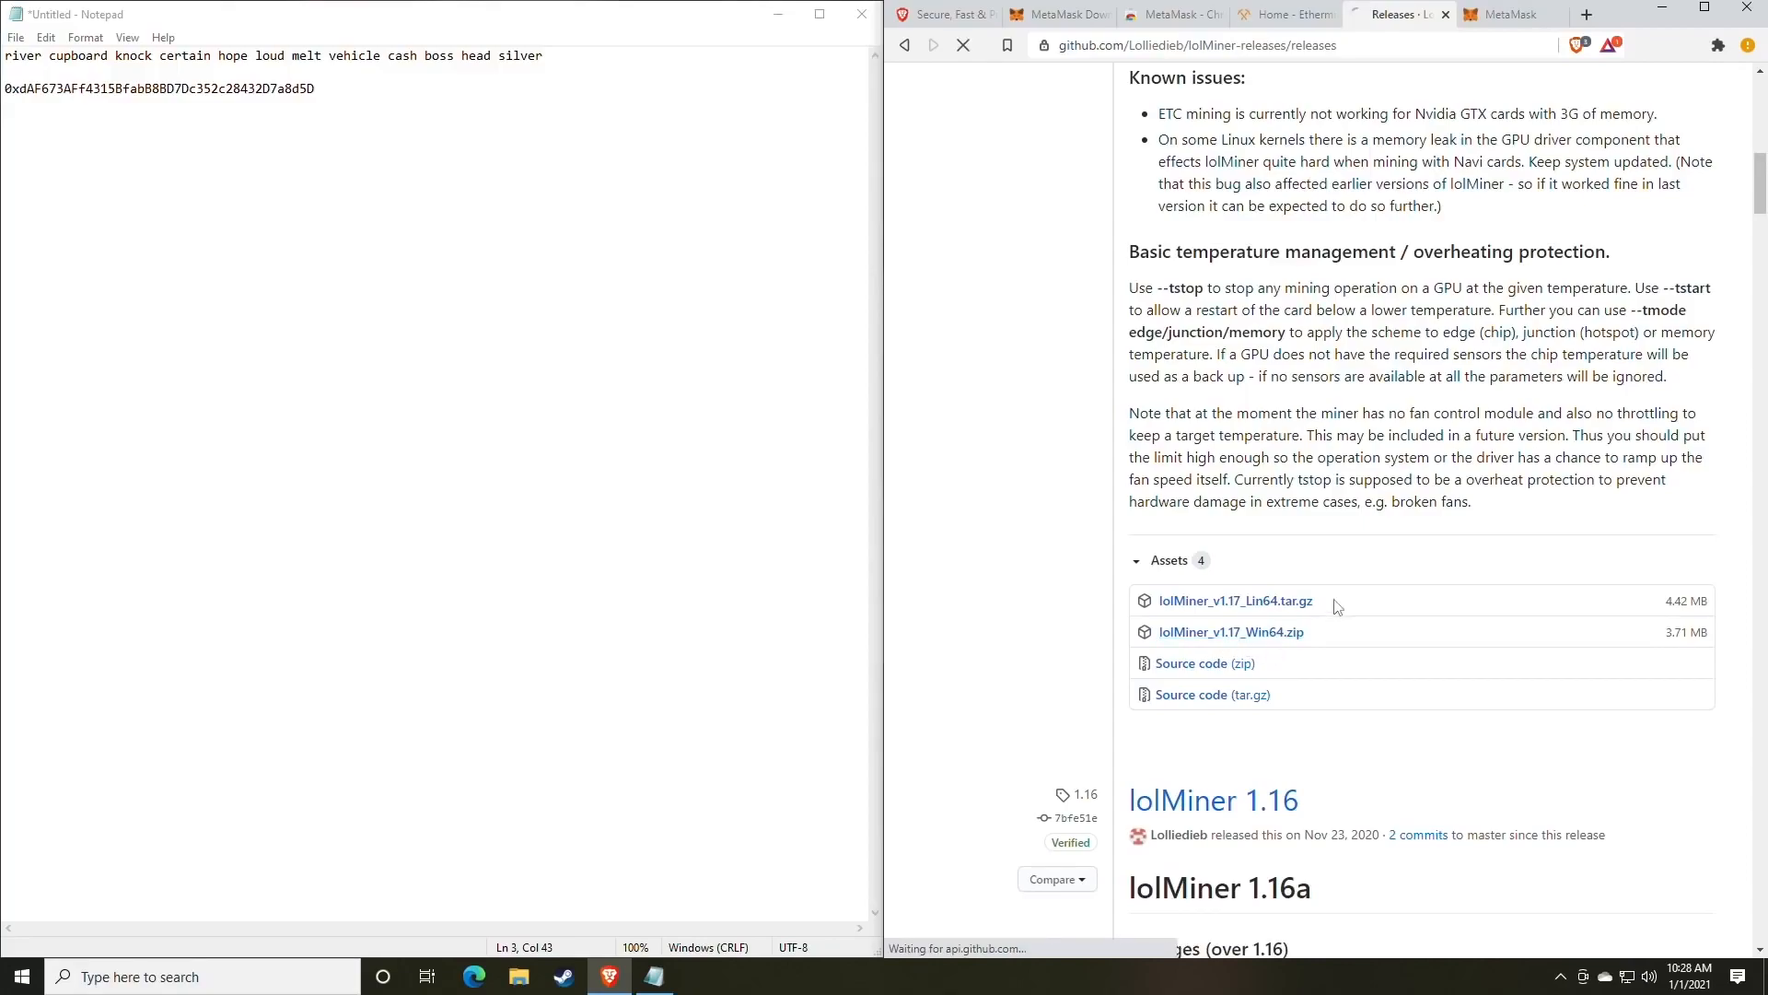
left_click(1231, 632)
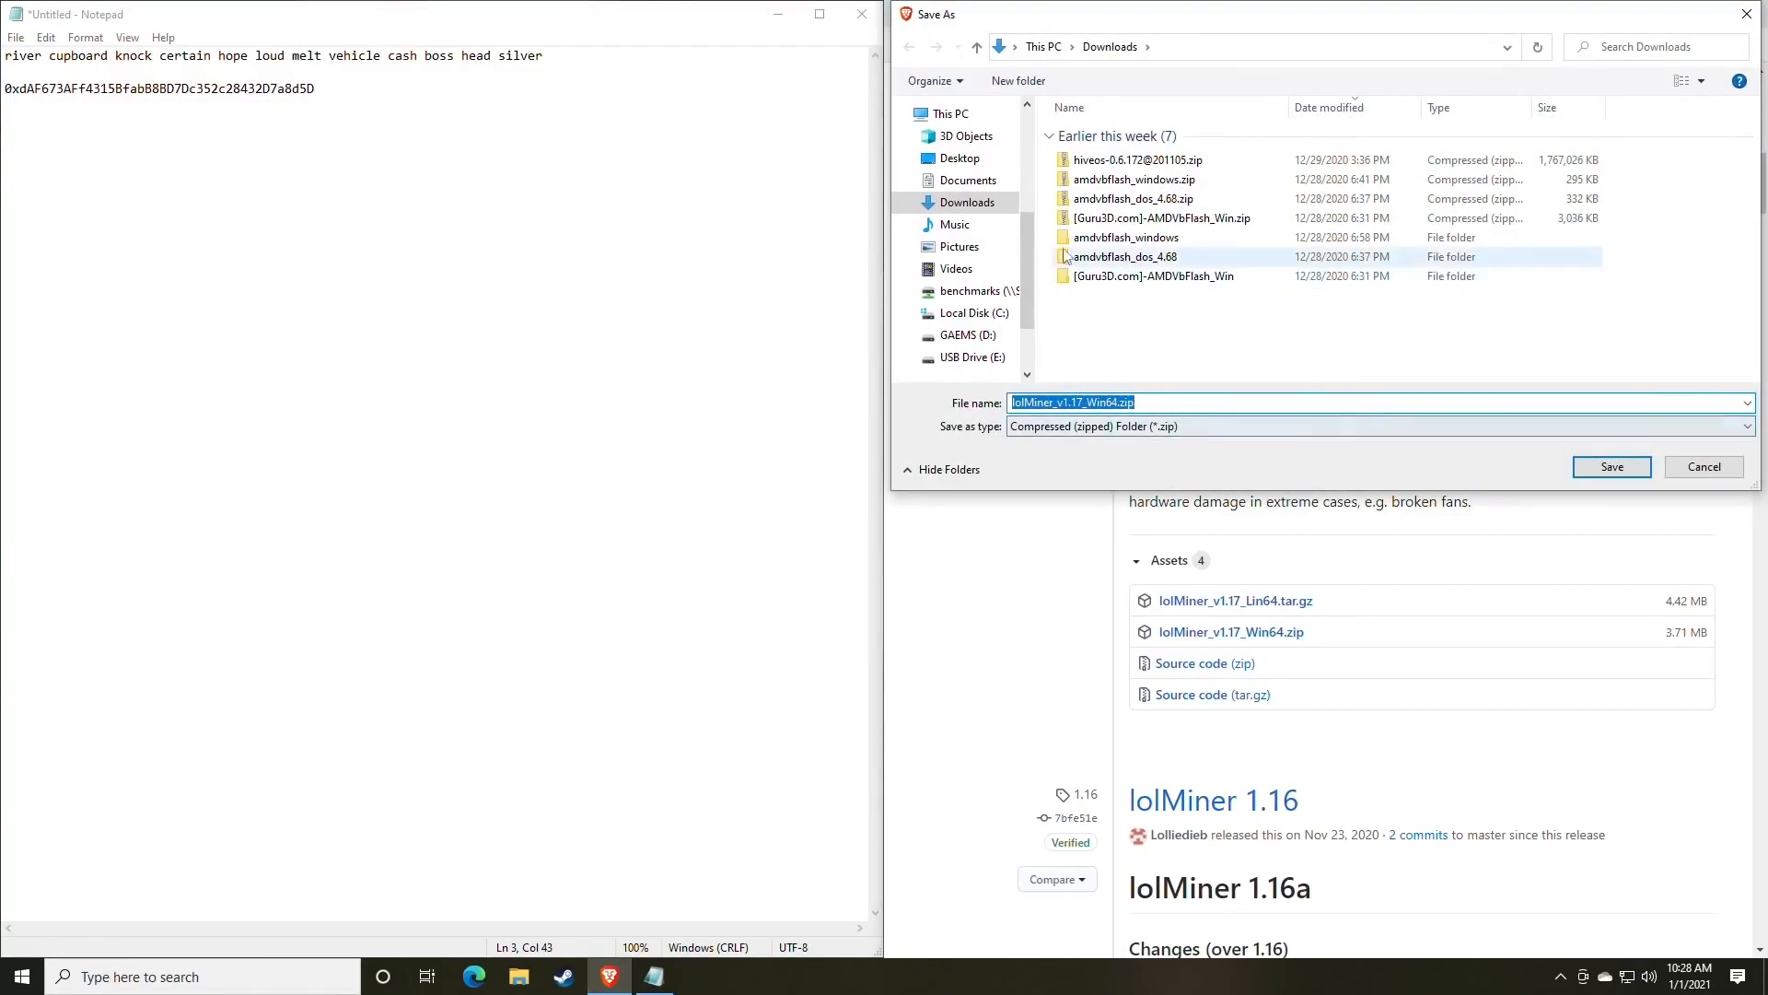
- Save the zip to Downloads, then browse to the Miners folder on GAEMS (D:)
left_click(1611, 466)
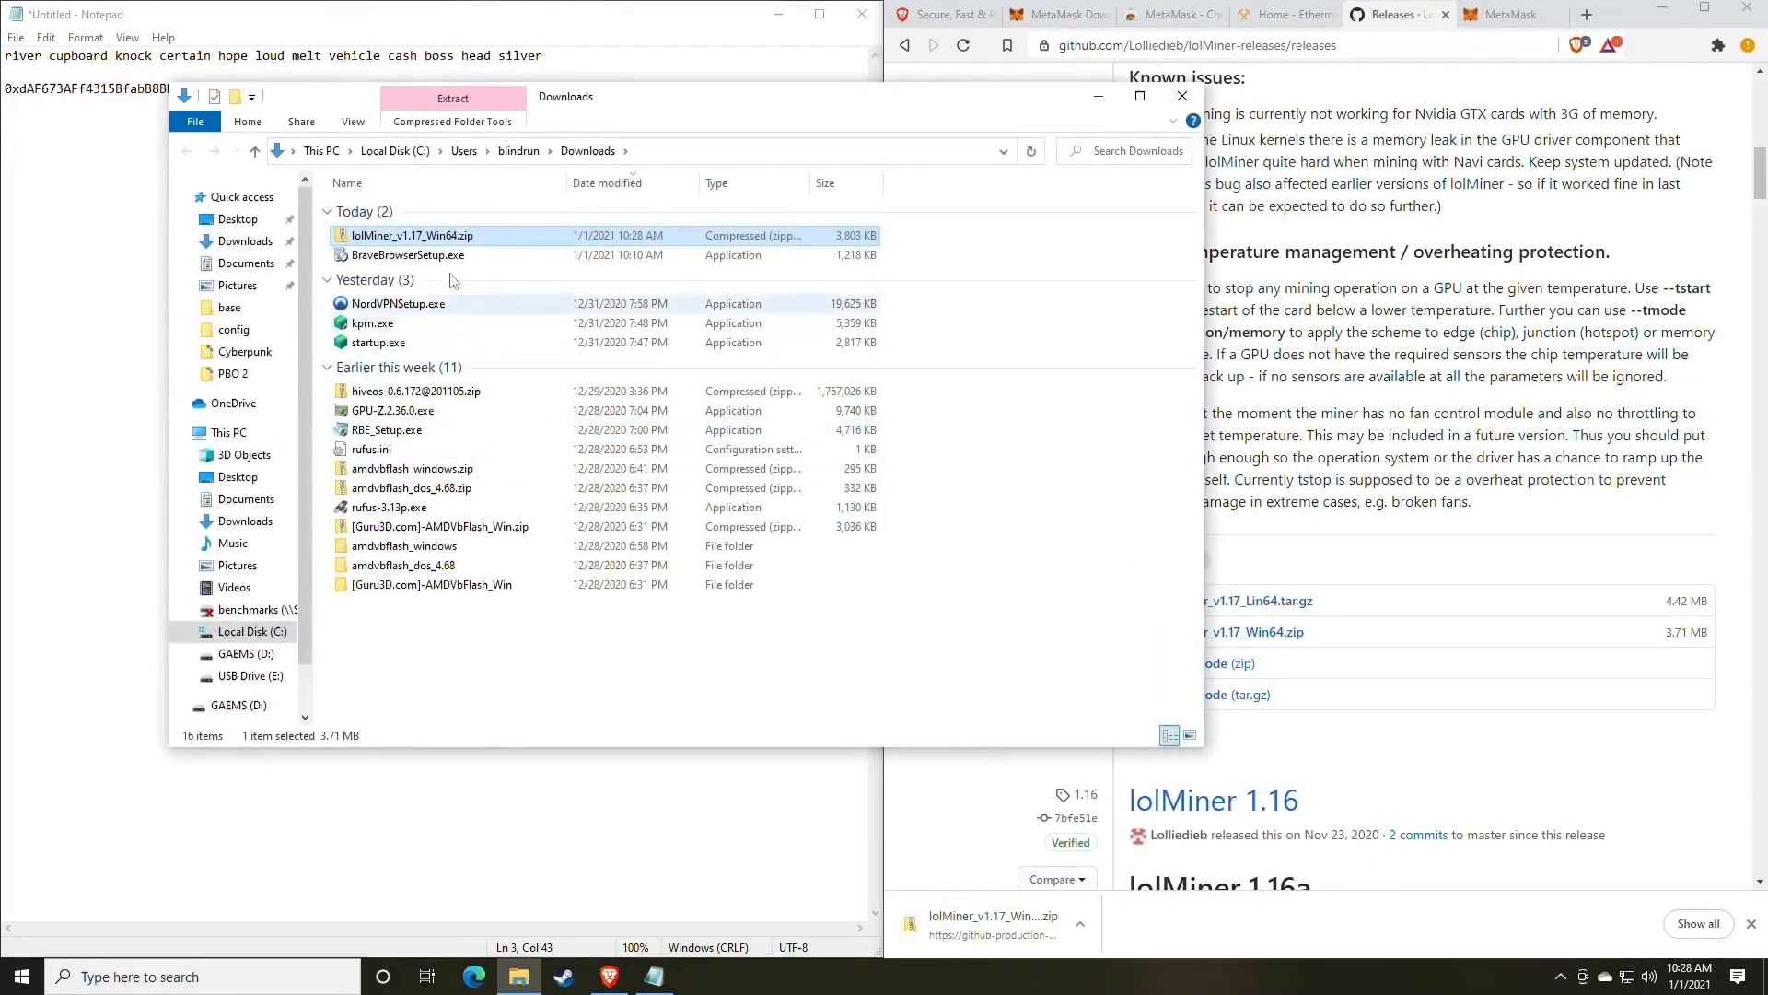
mouse_move(407, 240)
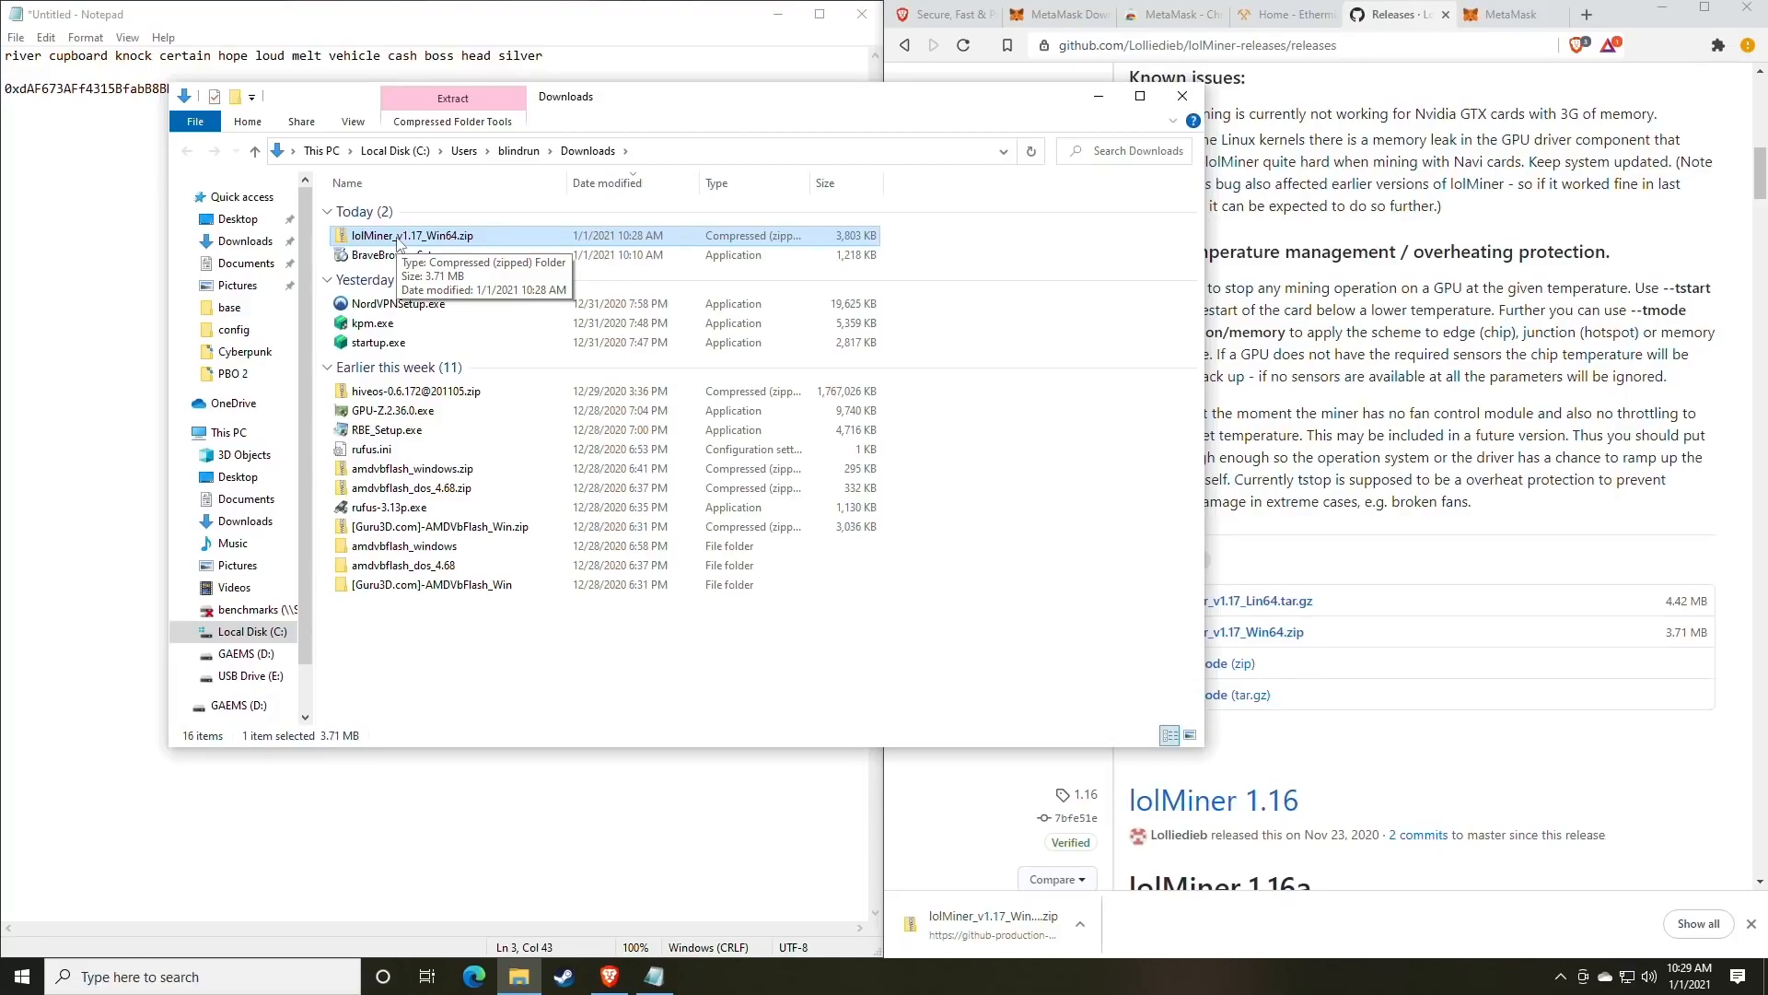
left_click(246, 653)
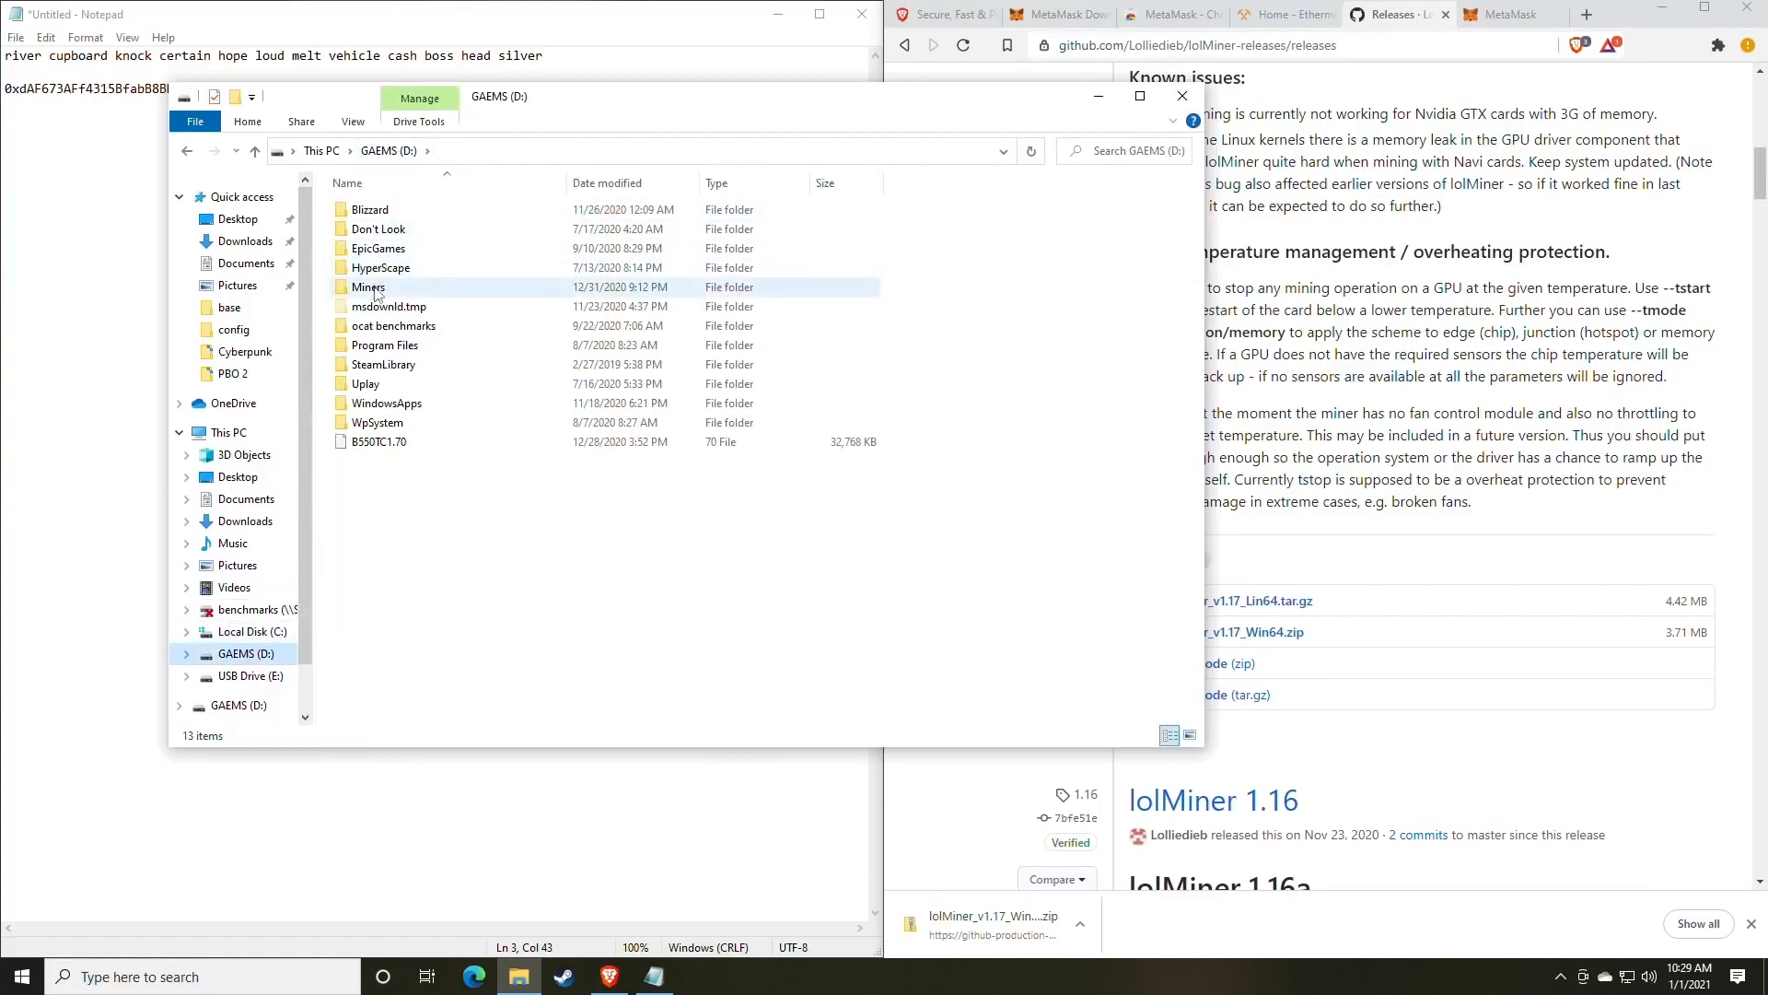
double_click(367, 286)
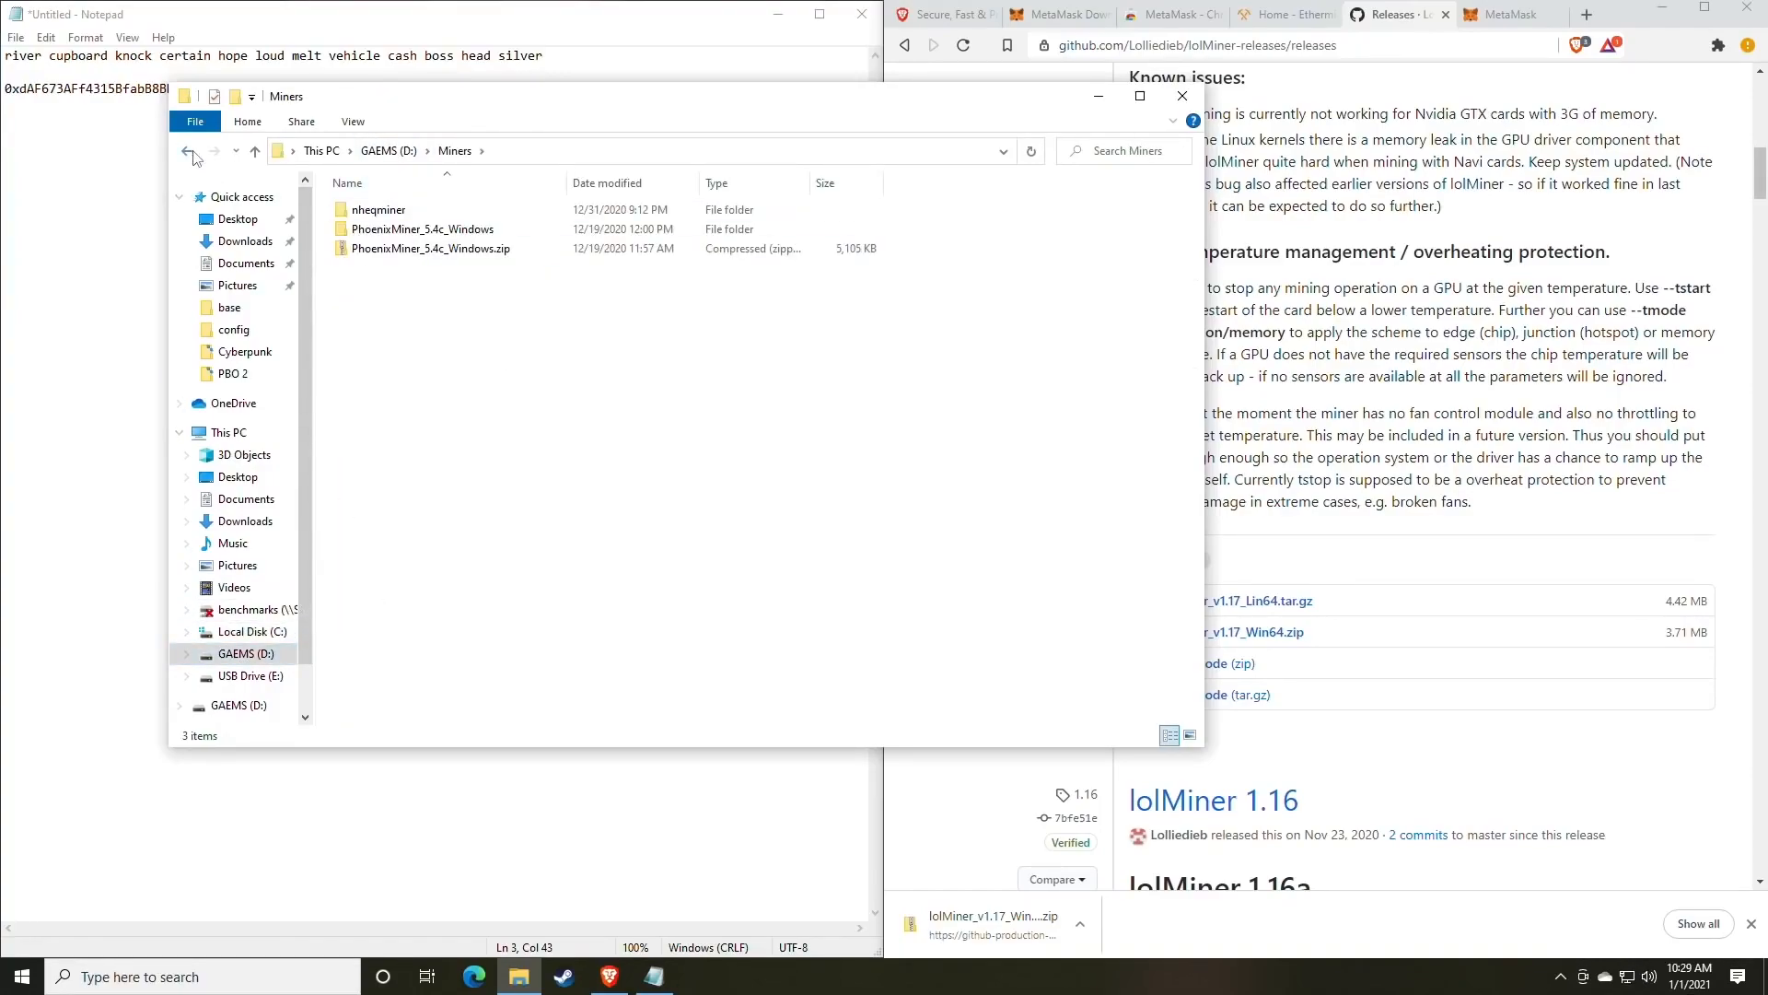
- Extract lolMiner_v1.17_Win64.zip into its own folder in Downloads using the default destination
right_click(395, 234)
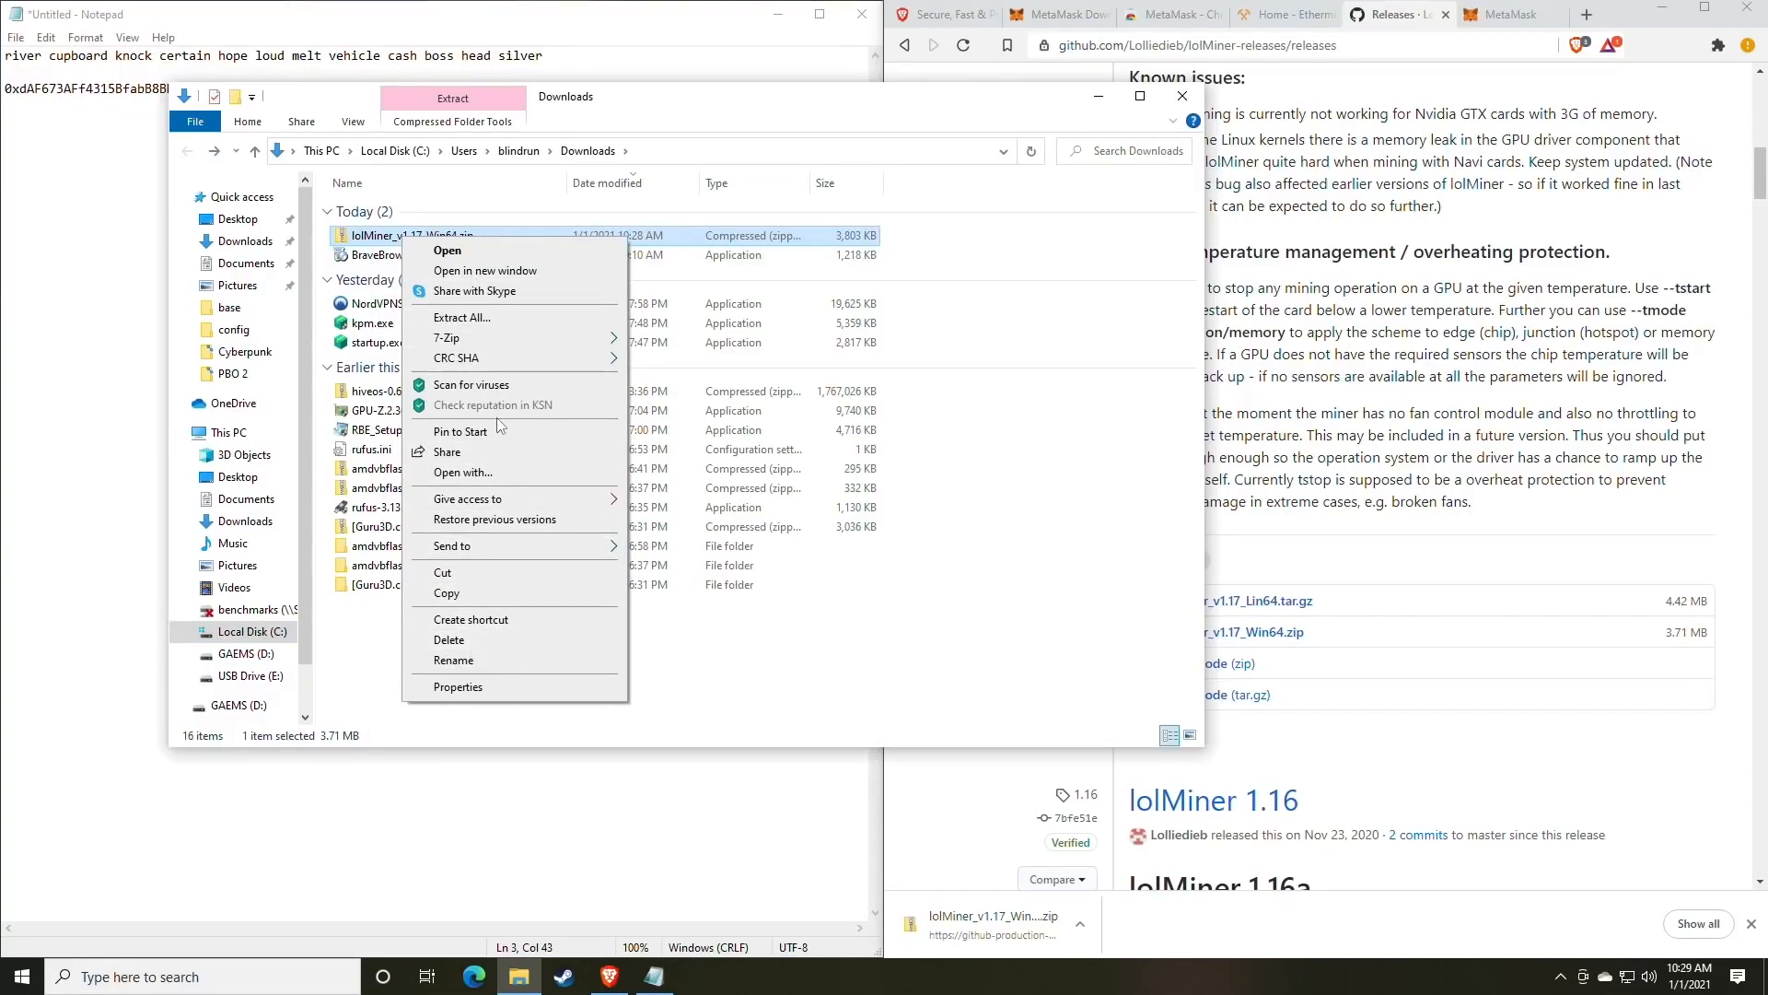
mouse_move(461, 317)
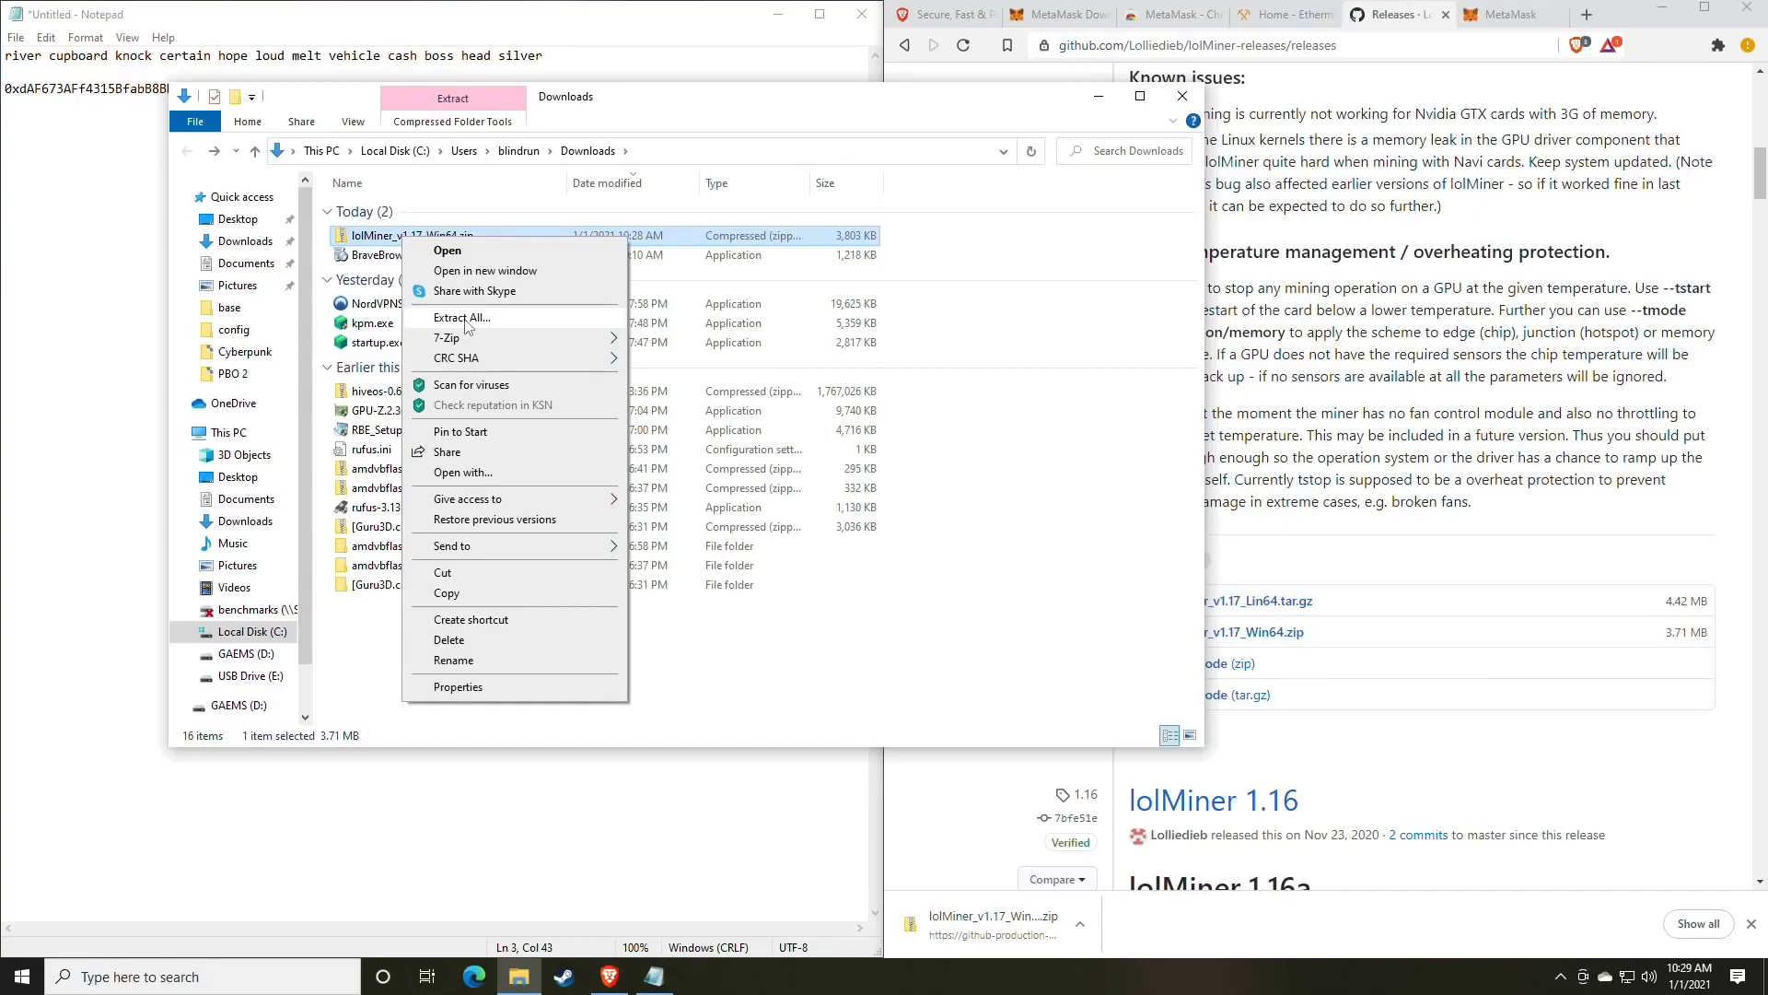
mouse_move(463, 335)
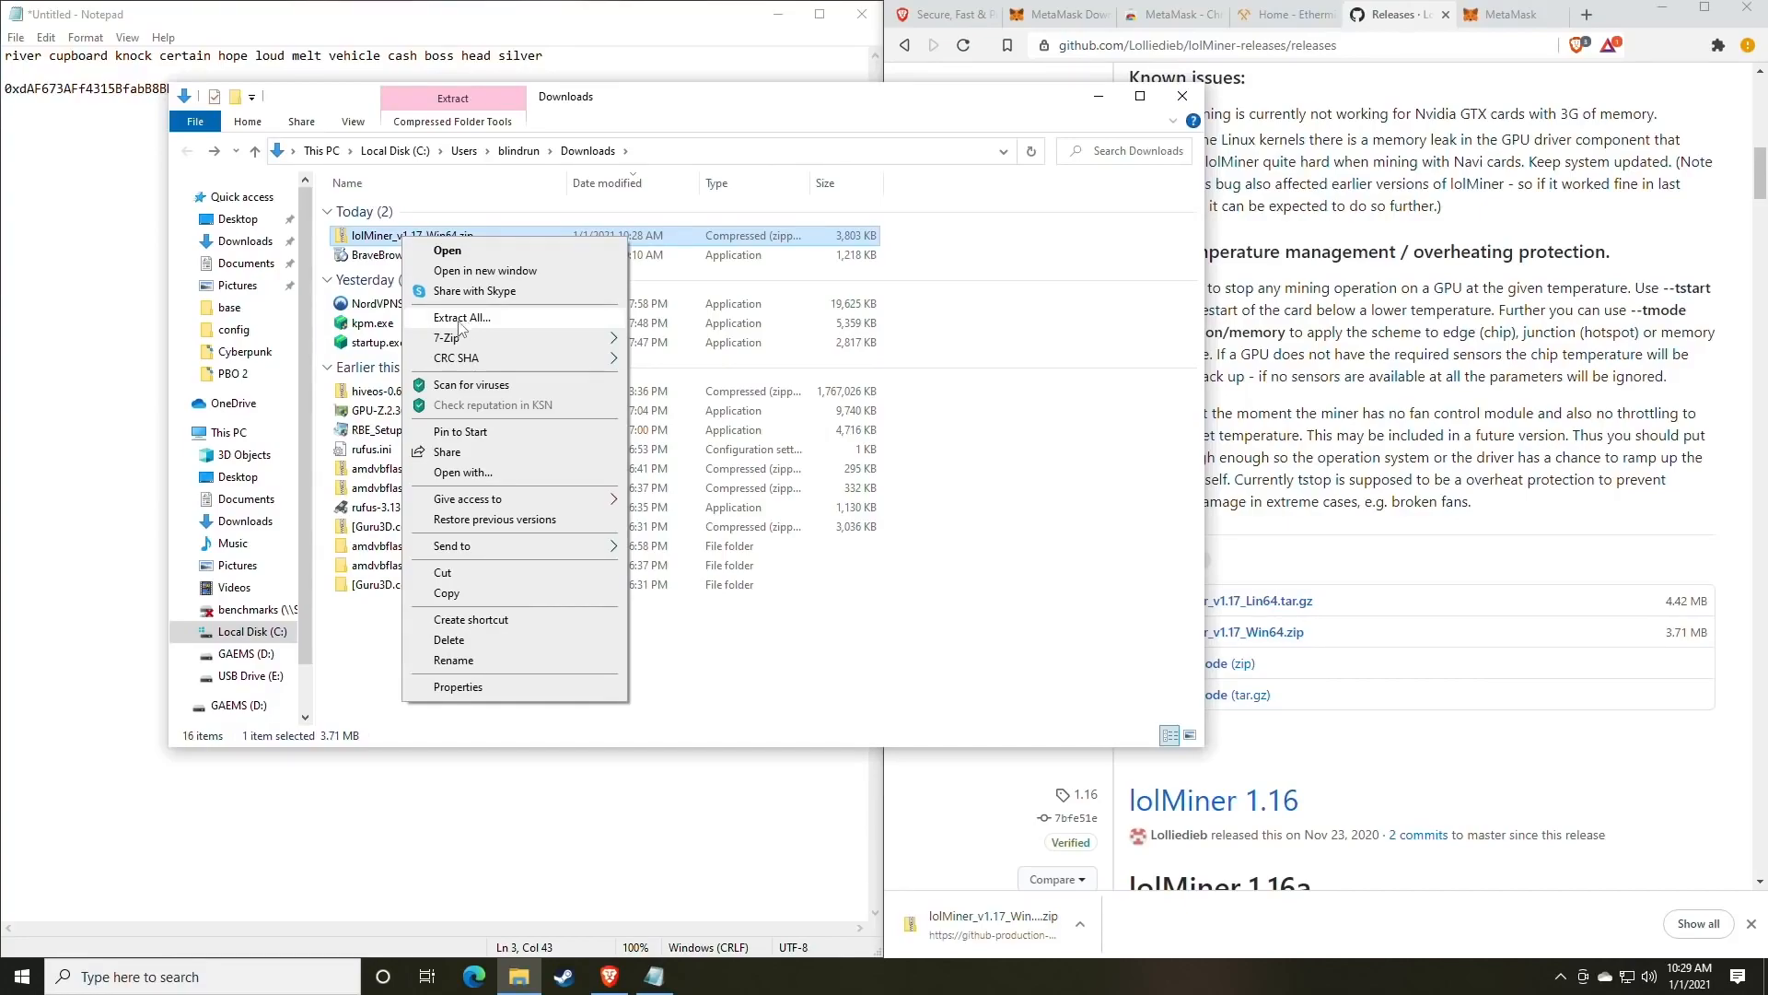
left_click(451, 338)
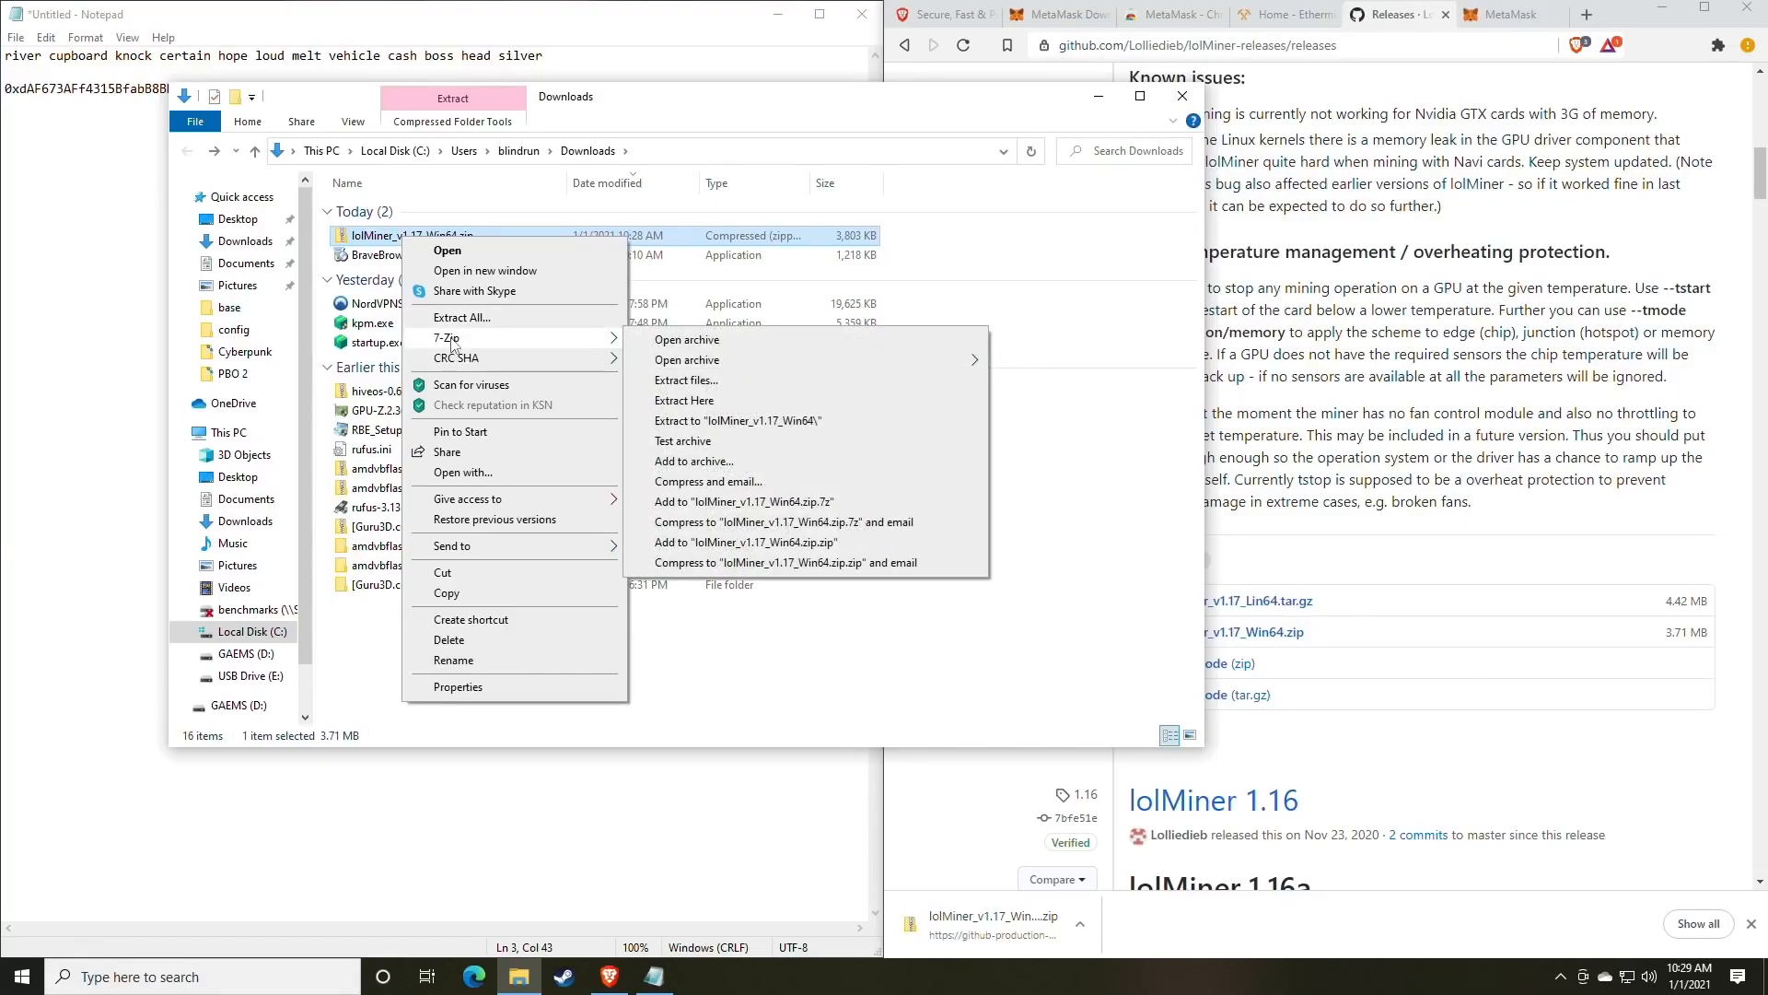
mouse_move(483, 357)
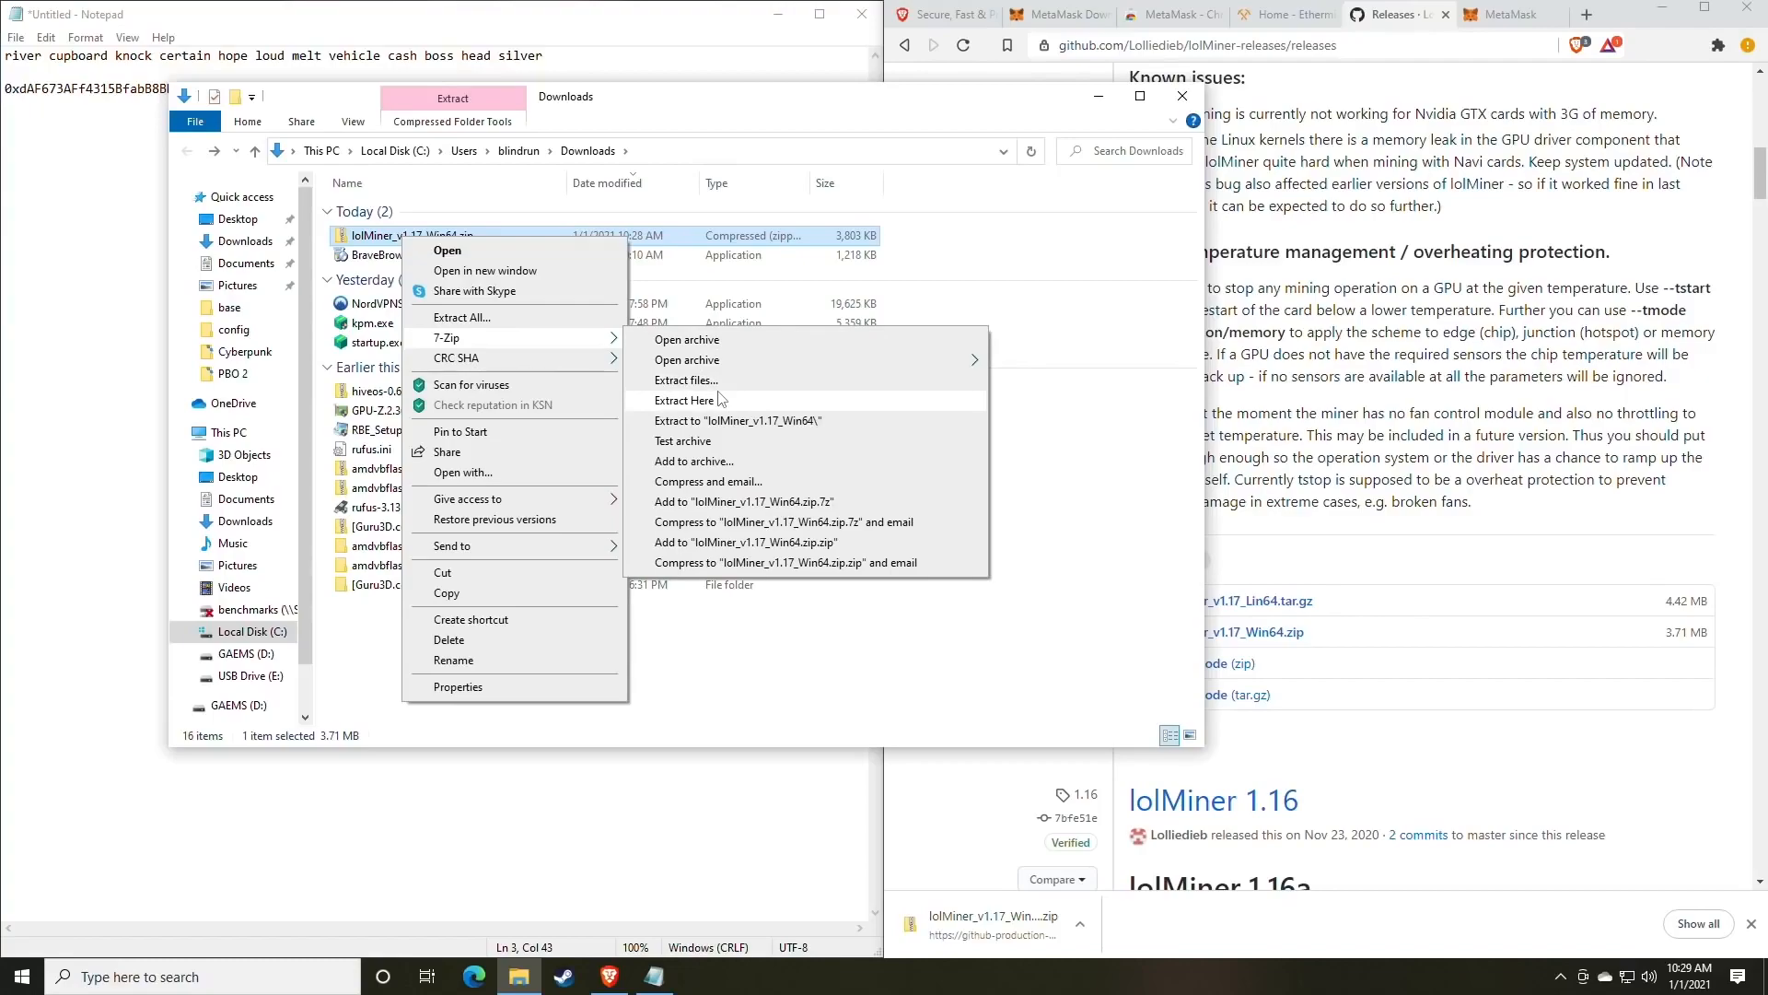
mouse_move(685, 381)
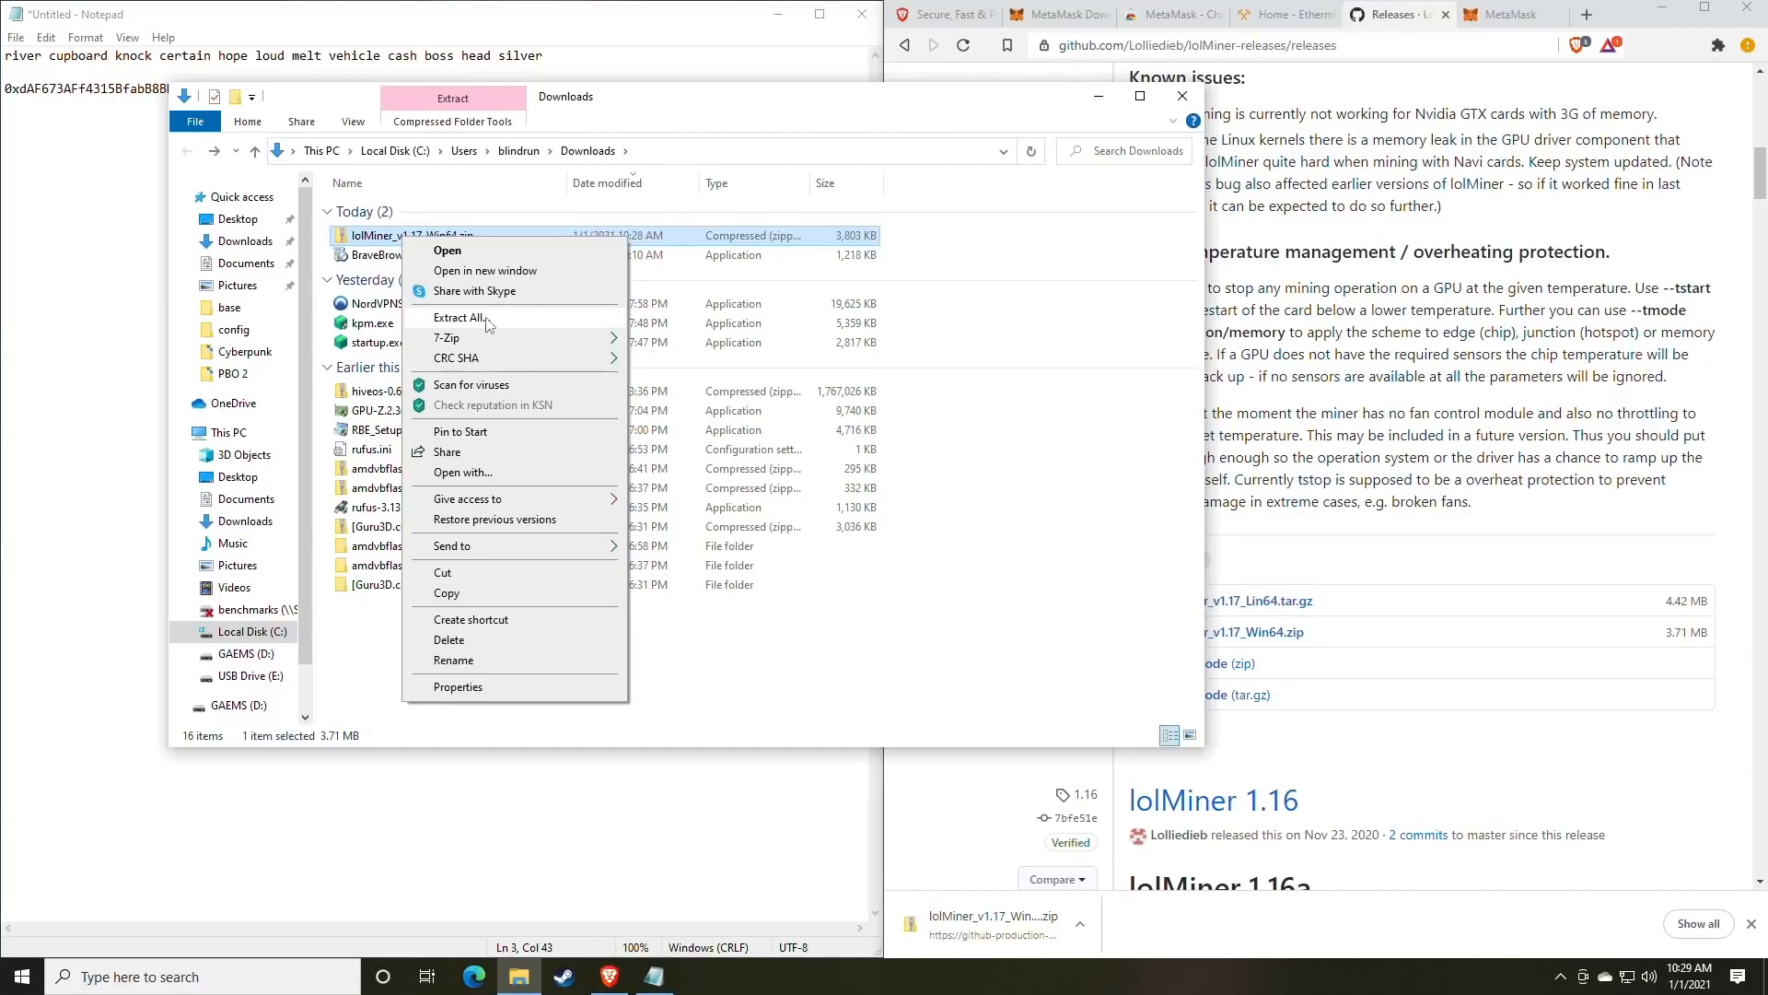
left_click(461, 317)
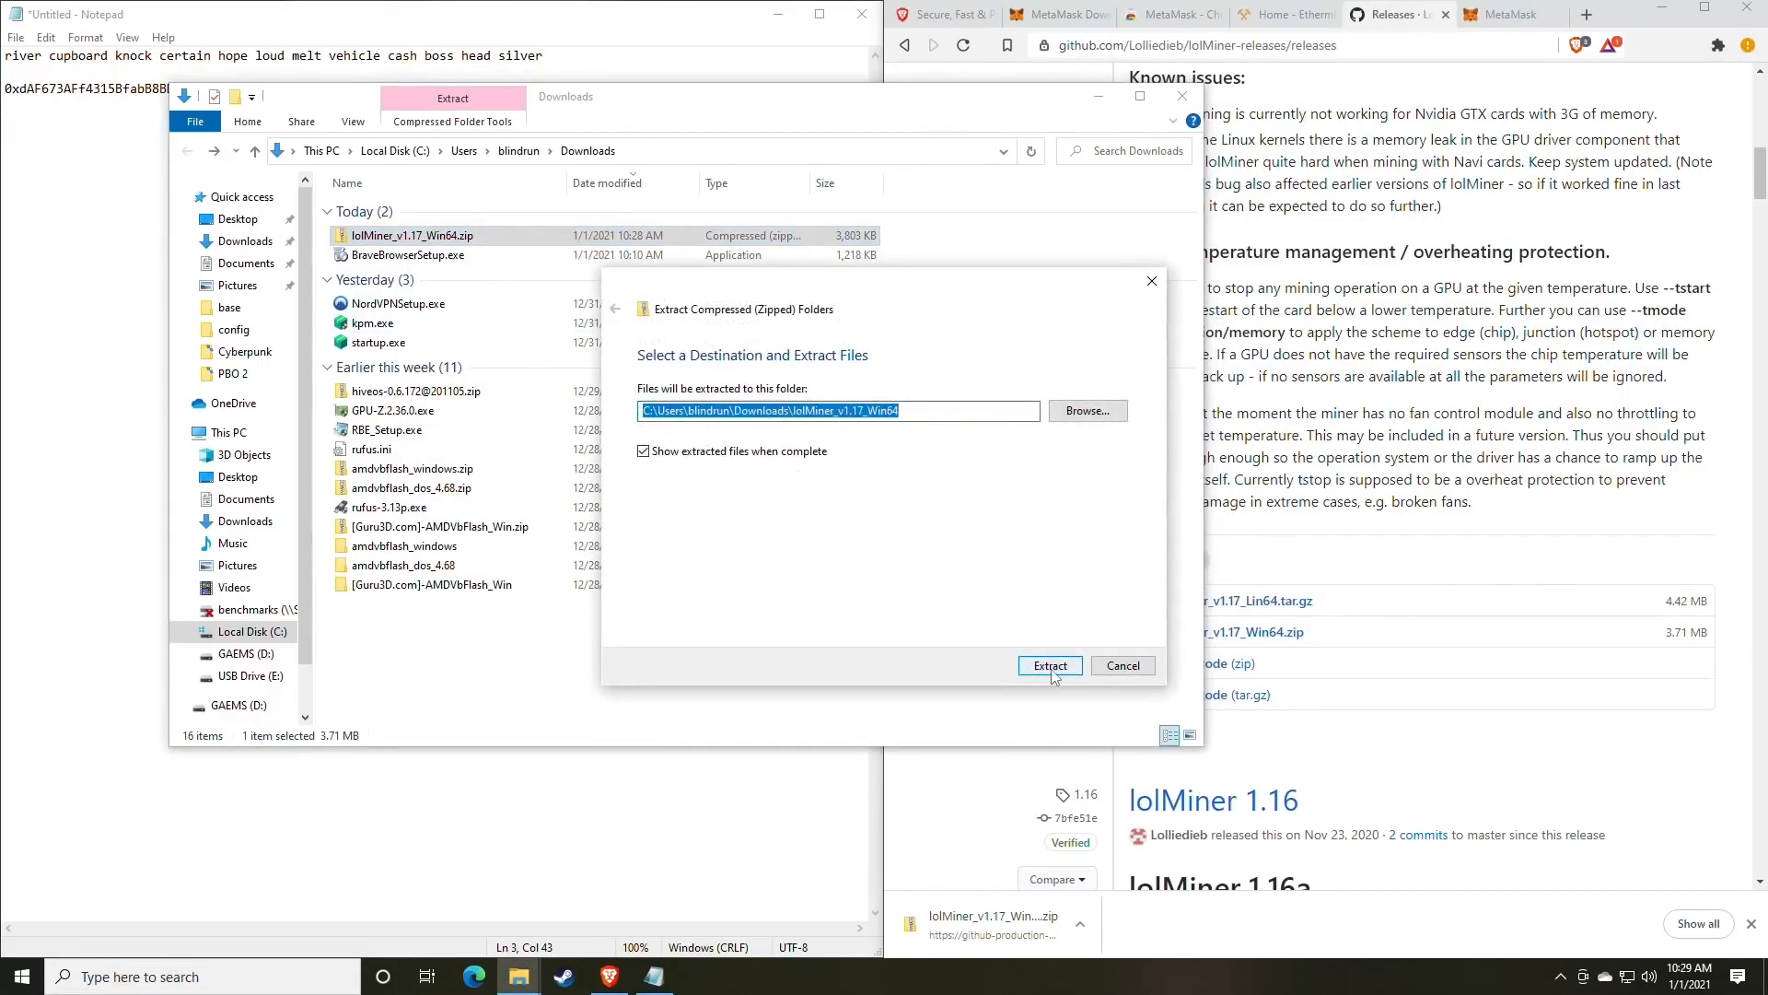
left_click(1049, 665)
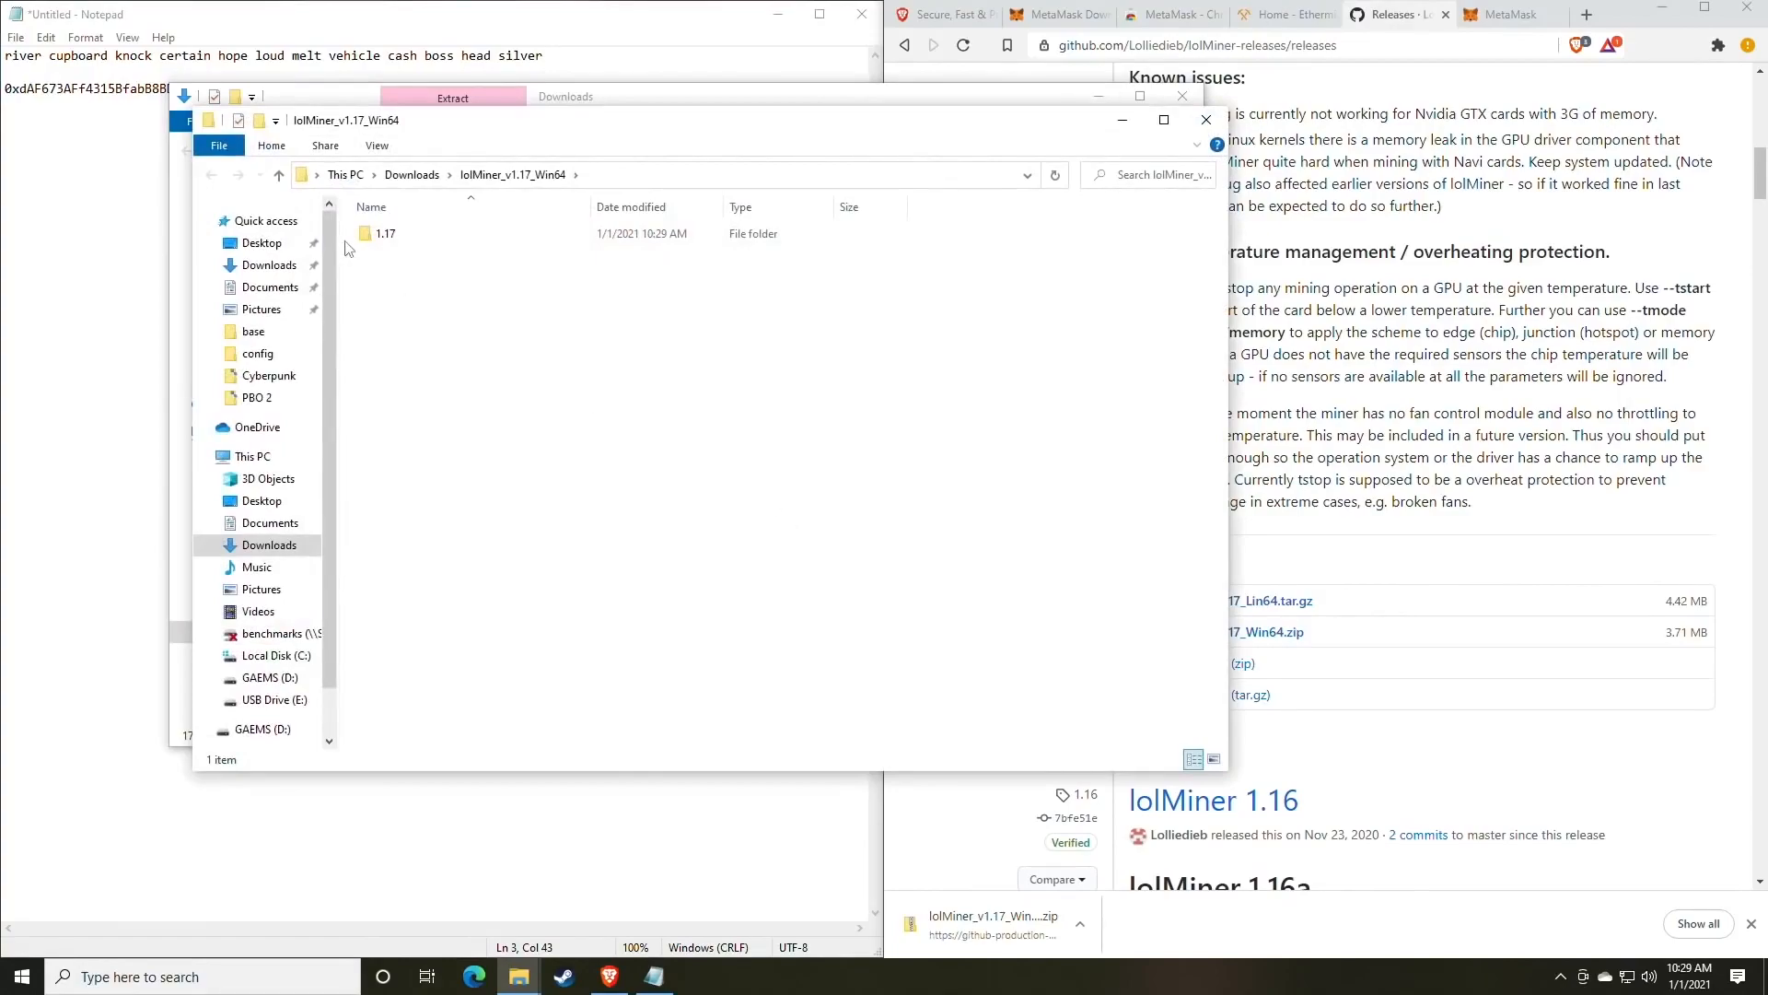
- Open the 1.17 folder to list lolMiner.exe, lolMiner.cfg and the mining batch scripts
double_click(385, 232)
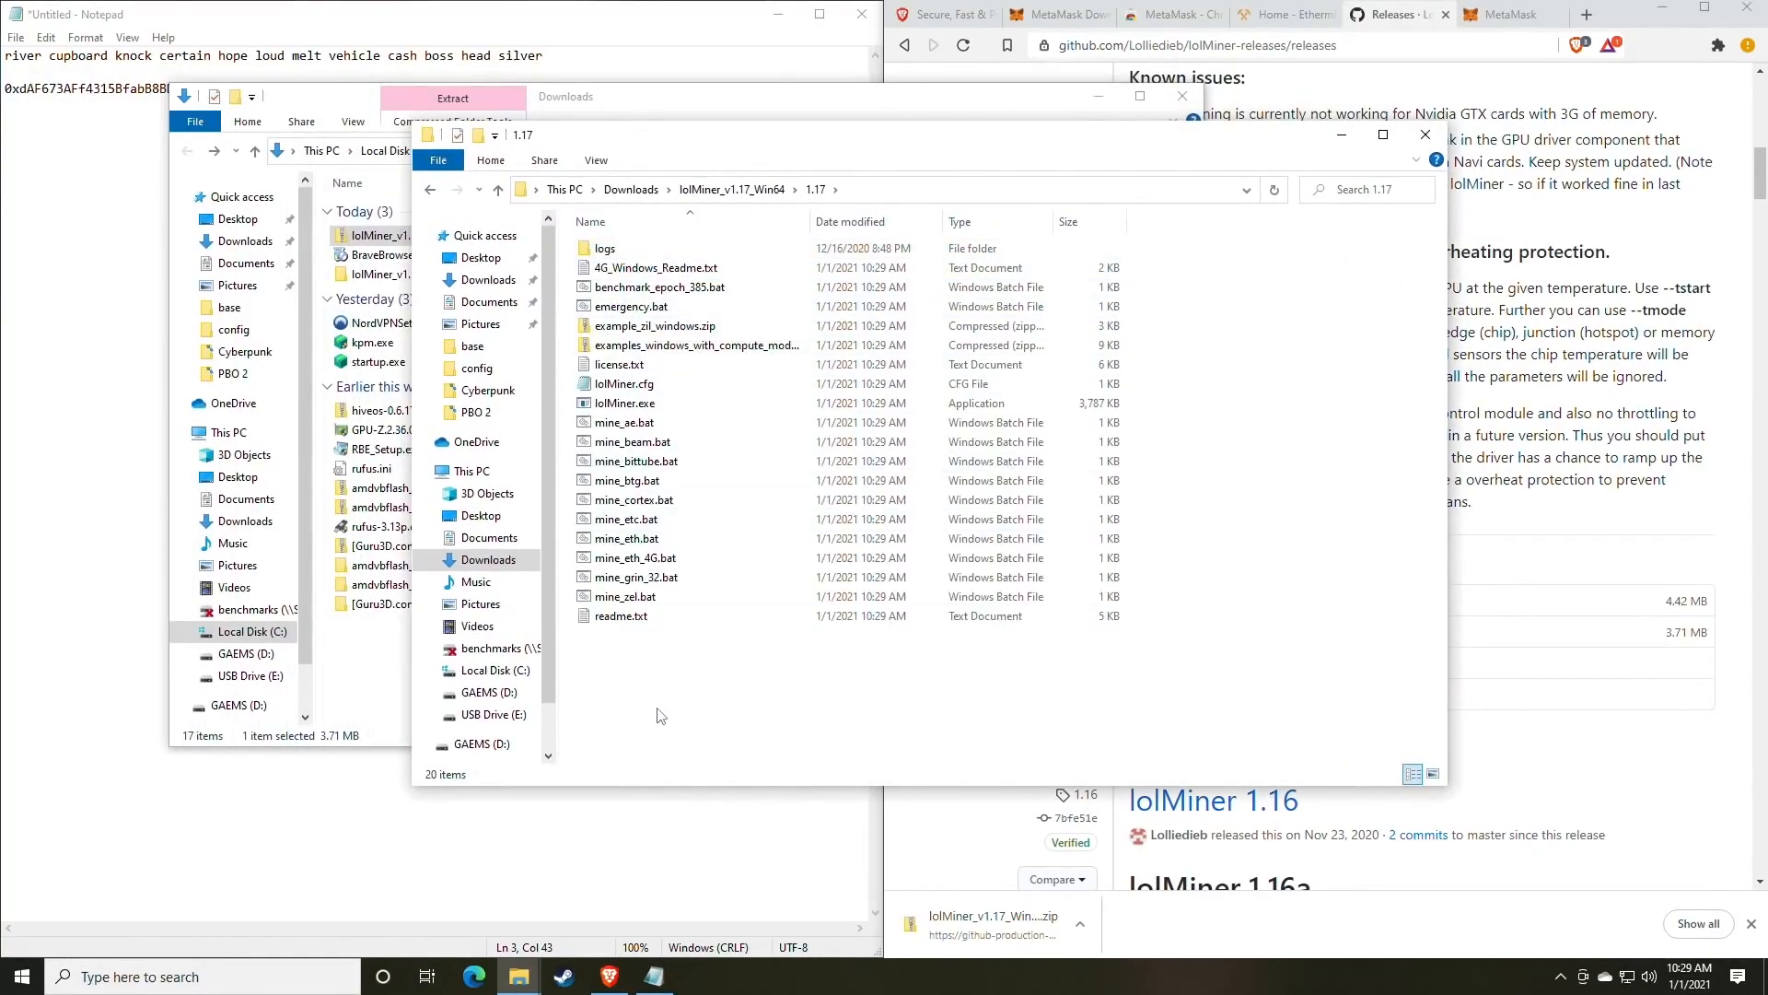
left_click(634, 557)
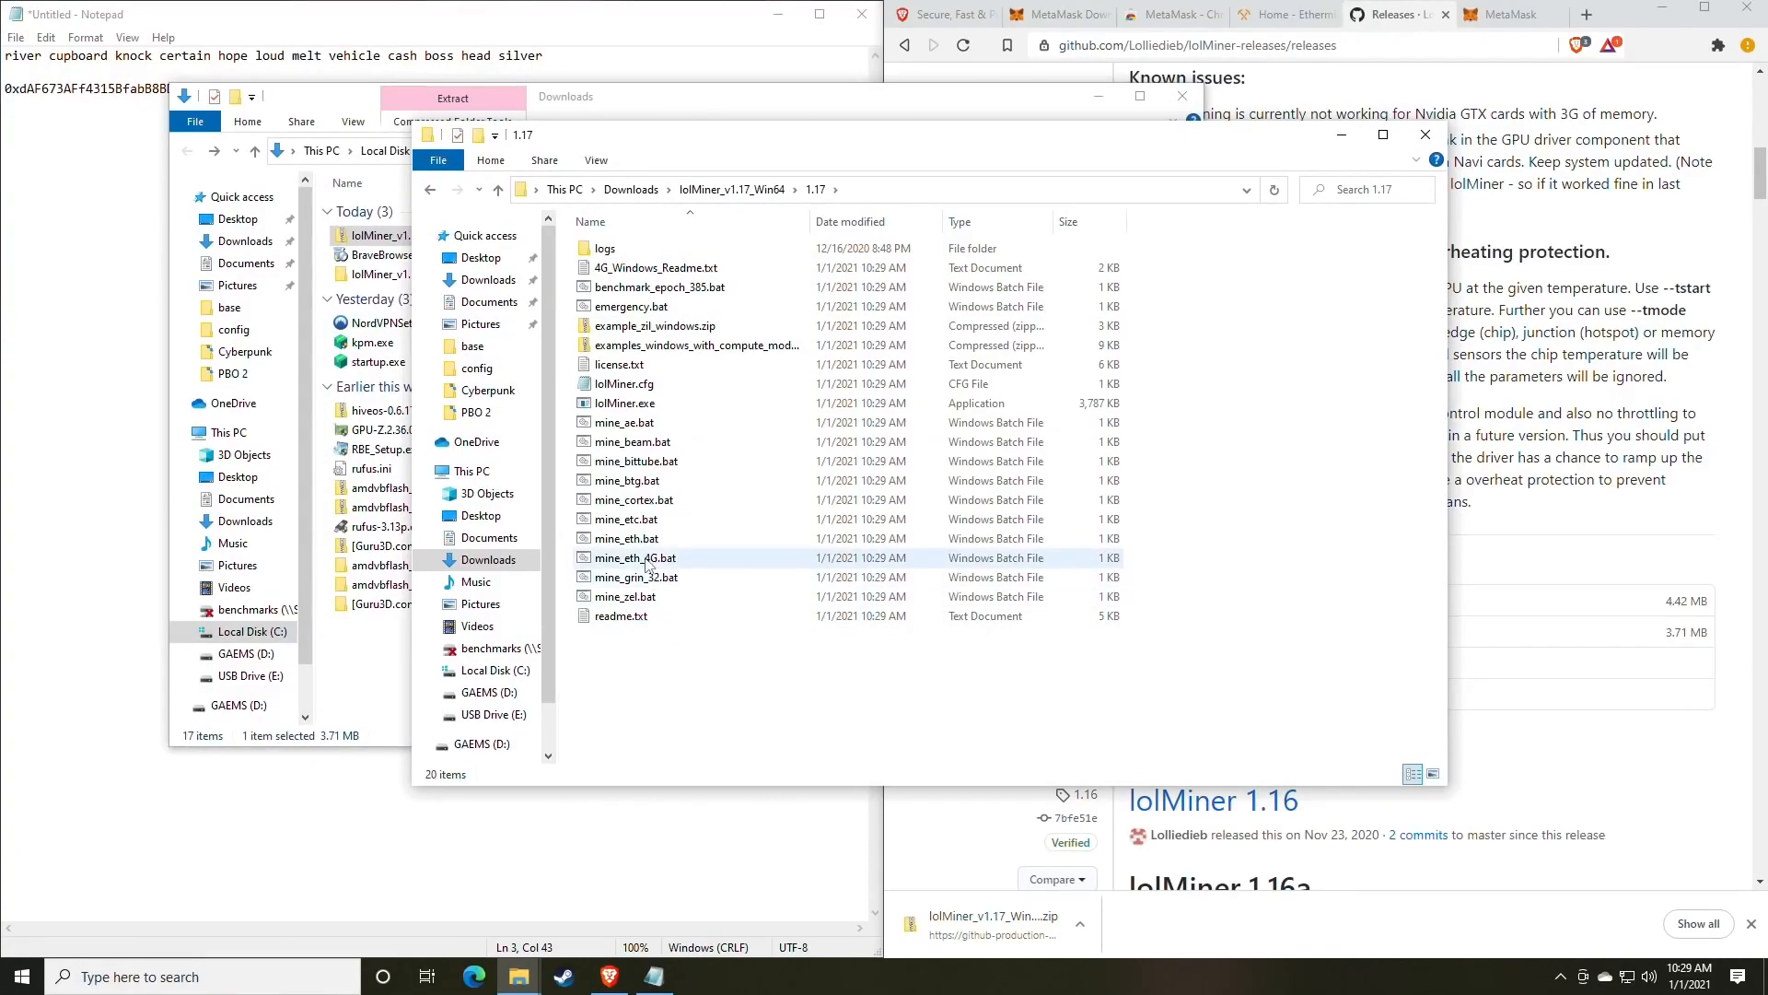
mouse_move(631, 538)
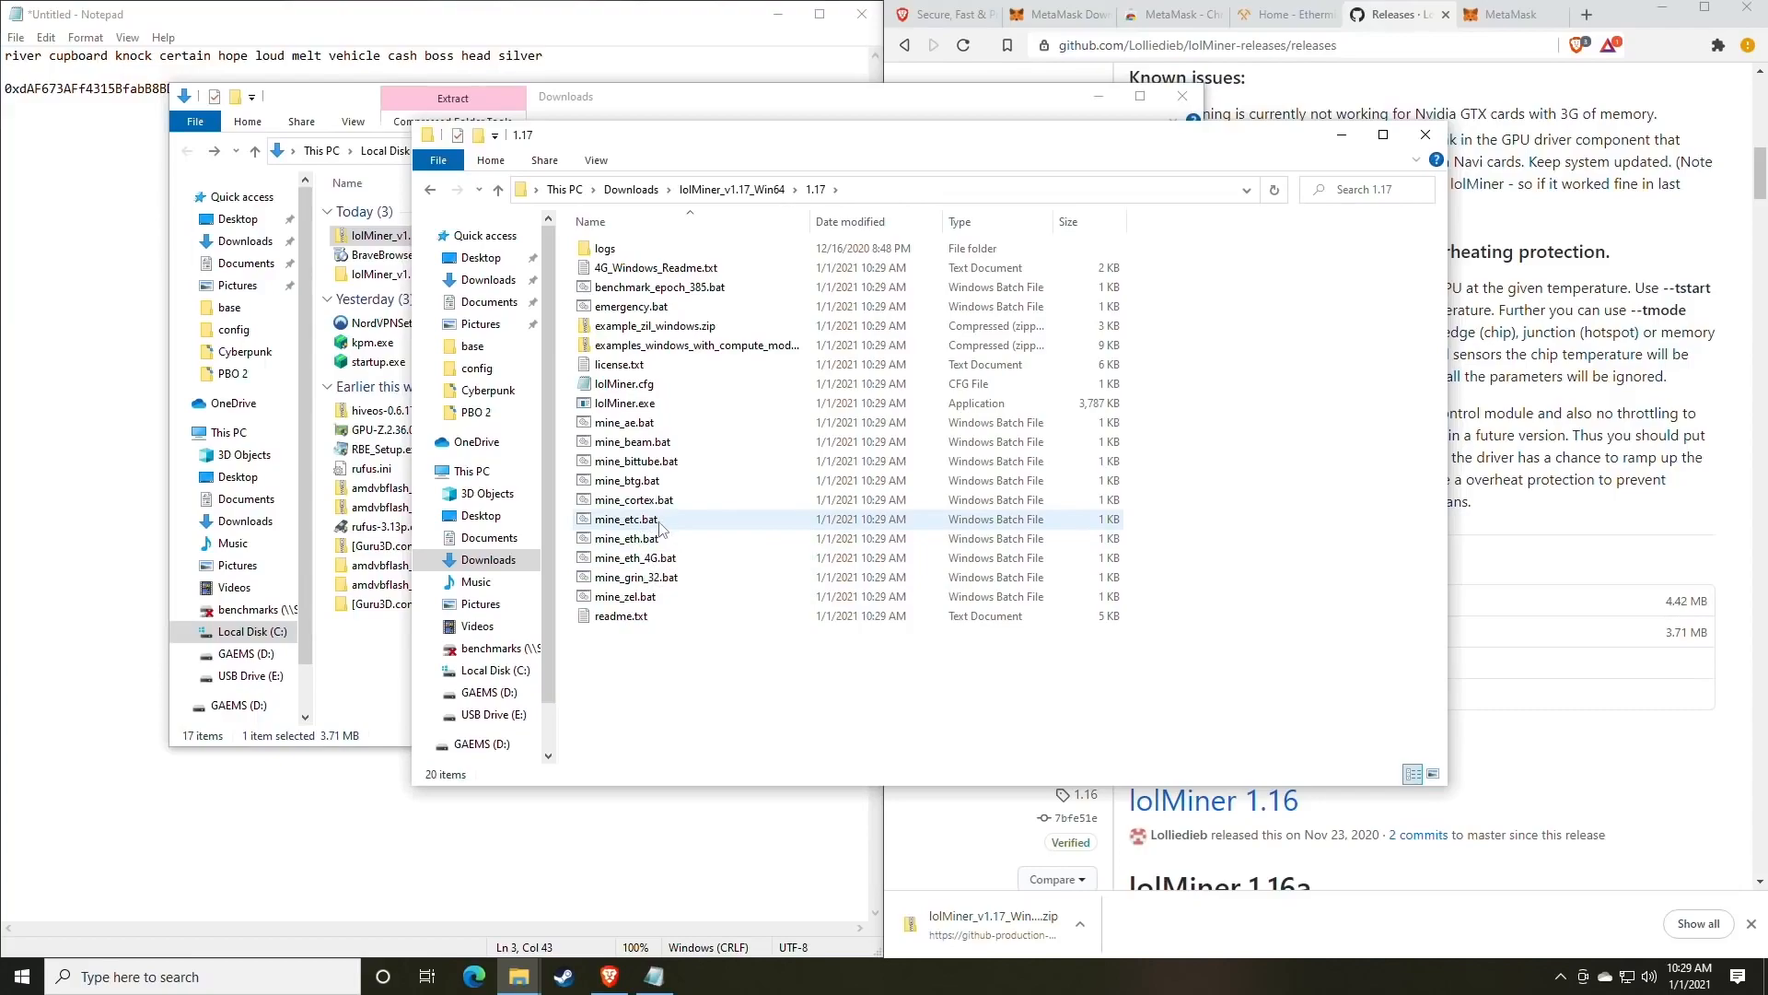
mouse_move(627, 538)
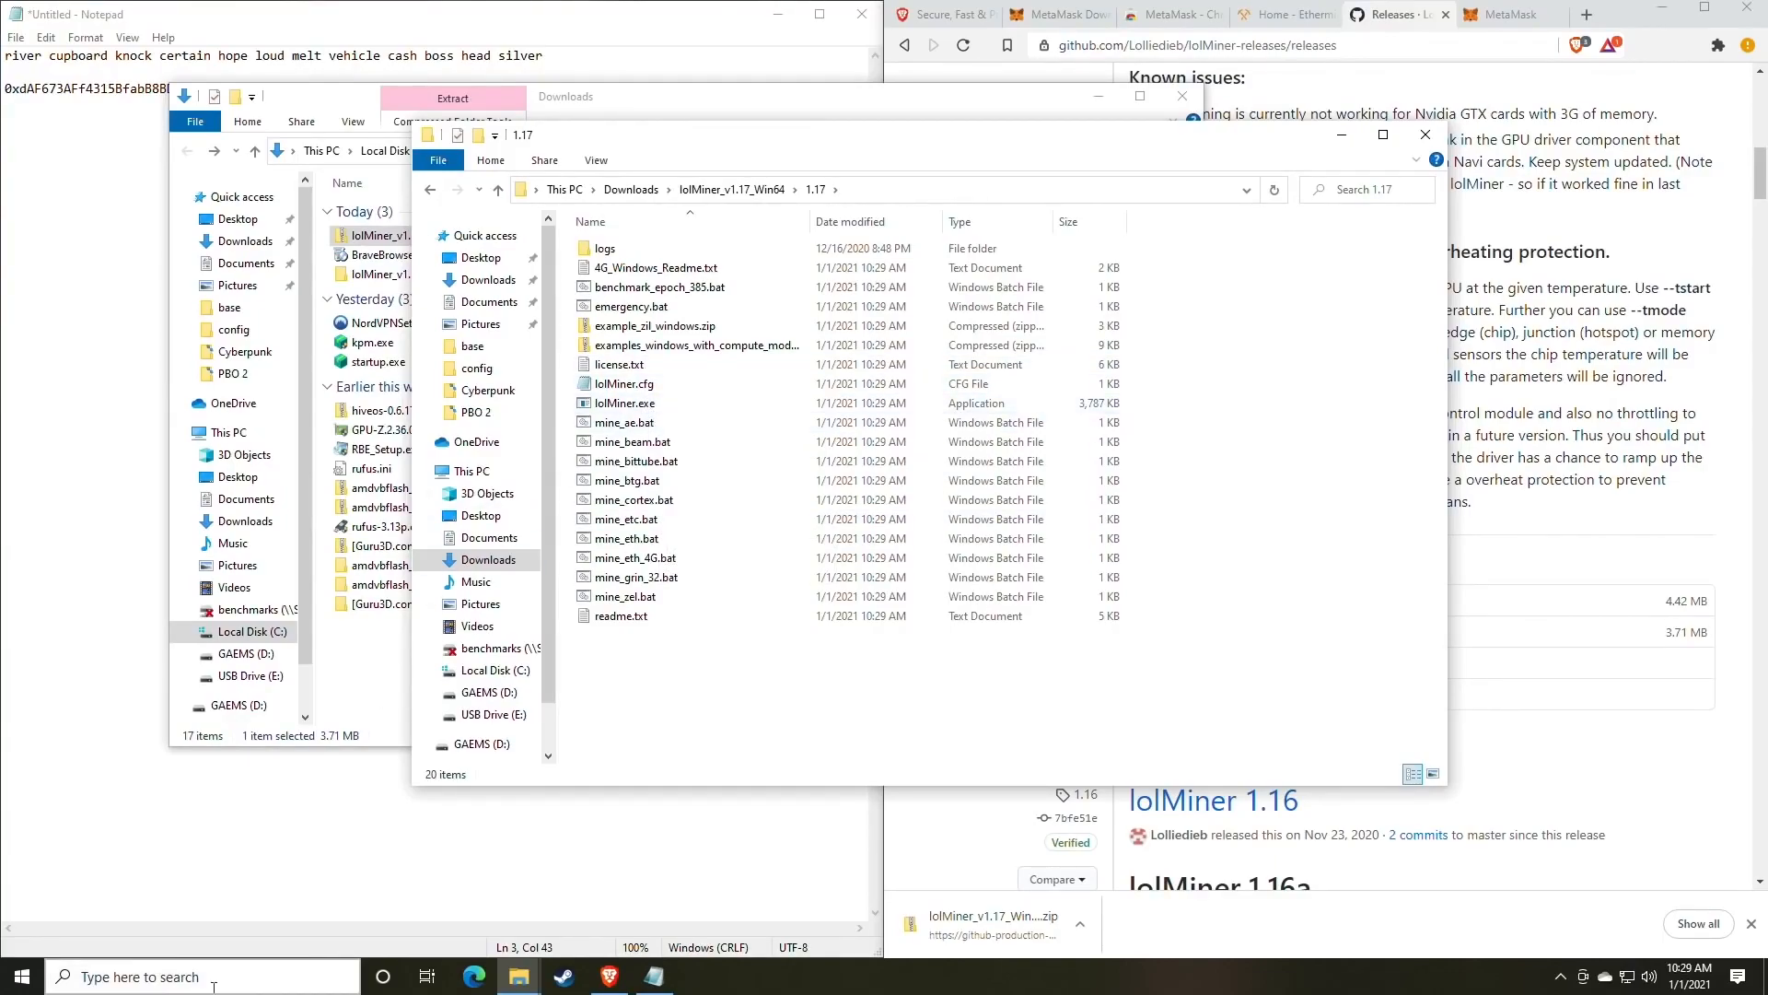
- Turn on 'Hide extensions for known file types' in File Explorer Options and confirm
left_click(20, 977)
type("file")
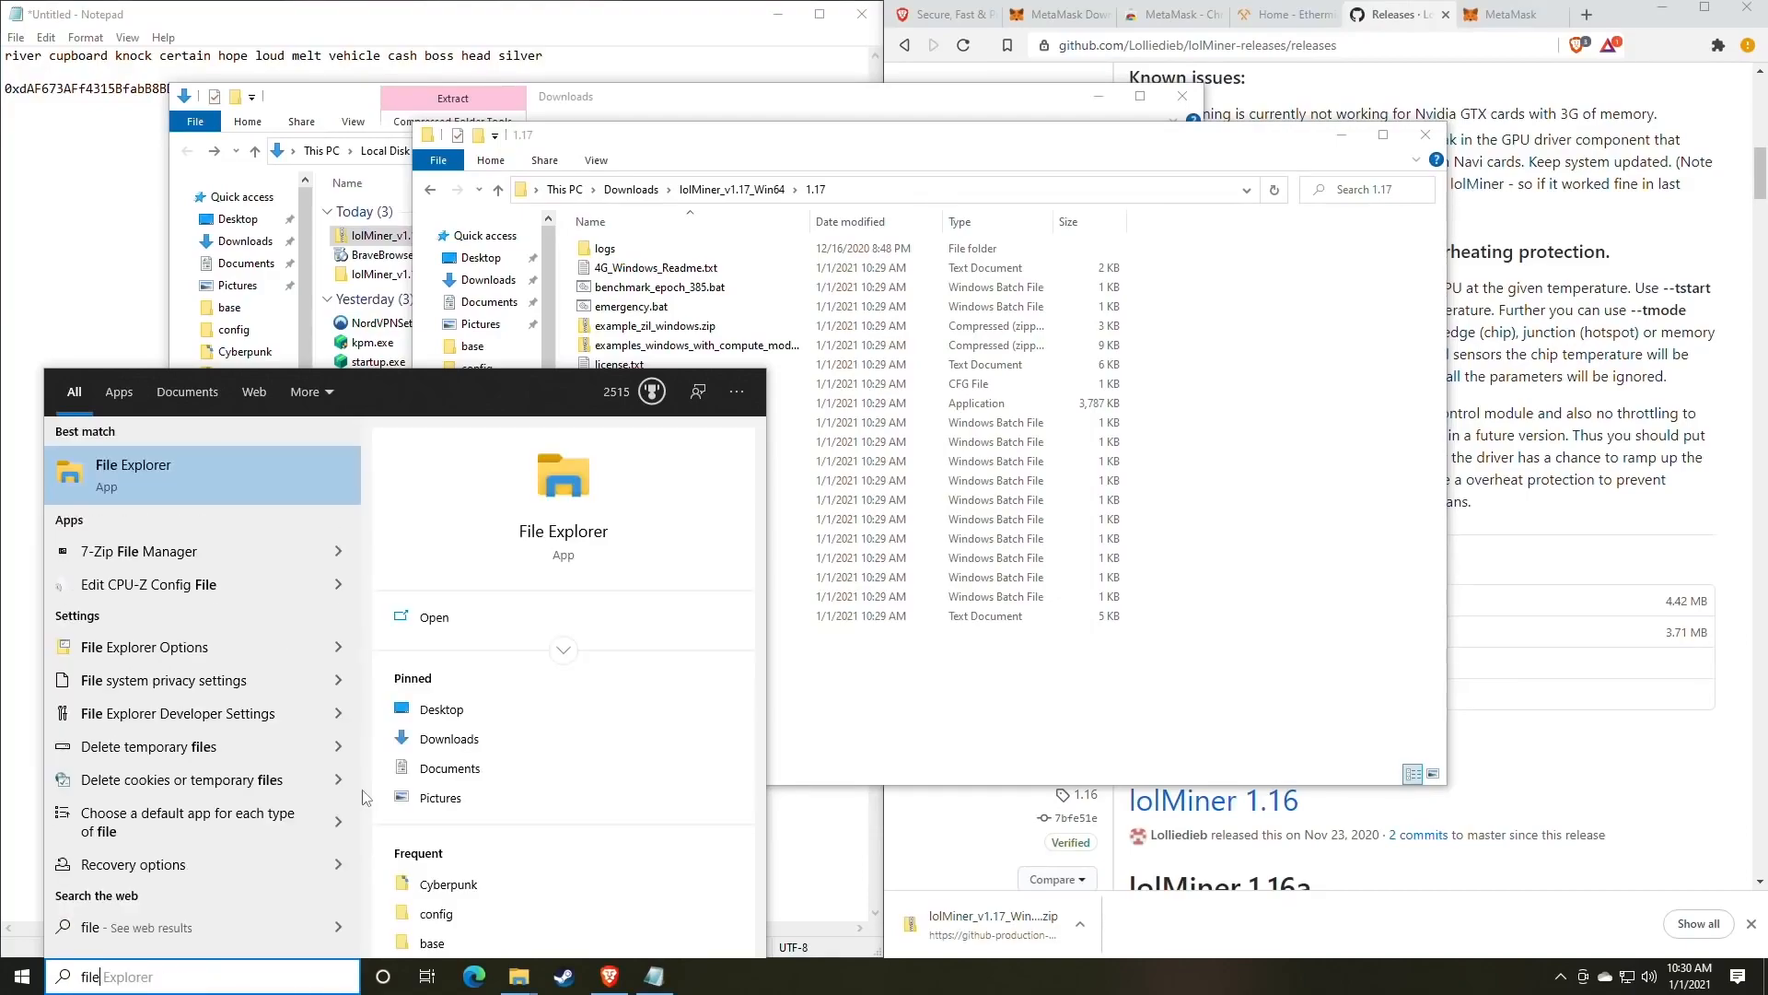
left_click(144, 647)
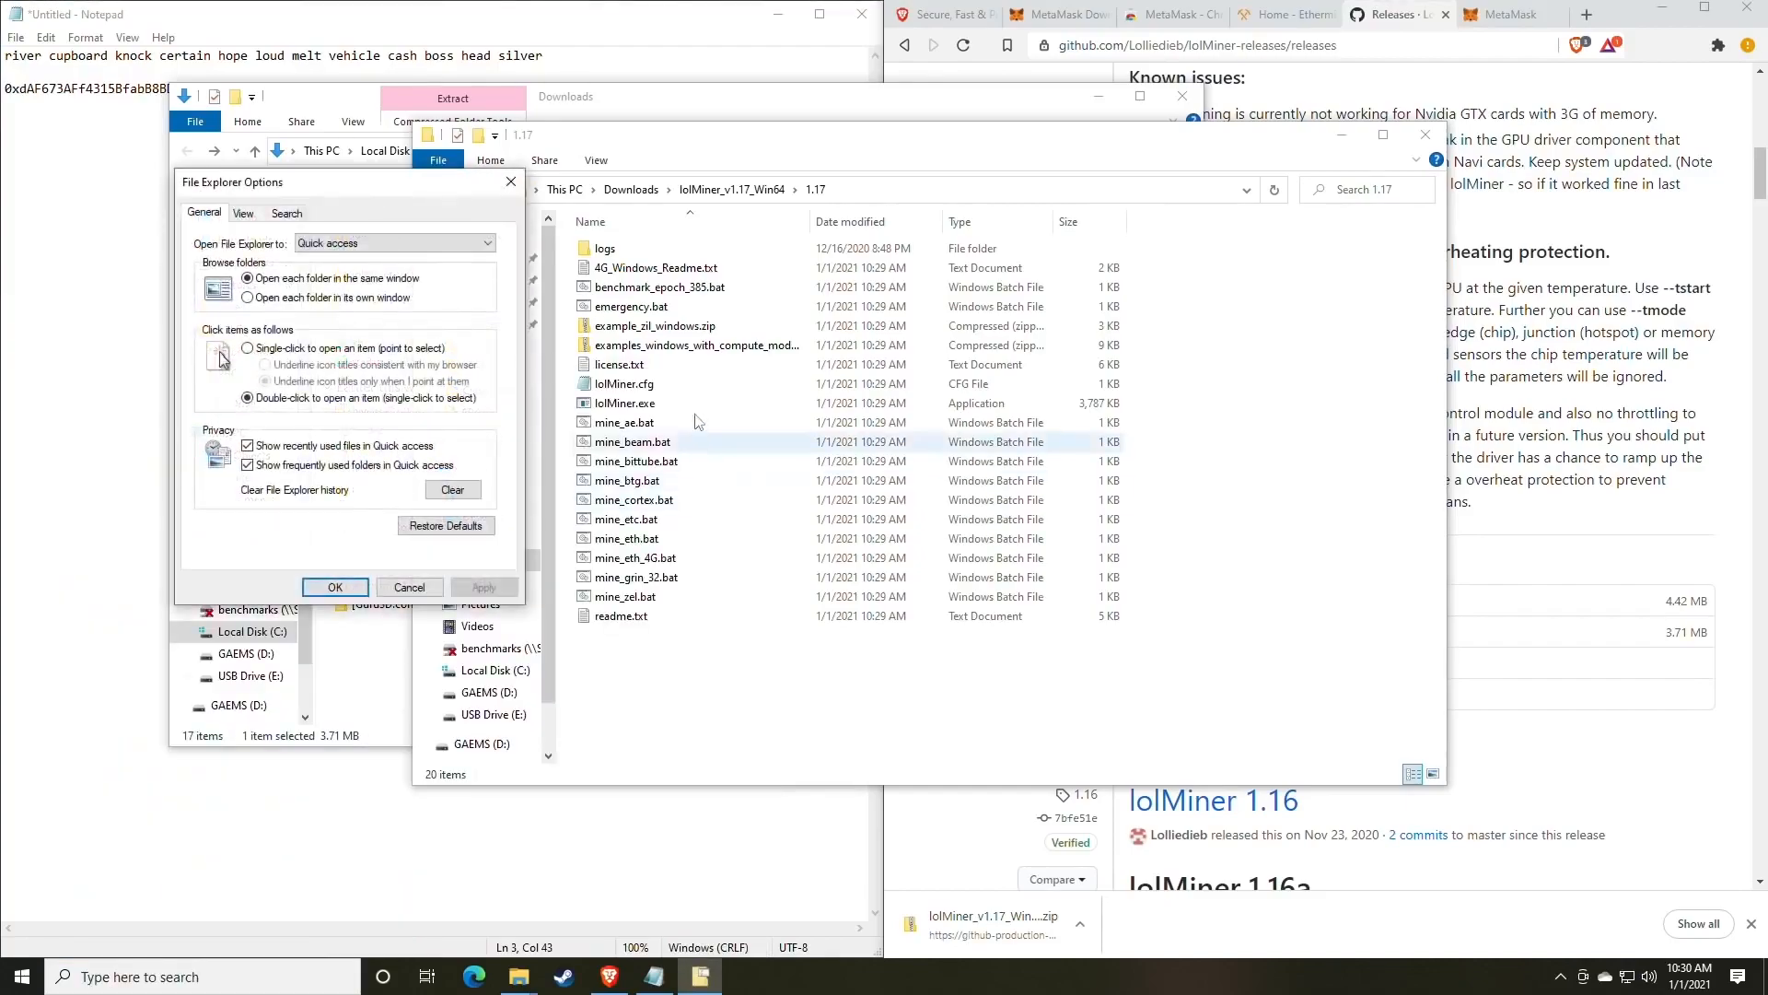
left_click(772, 207)
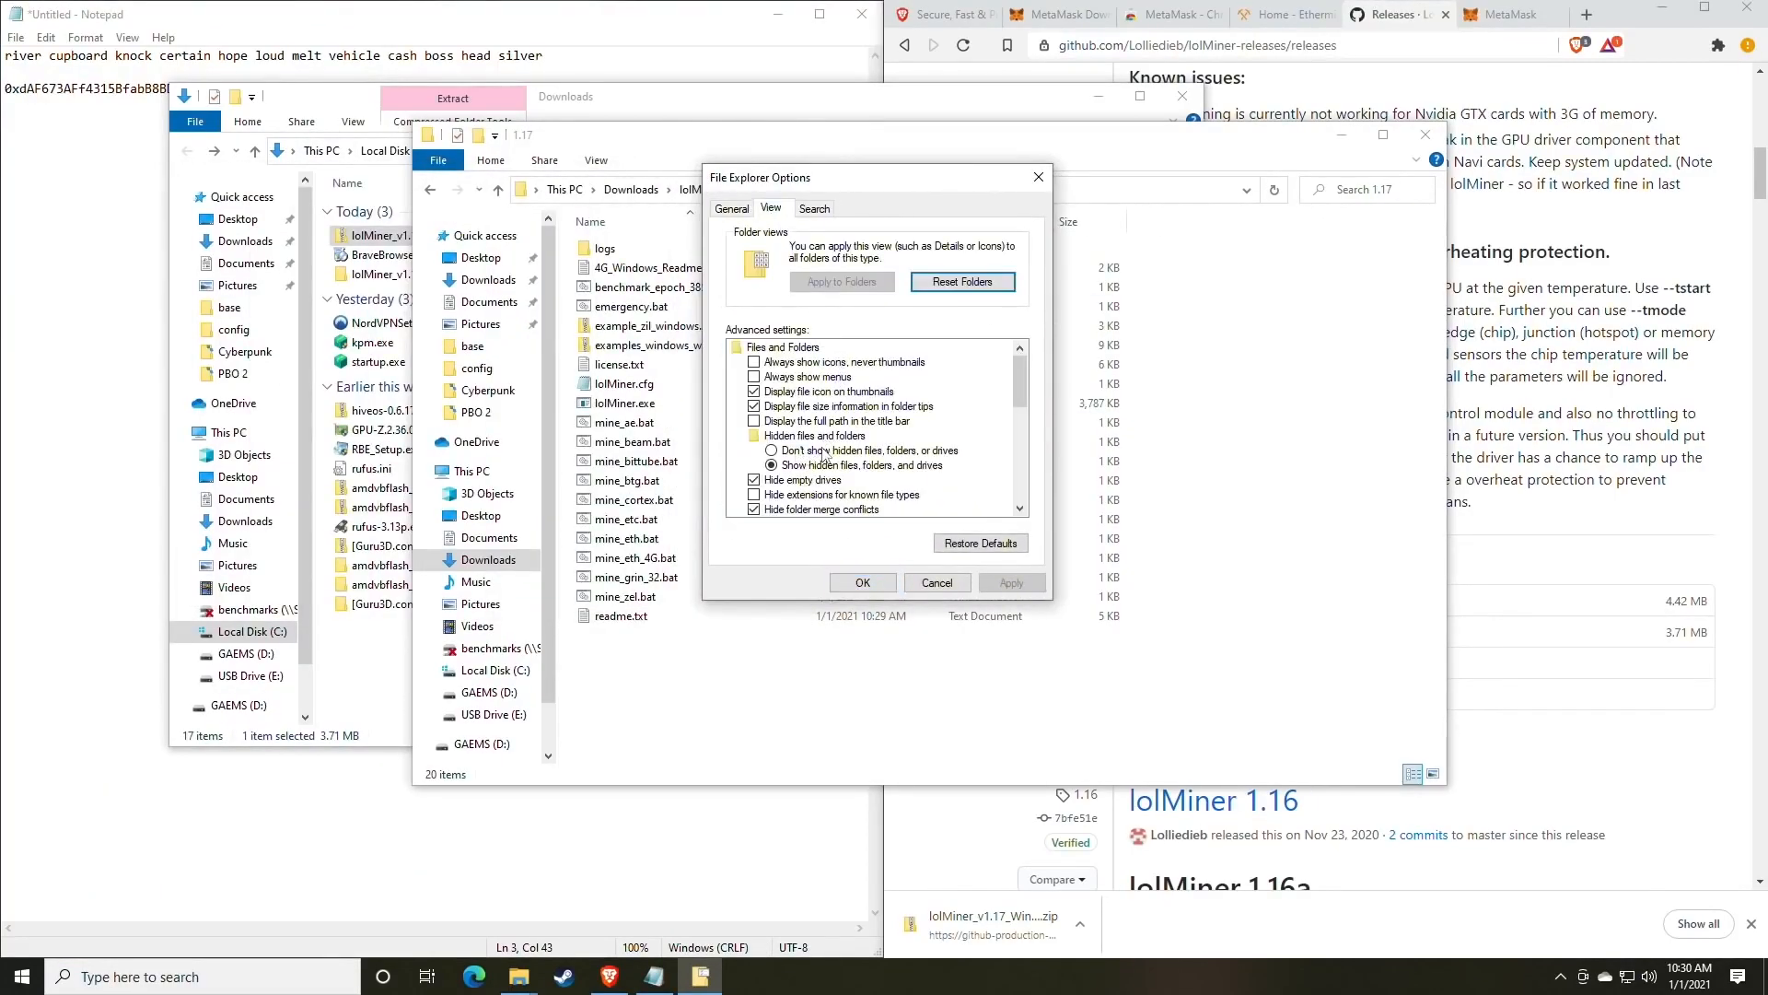
scroll("down", 3)
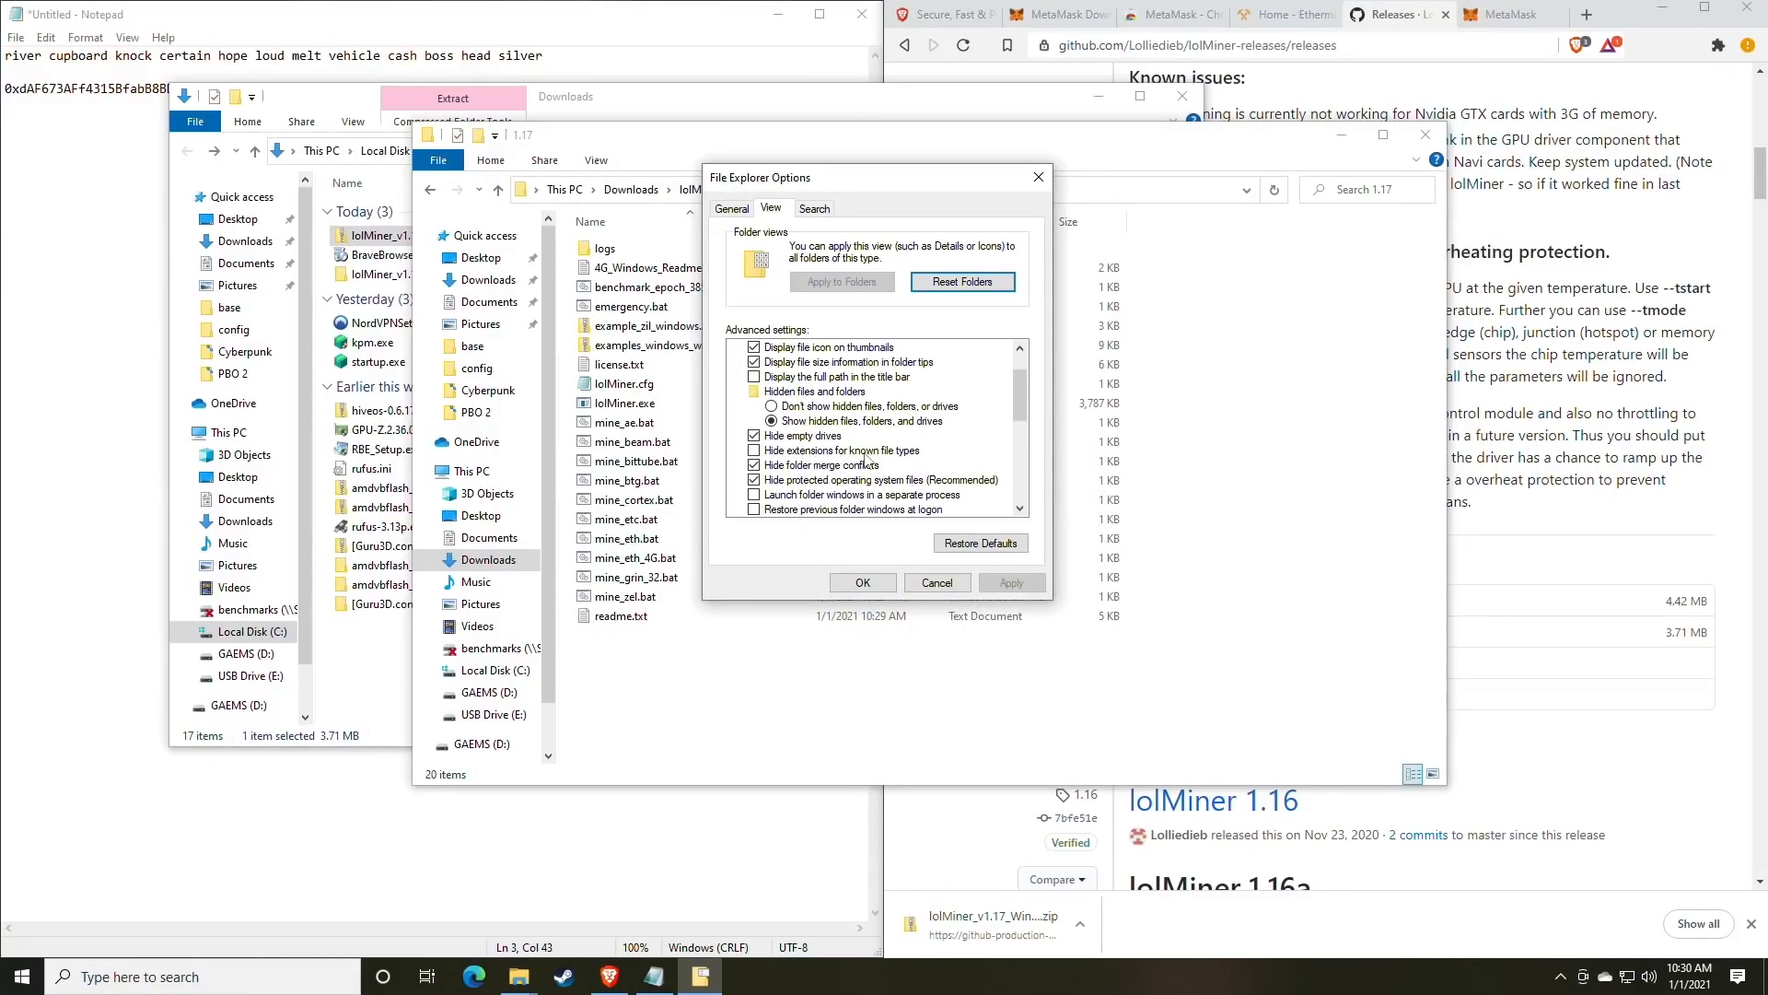
left_click(754, 464)
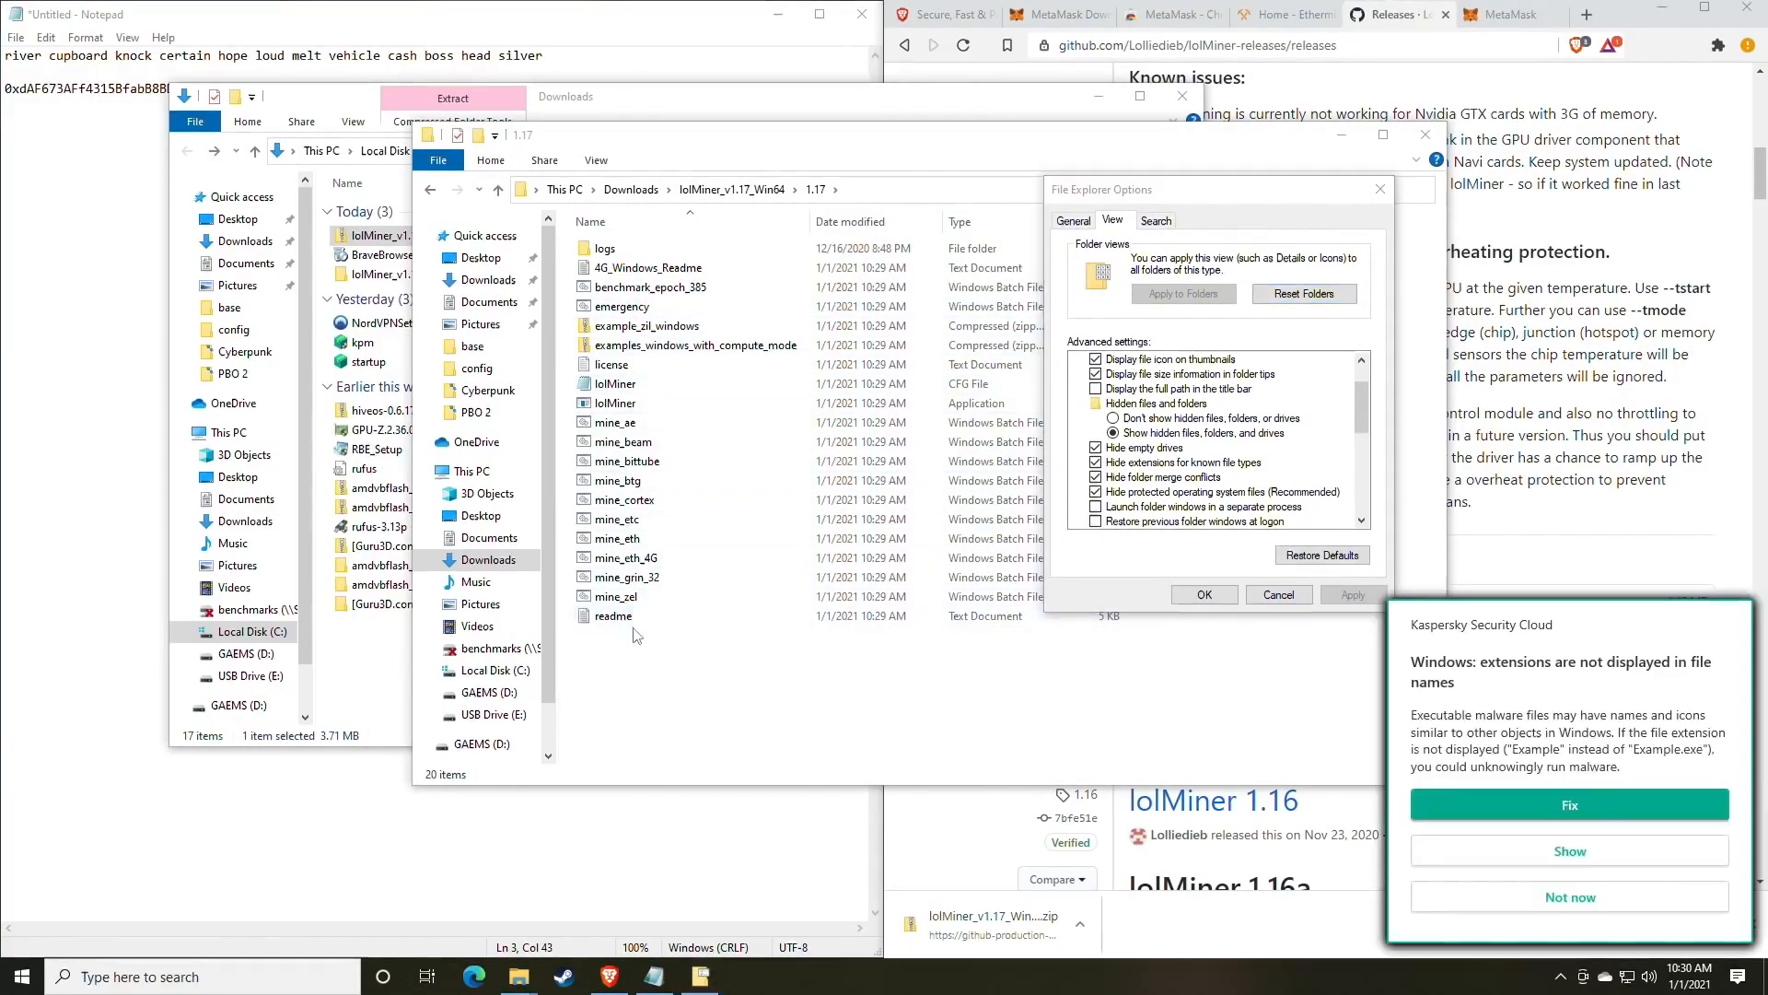
mouse_move(1641, 936)
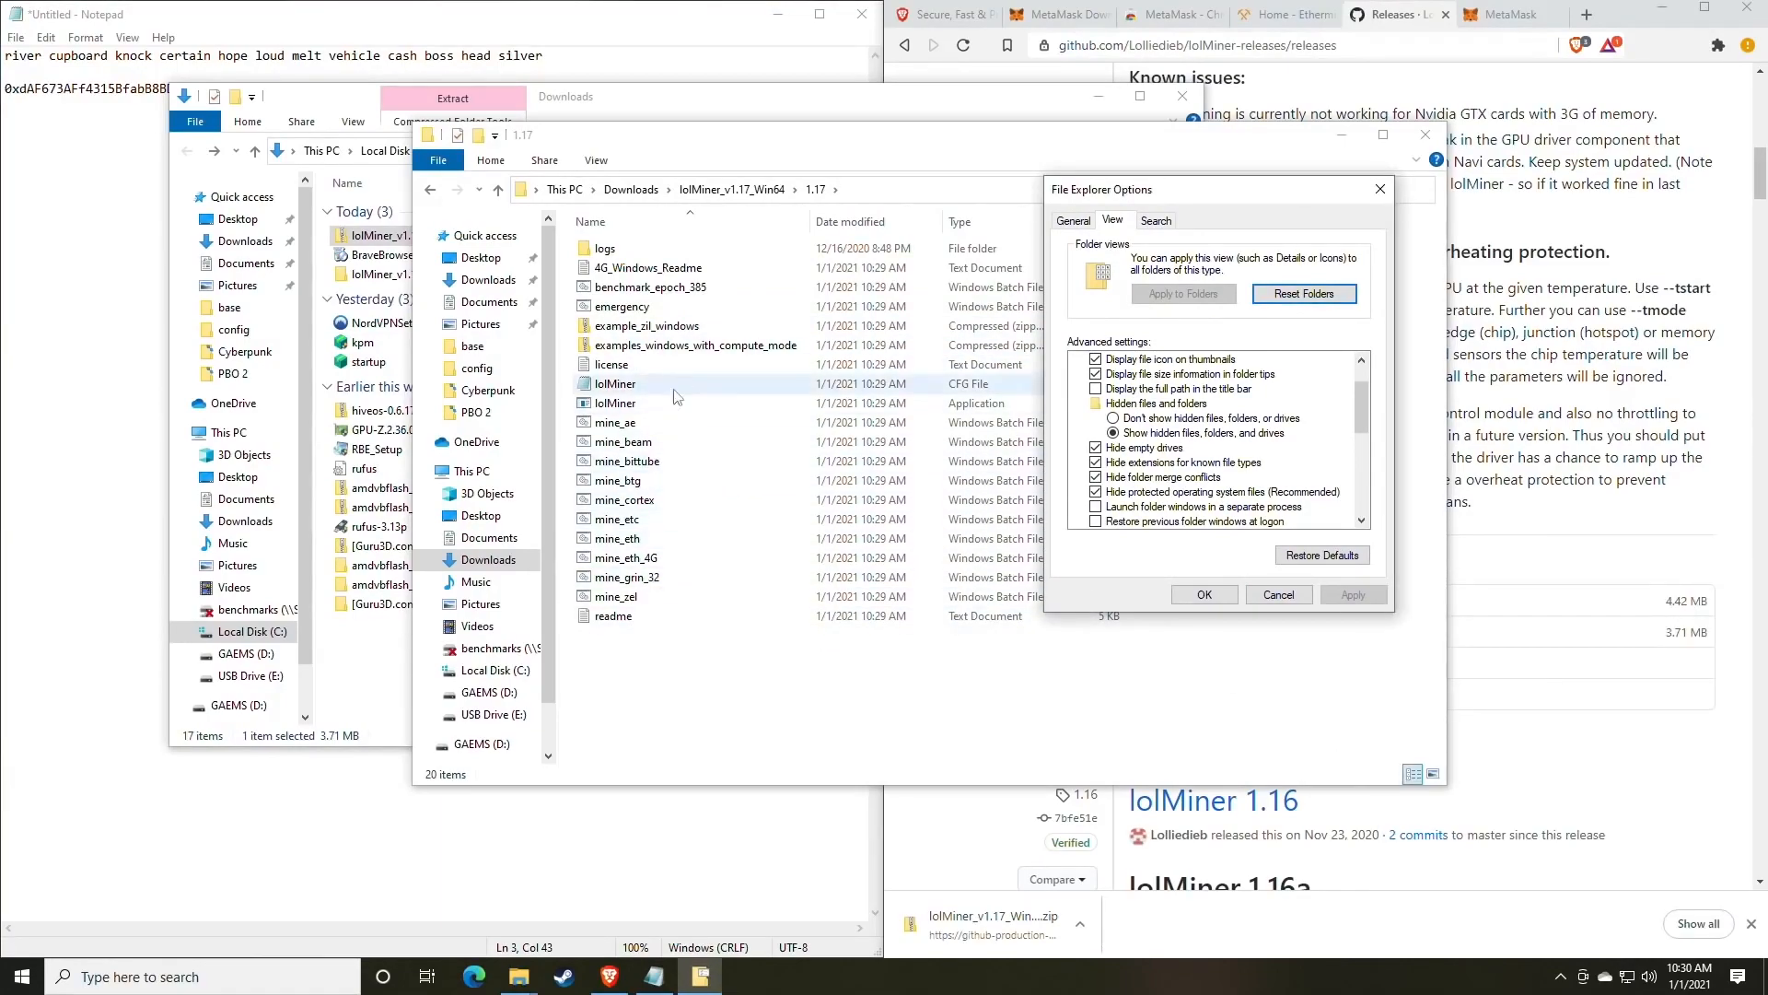
left_click(616, 402)
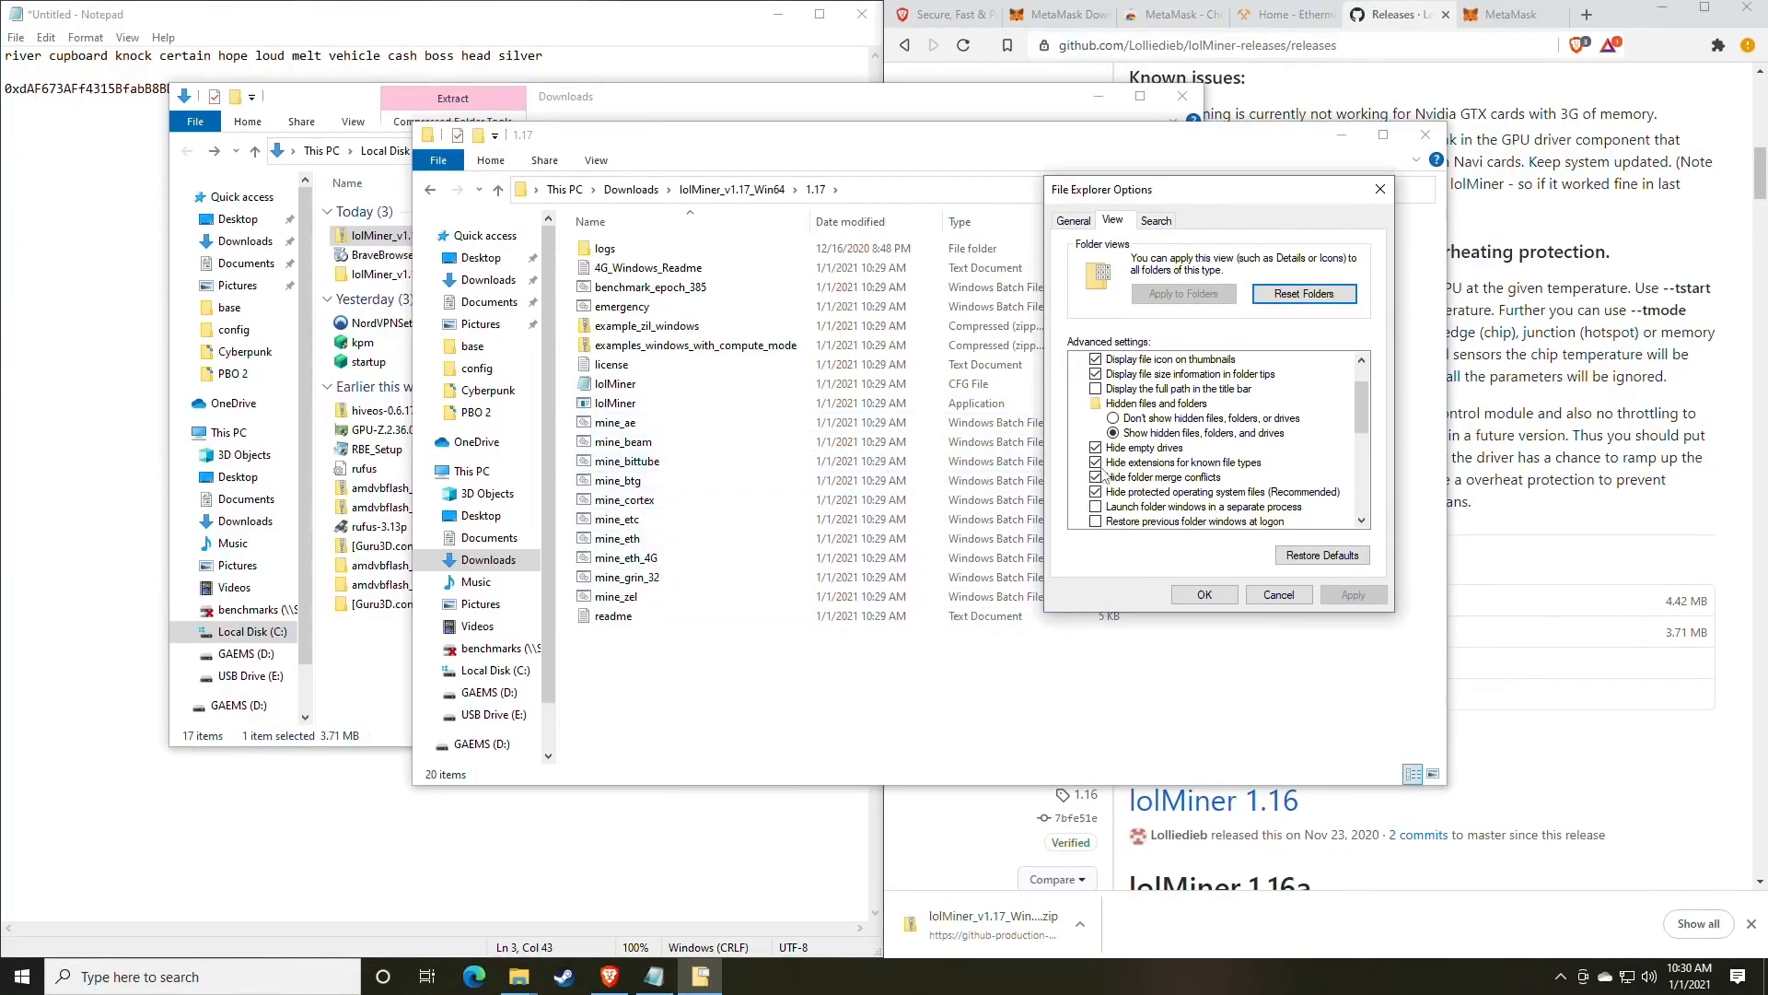
left_click(1096, 476)
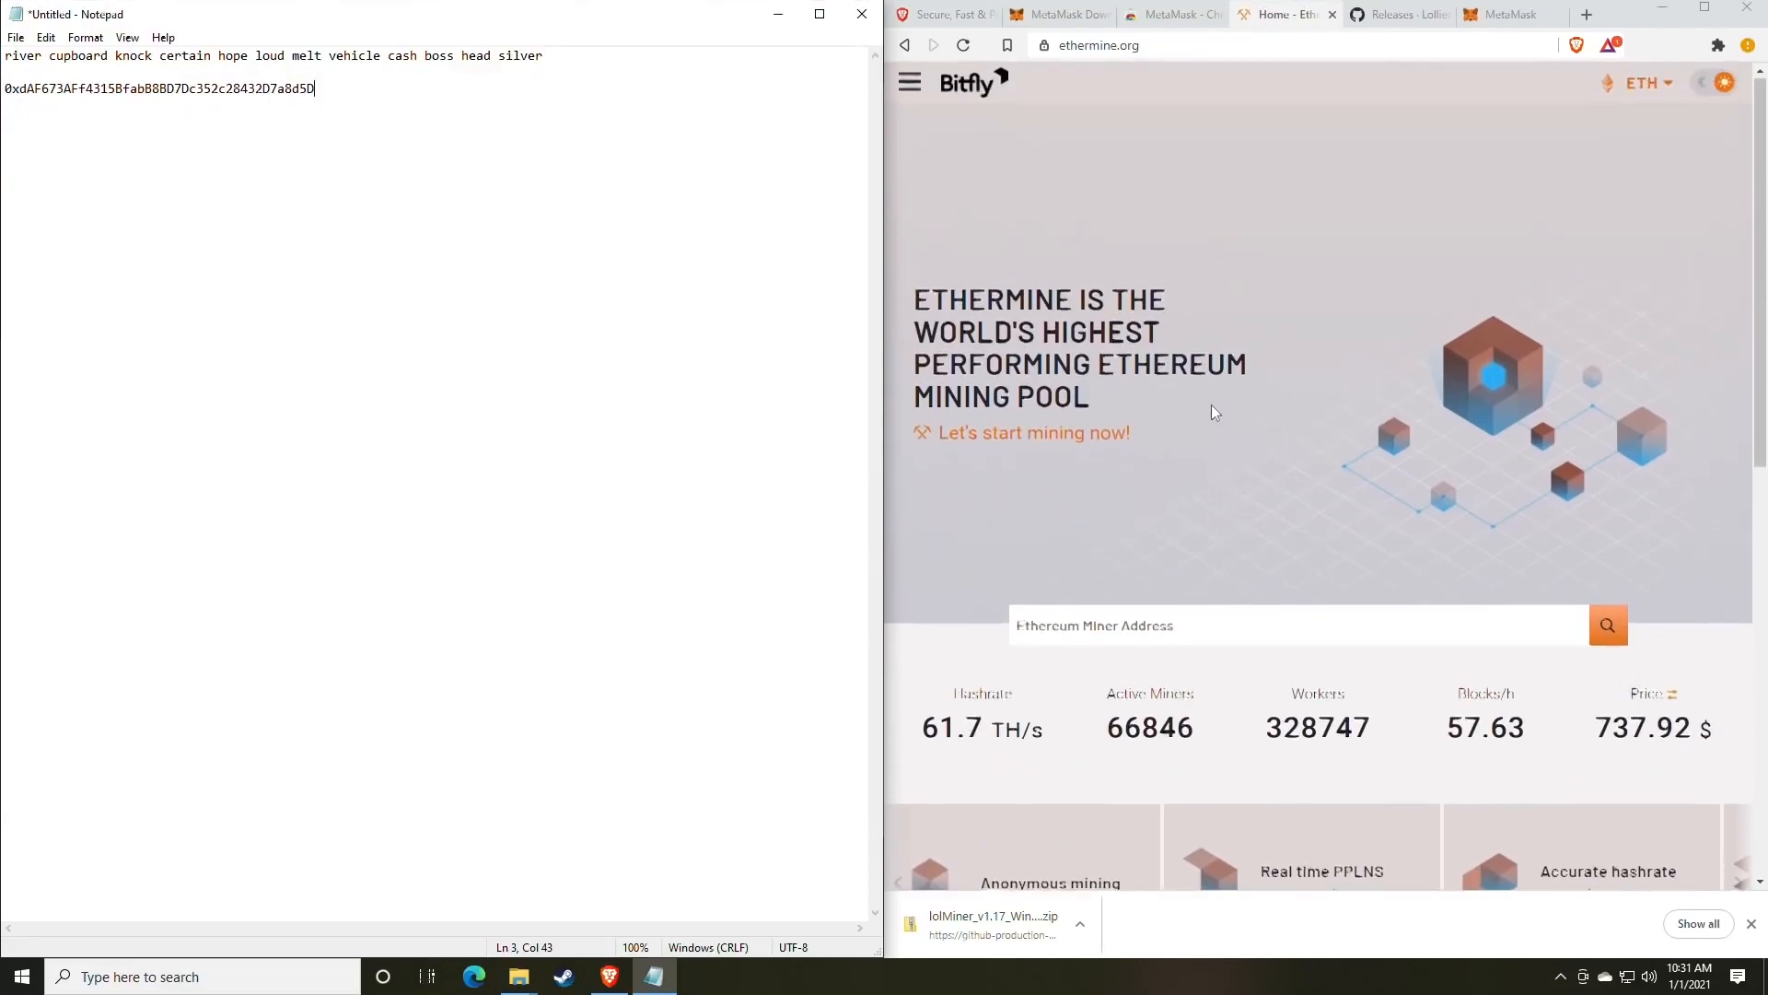
mouse_move(1195, 216)
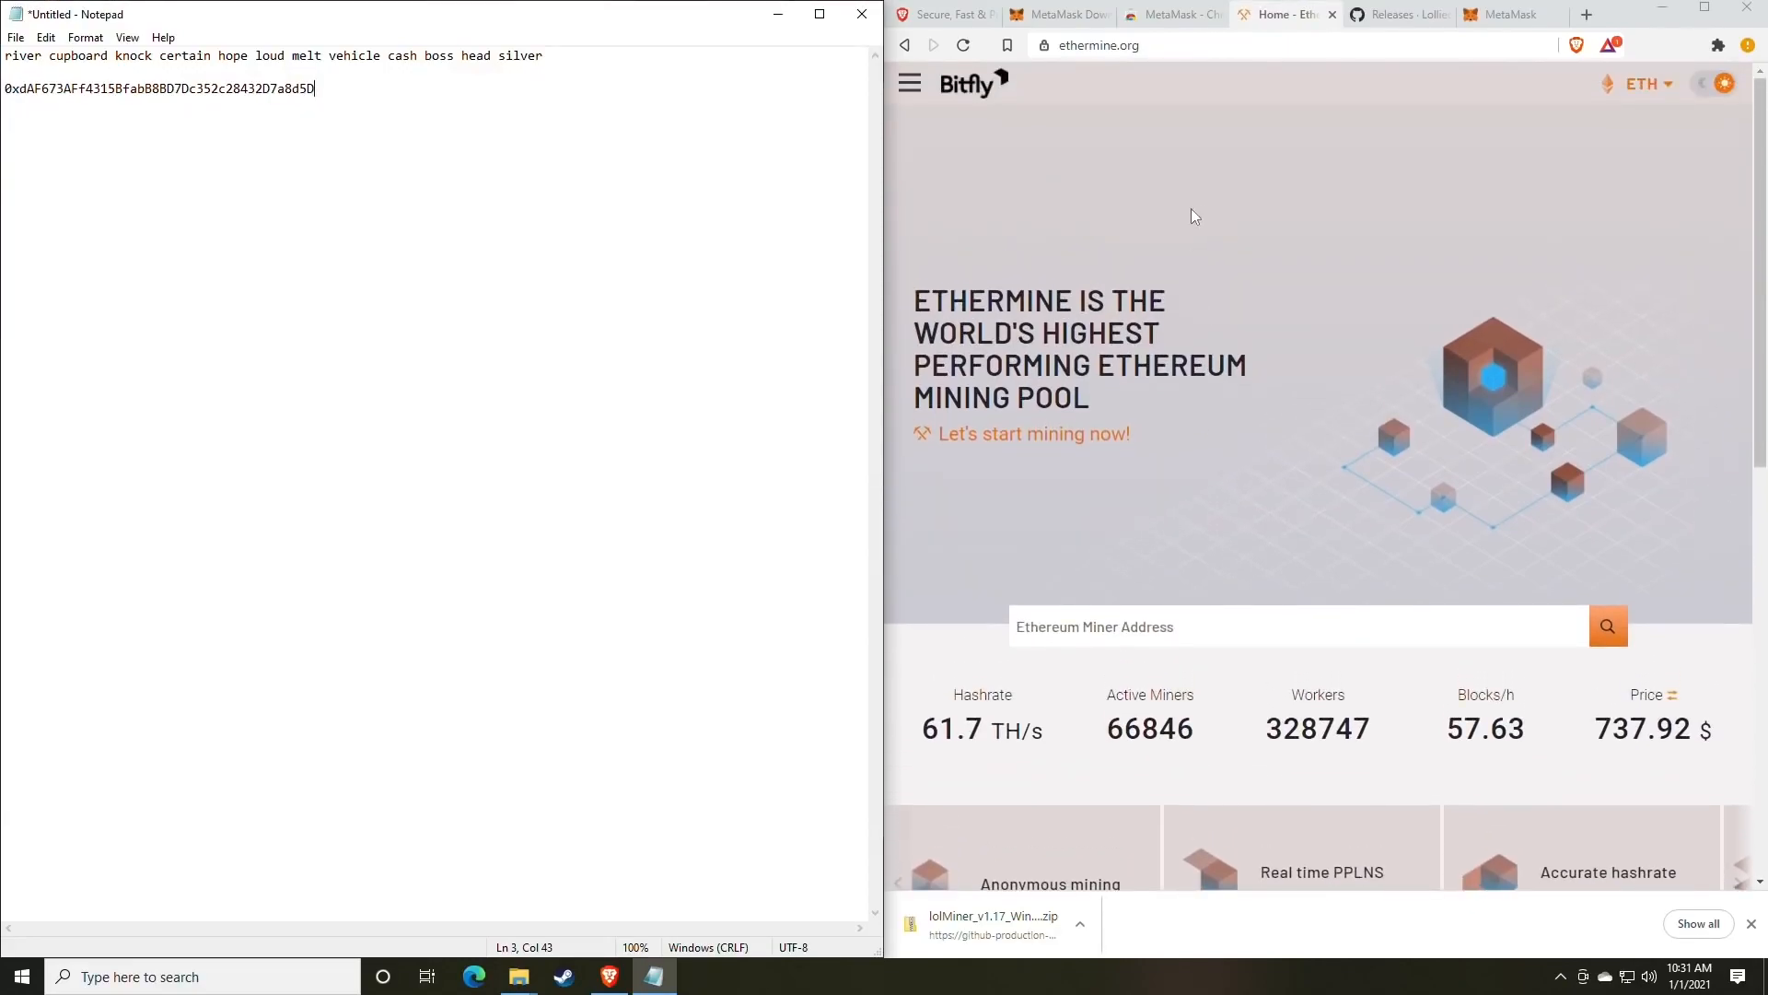
mouse_move(1176, 185)
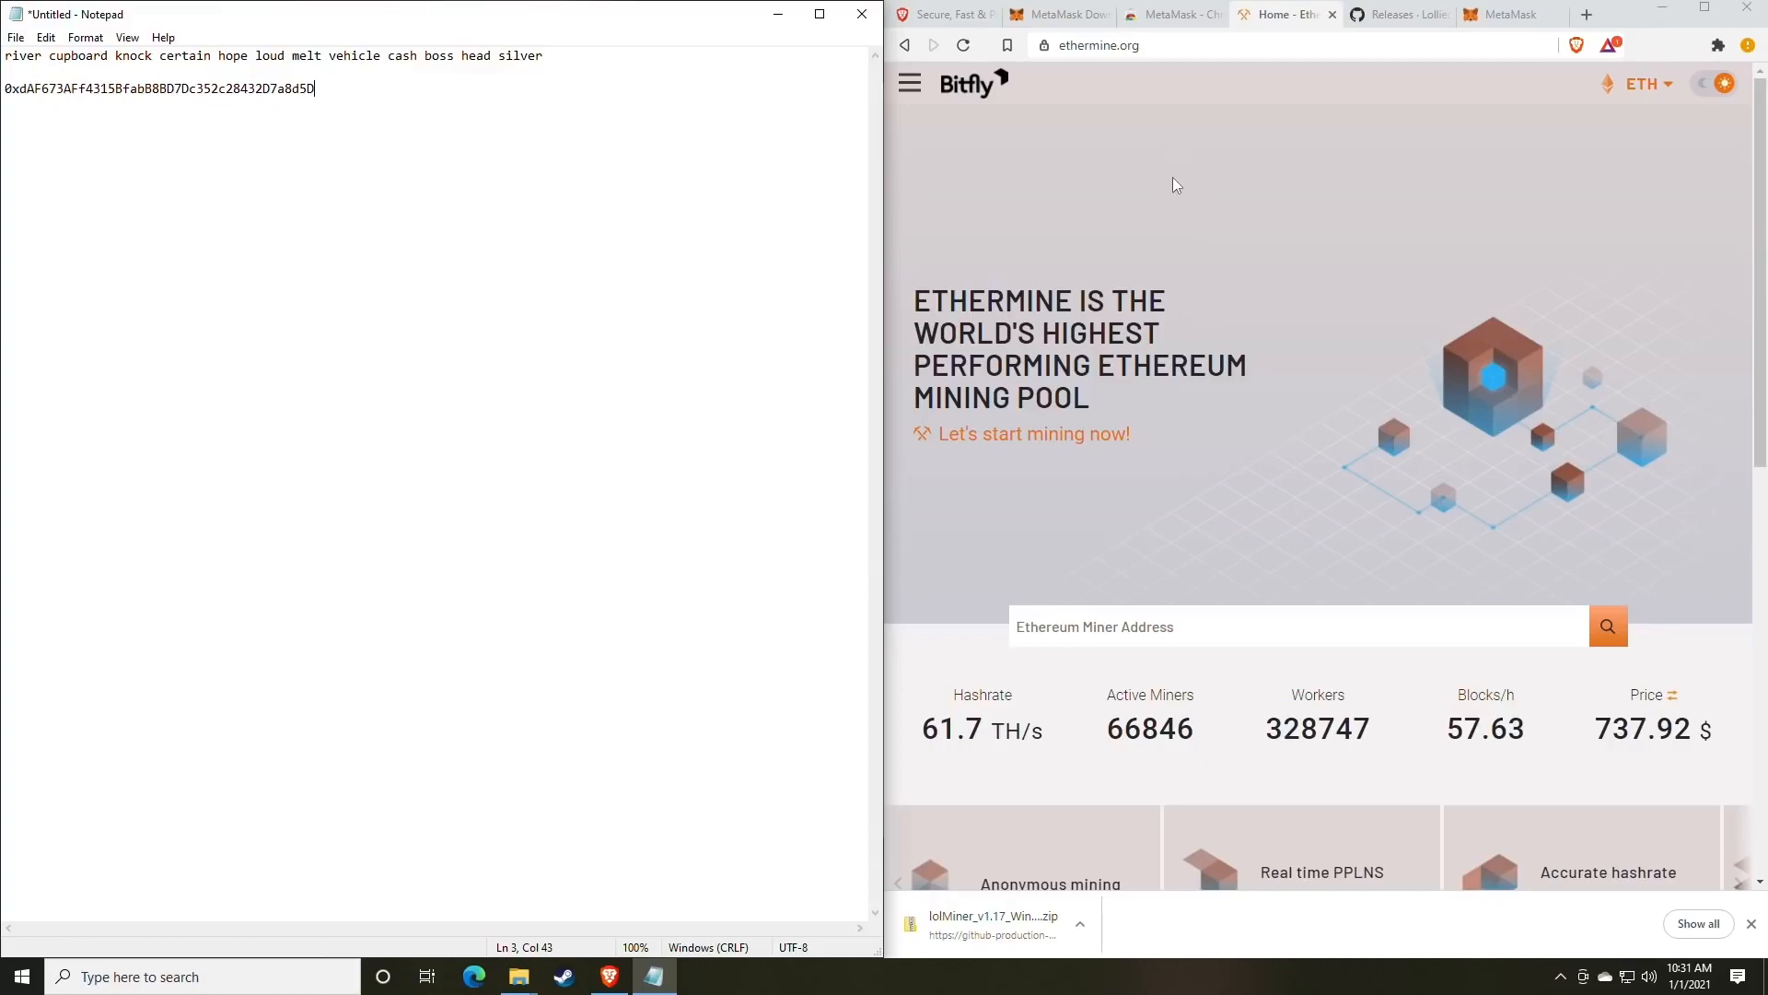
mouse_move(918, 84)
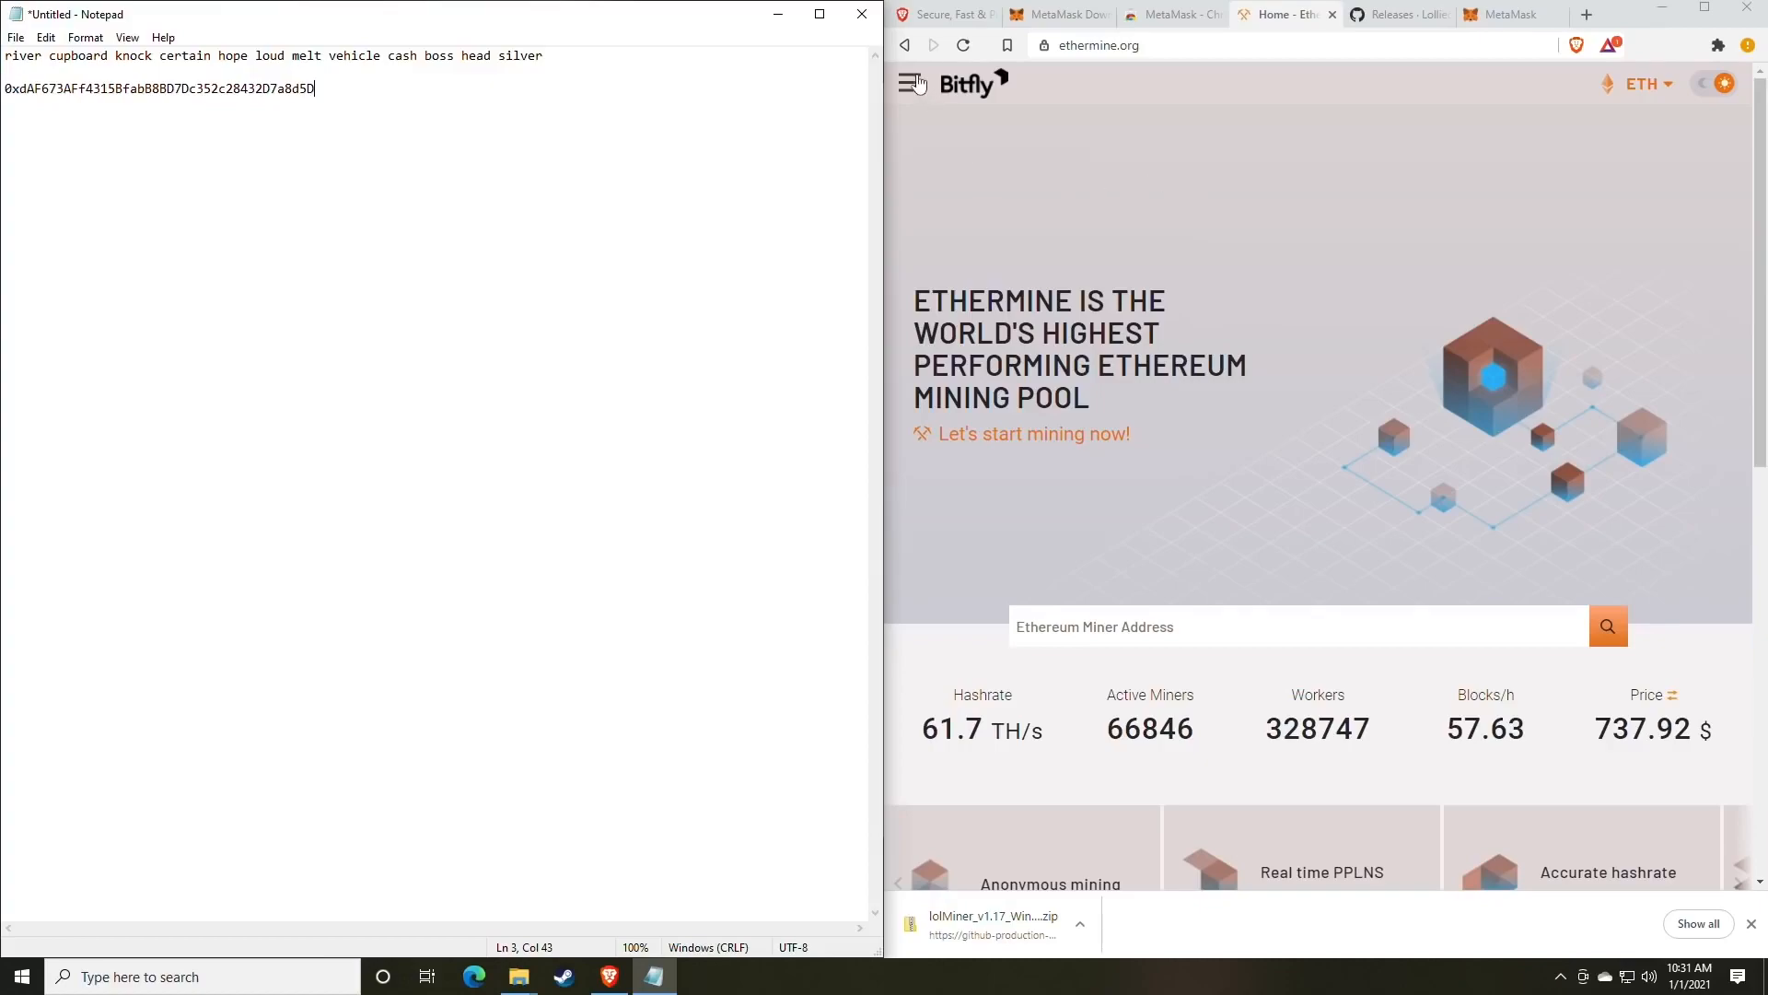
- Toggle Ethermine's navigation menu, then go to the How to Connect mining page
left_click(913, 84)
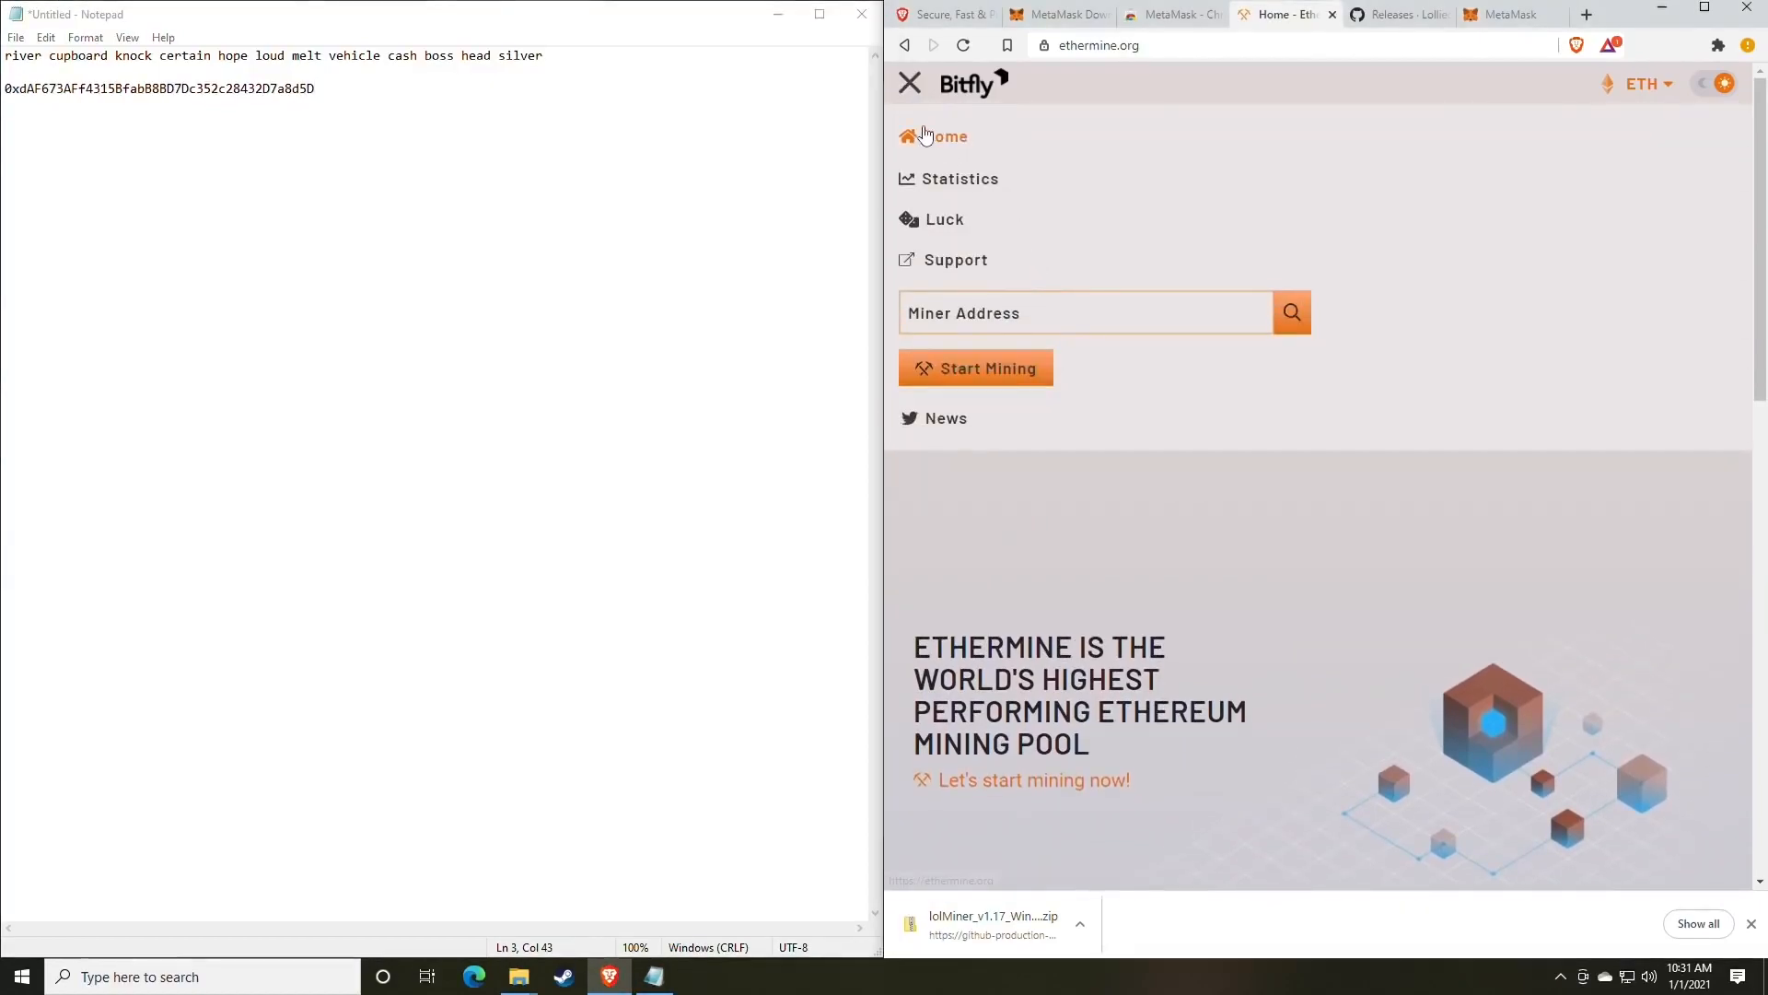
left_click(910, 83)
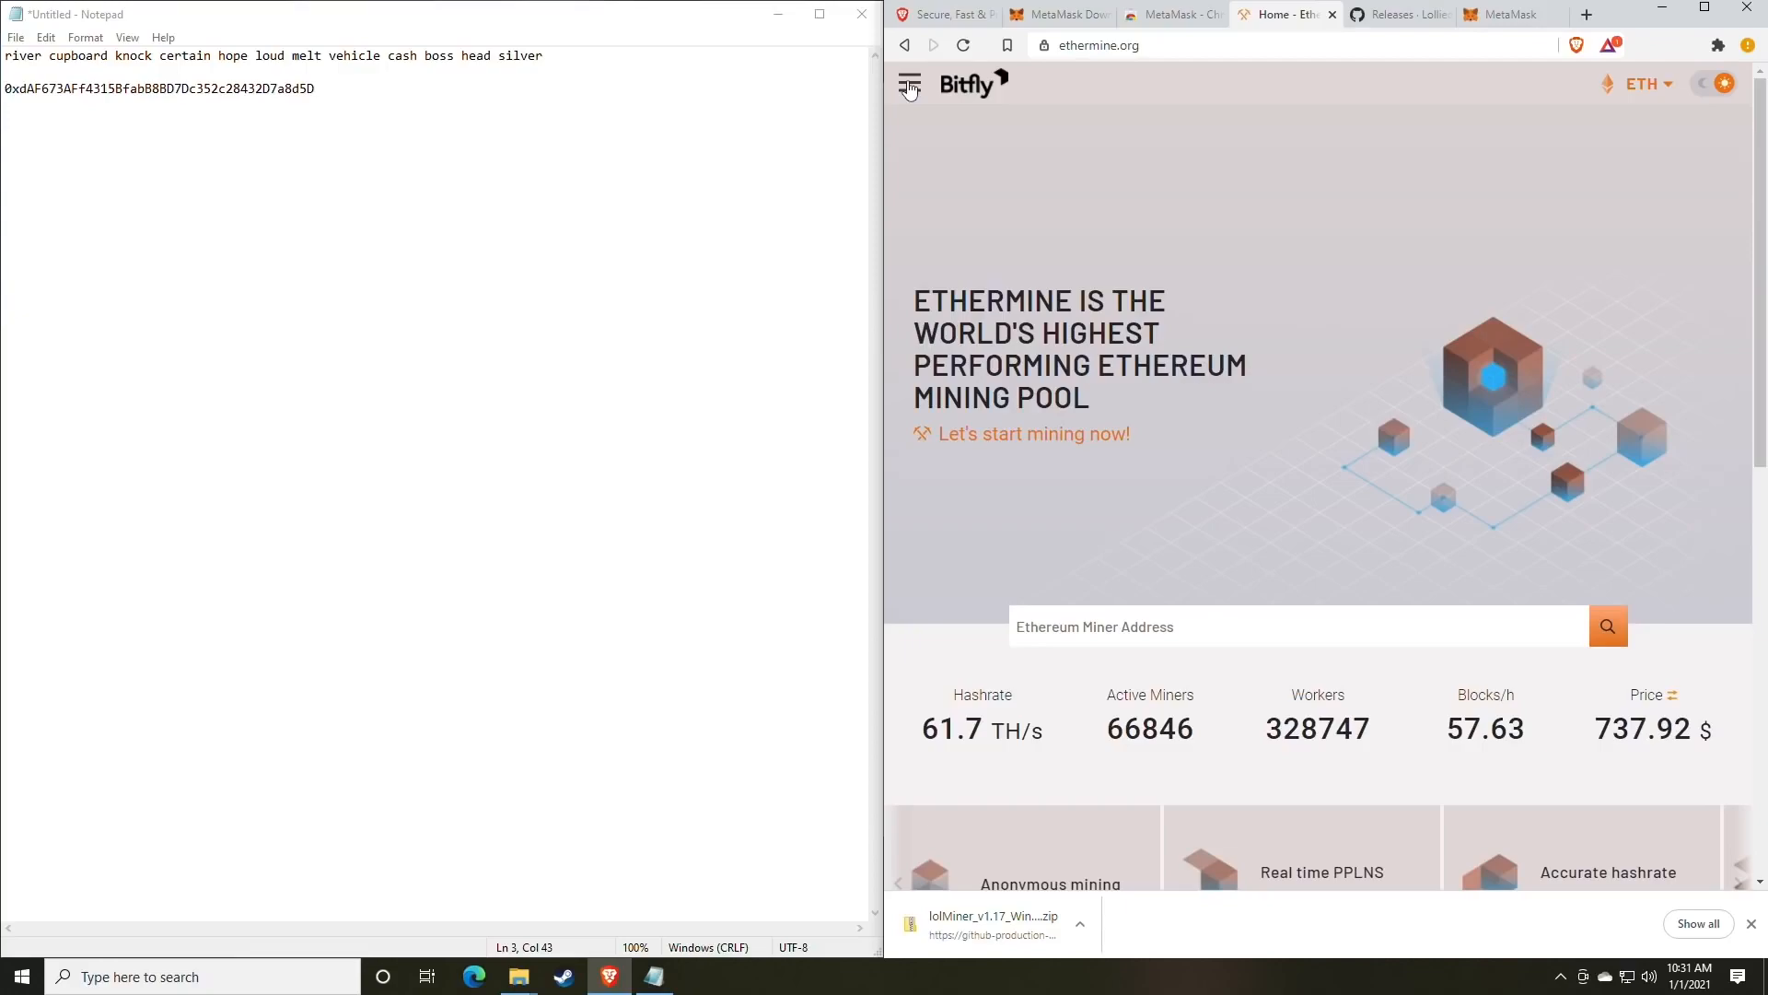
mouse_move(912, 90)
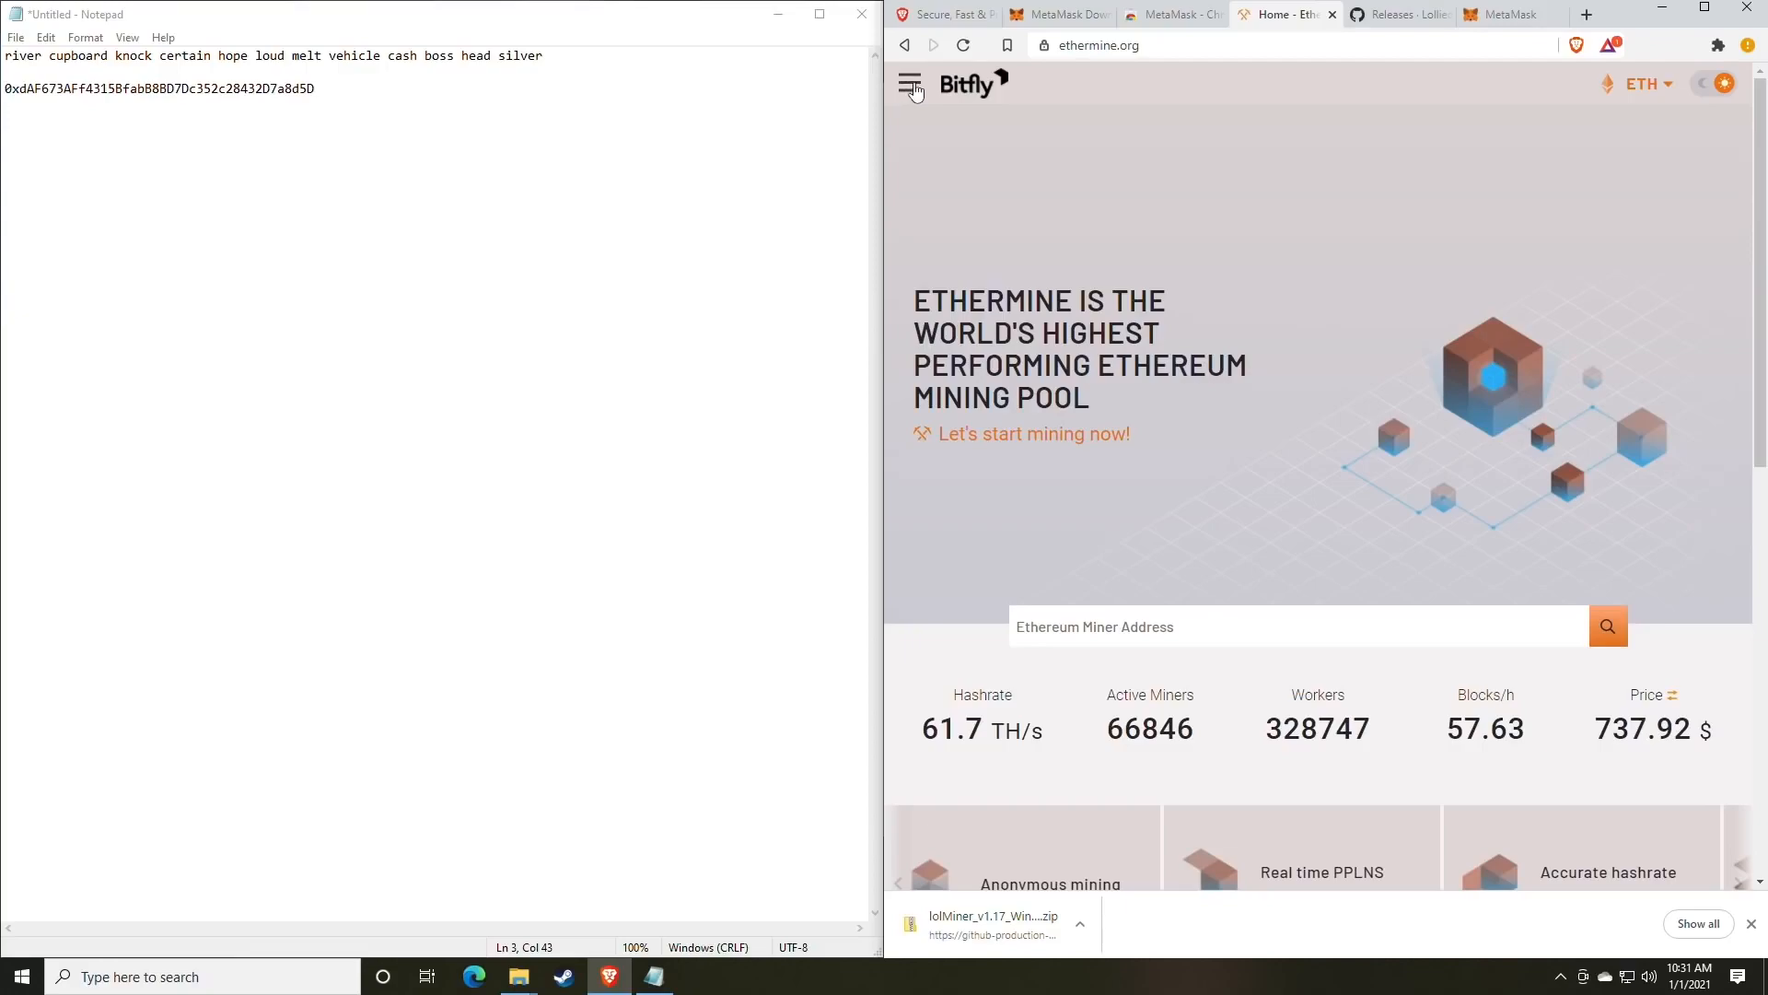
left_click(910, 85)
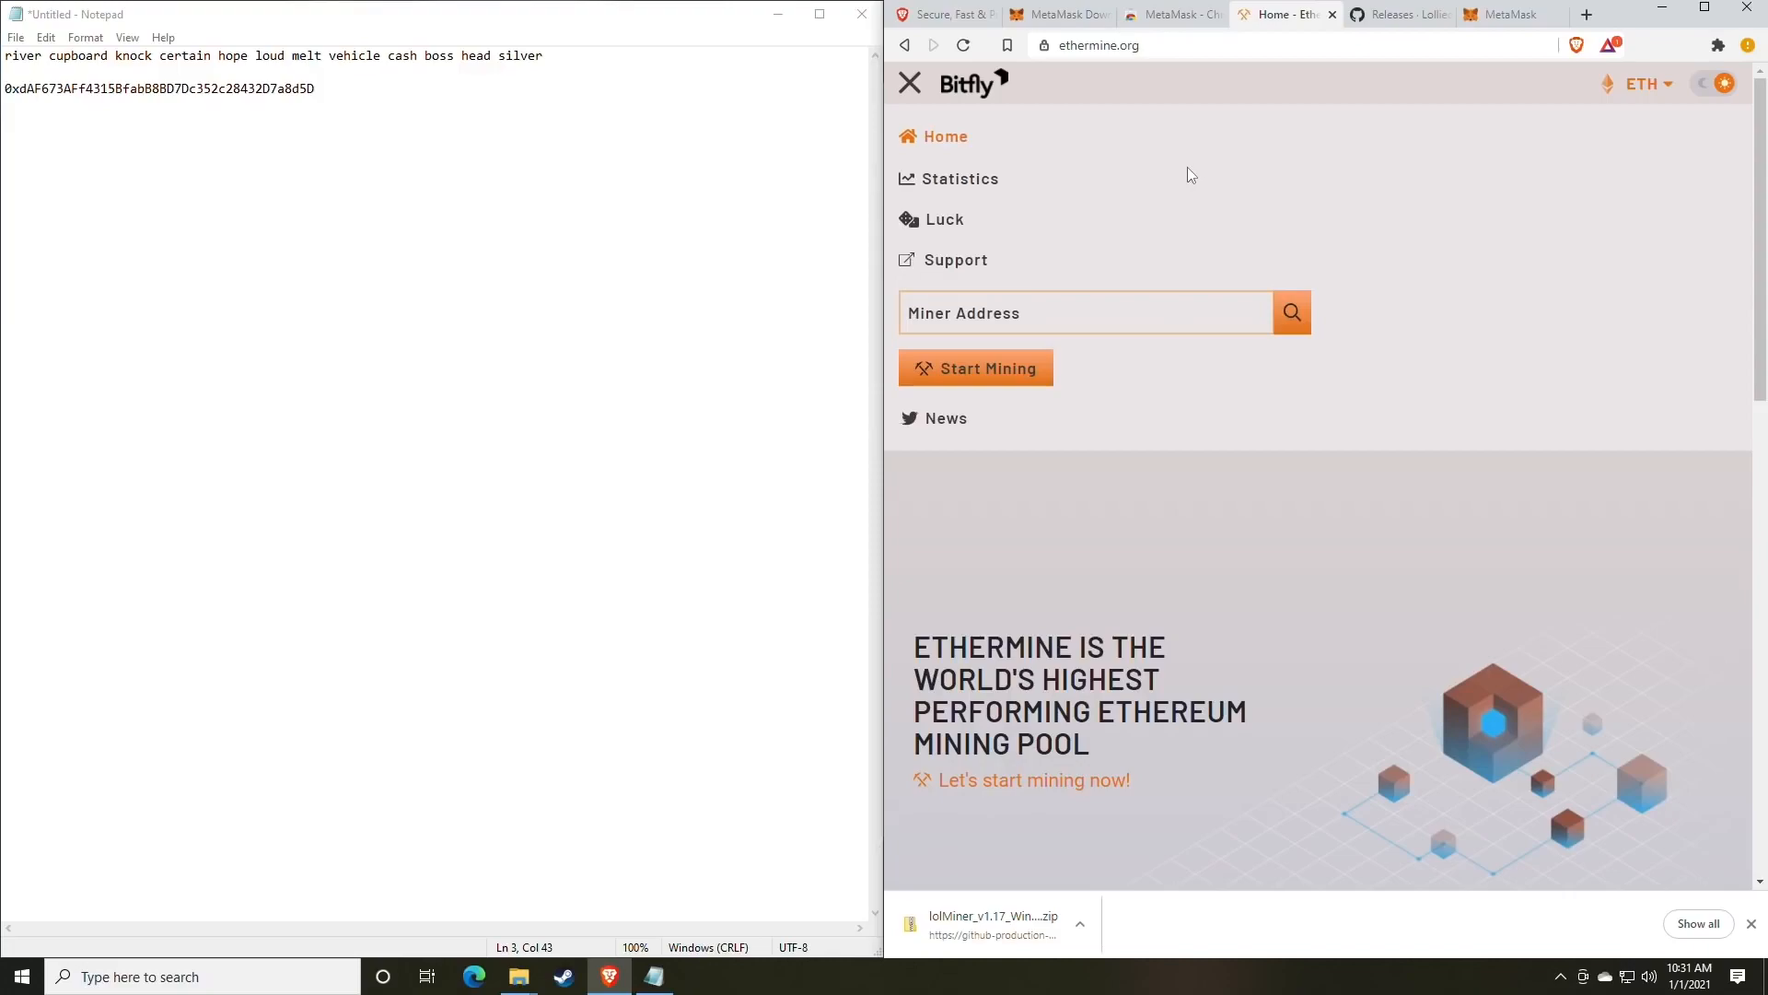
mouse_move(1215, 174)
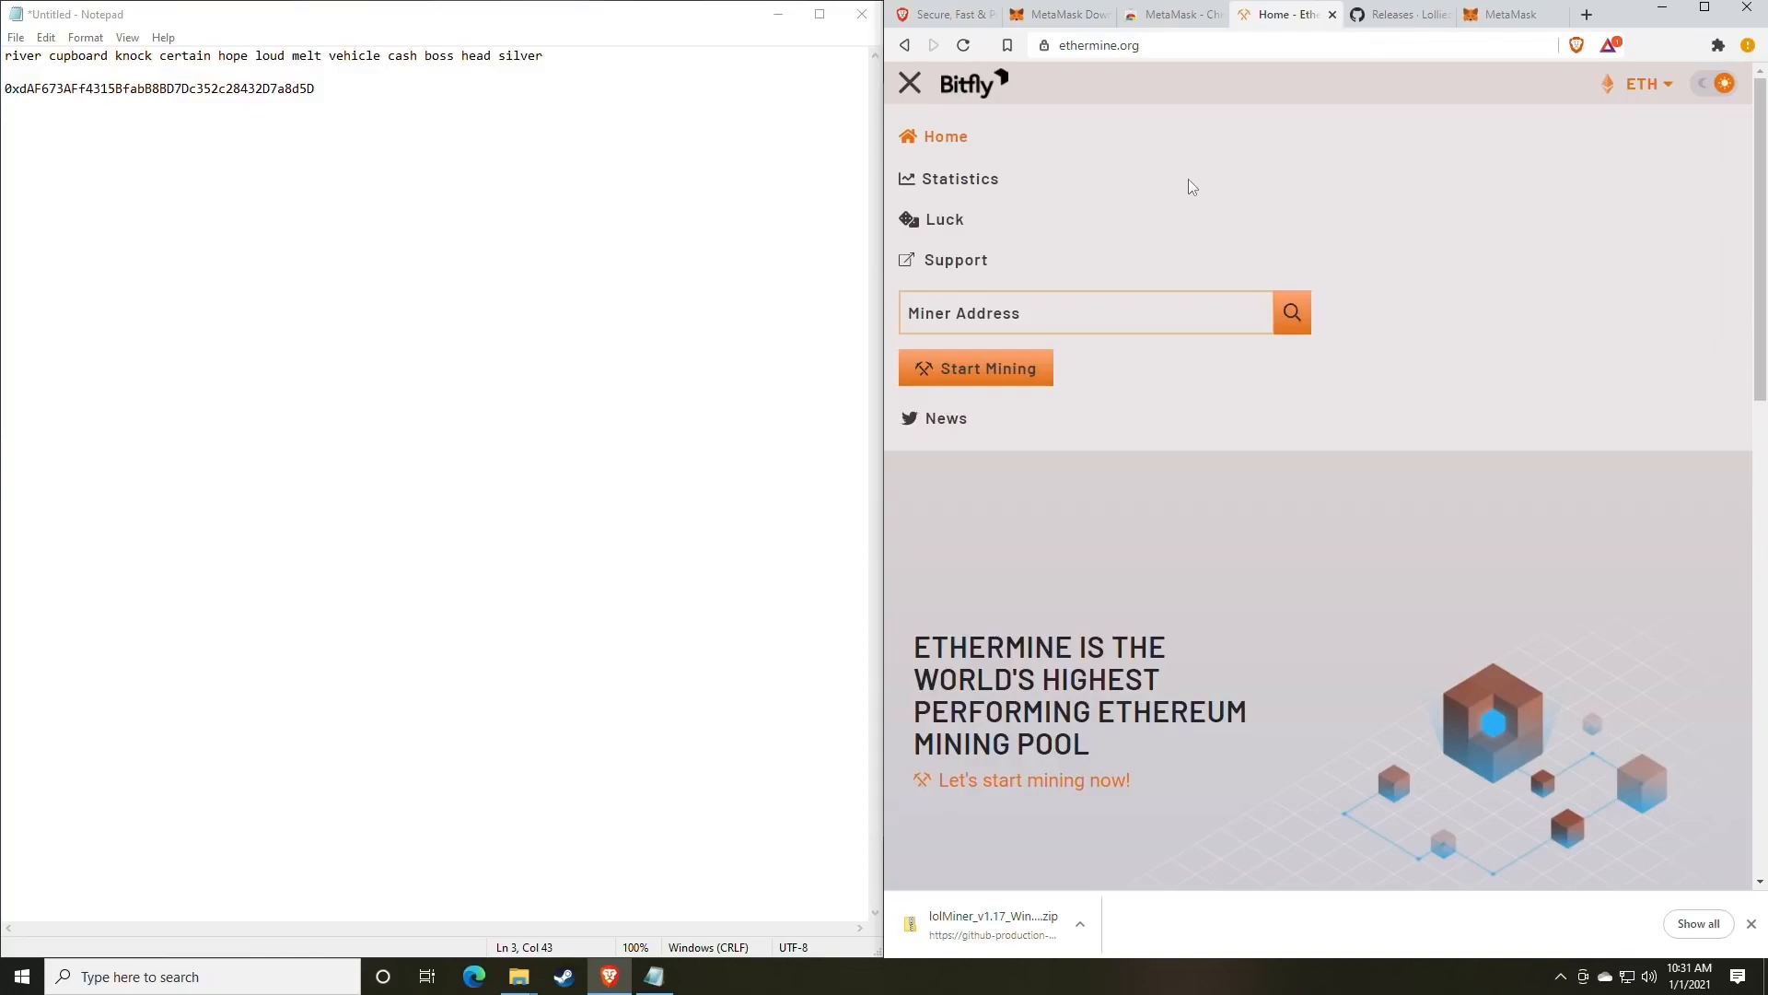
mouse_move(1150, 215)
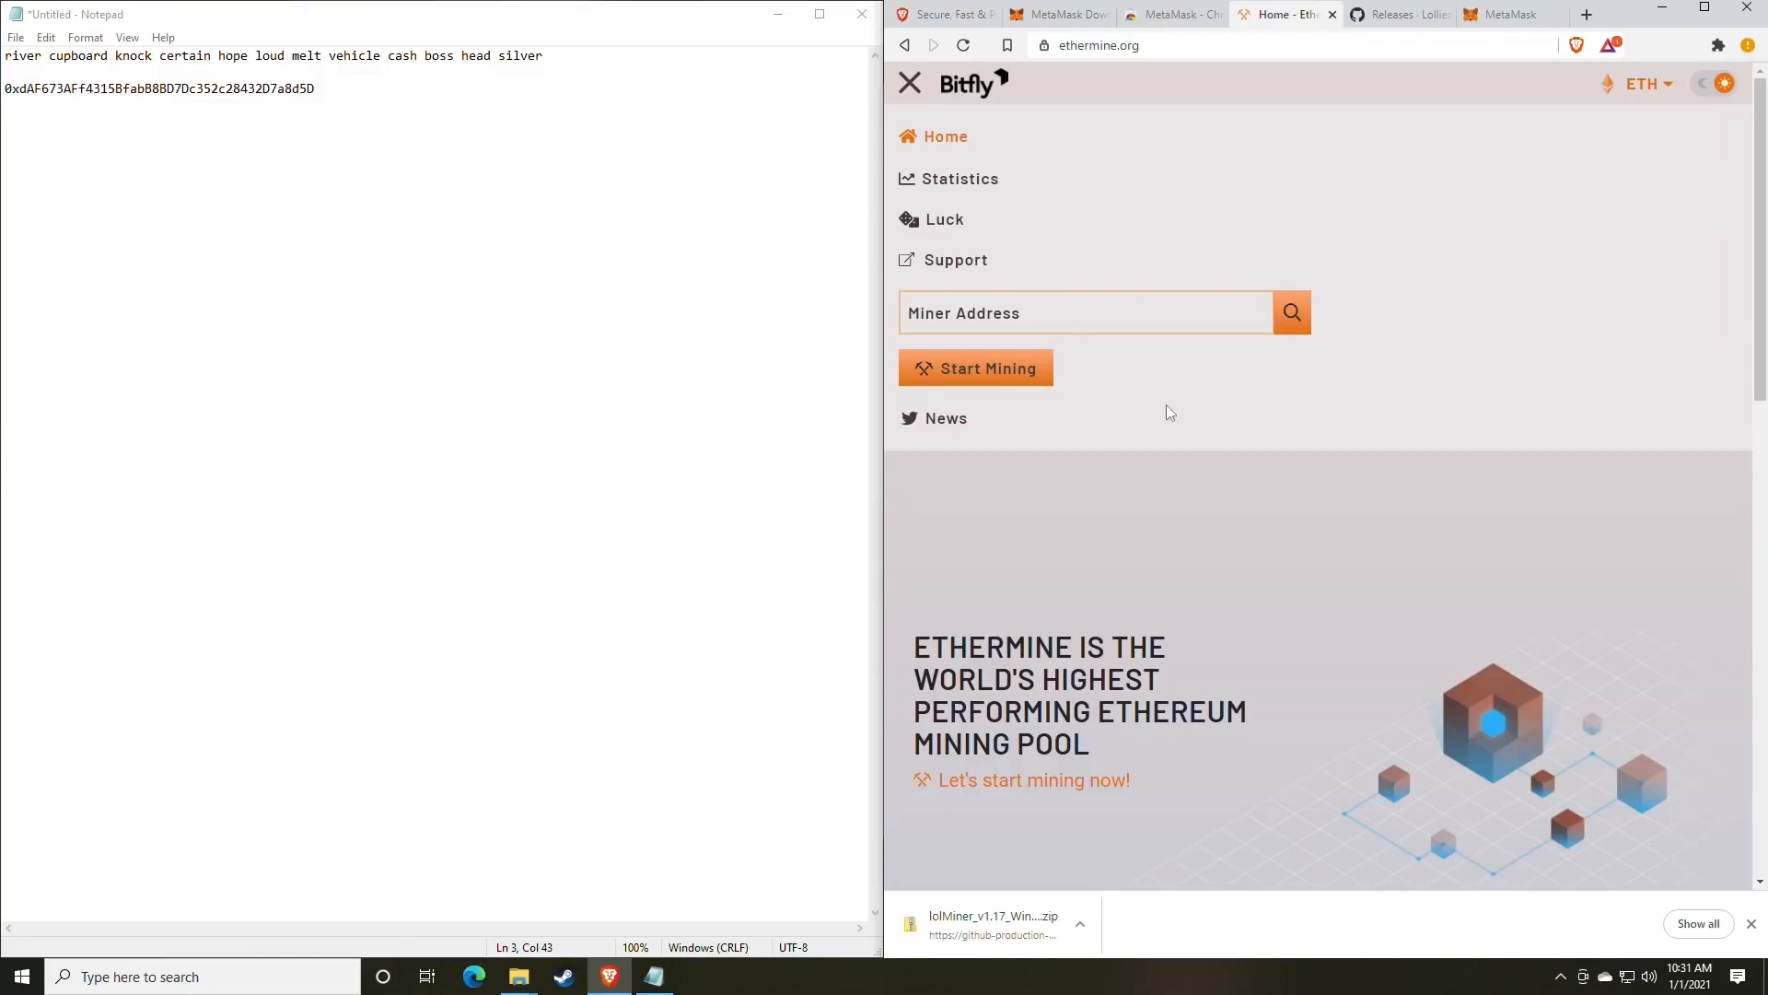
left_click(909, 84)
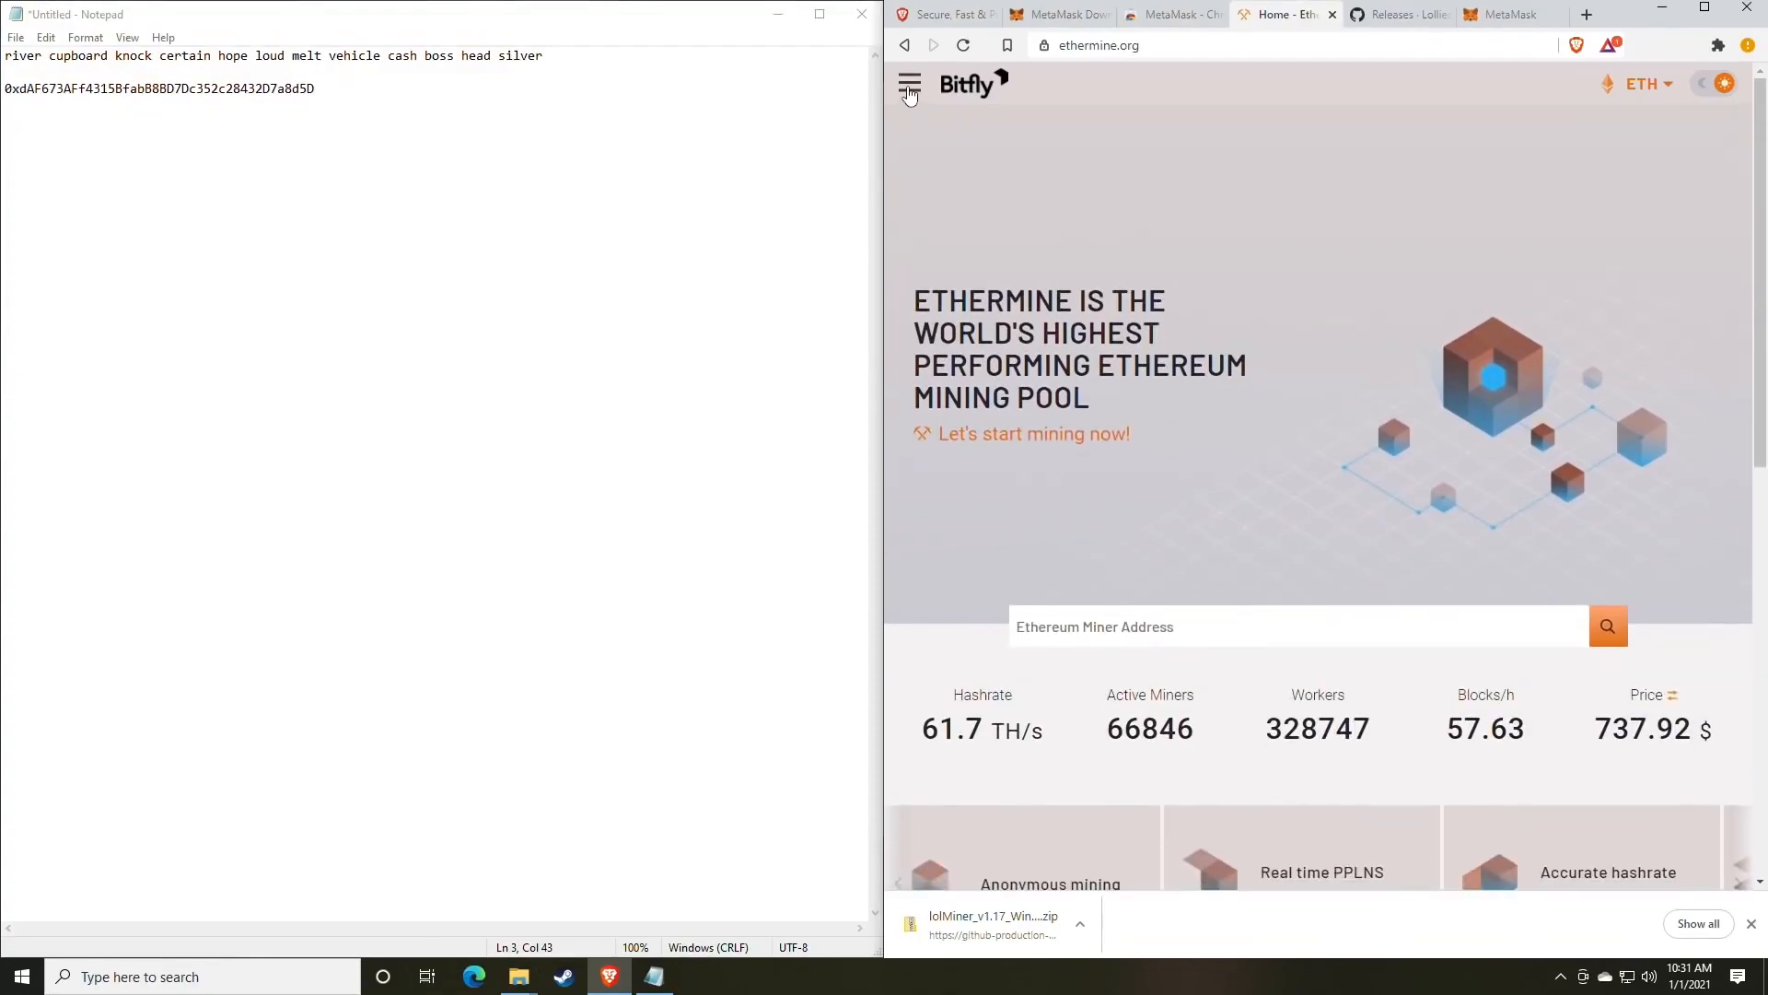
left_click(909, 84)
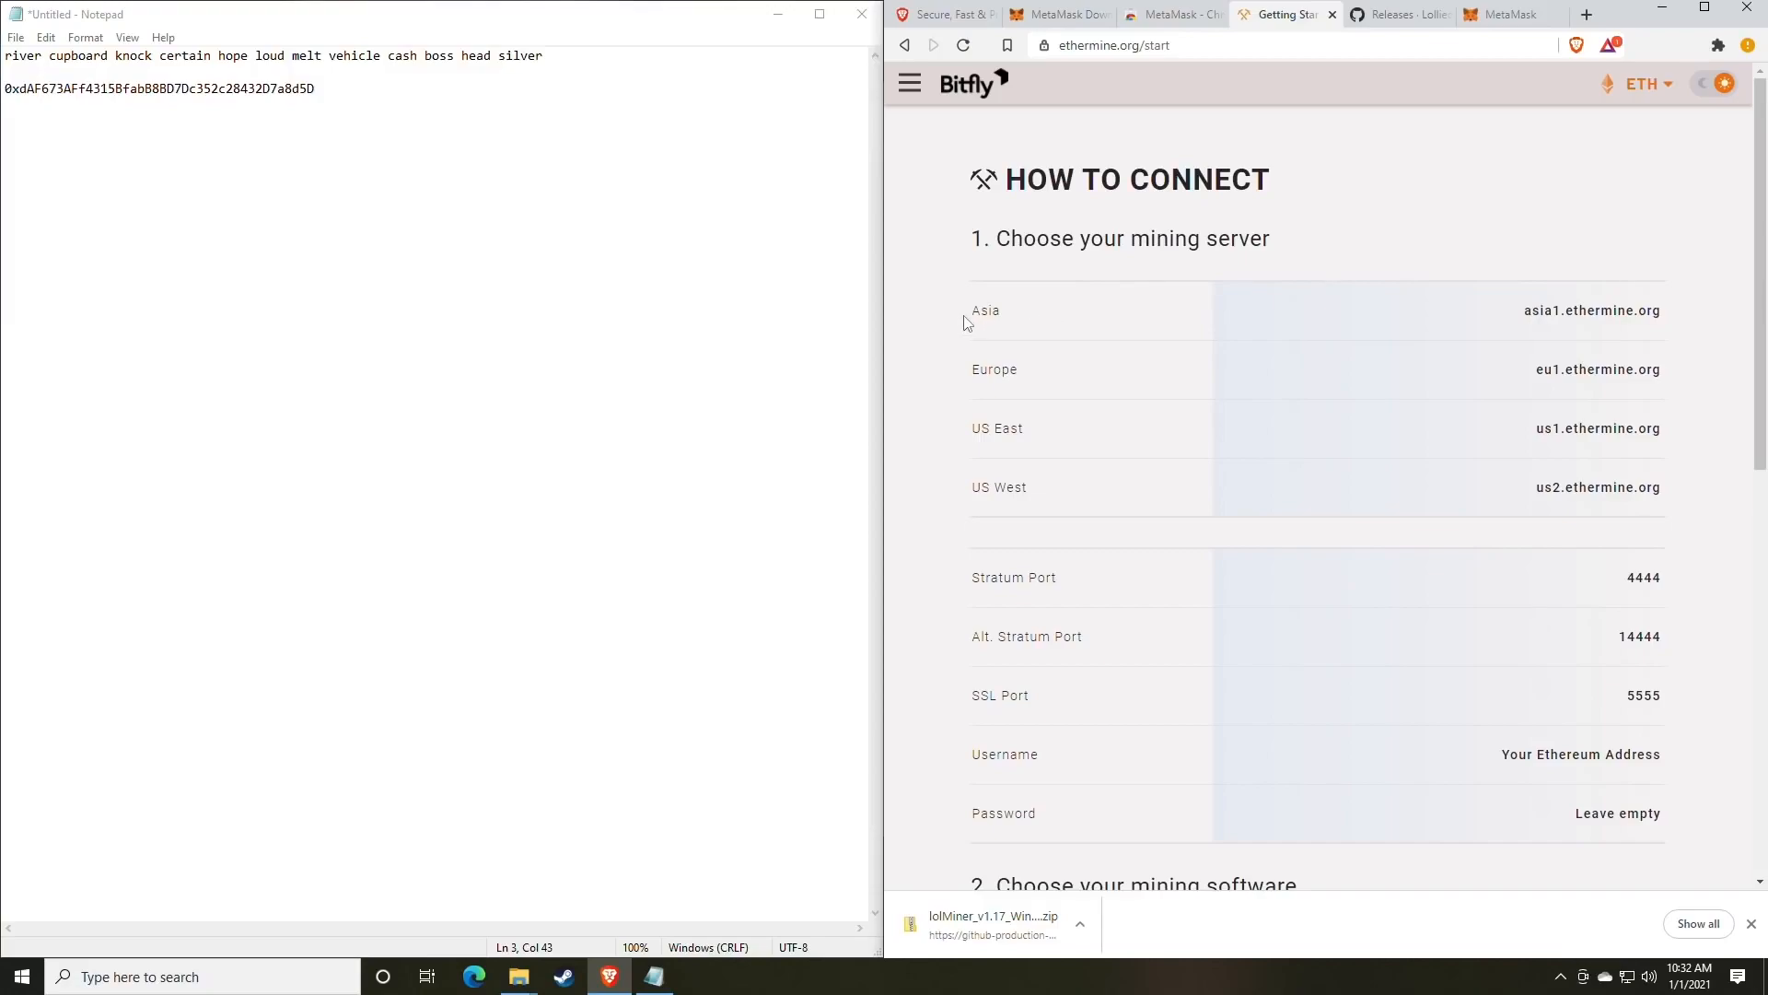
double_click(1005, 427)
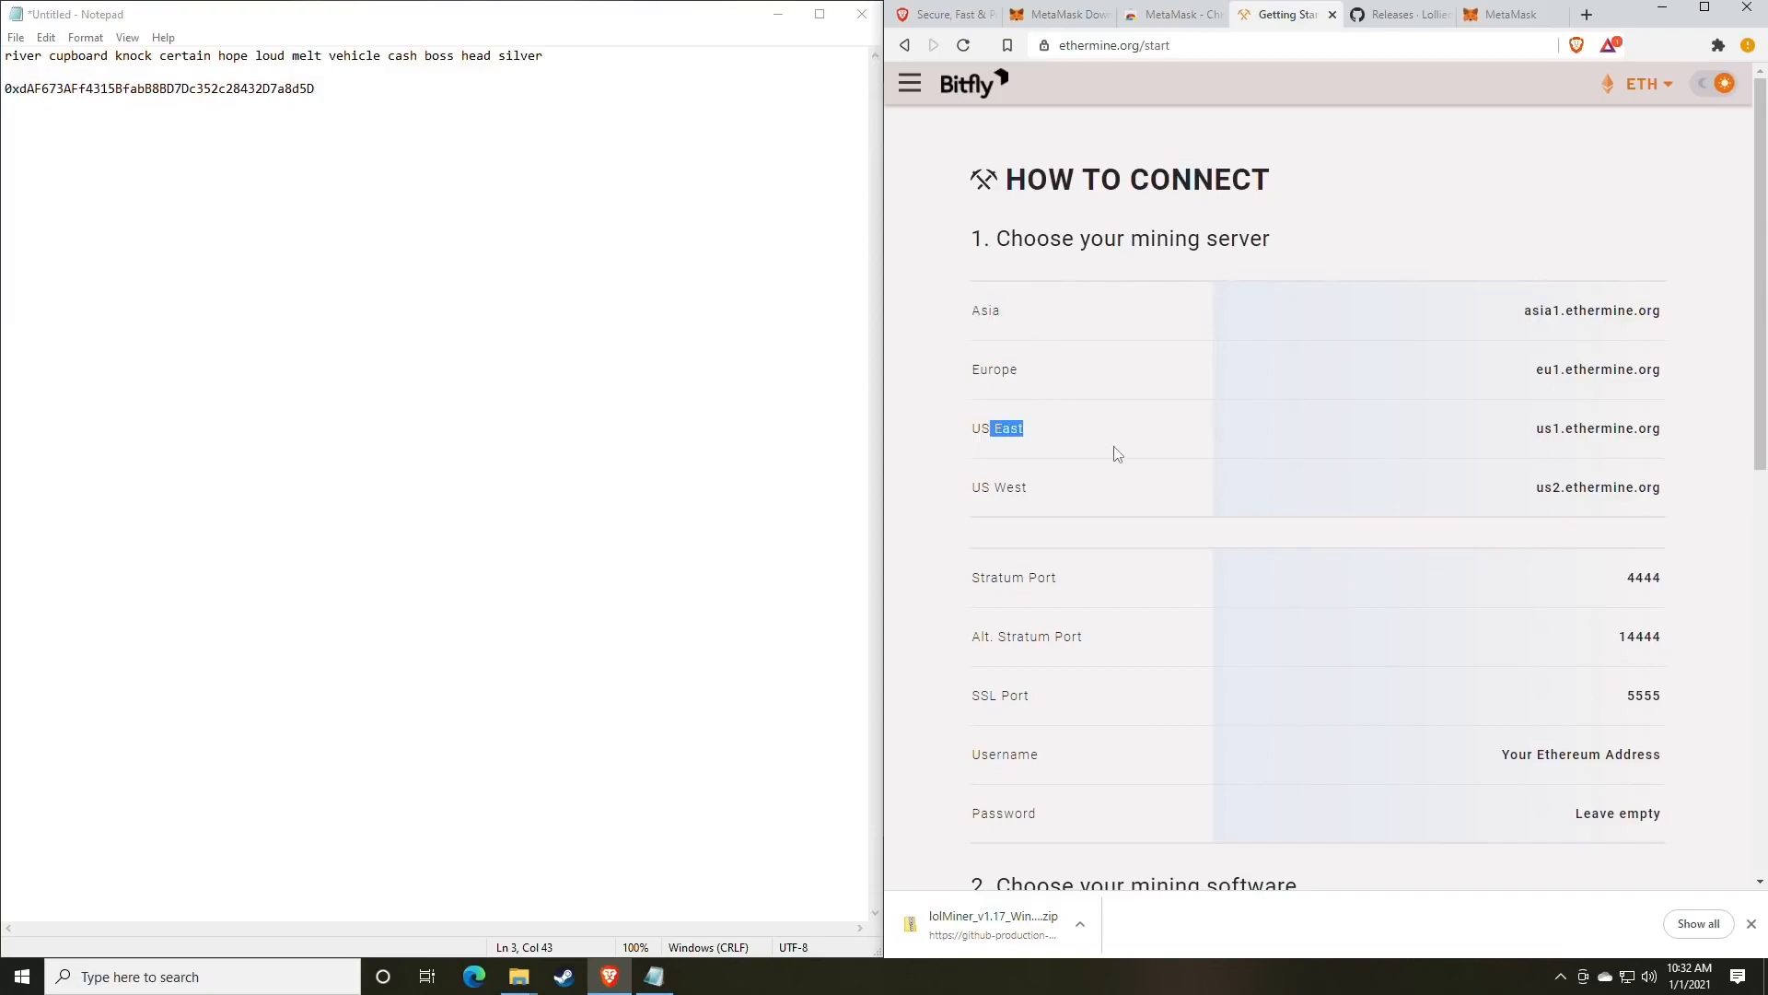
scroll("down", 3)
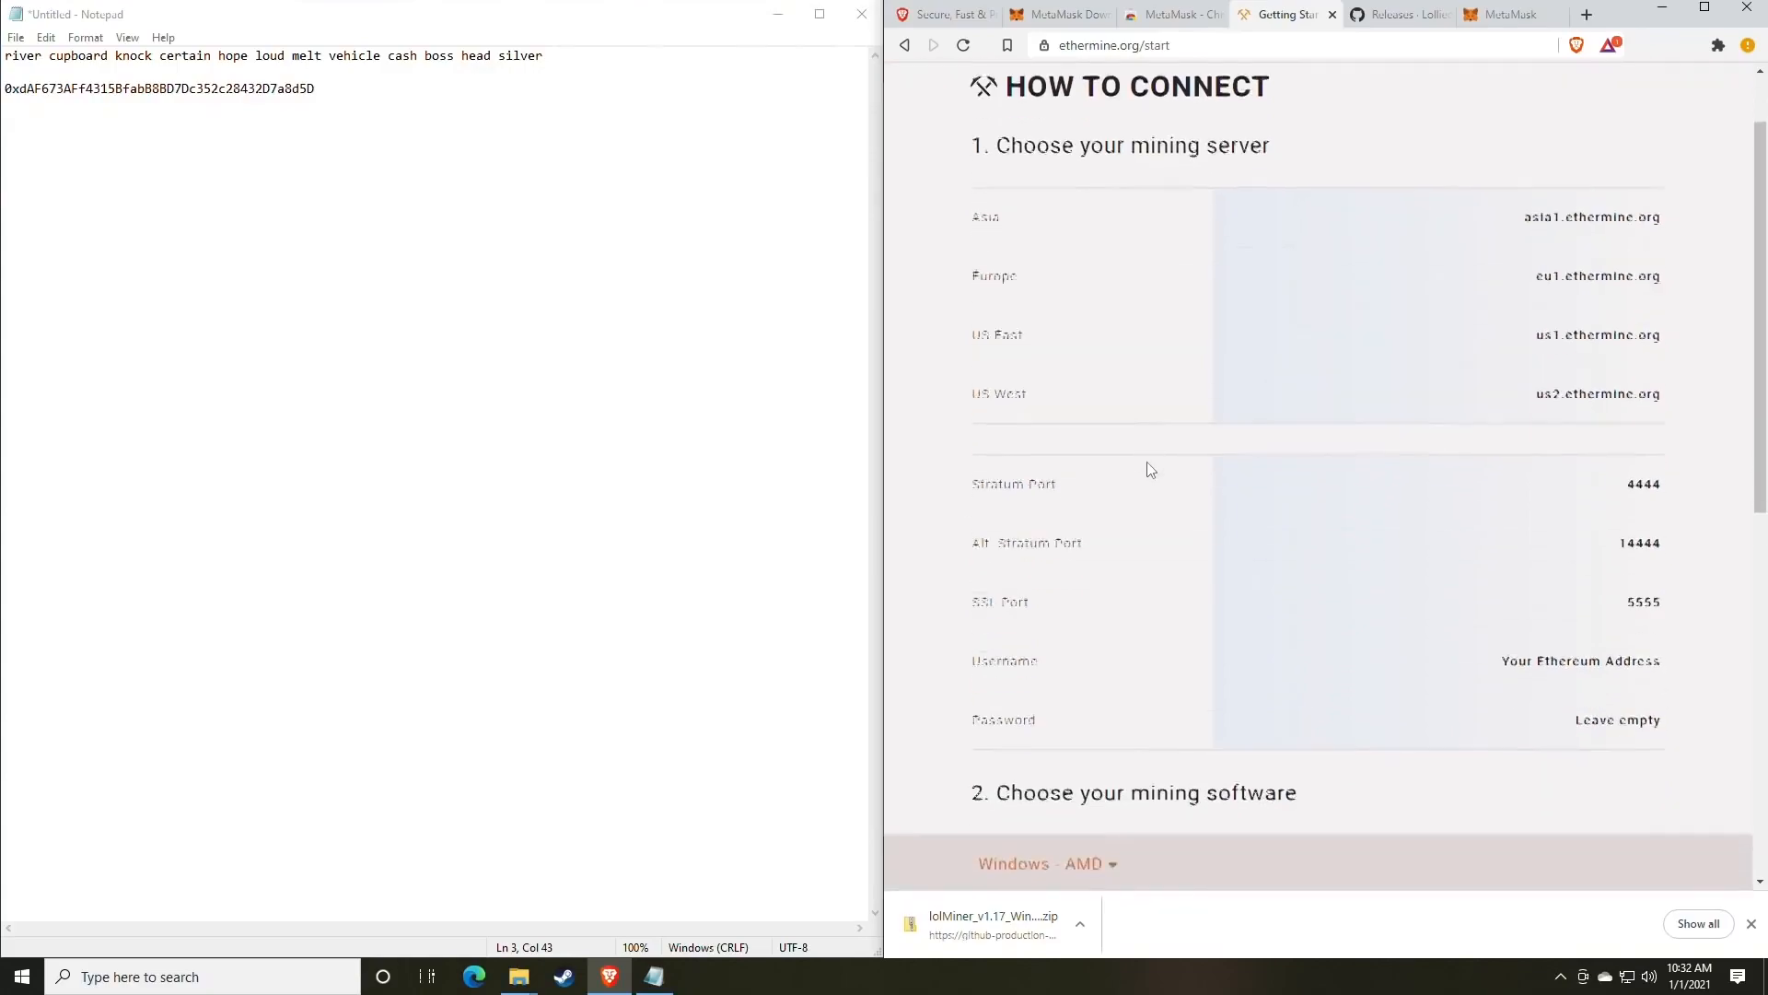
scroll("down", 3)
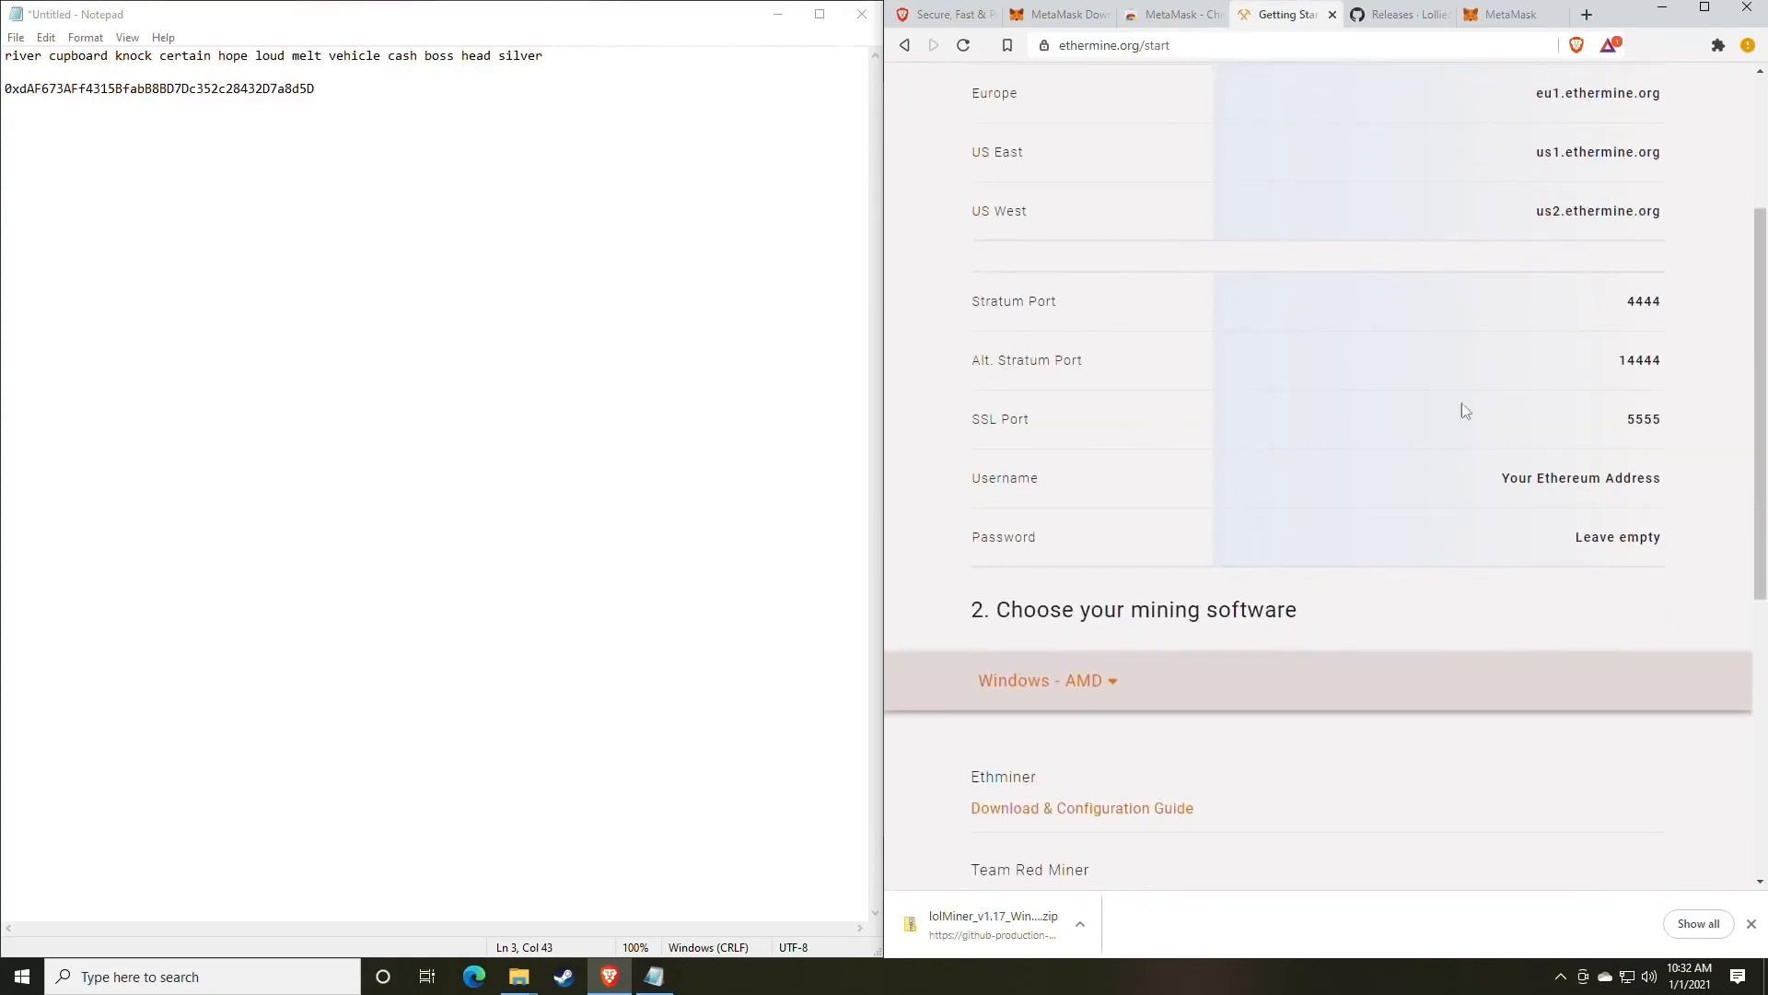
mouse_move(1278, 368)
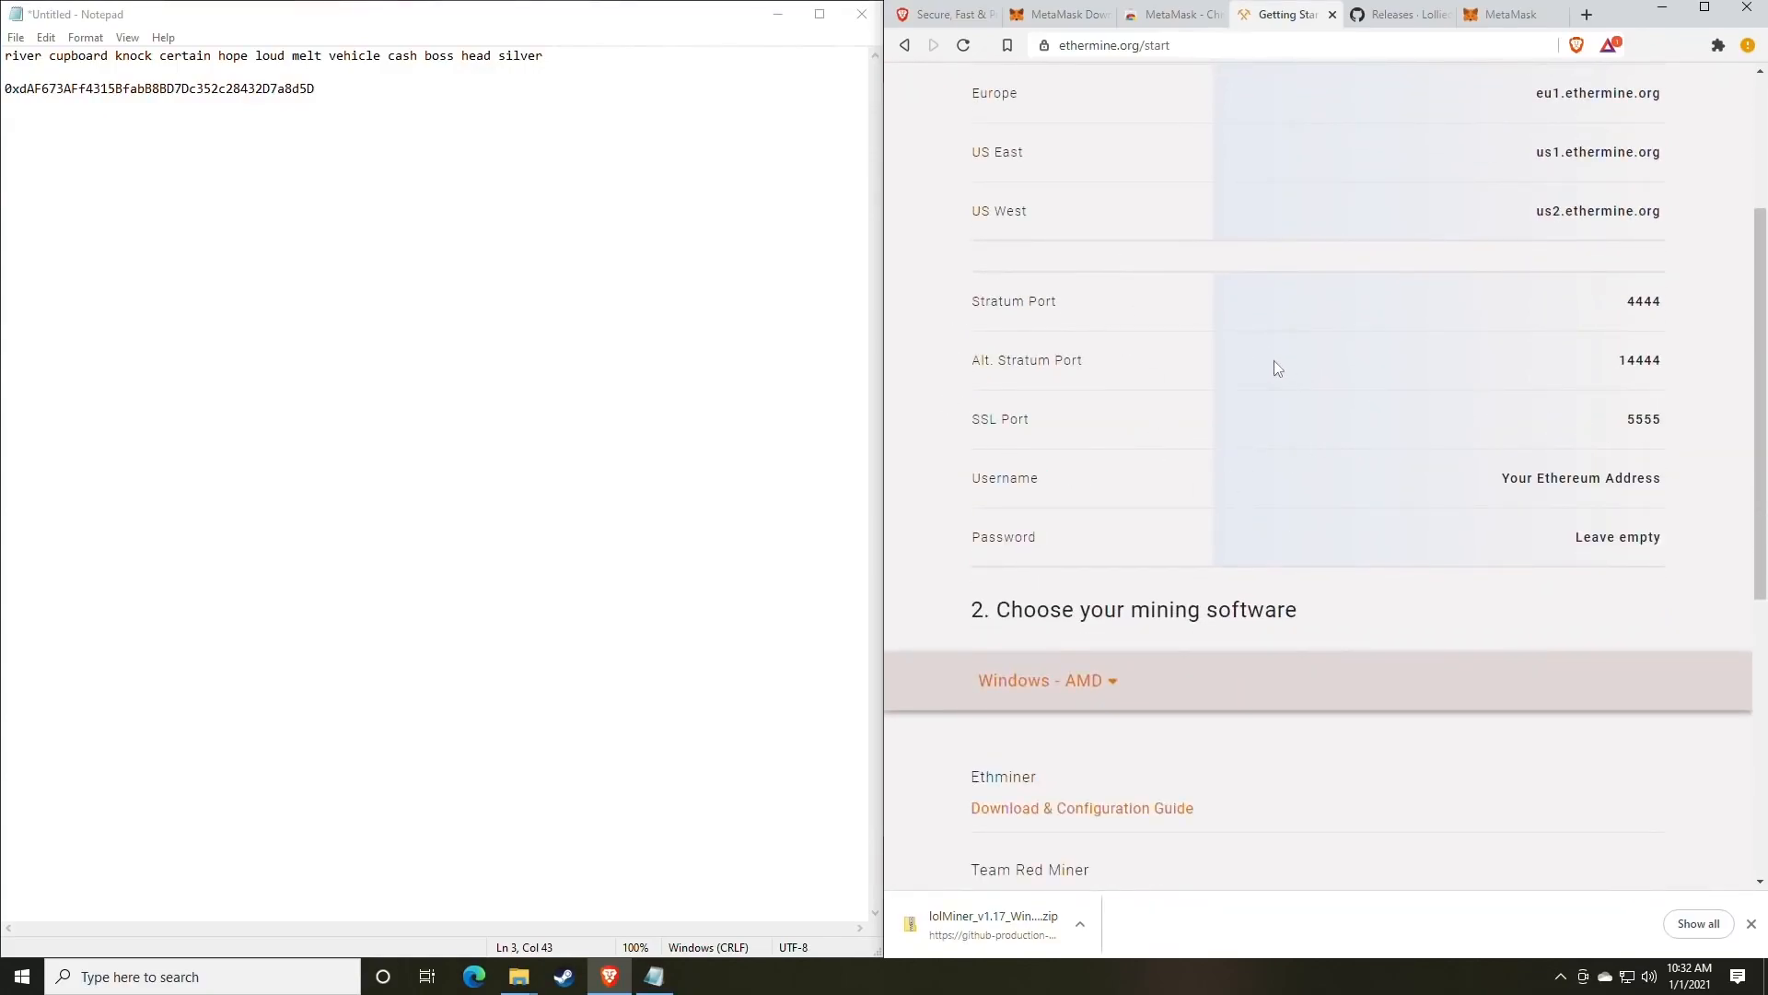
double_click(1643, 301)
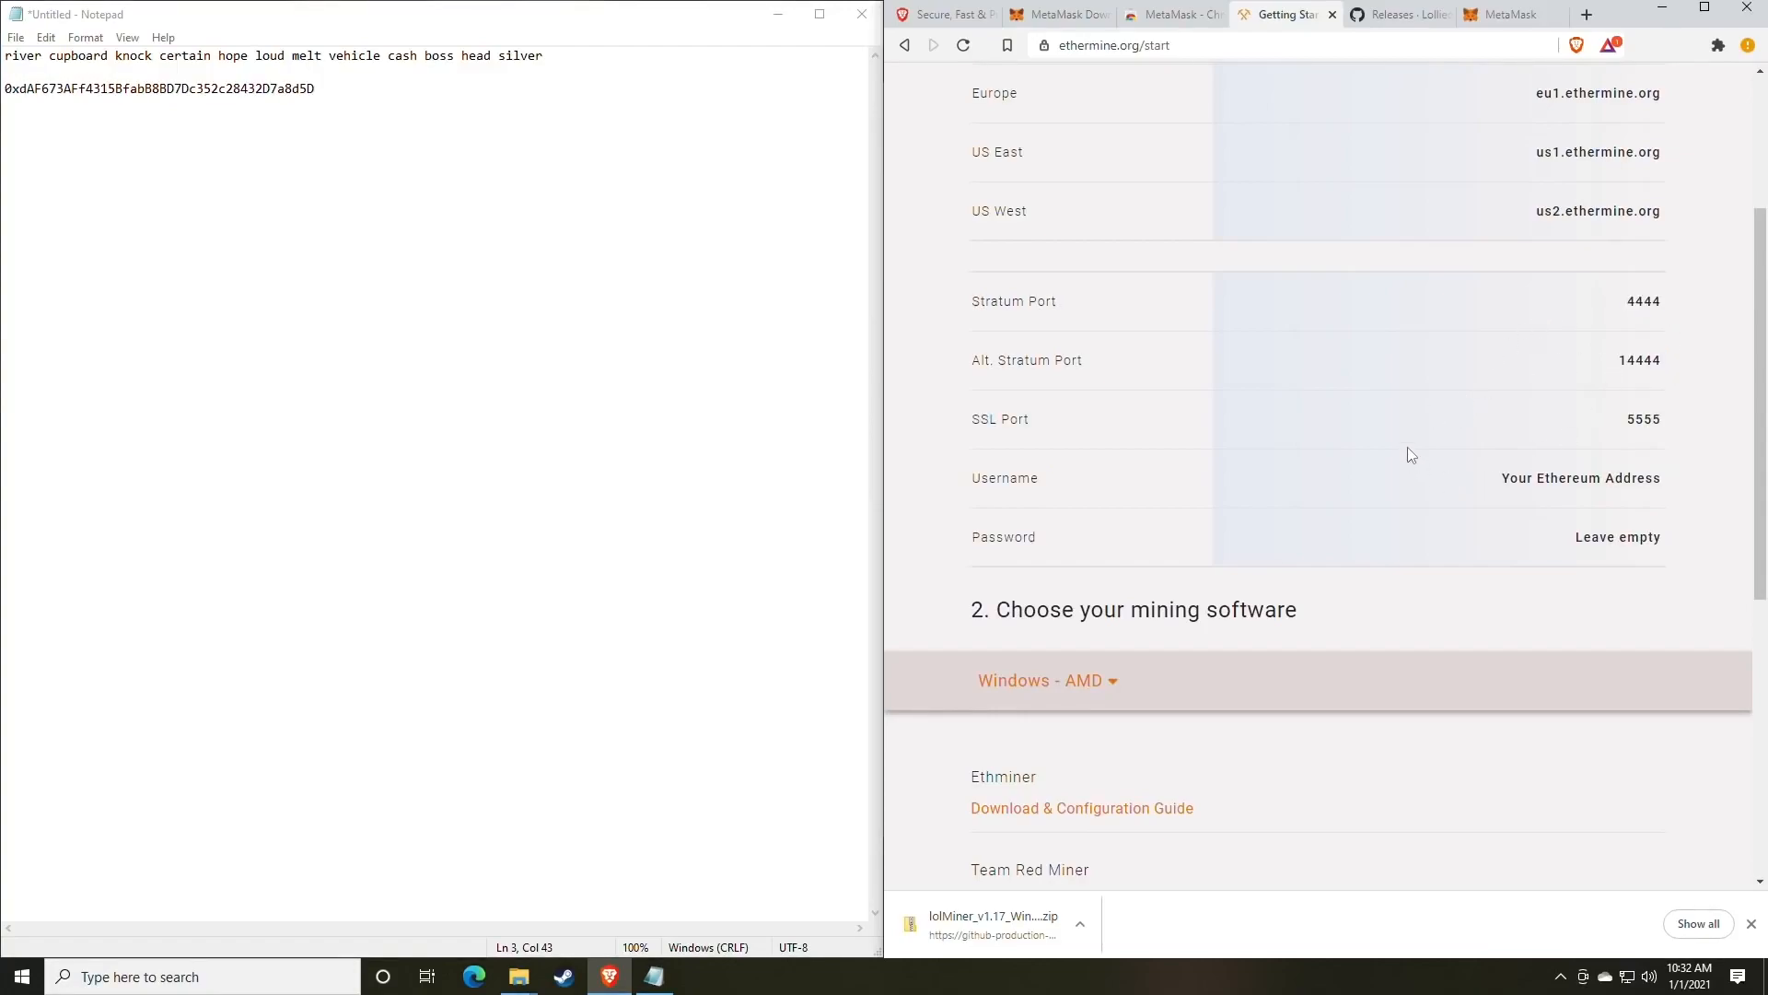
mouse_move(1293, 432)
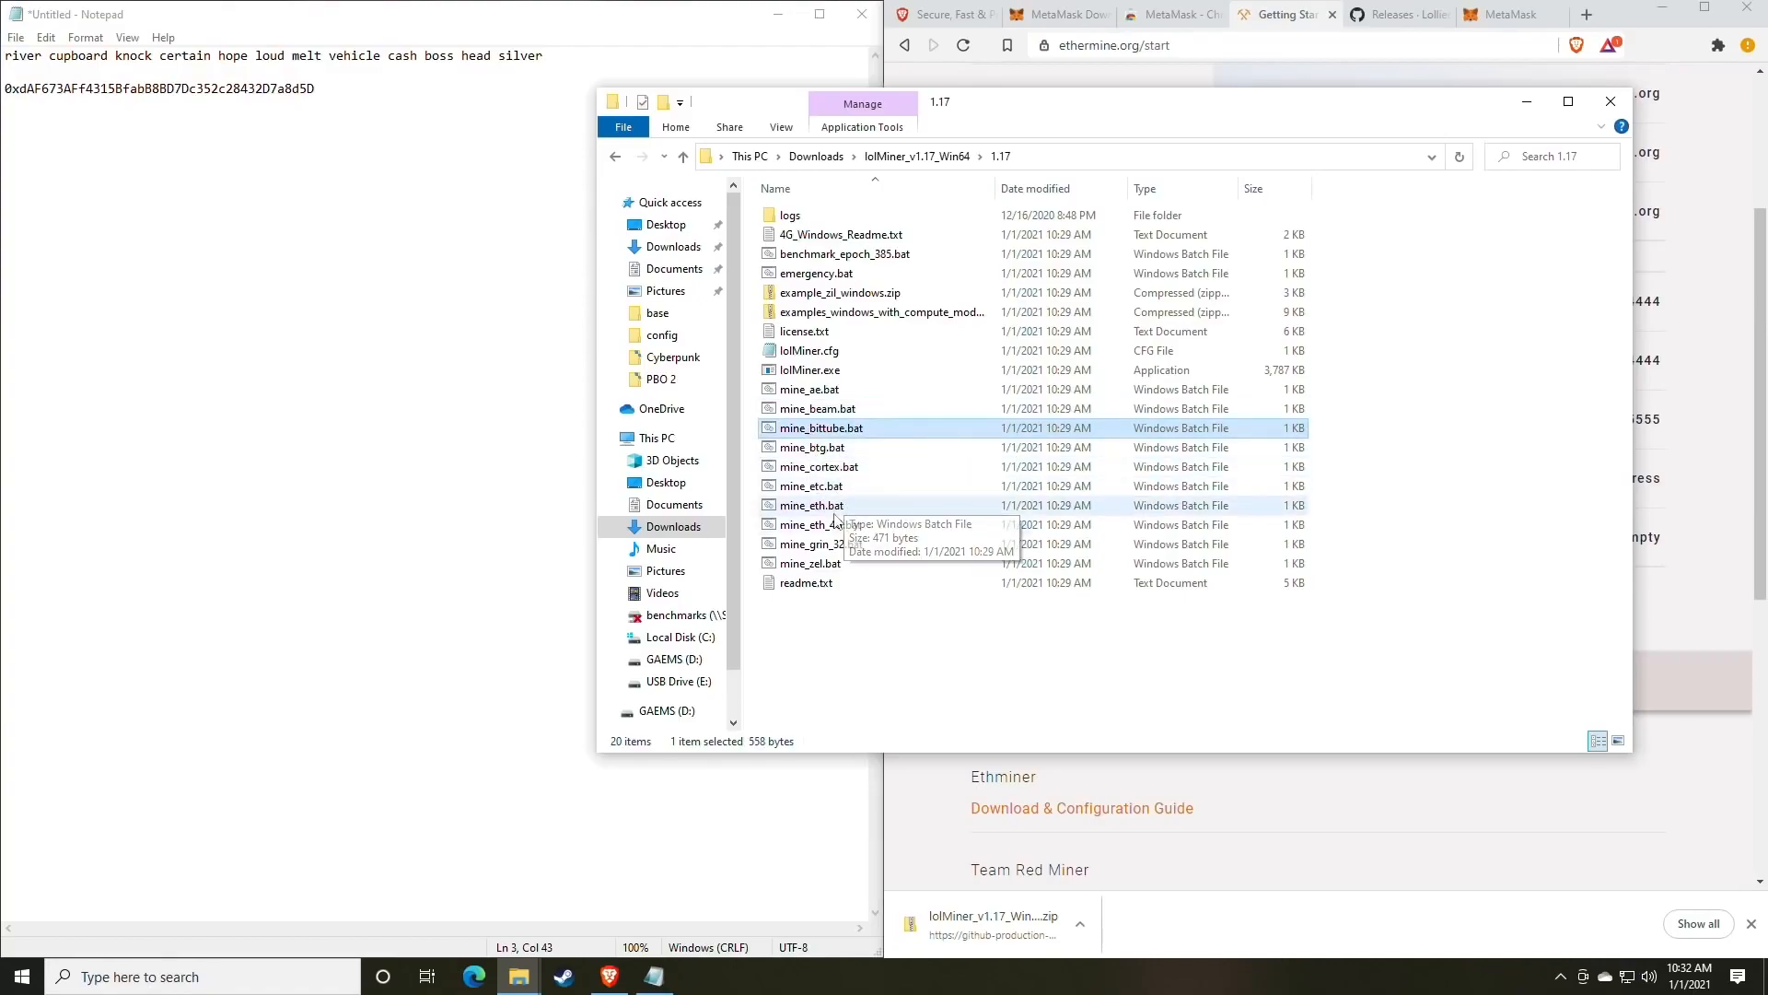
- Compare mine_eth.bat and mine_eth_4G.bat in the lolMiner 1.17 folder, settling on mine_eth.bat
left_click(811, 504)
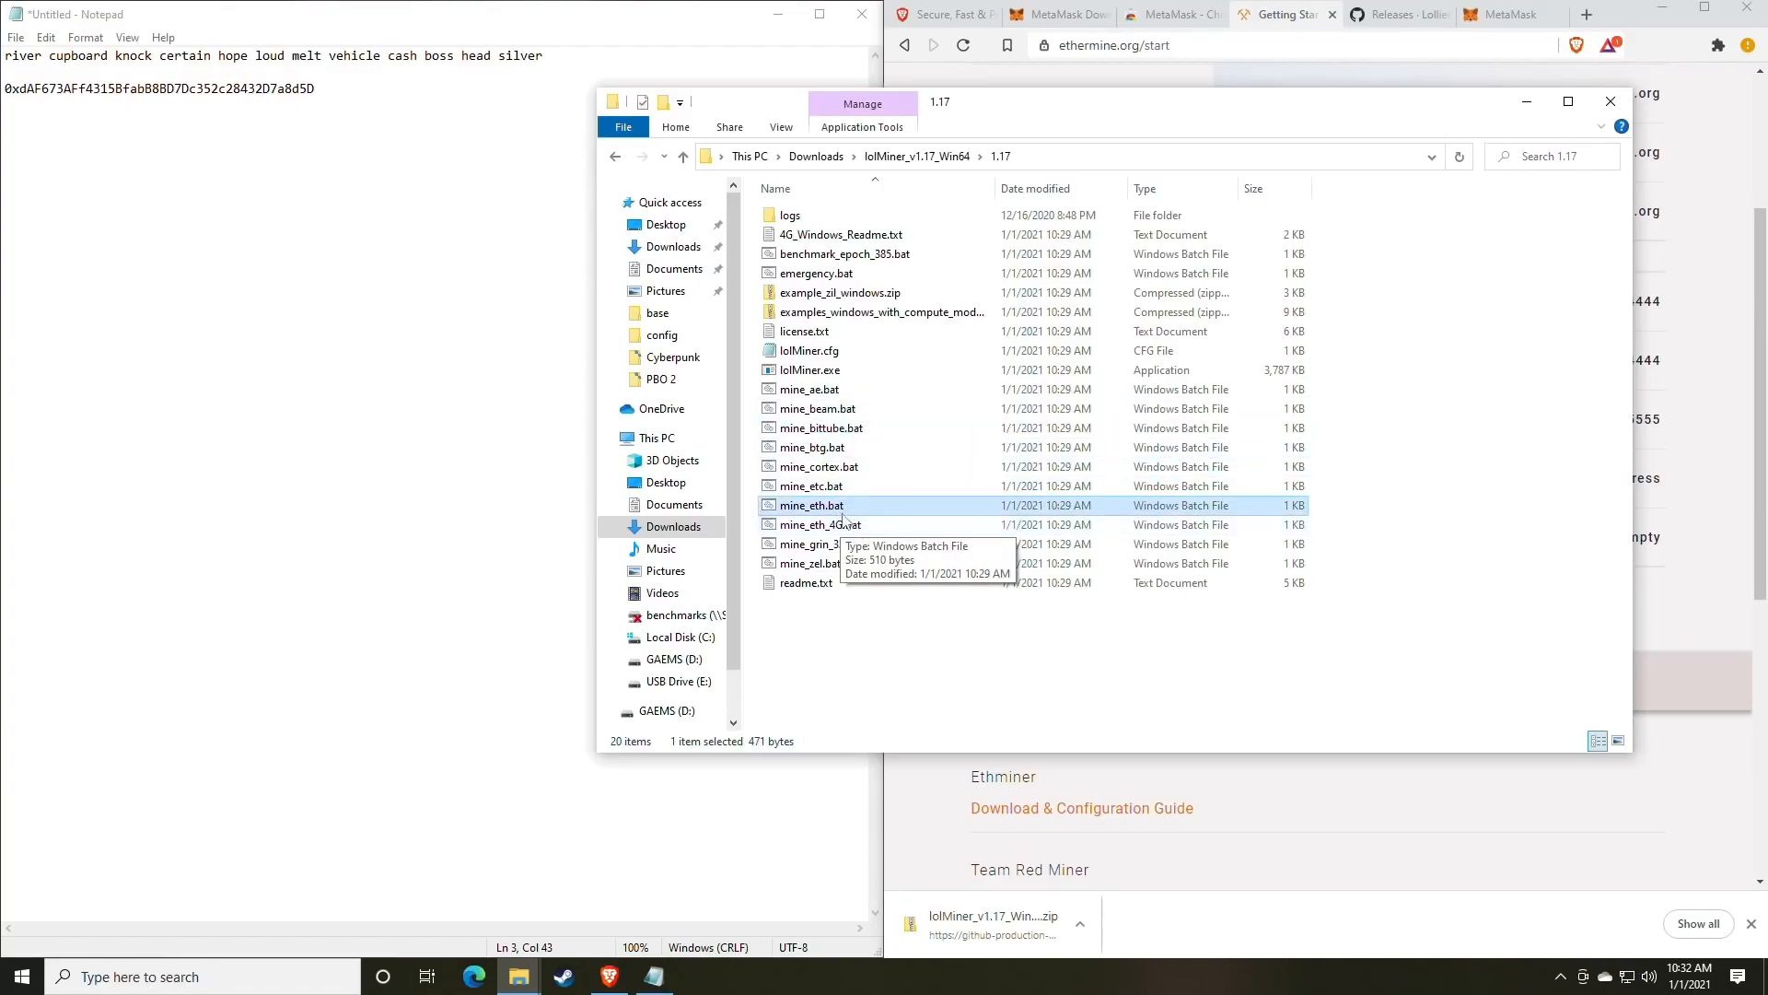
left_click(818, 524)
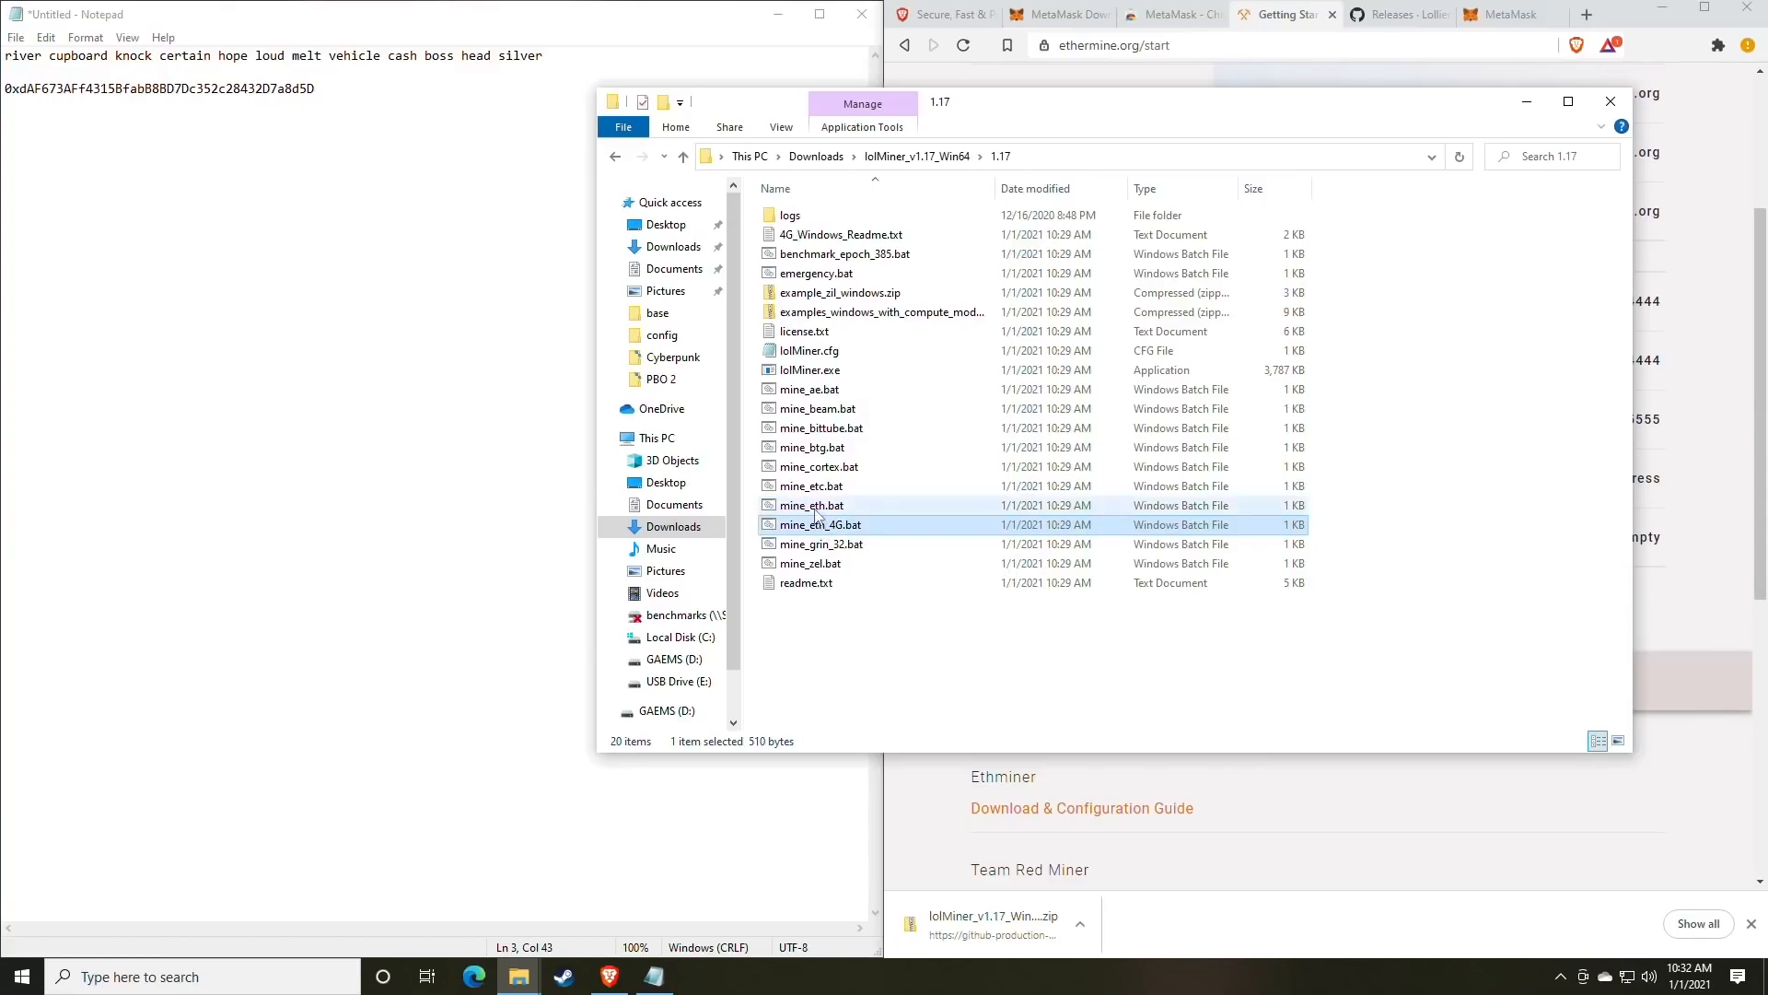
left_click(809, 504)
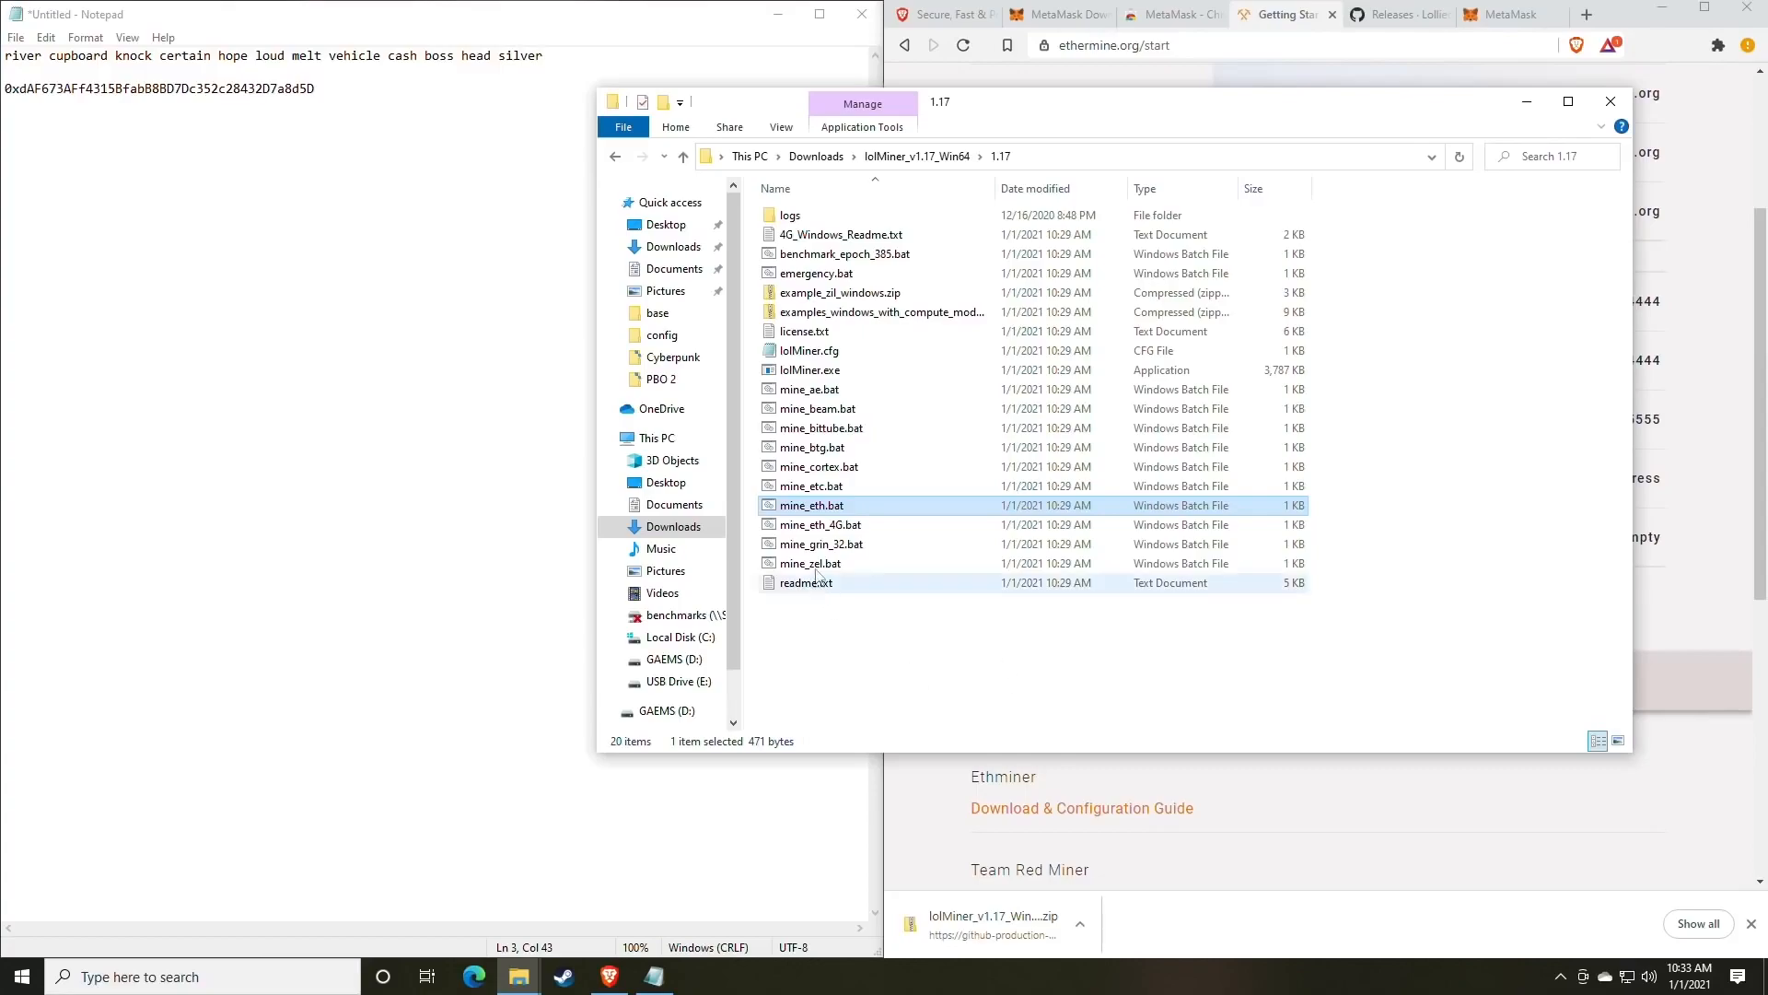
right_click(811, 506)
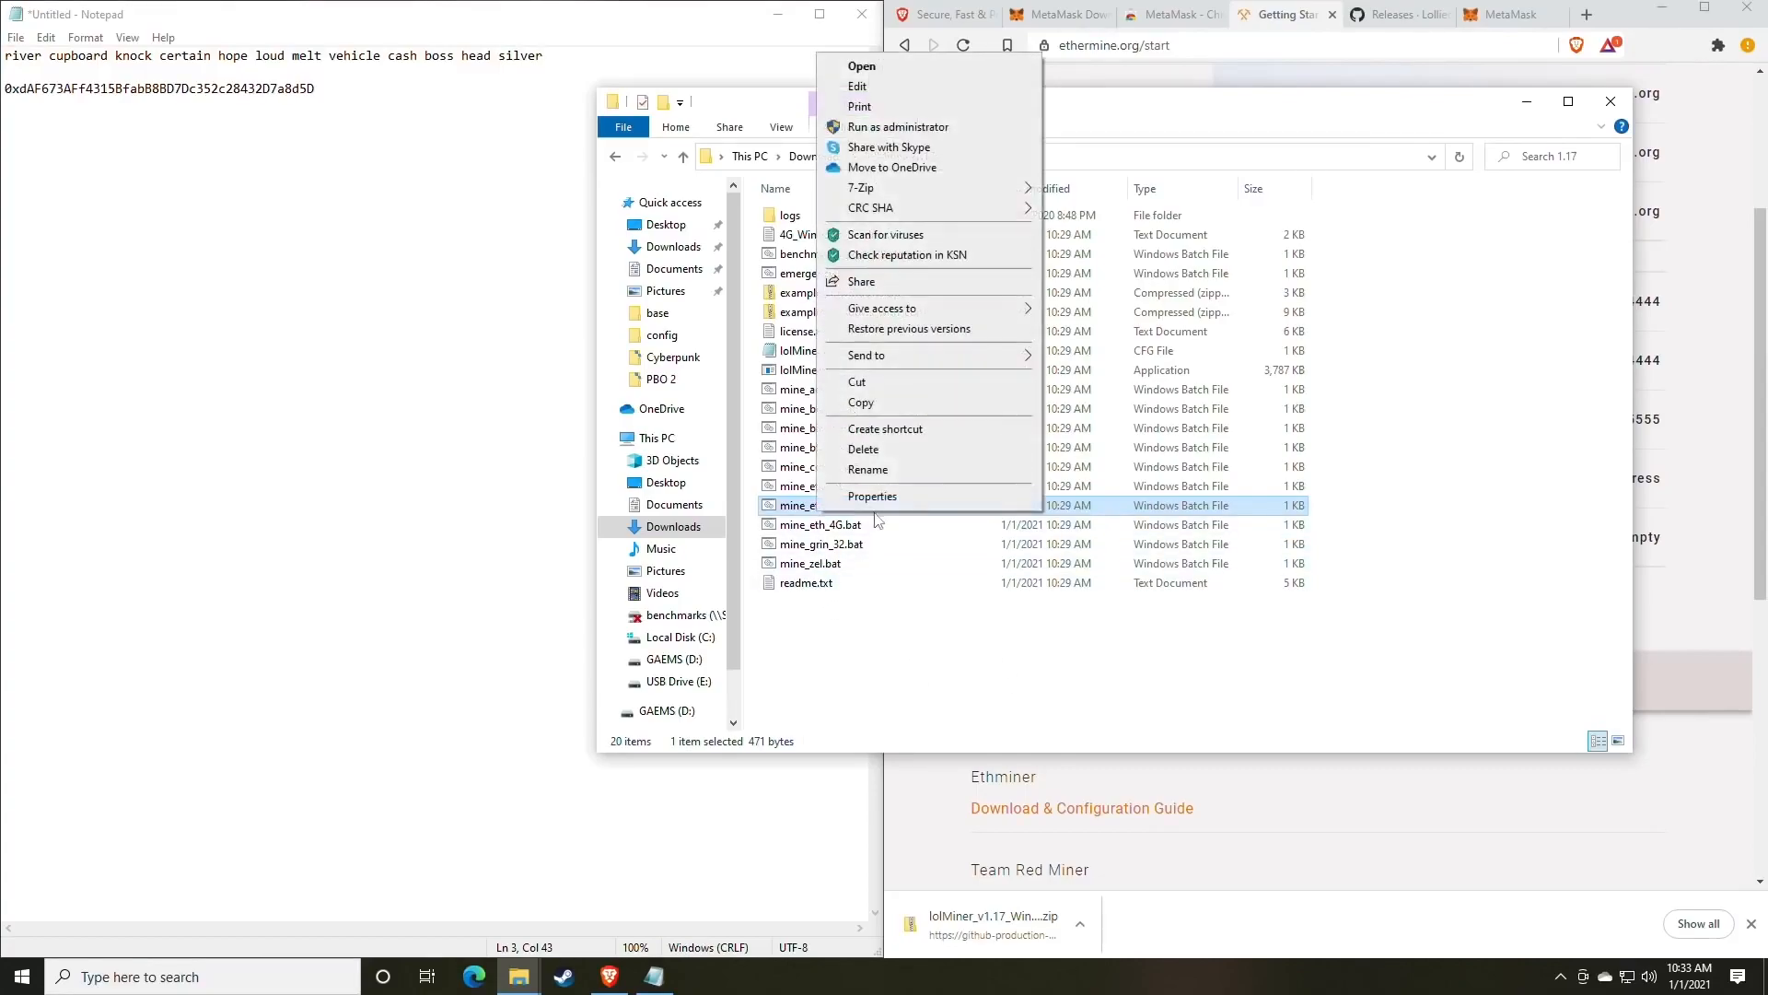
left_click(819, 524)
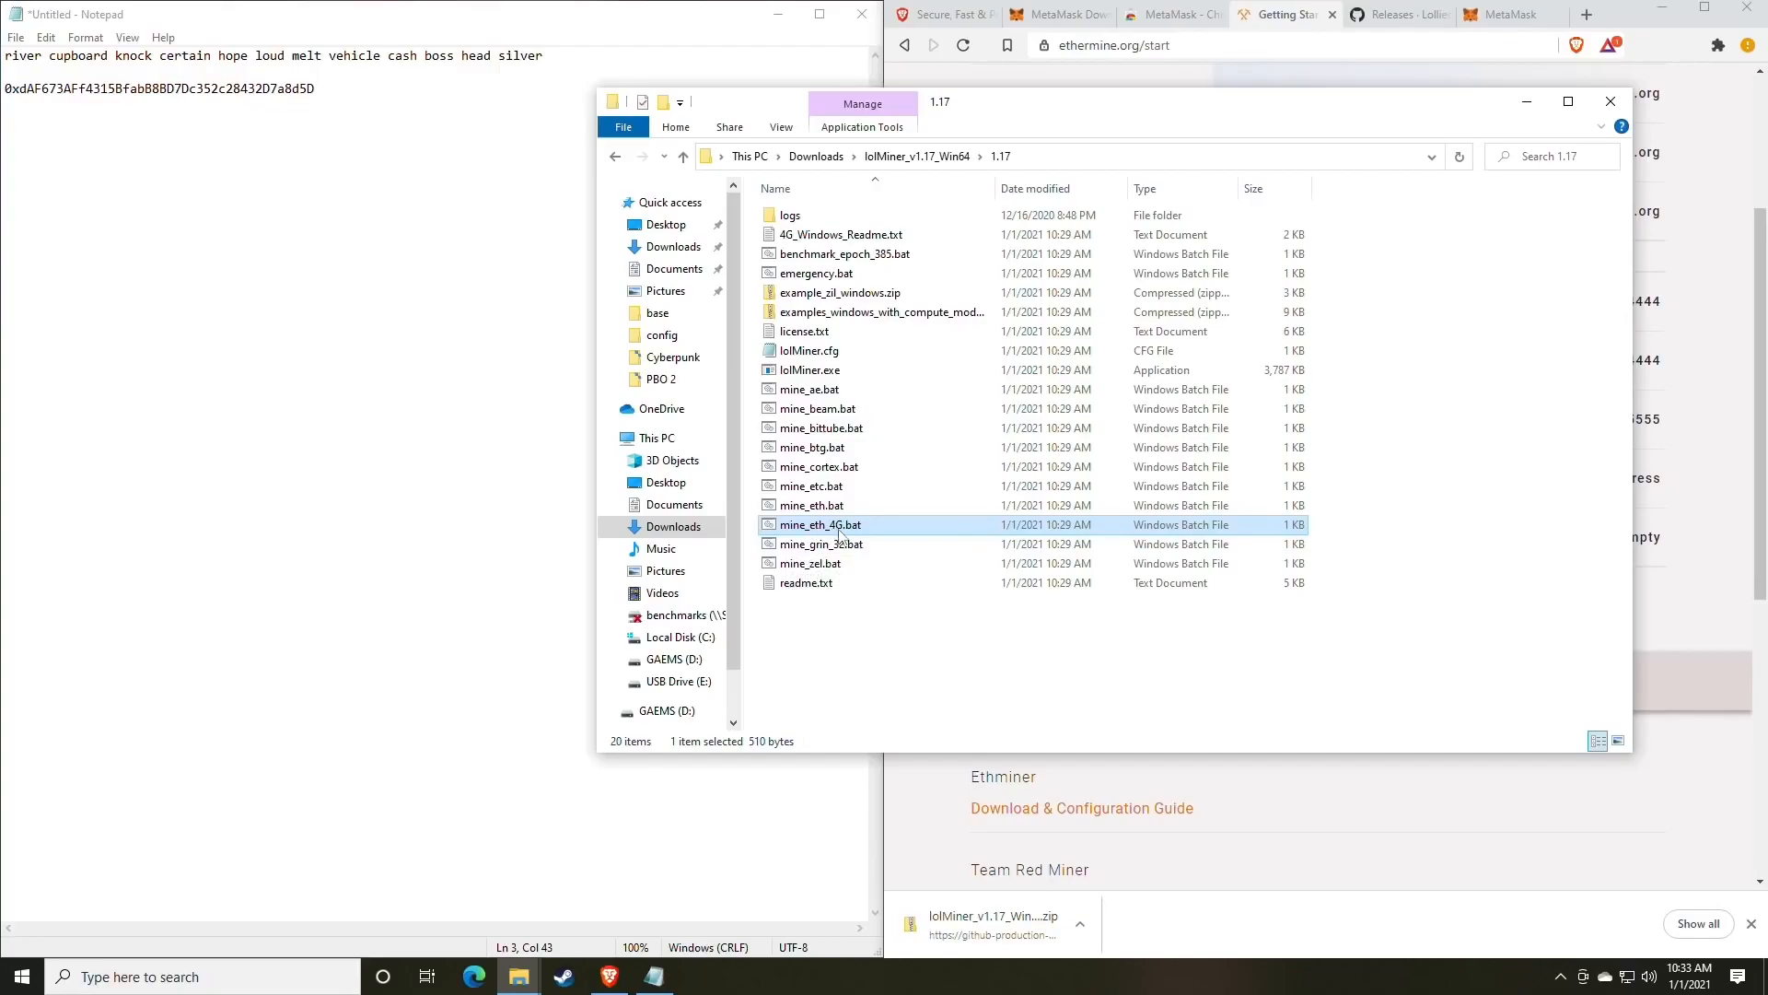
mouse_move(820, 524)
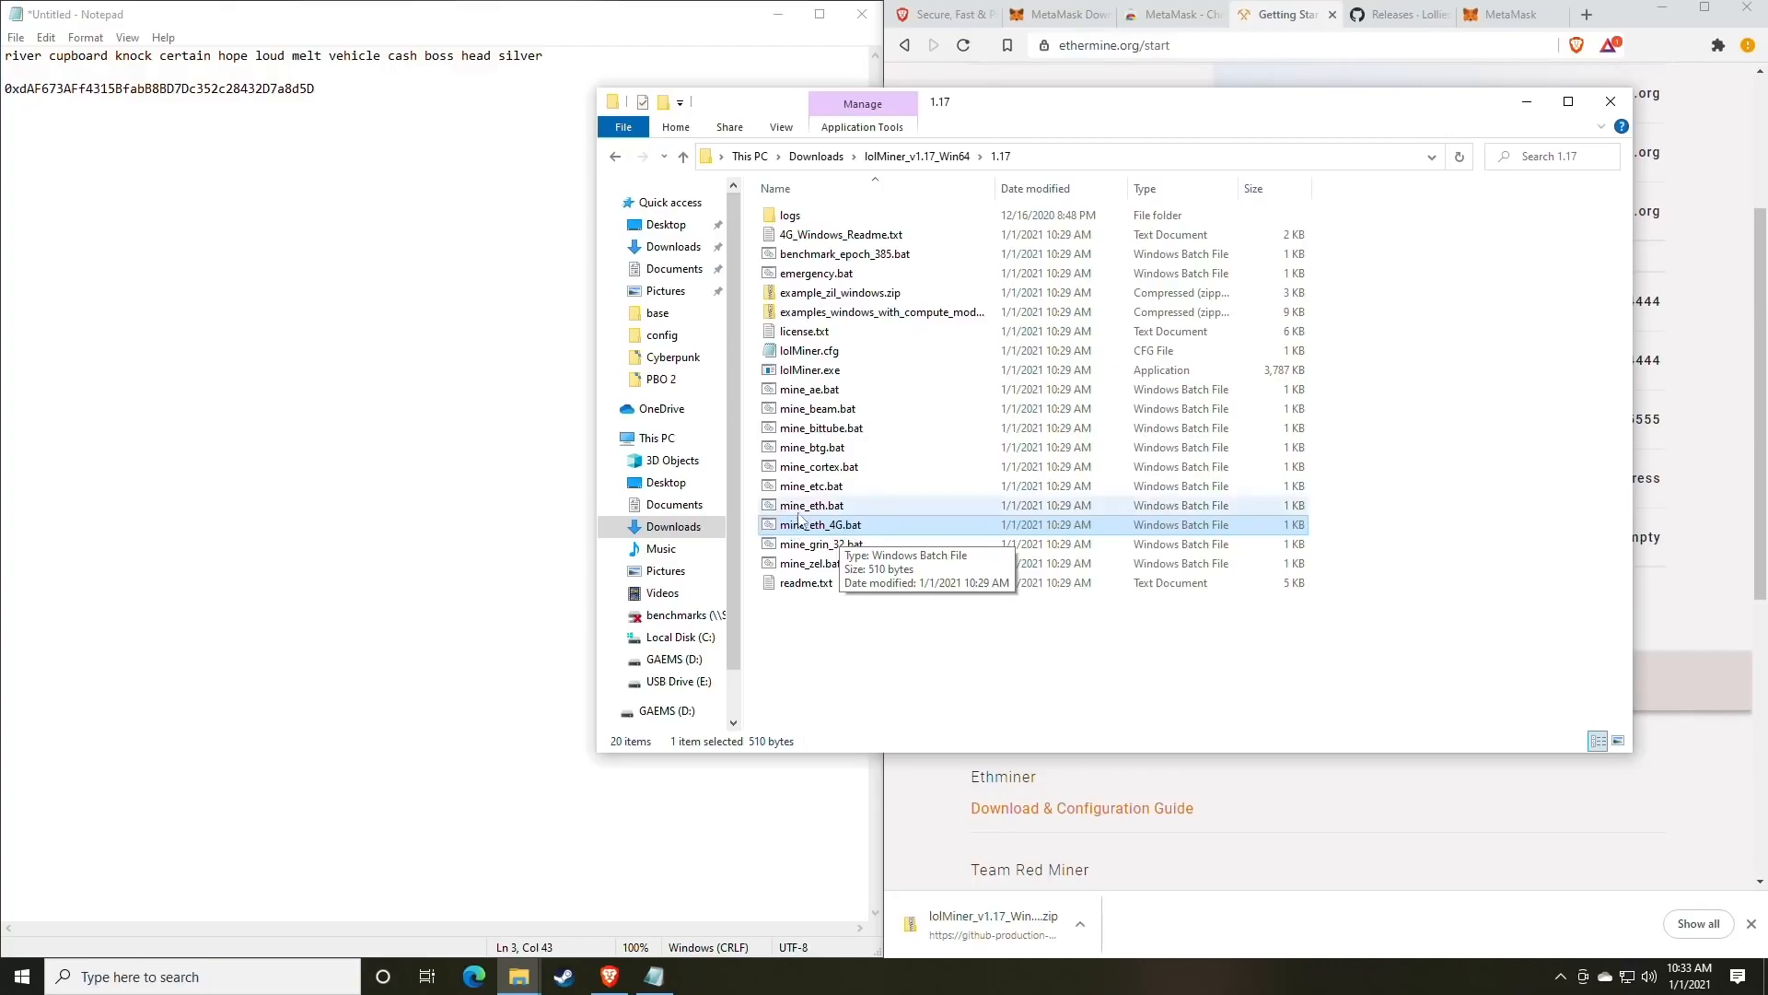
left_click(810, 504)
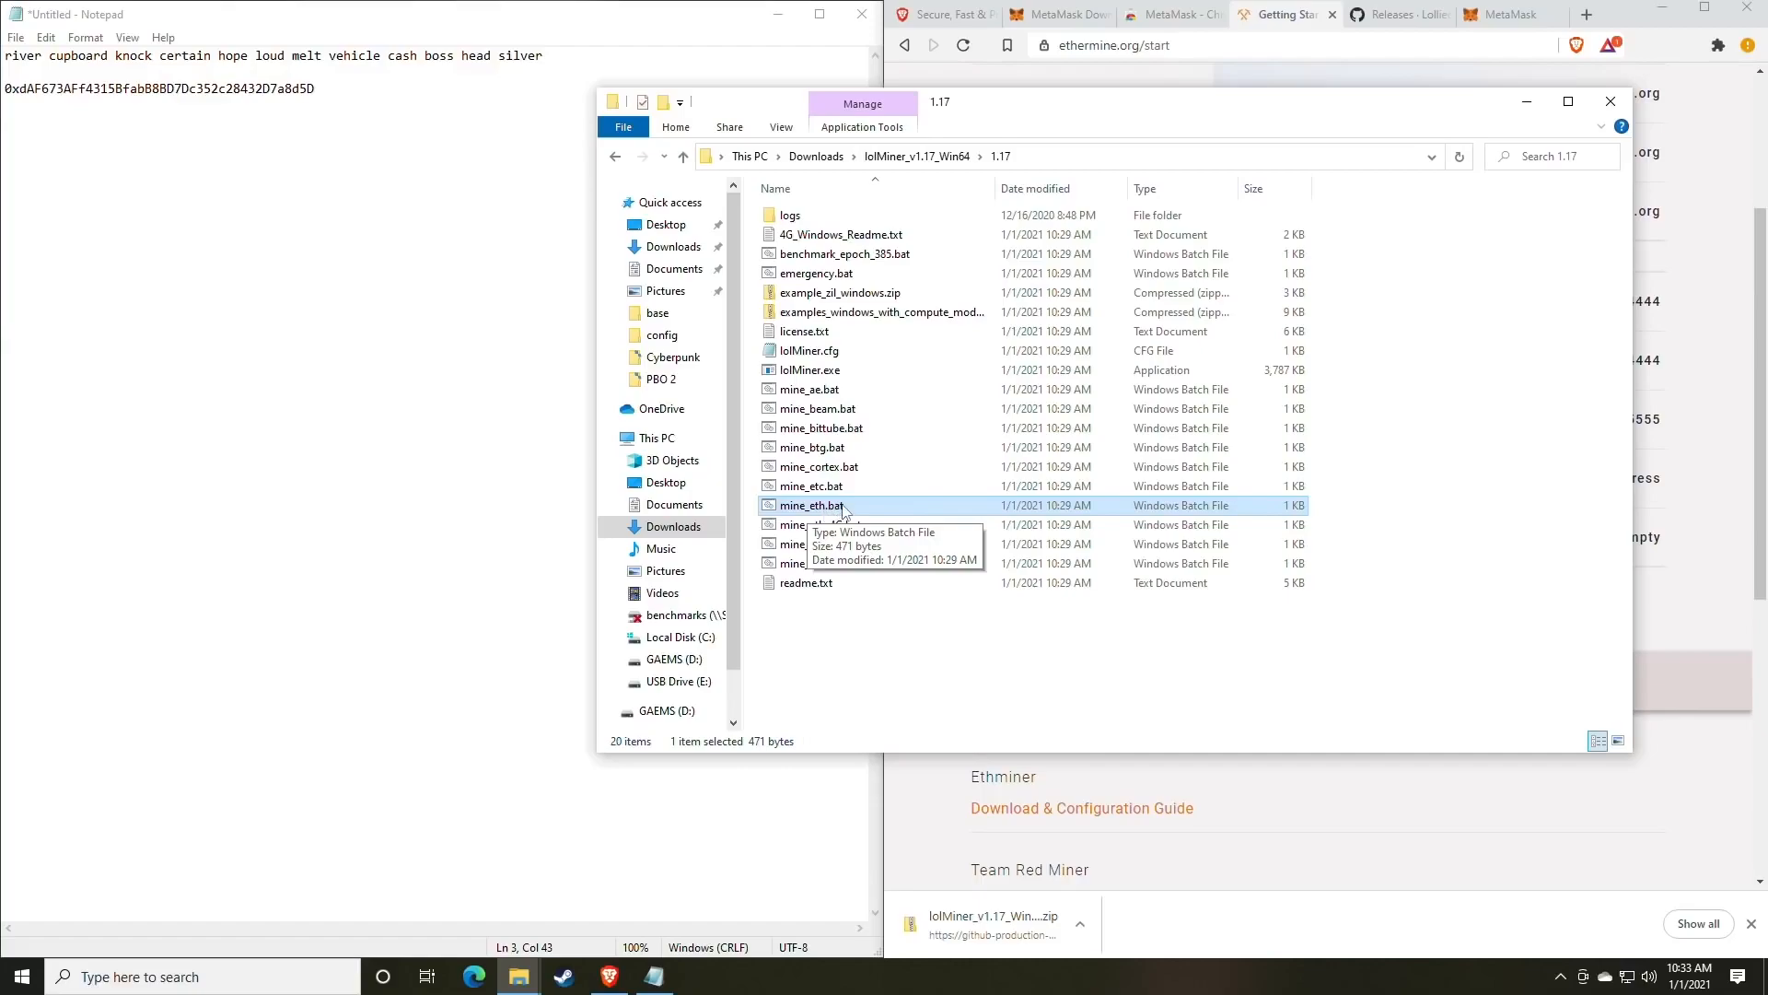
- Open mine_eth.bat in Notepad, allowing it past the Windows SmartScreen warning
right_click(809, 506)
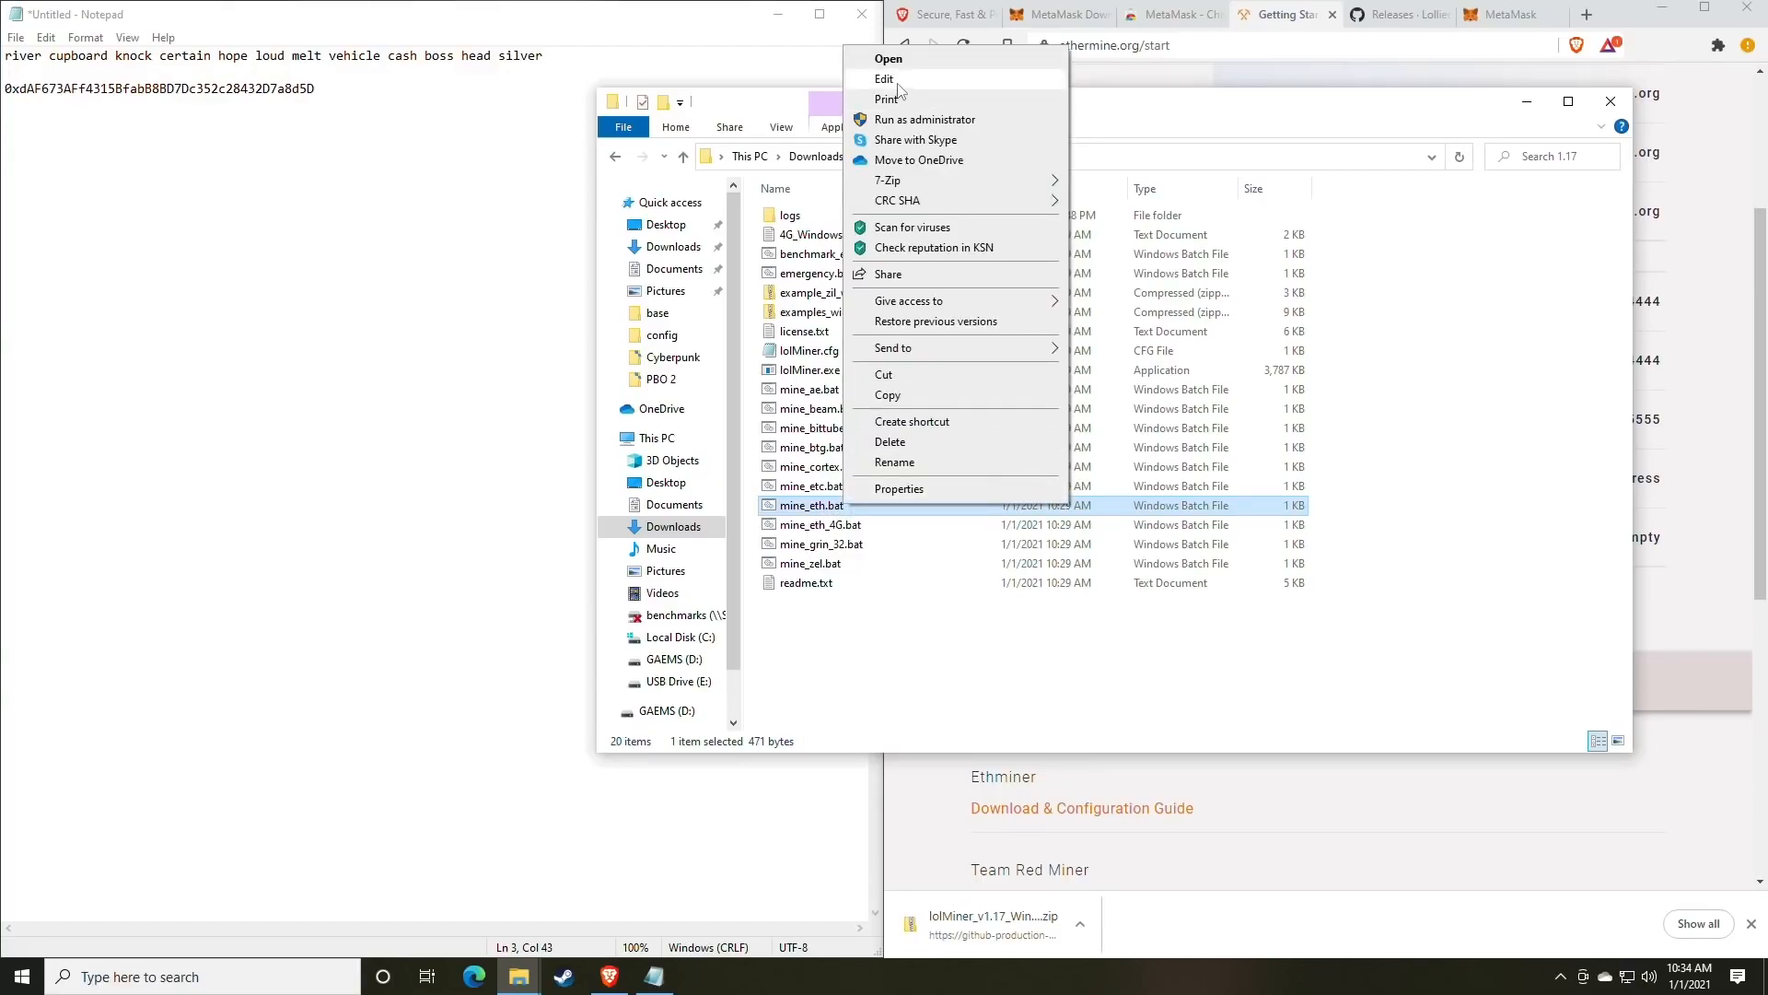
left_click(888, 57)
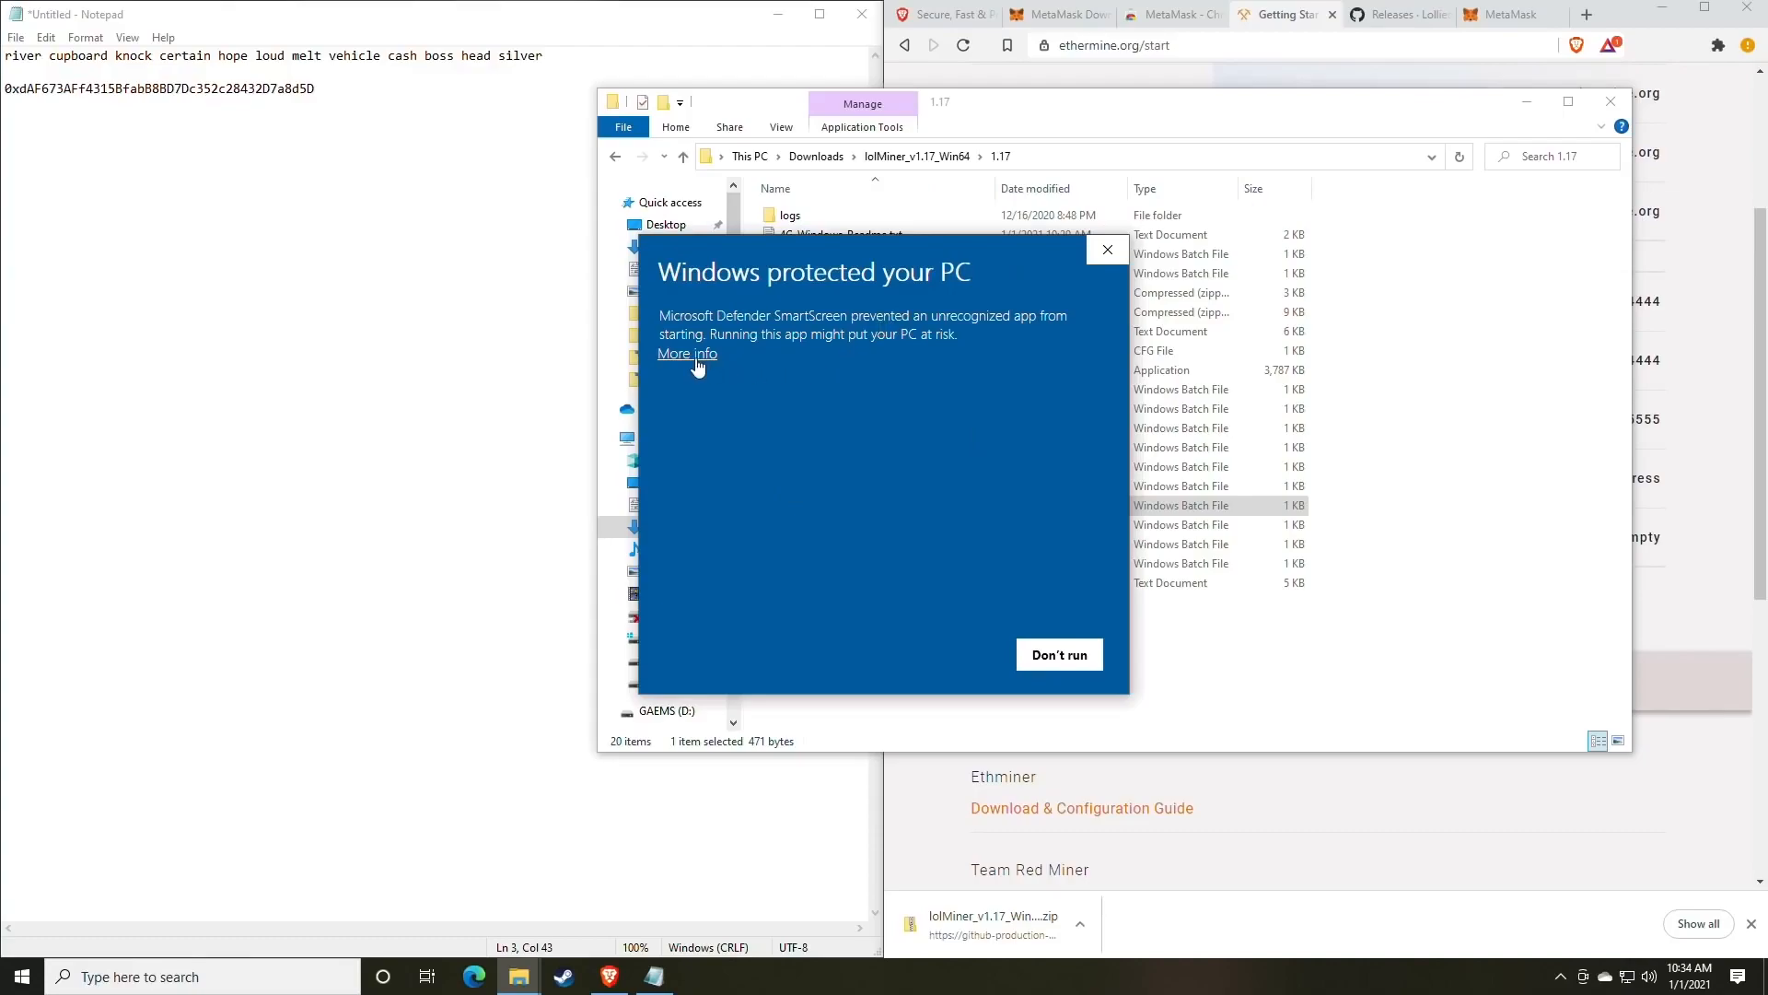
left_click(685, 353)
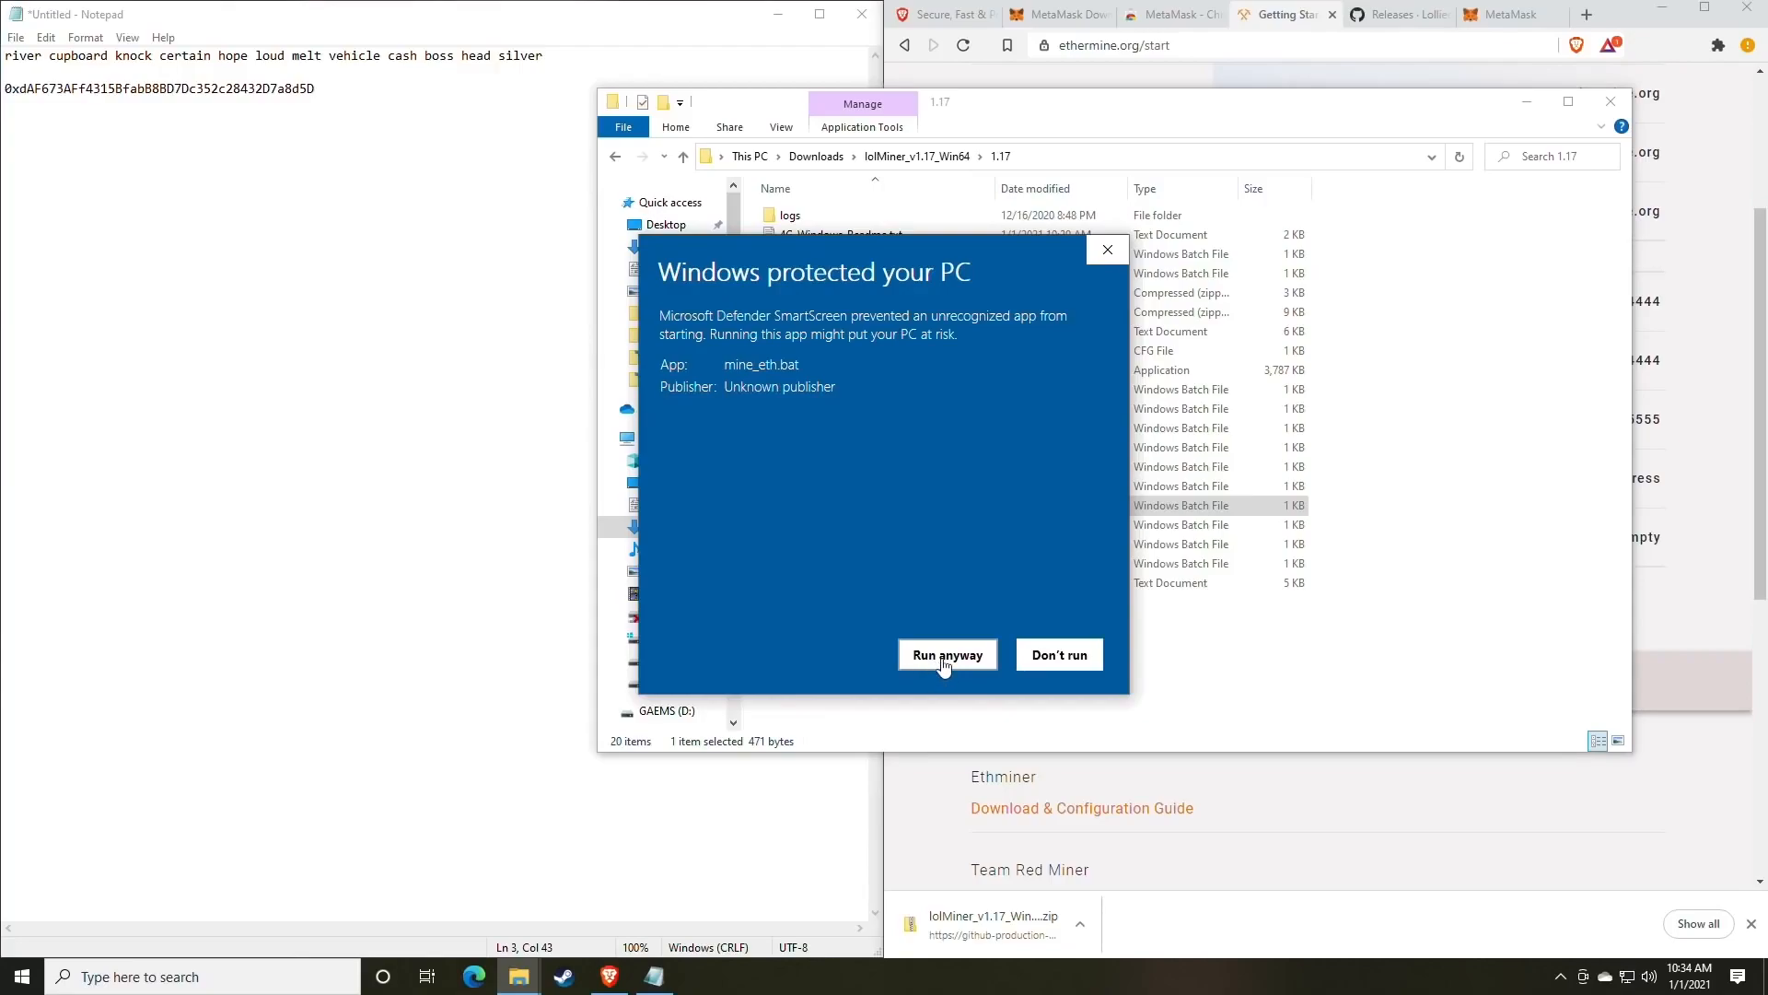
left_click(945, 654)
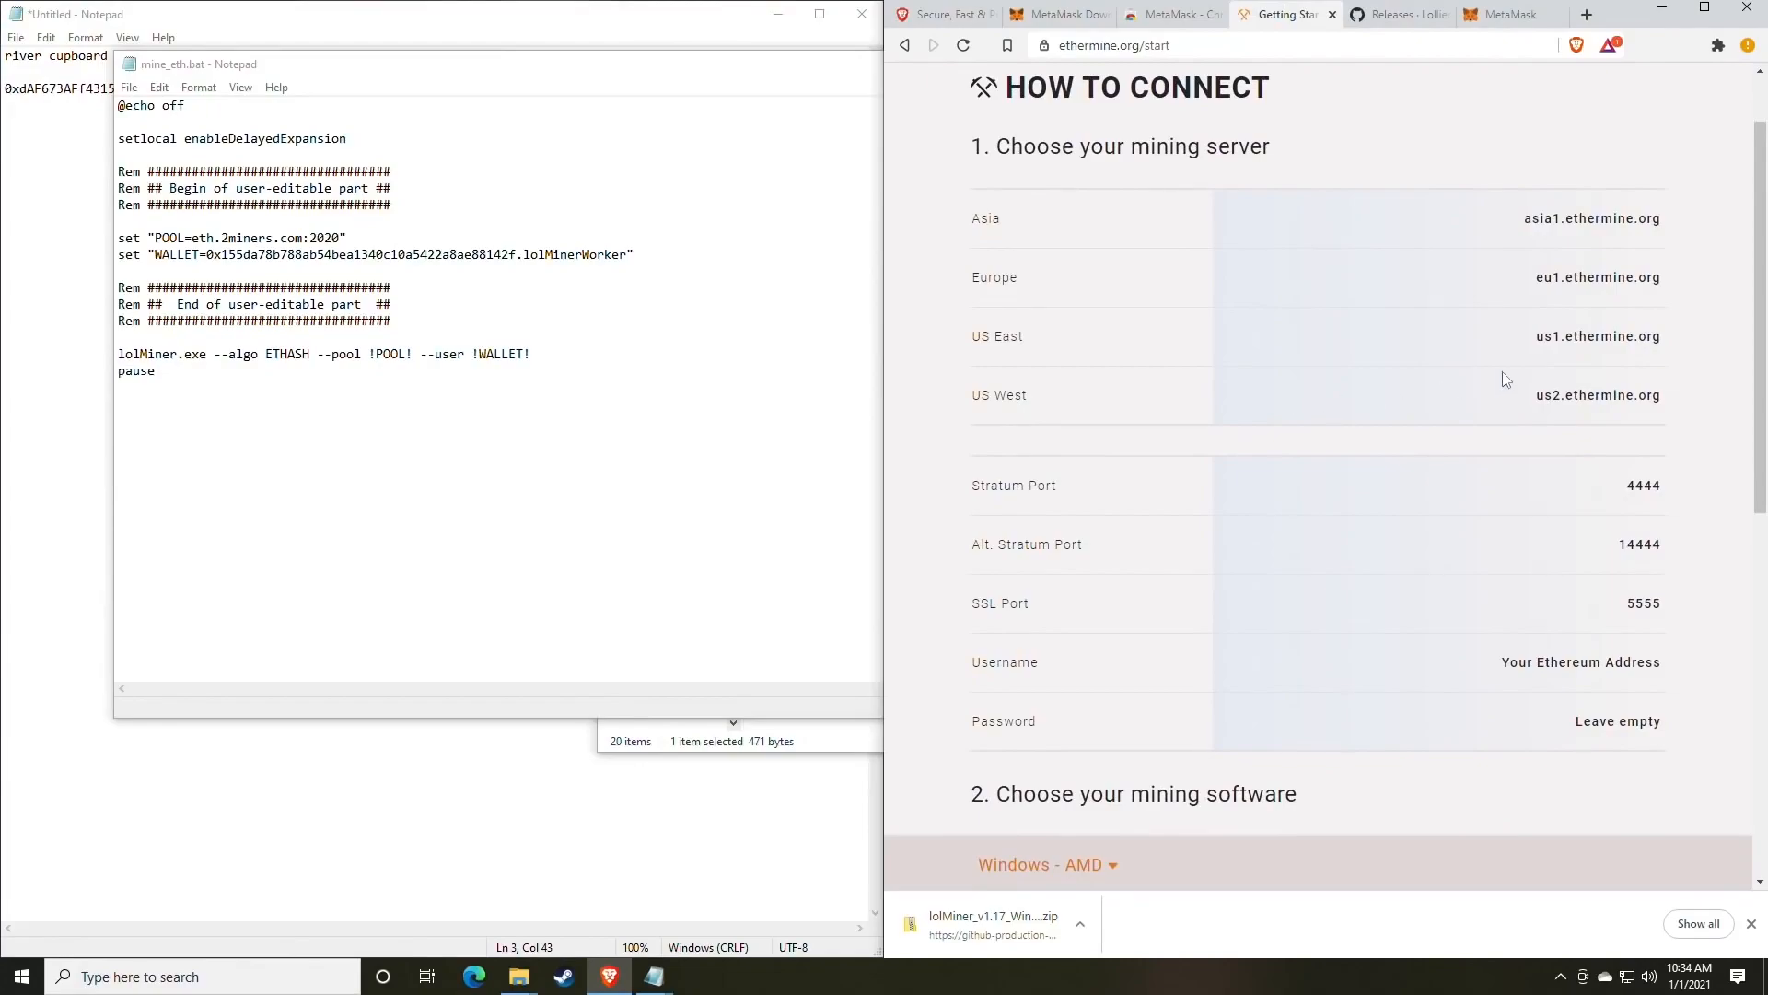
mouse_move(1669, 346)
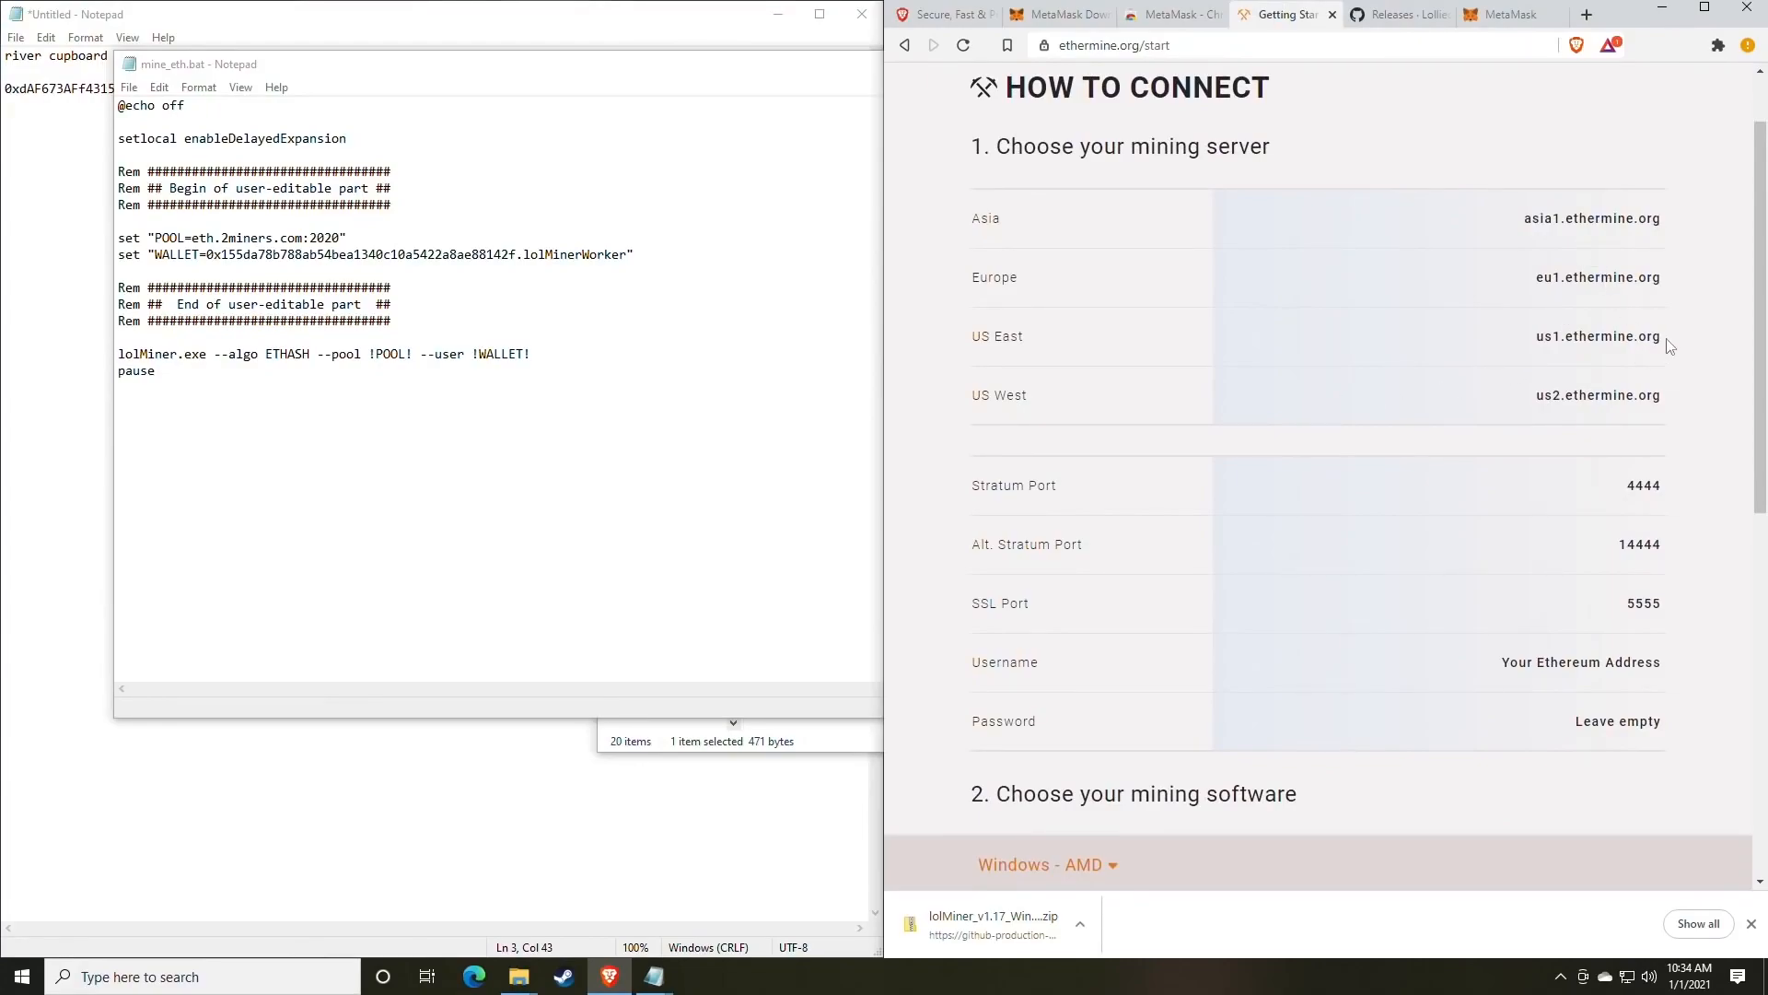
- Change mine_eth.bat's POOL from eth.2miners.com:2020 to us1.ethermine.org:4444
double_click(1598, 335)
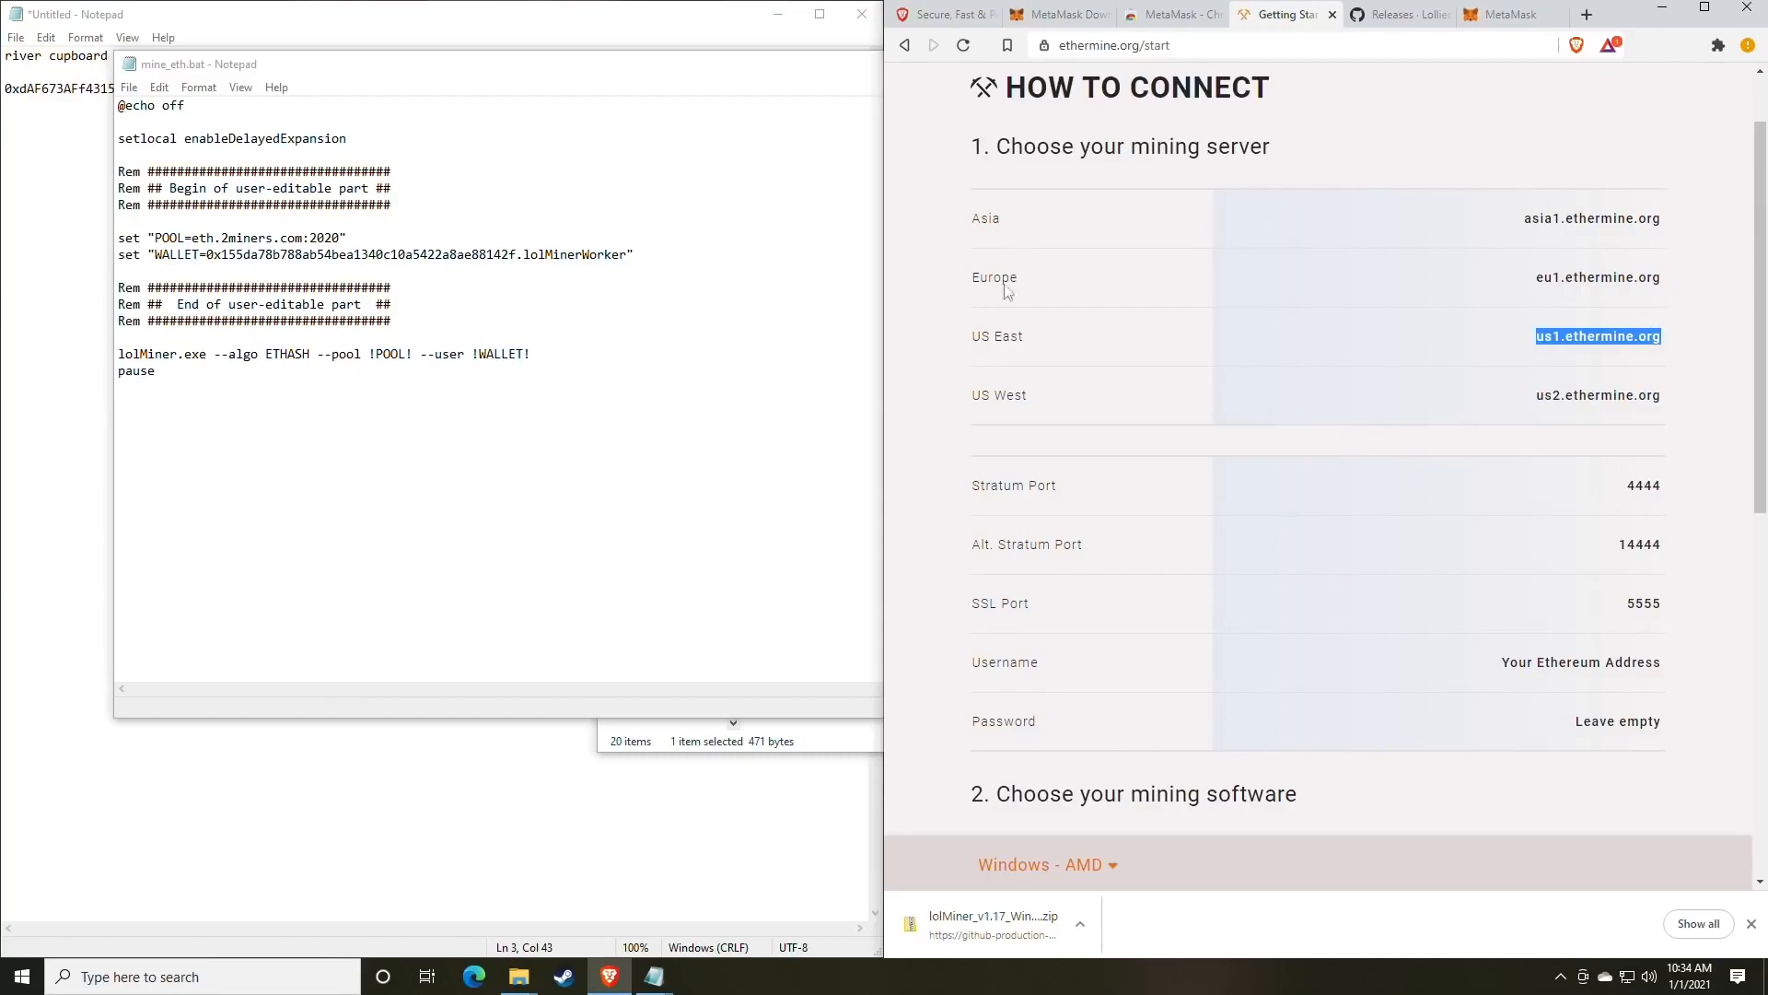
left_click(305, 237)
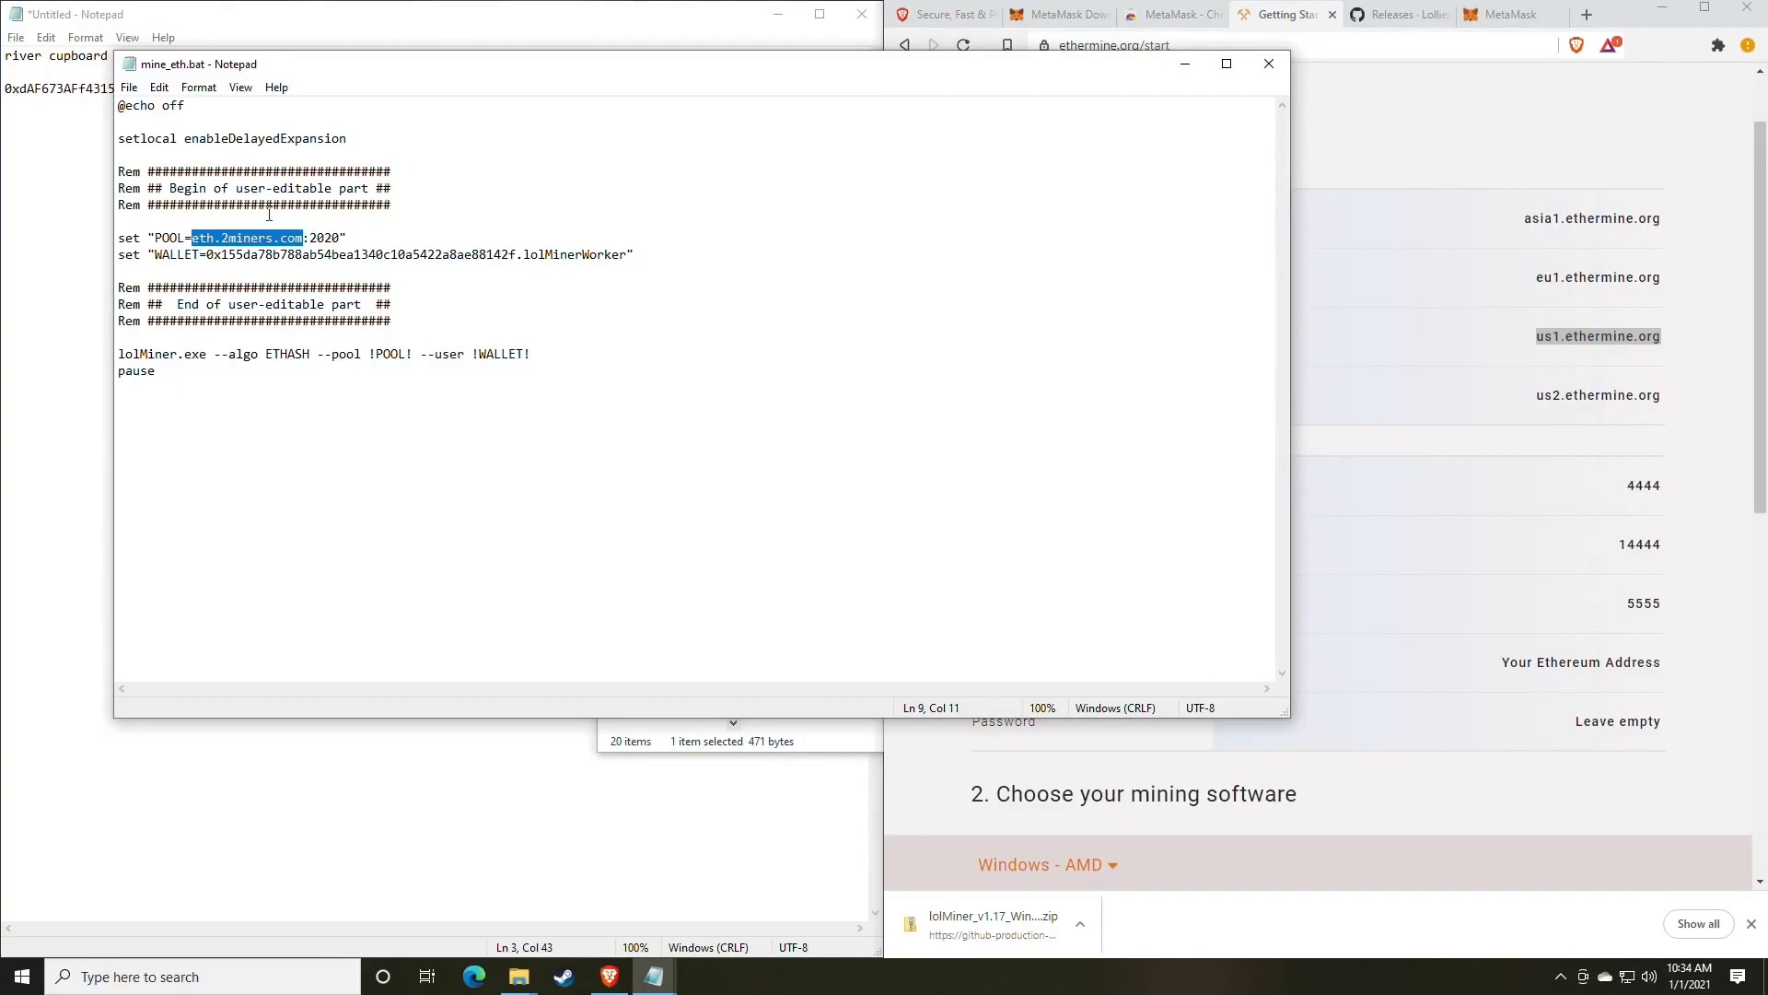
type("us1.ethermine.org")
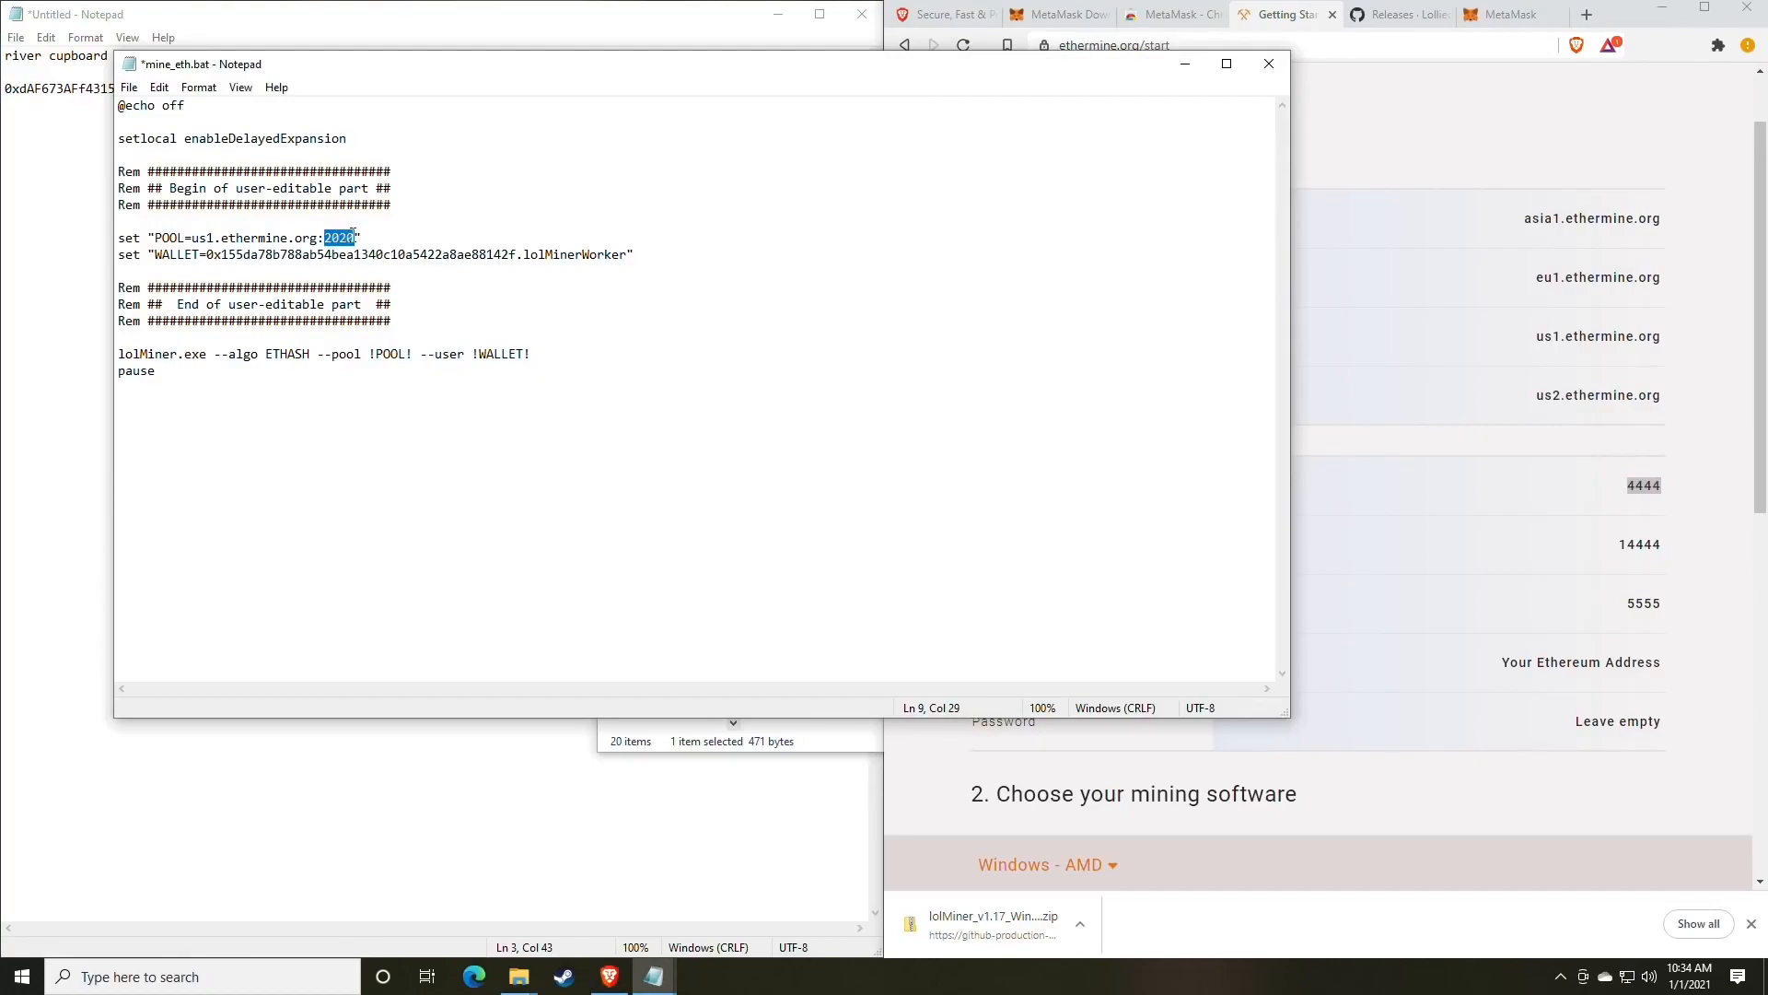
type("4444")
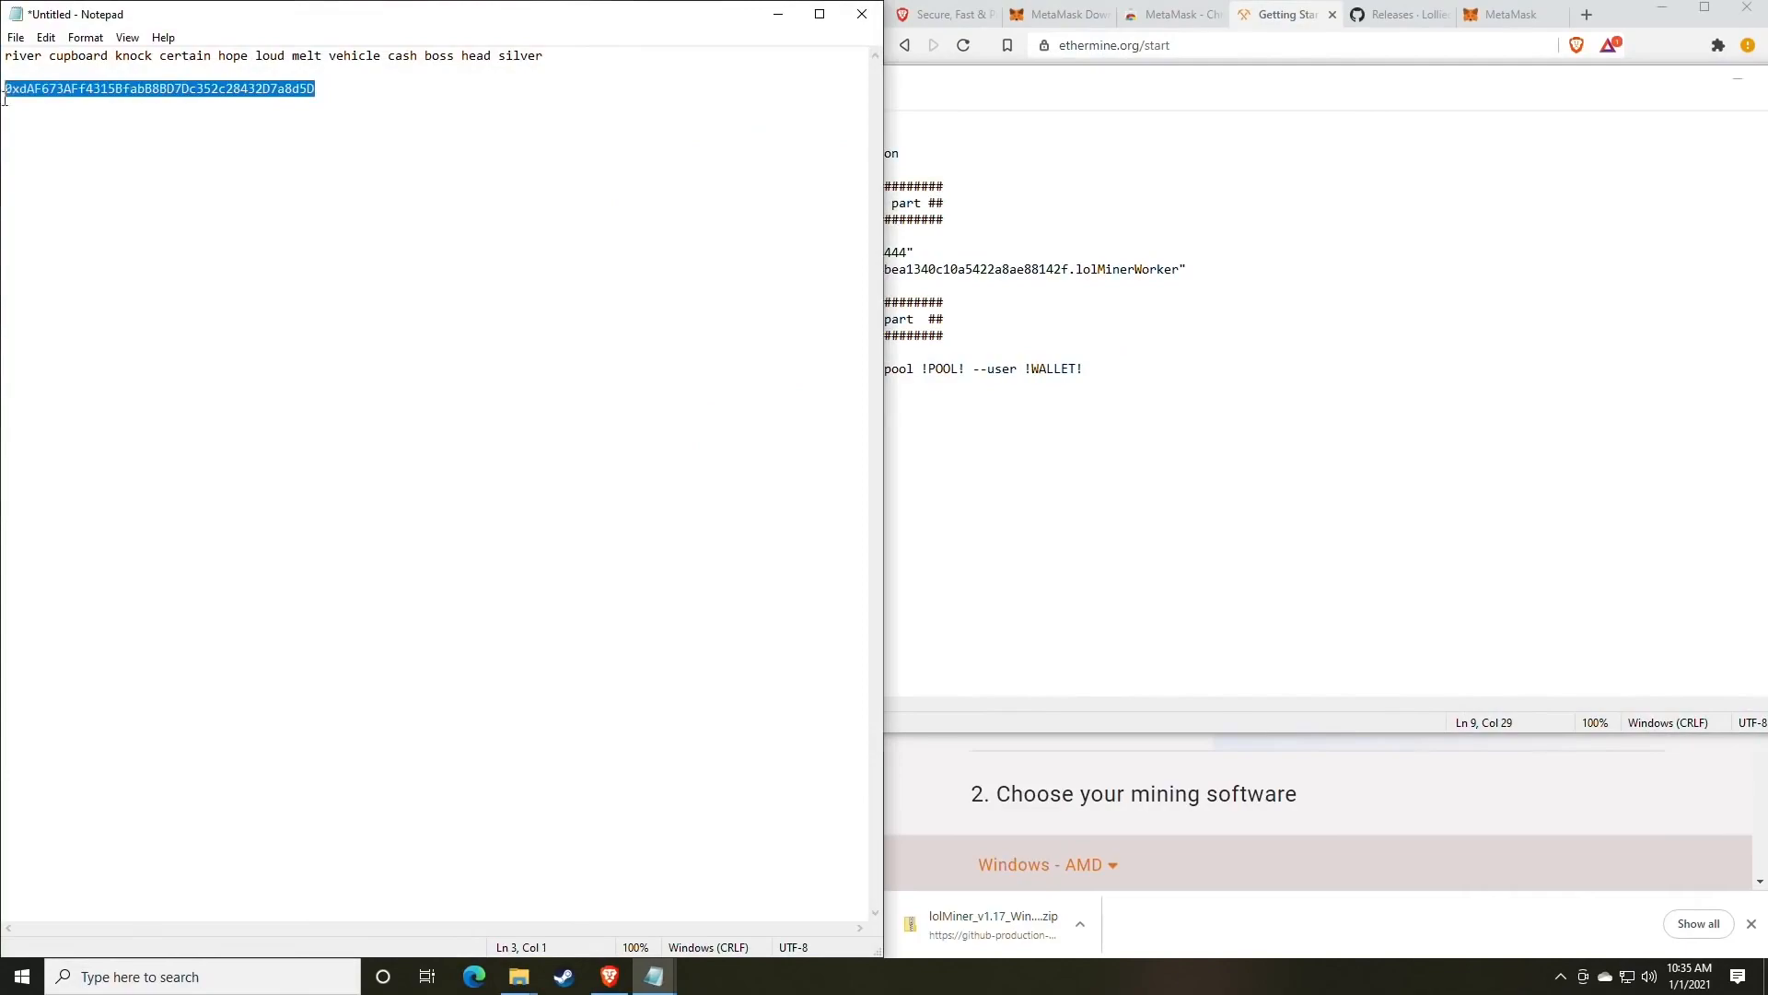
mouse_move(114, 142)
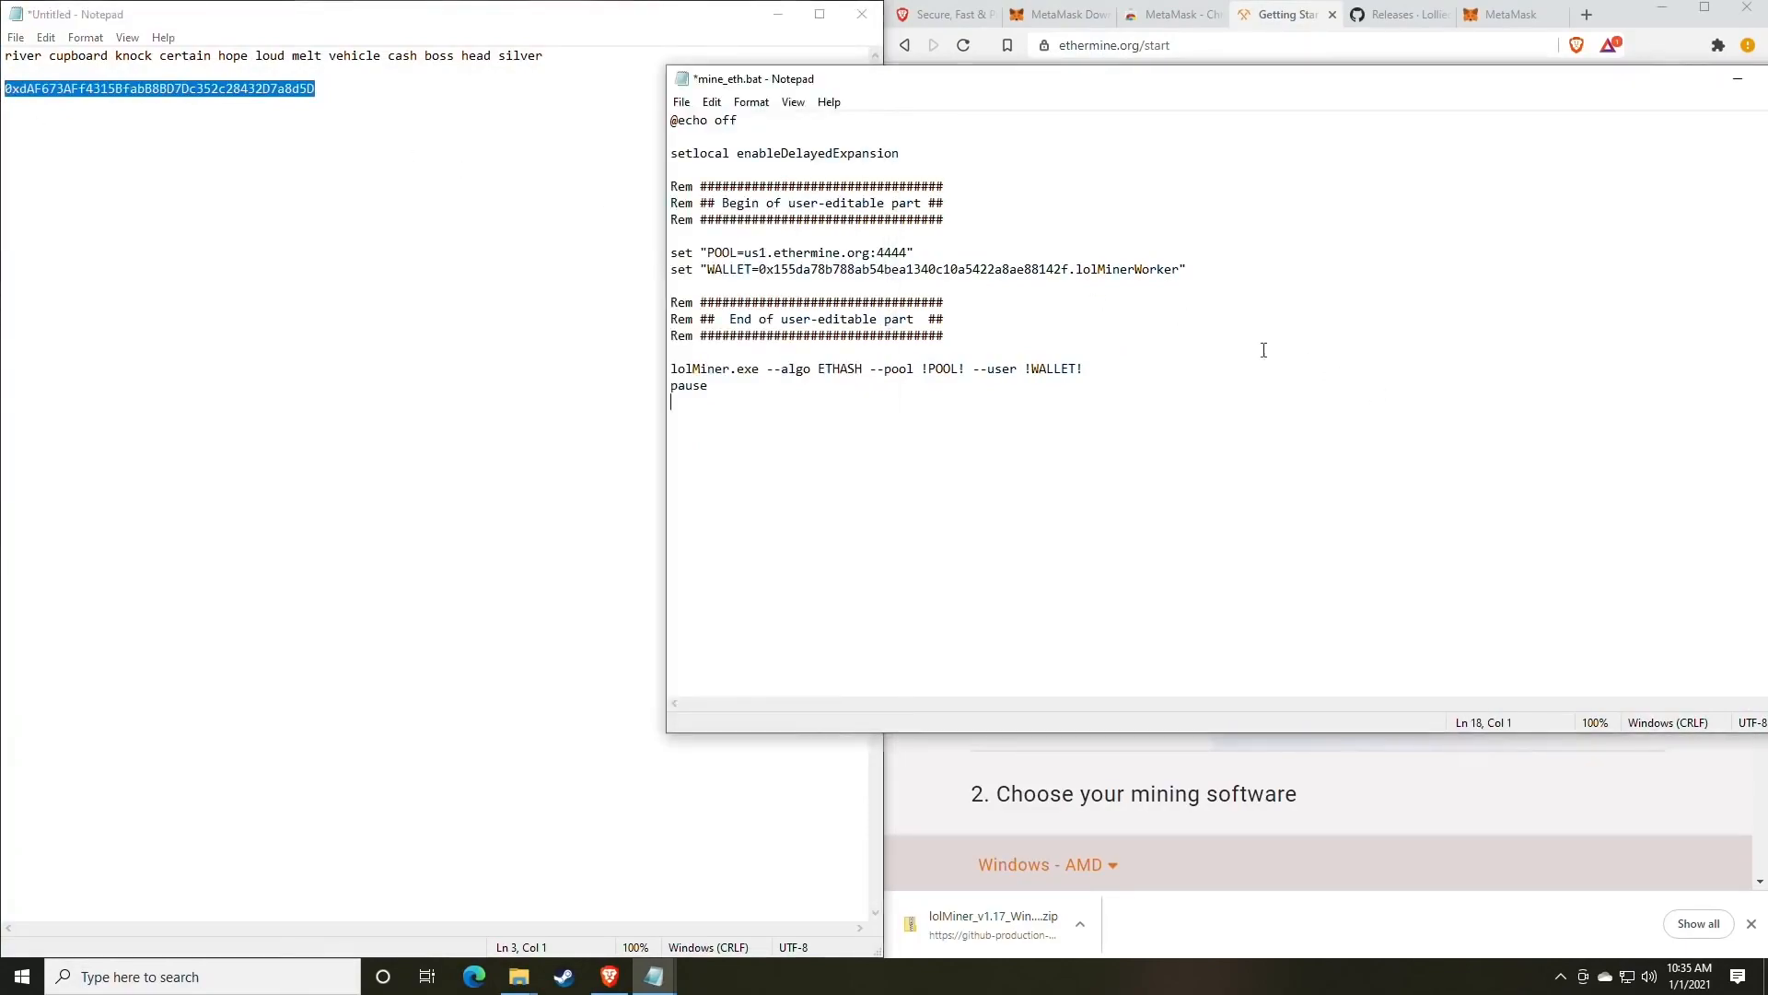
left_click_drag(854, 268, 1069, 268)
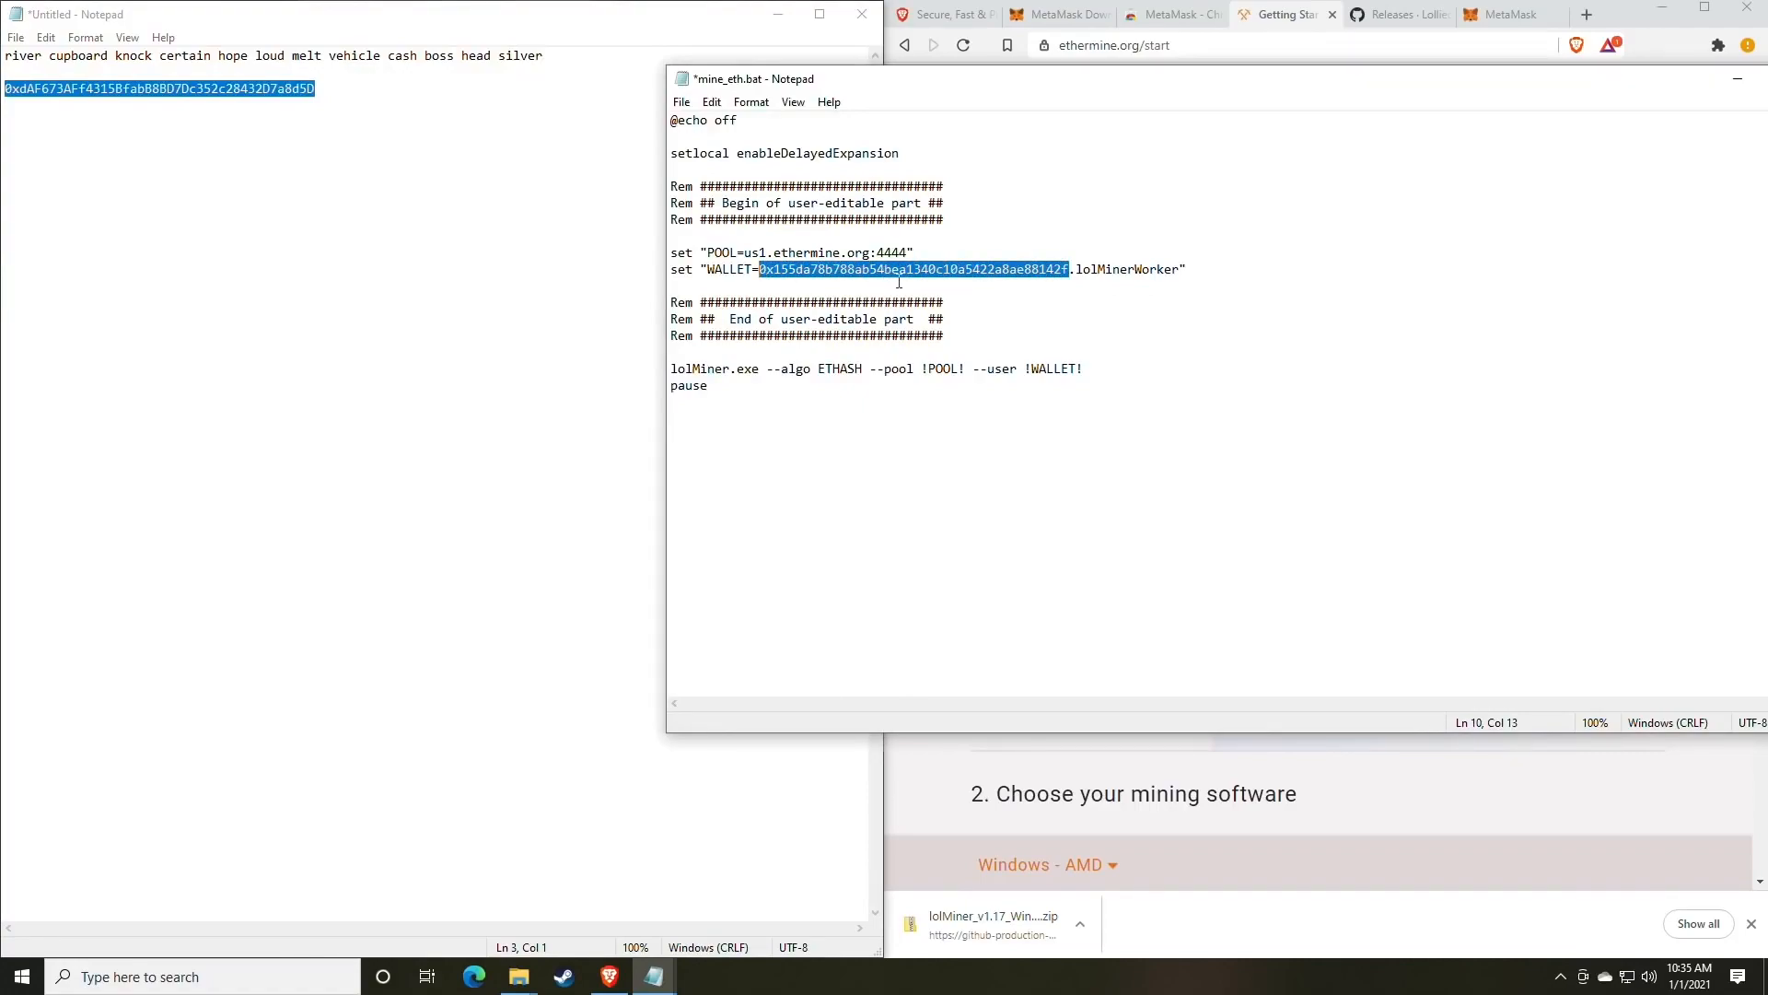
type("0xdAF673AFf43158fabB8BD7Dc352c28432D7a8d5D")
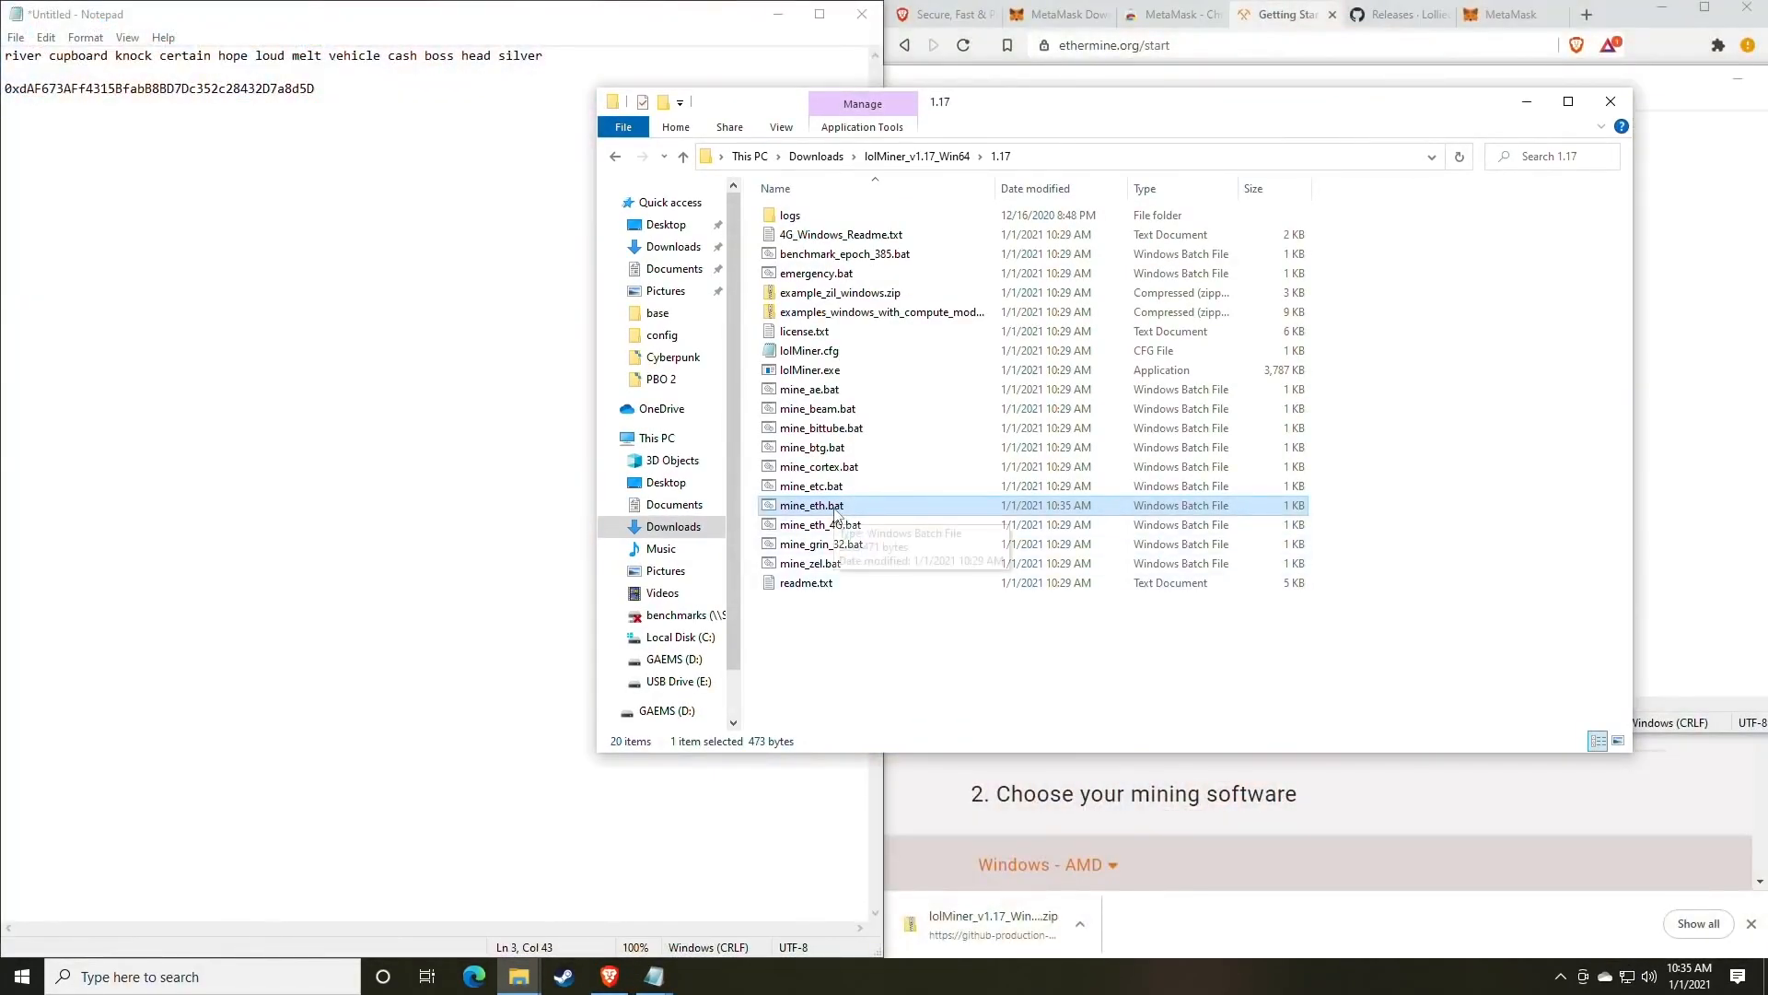
mouse_move(812, 507)
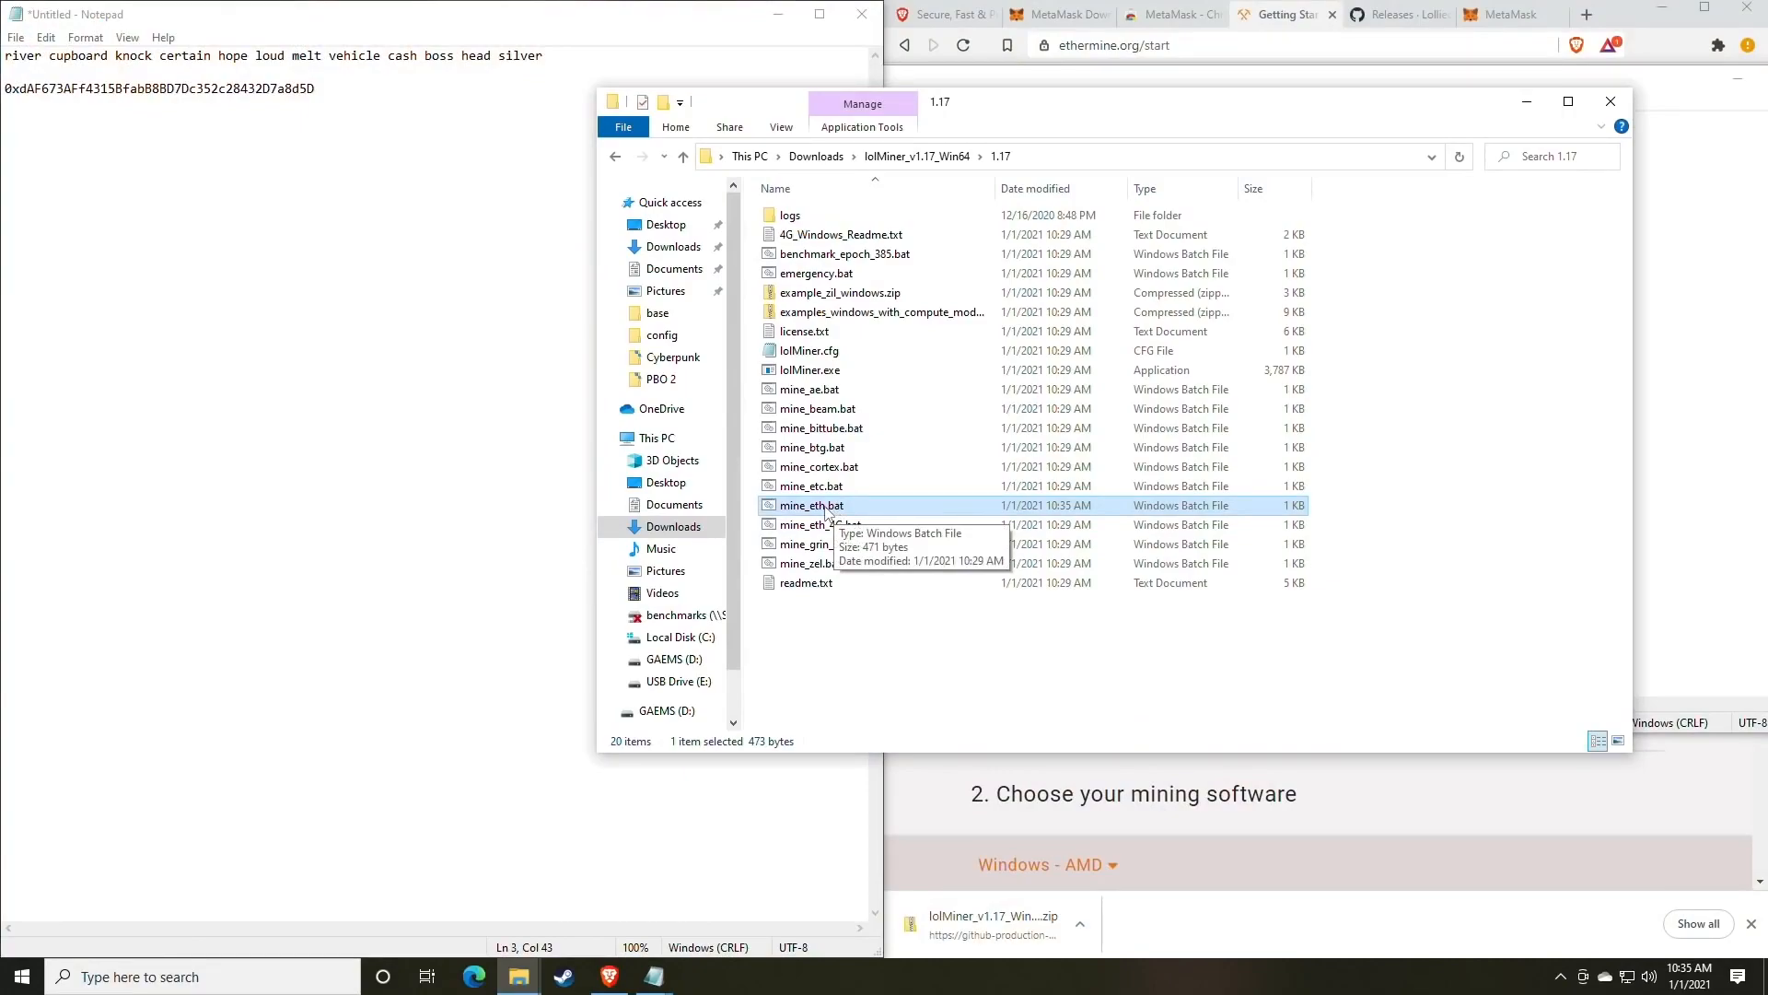
- Launch mine_eth.bat so lolMiner mines ETH on GPU 0 at about 54 mh/s
double_click(810, 503)
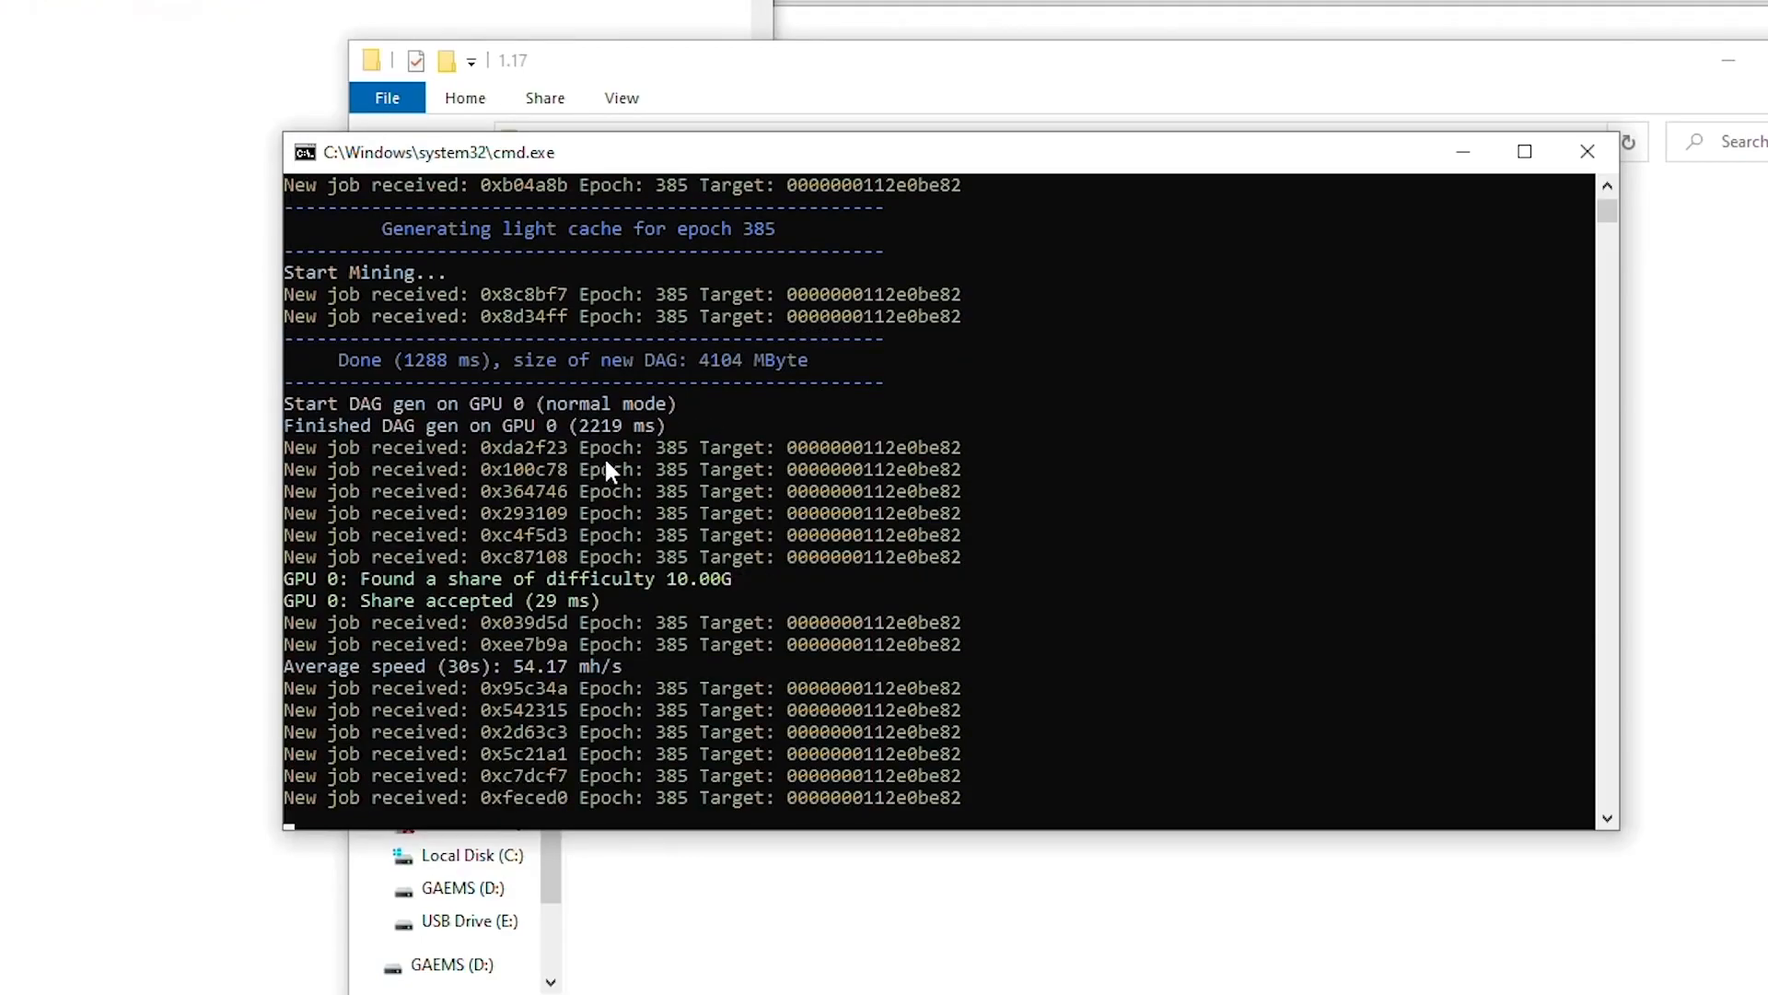
mouse_move(389, 589)
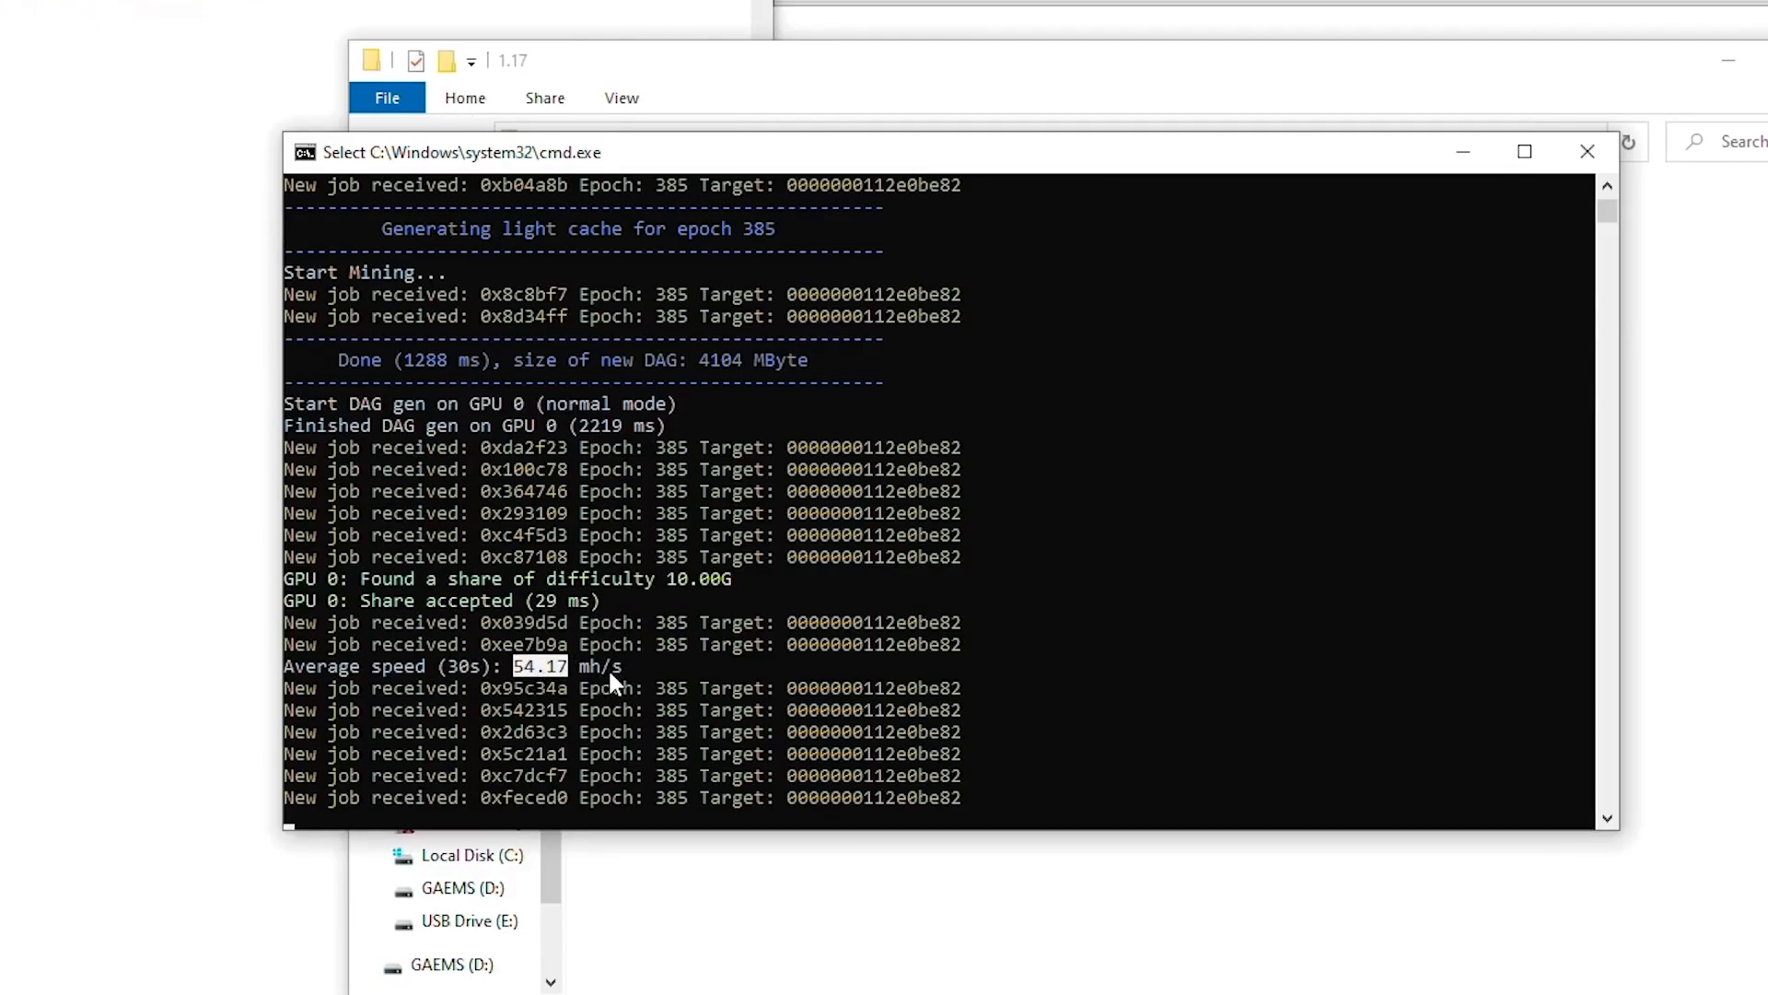
mouse_move(519, 681)
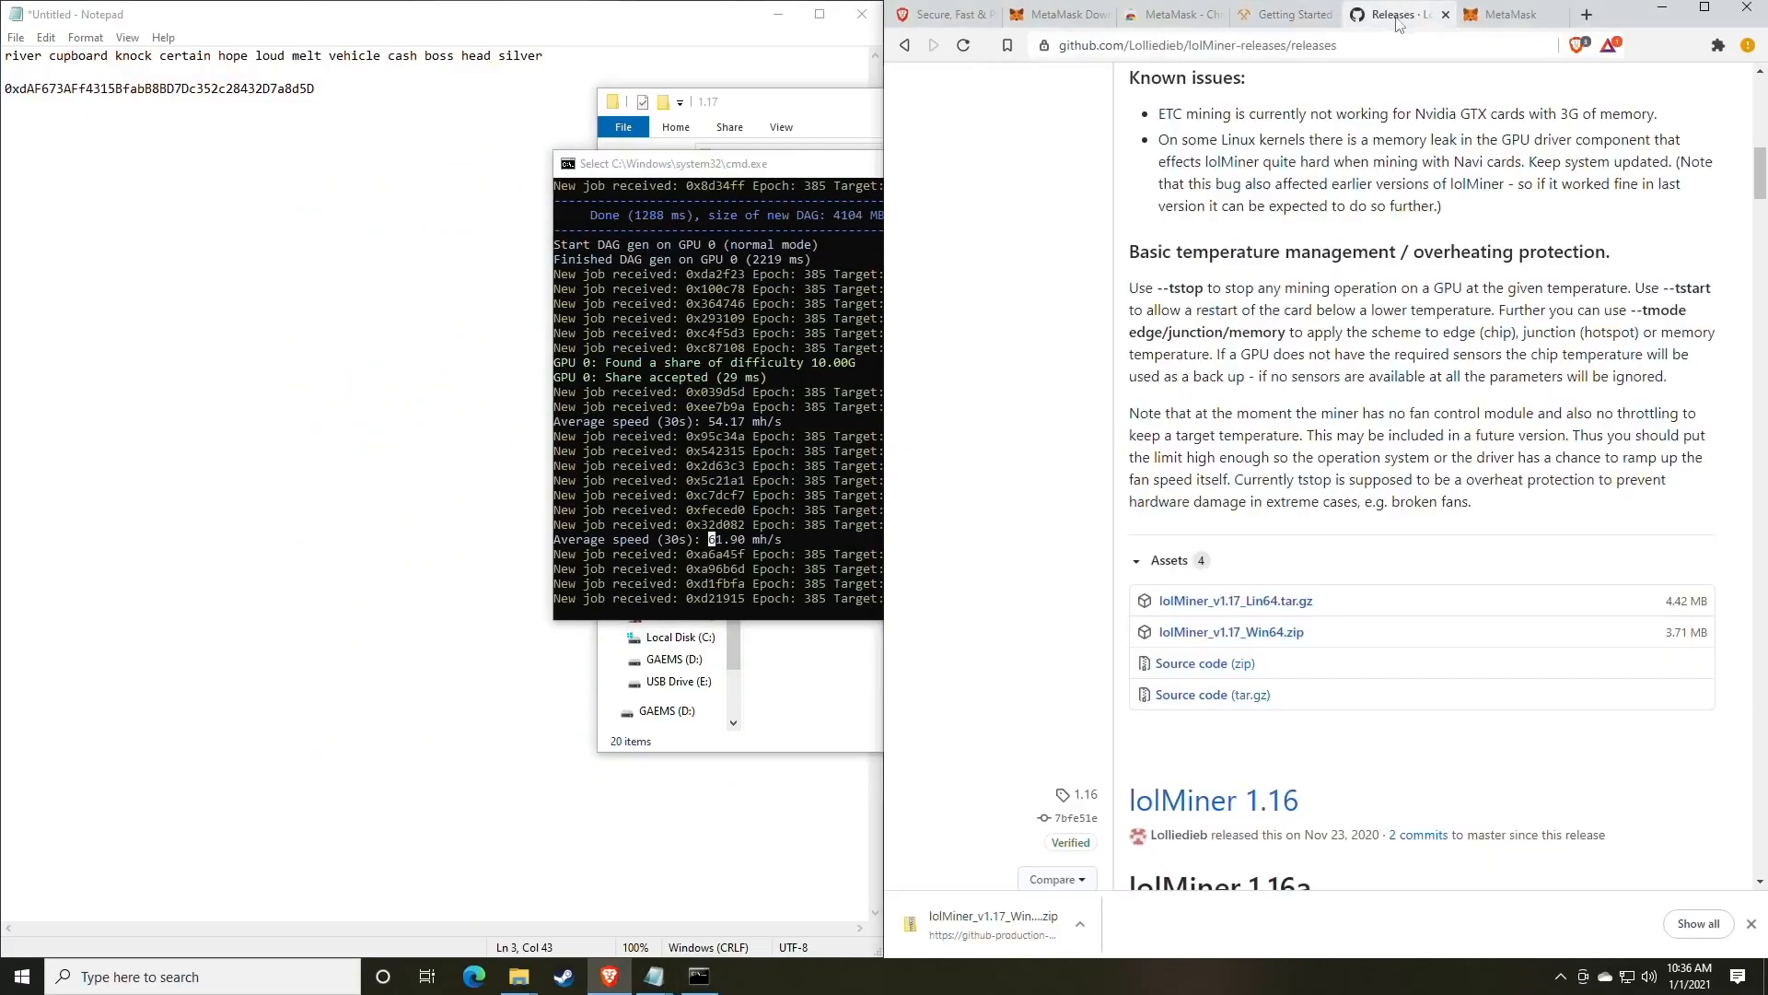
- Go to WhatToMine and scroll to the results table showing Ethereum at about $2.78/day
left_click(1502, 14)
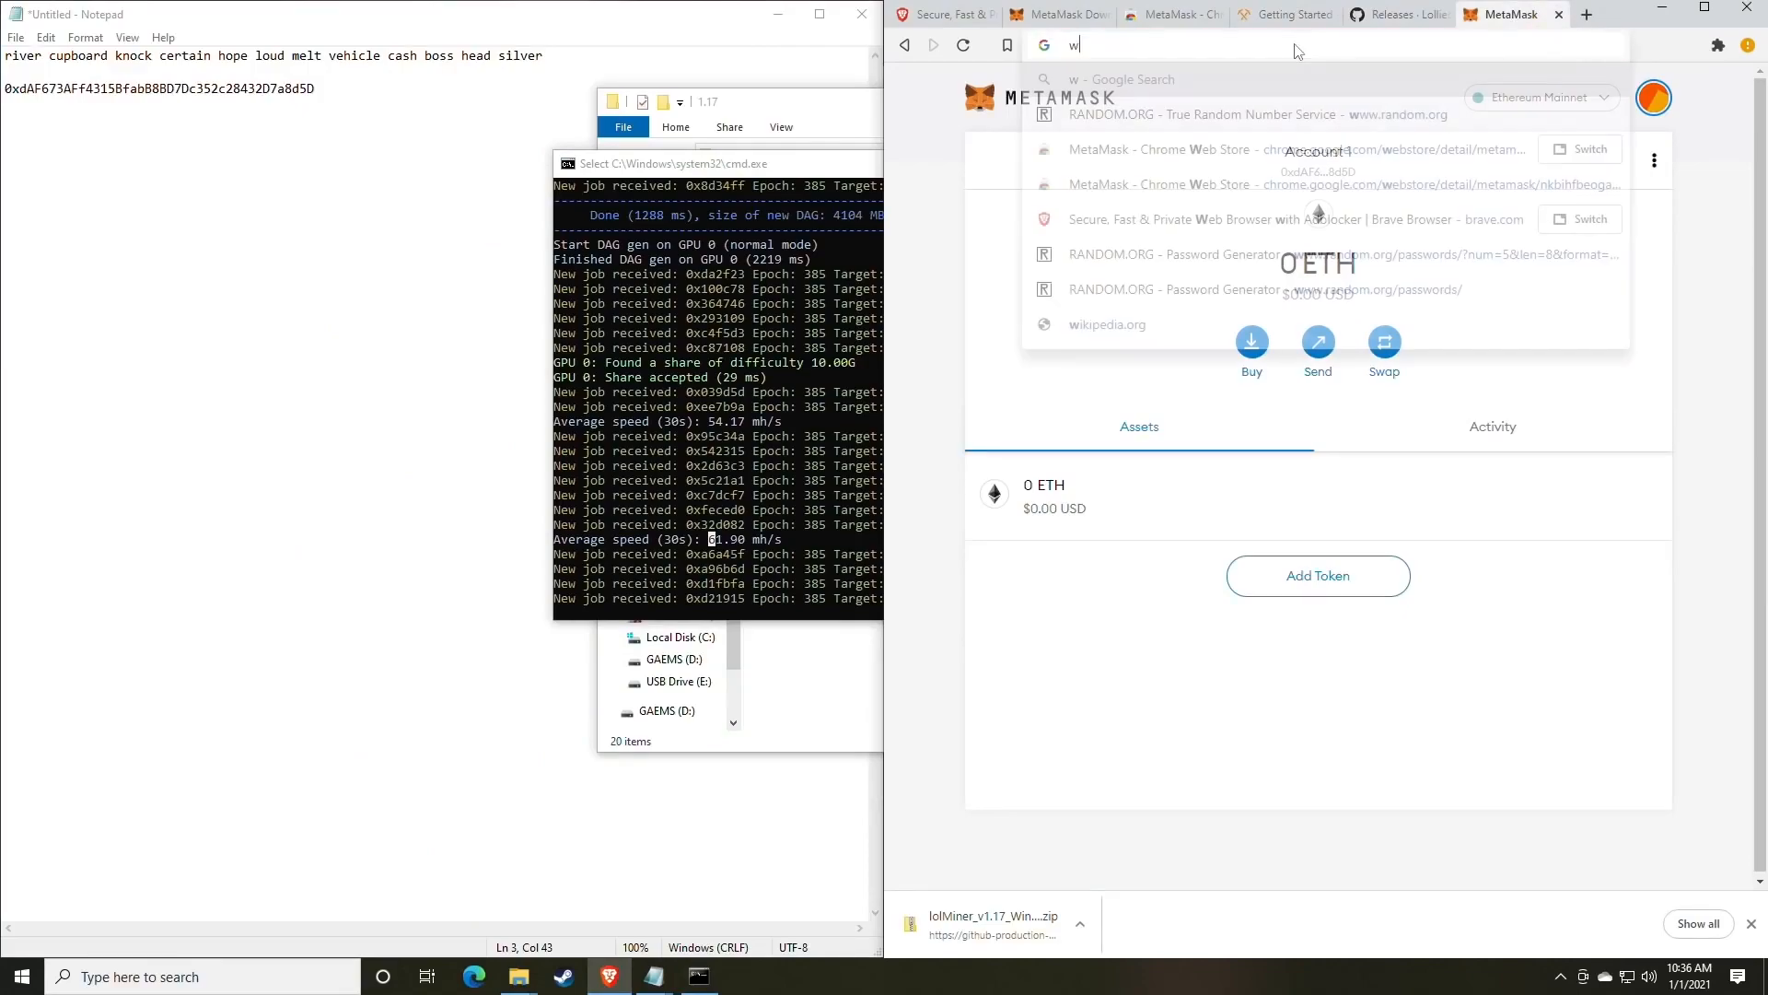
type("hattomine.com")
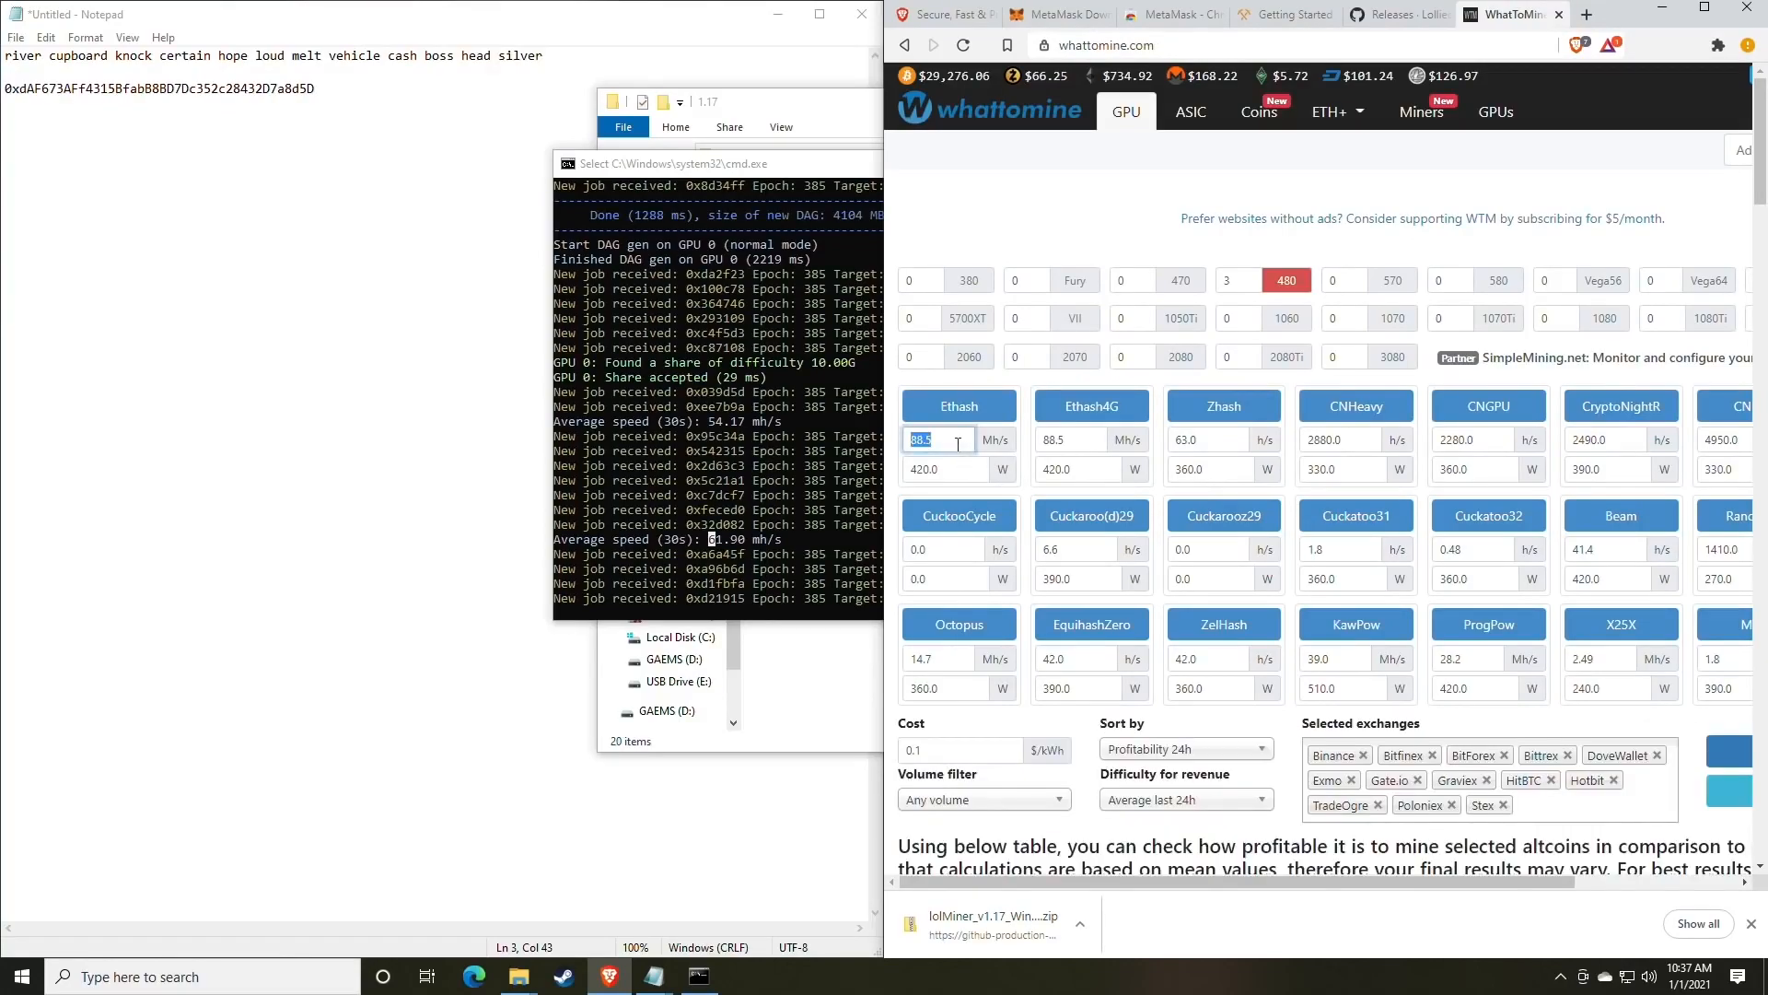
type("61")
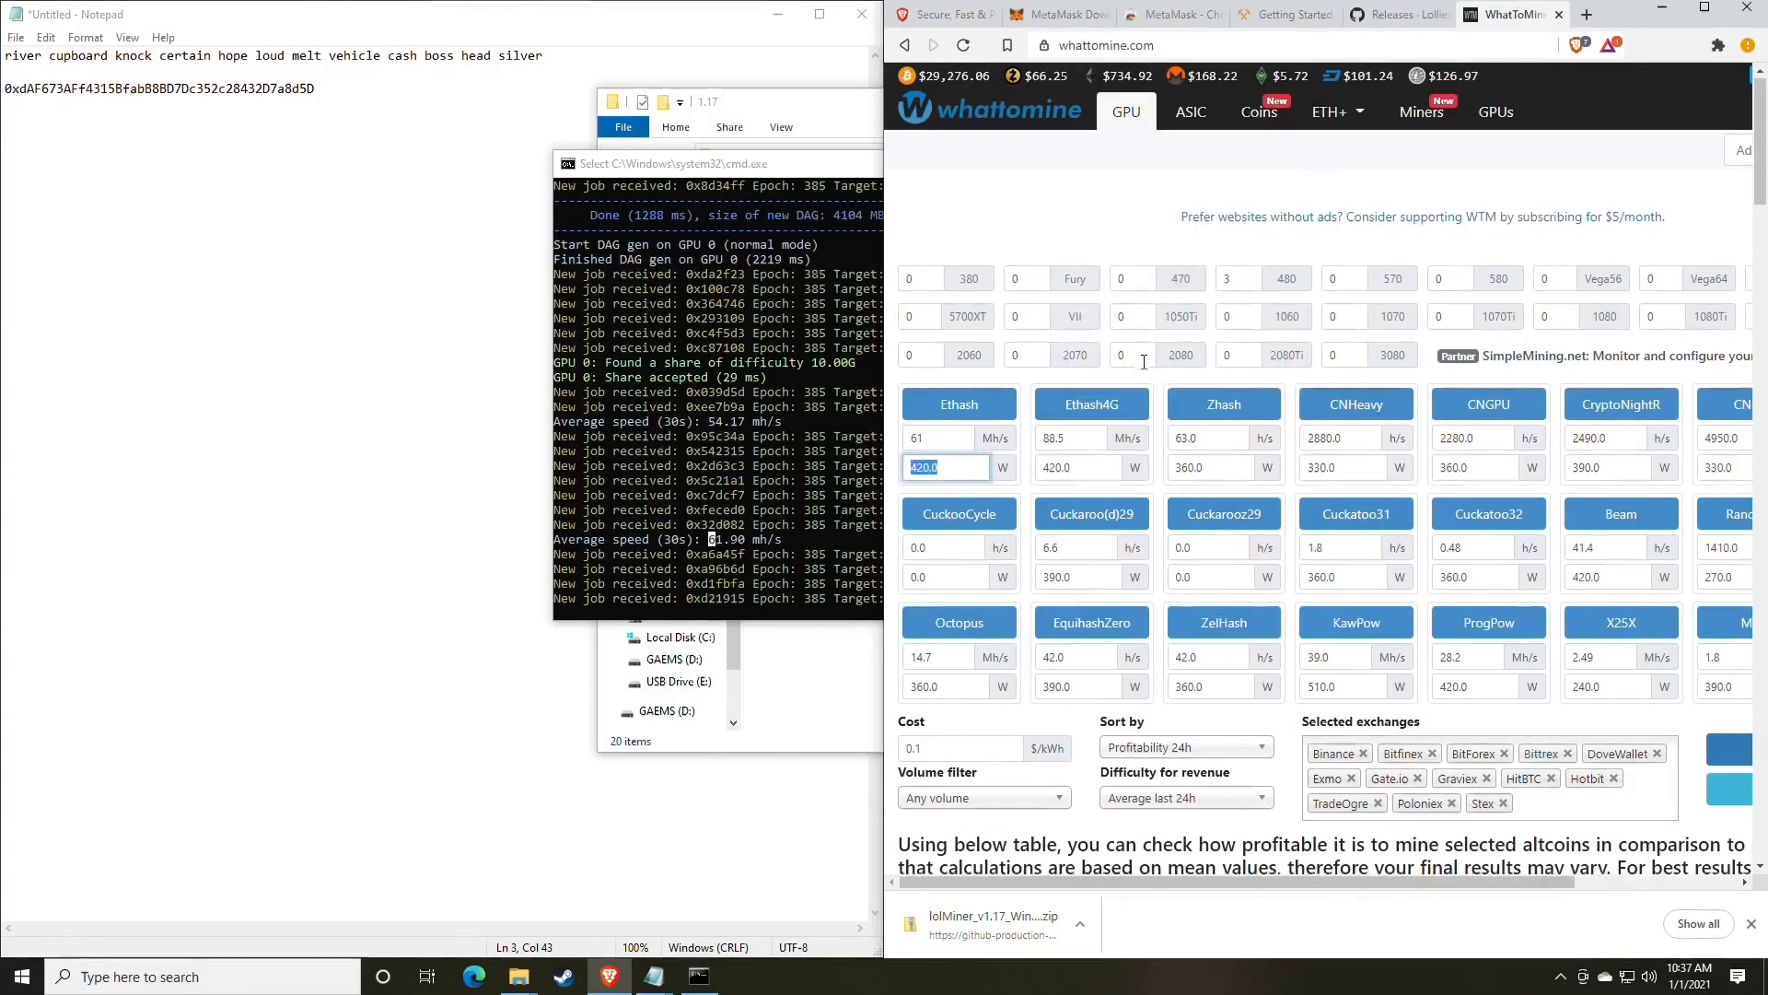
scroll("down", 3)
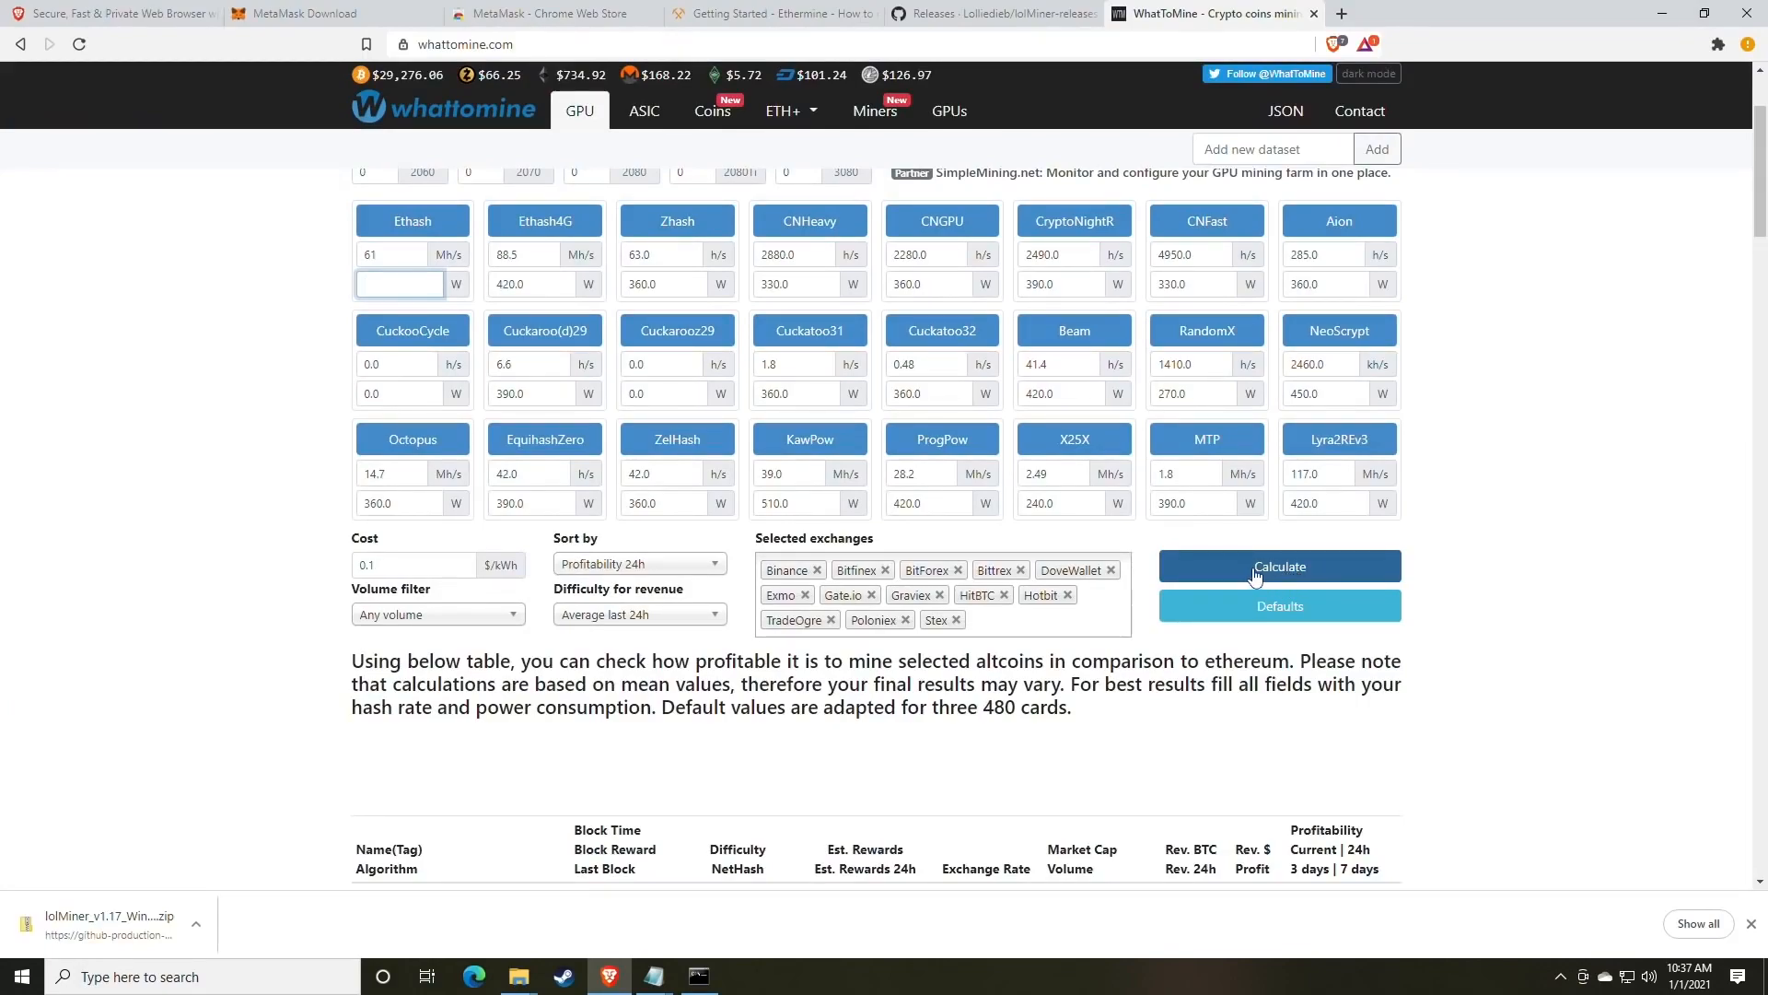
left_click(1279, 567)
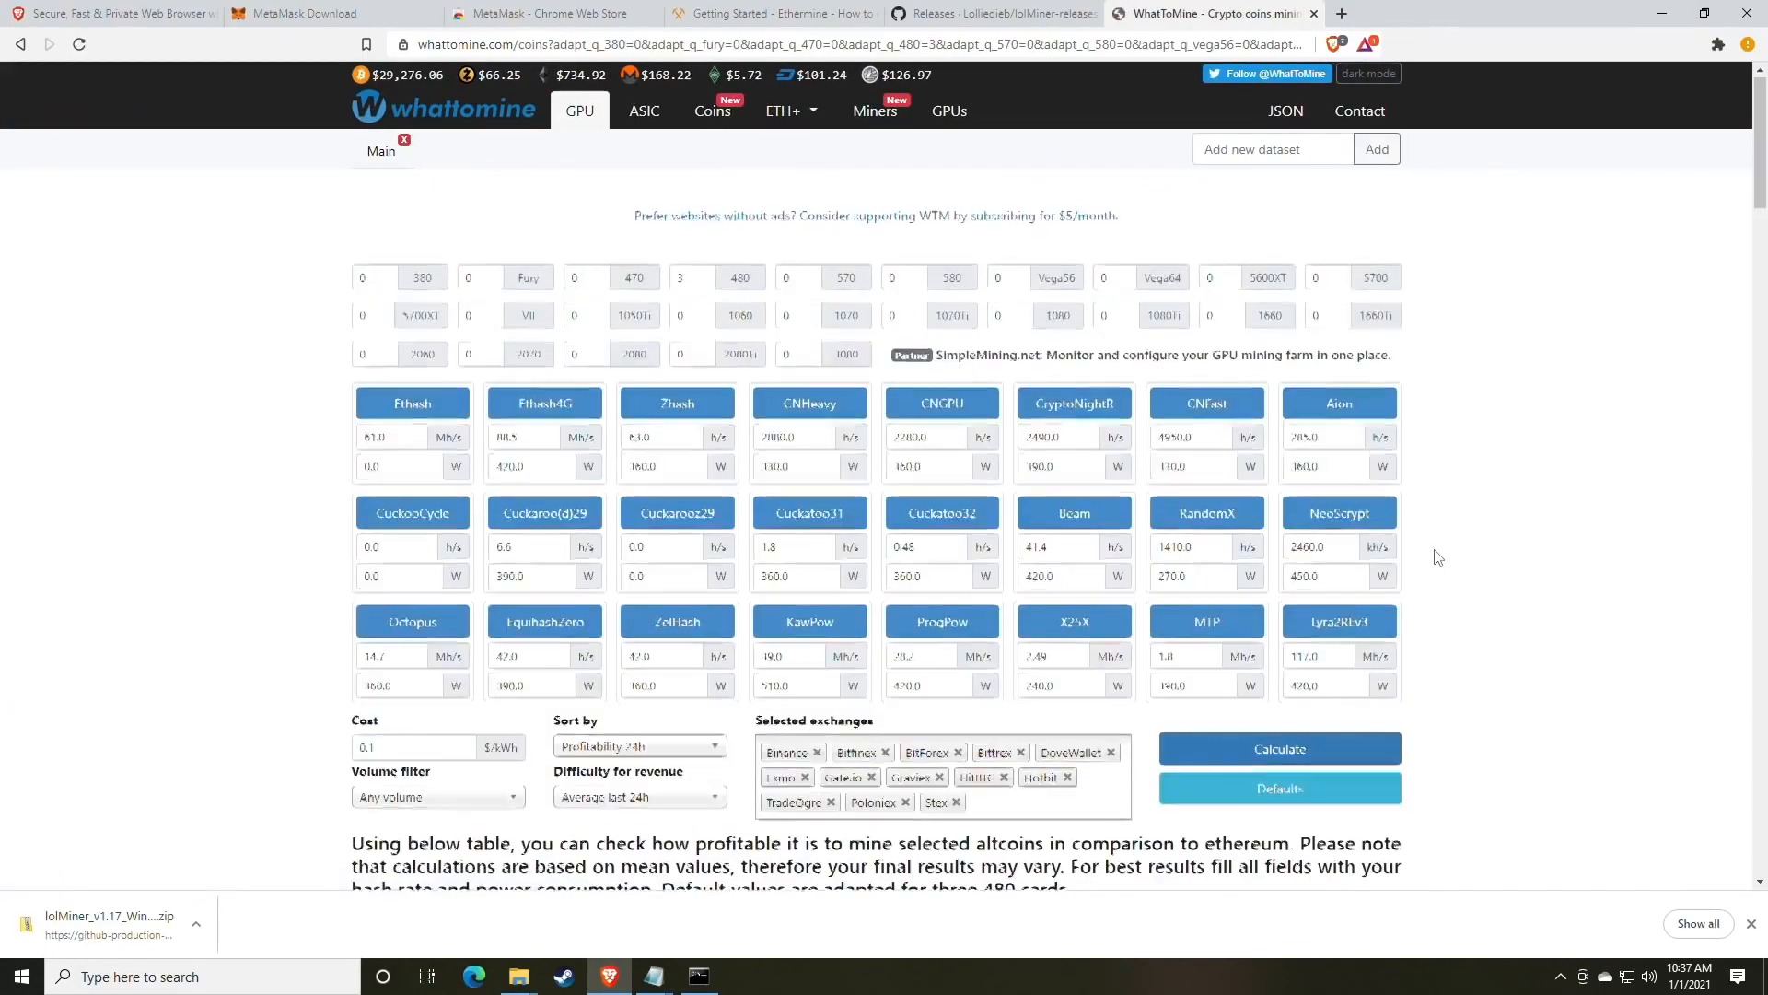
scroll("down", 3)
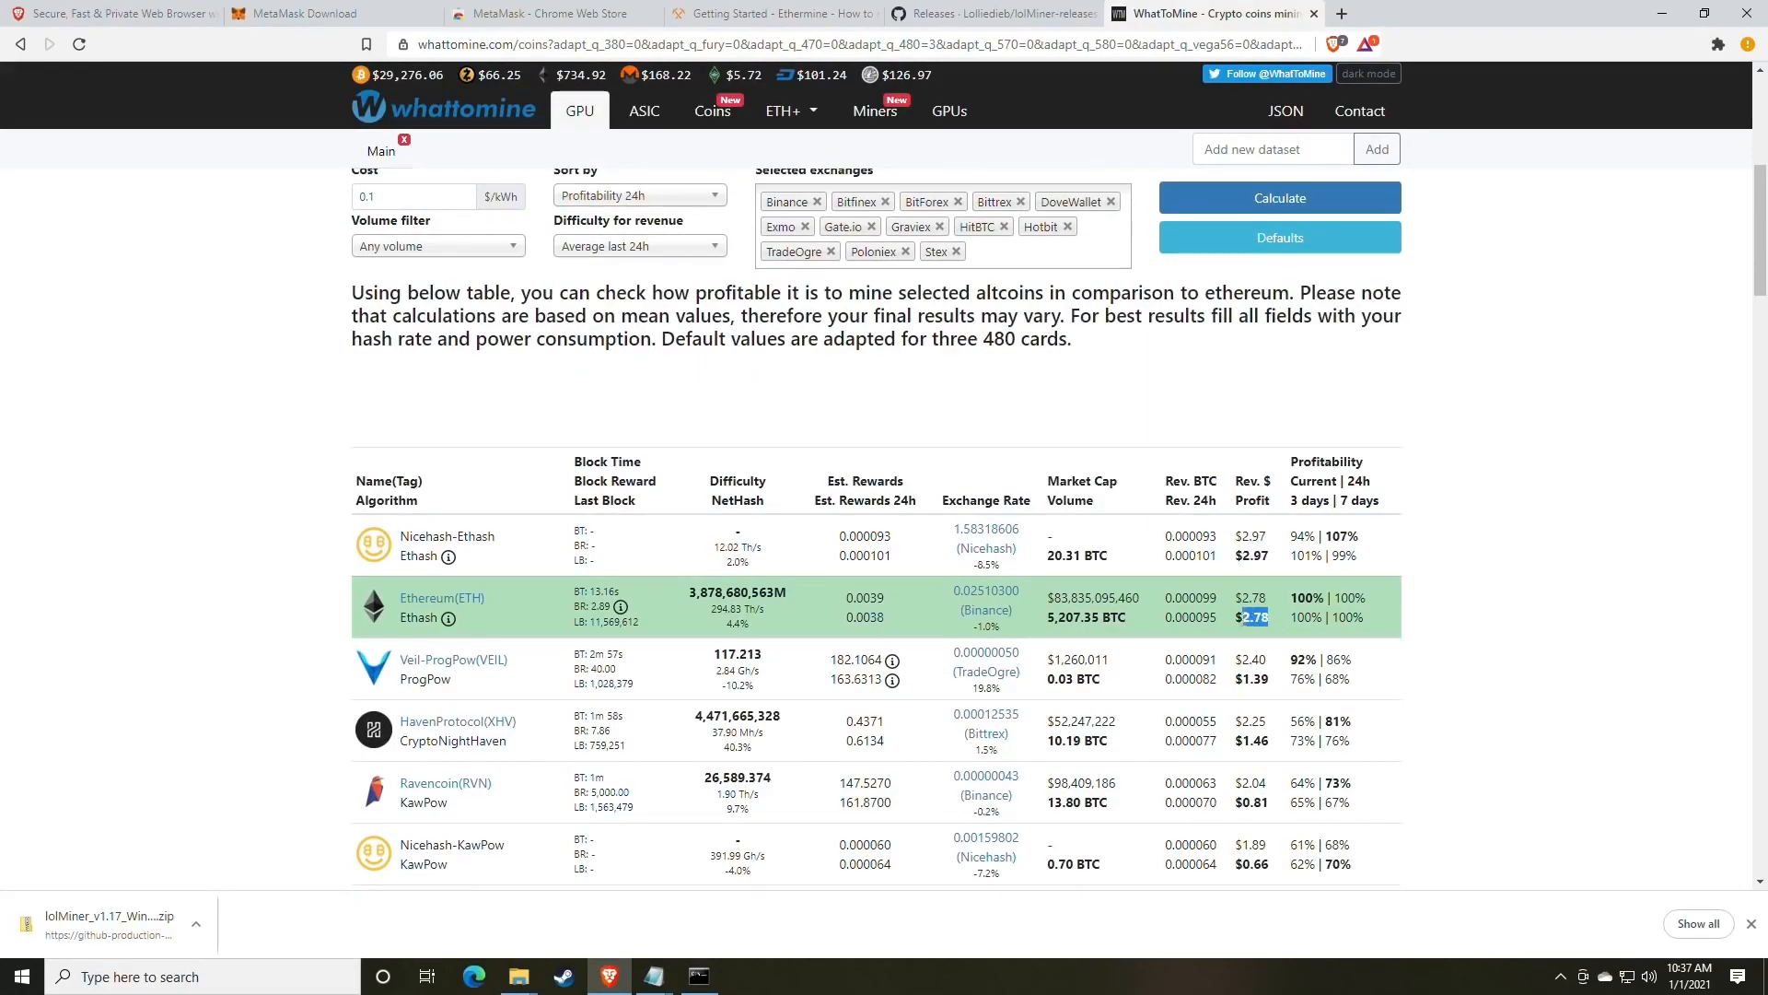
mouse_move(1195, 637)
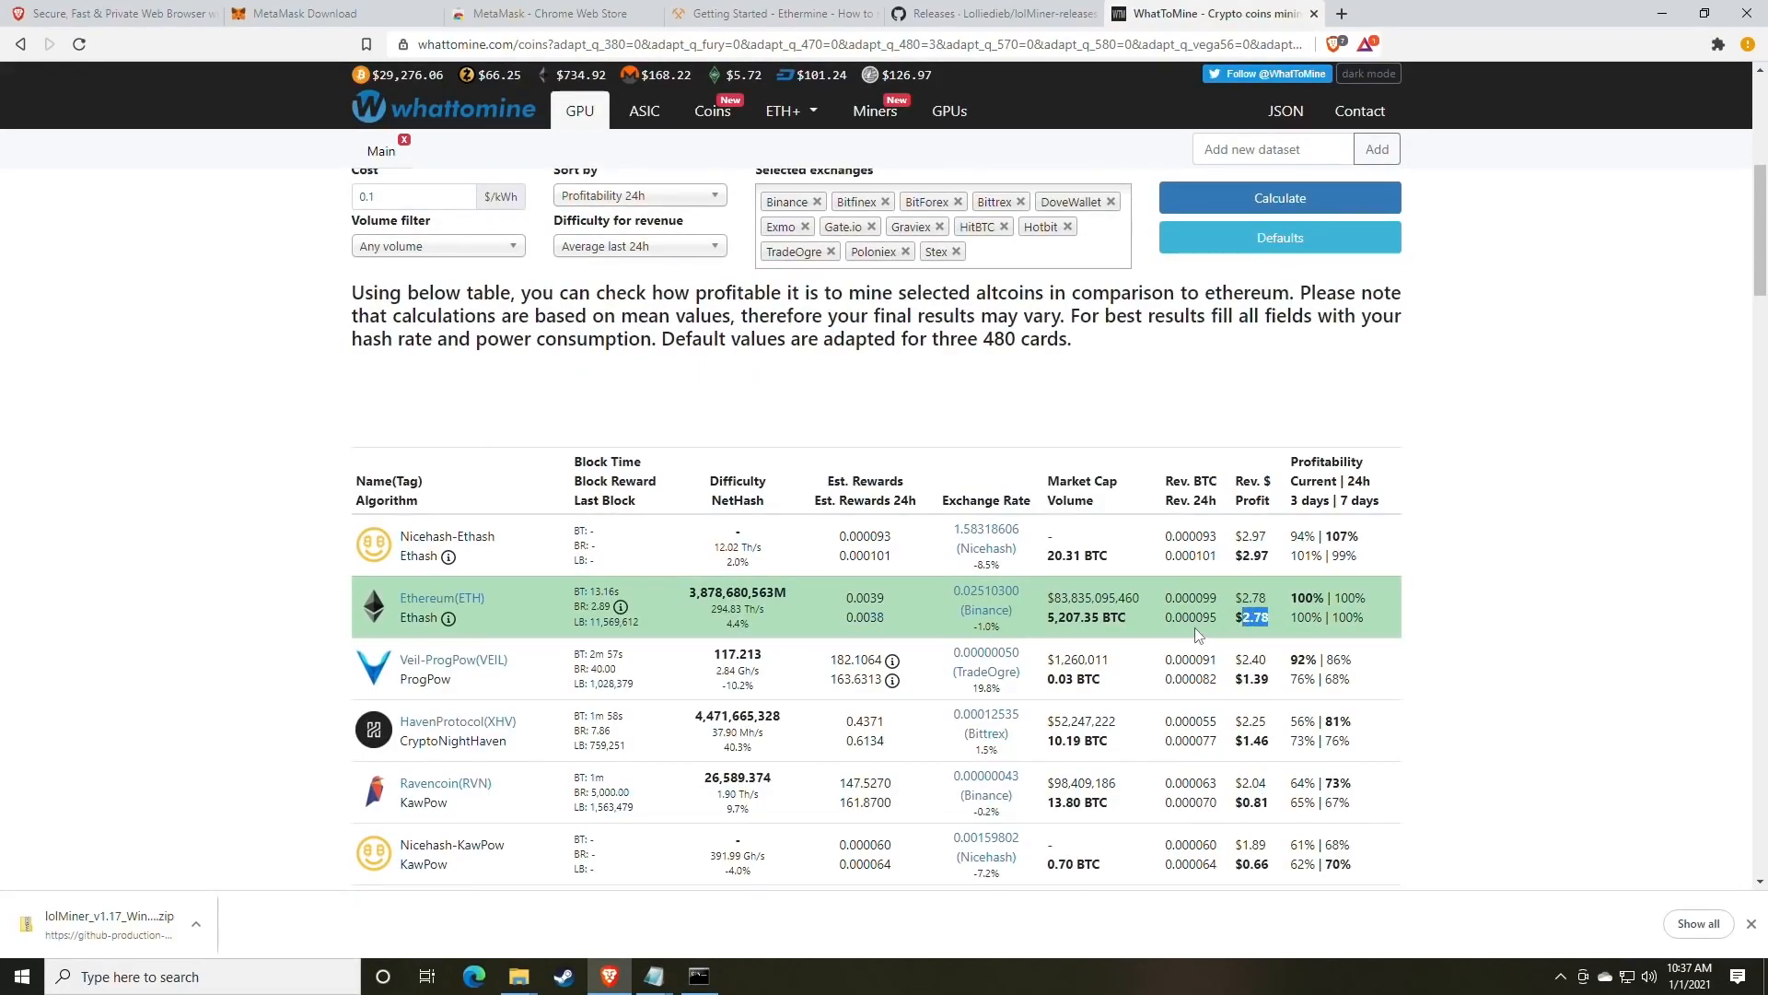
mouse_move(1373, 280)
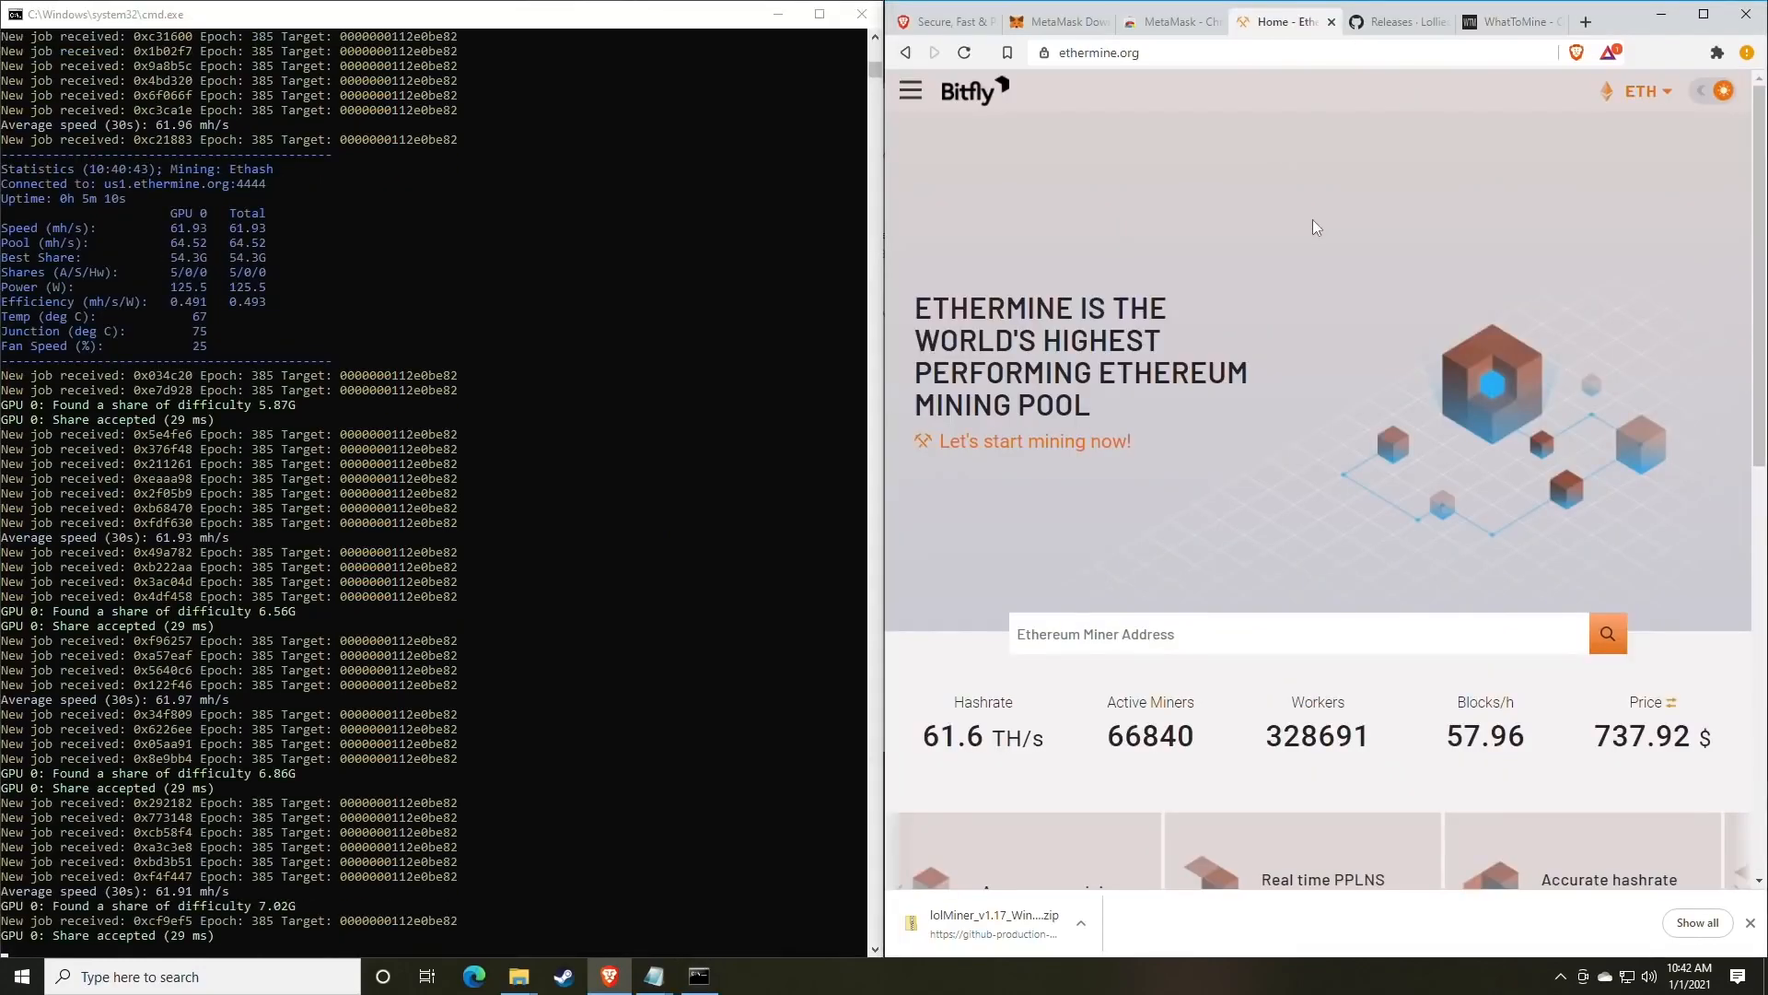
mouse_move(1261, 245)
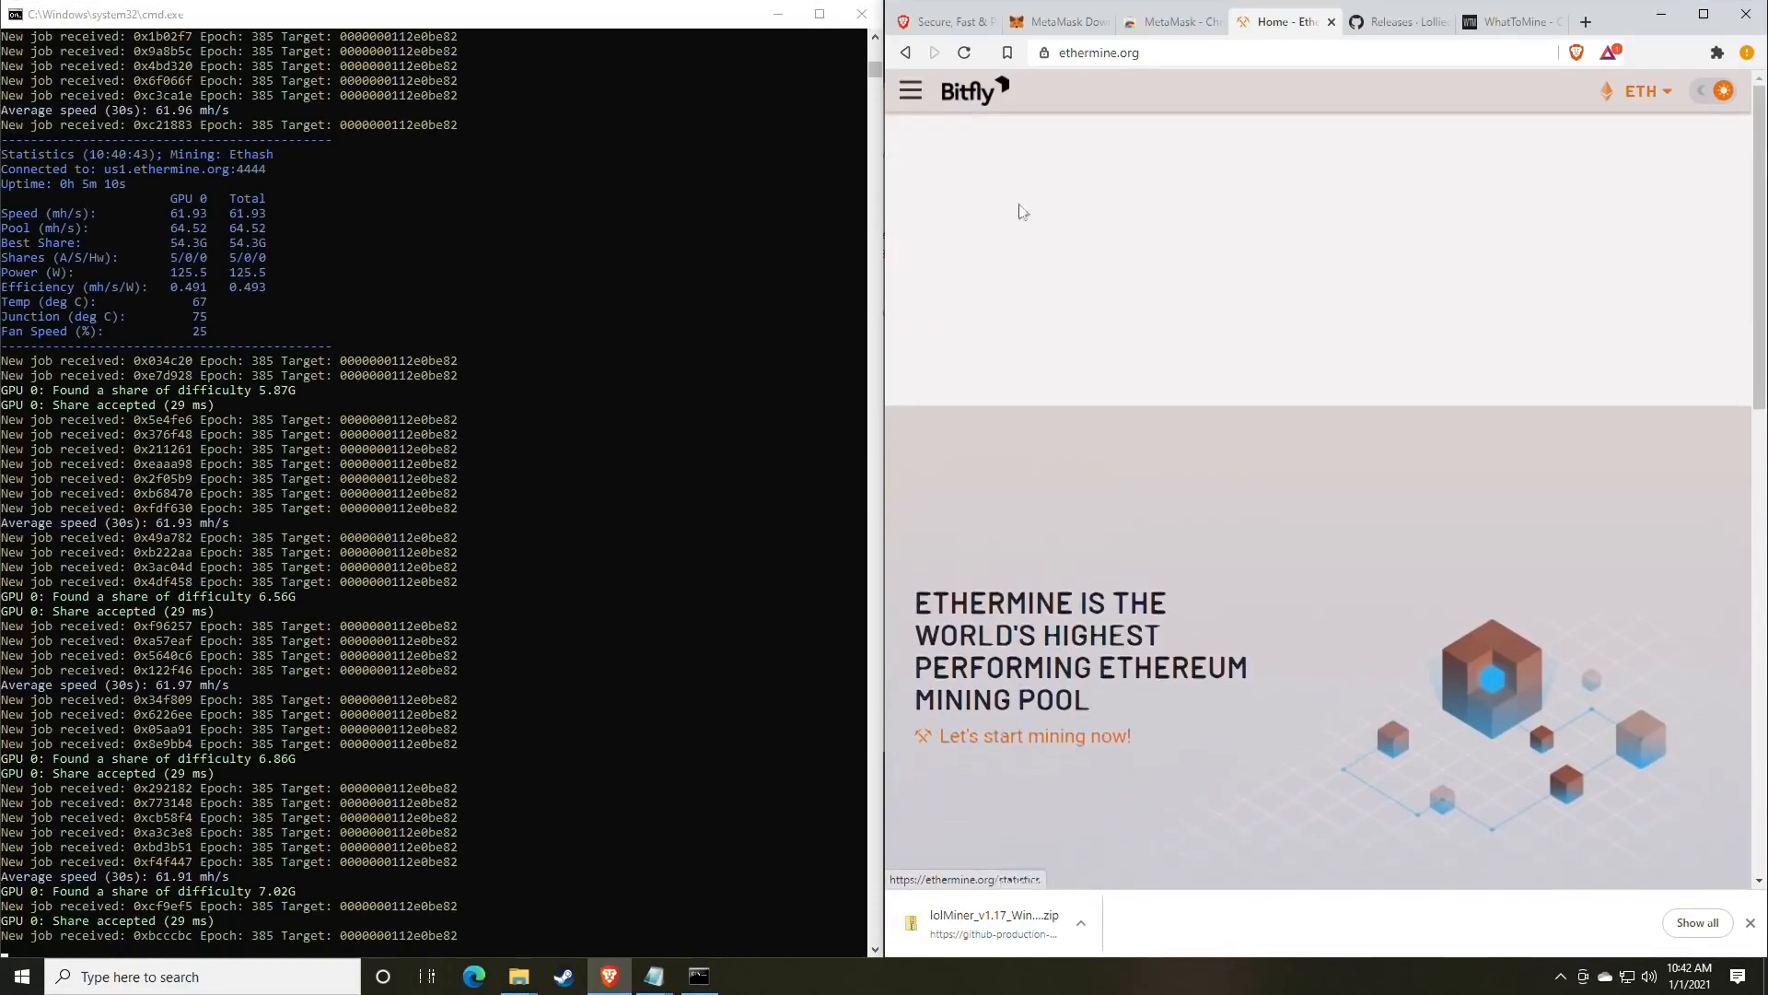
scroll("down", 3)
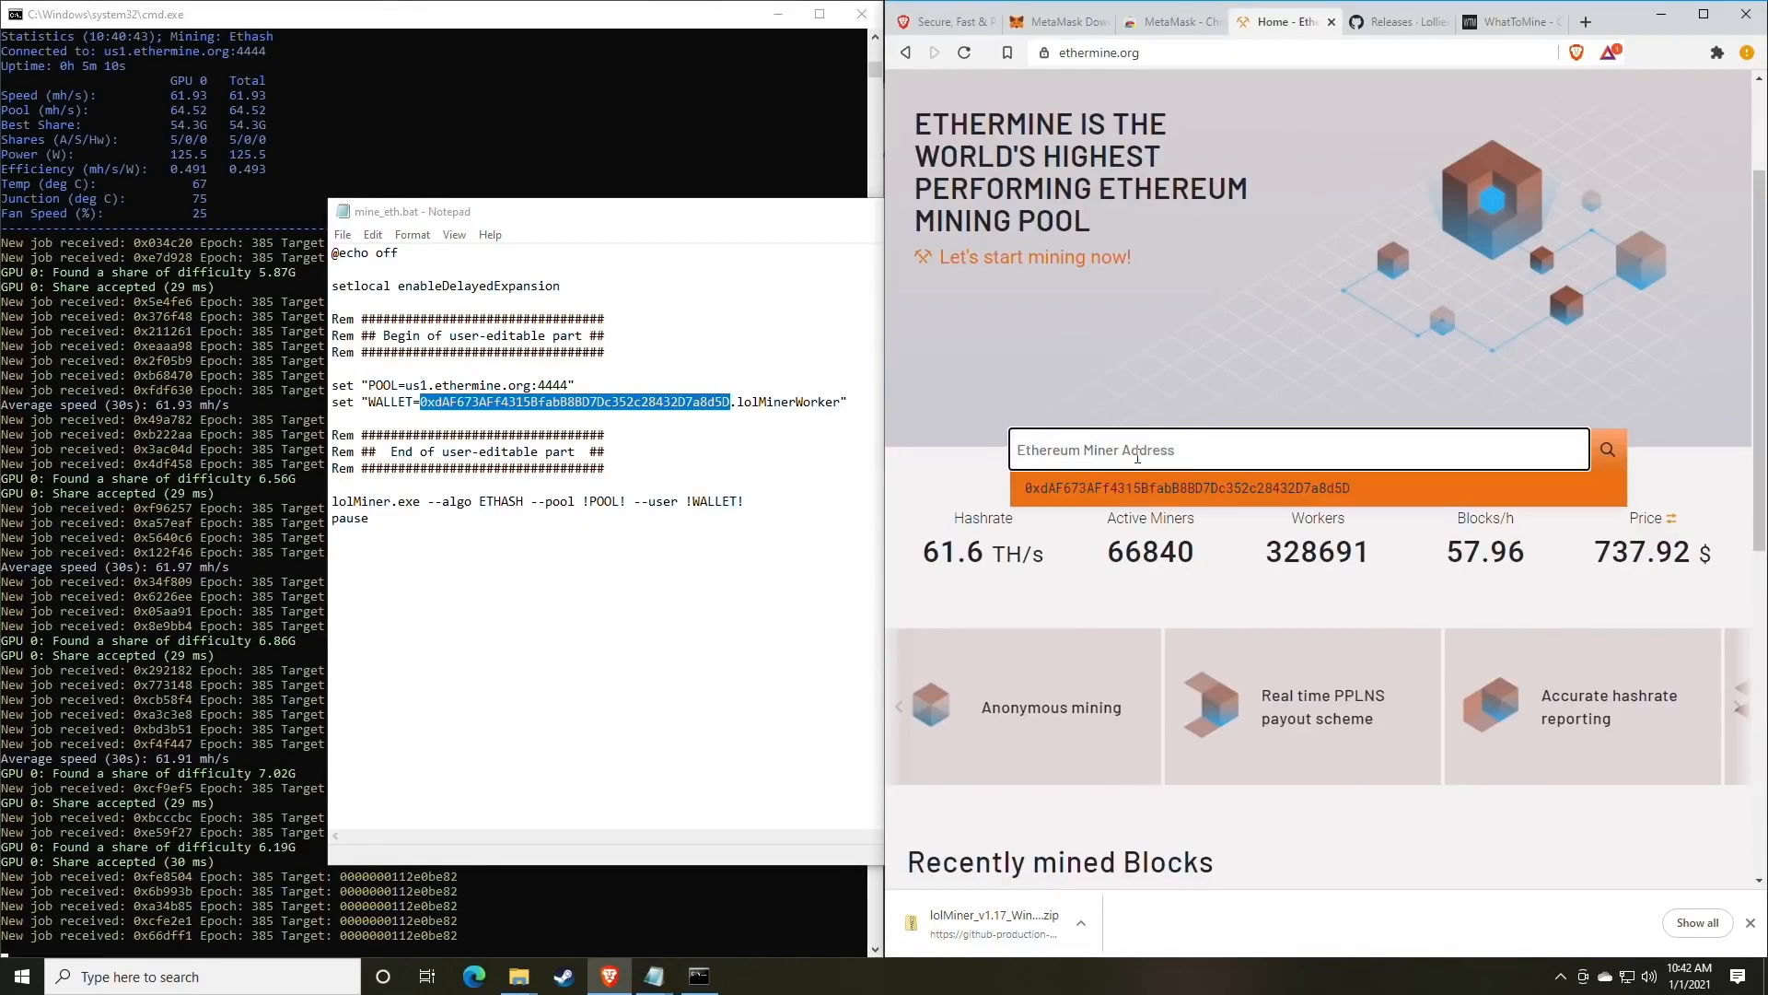
type("0xdAF673AFf4315BfabB8BD7Dc352c28432D7a8d5D")
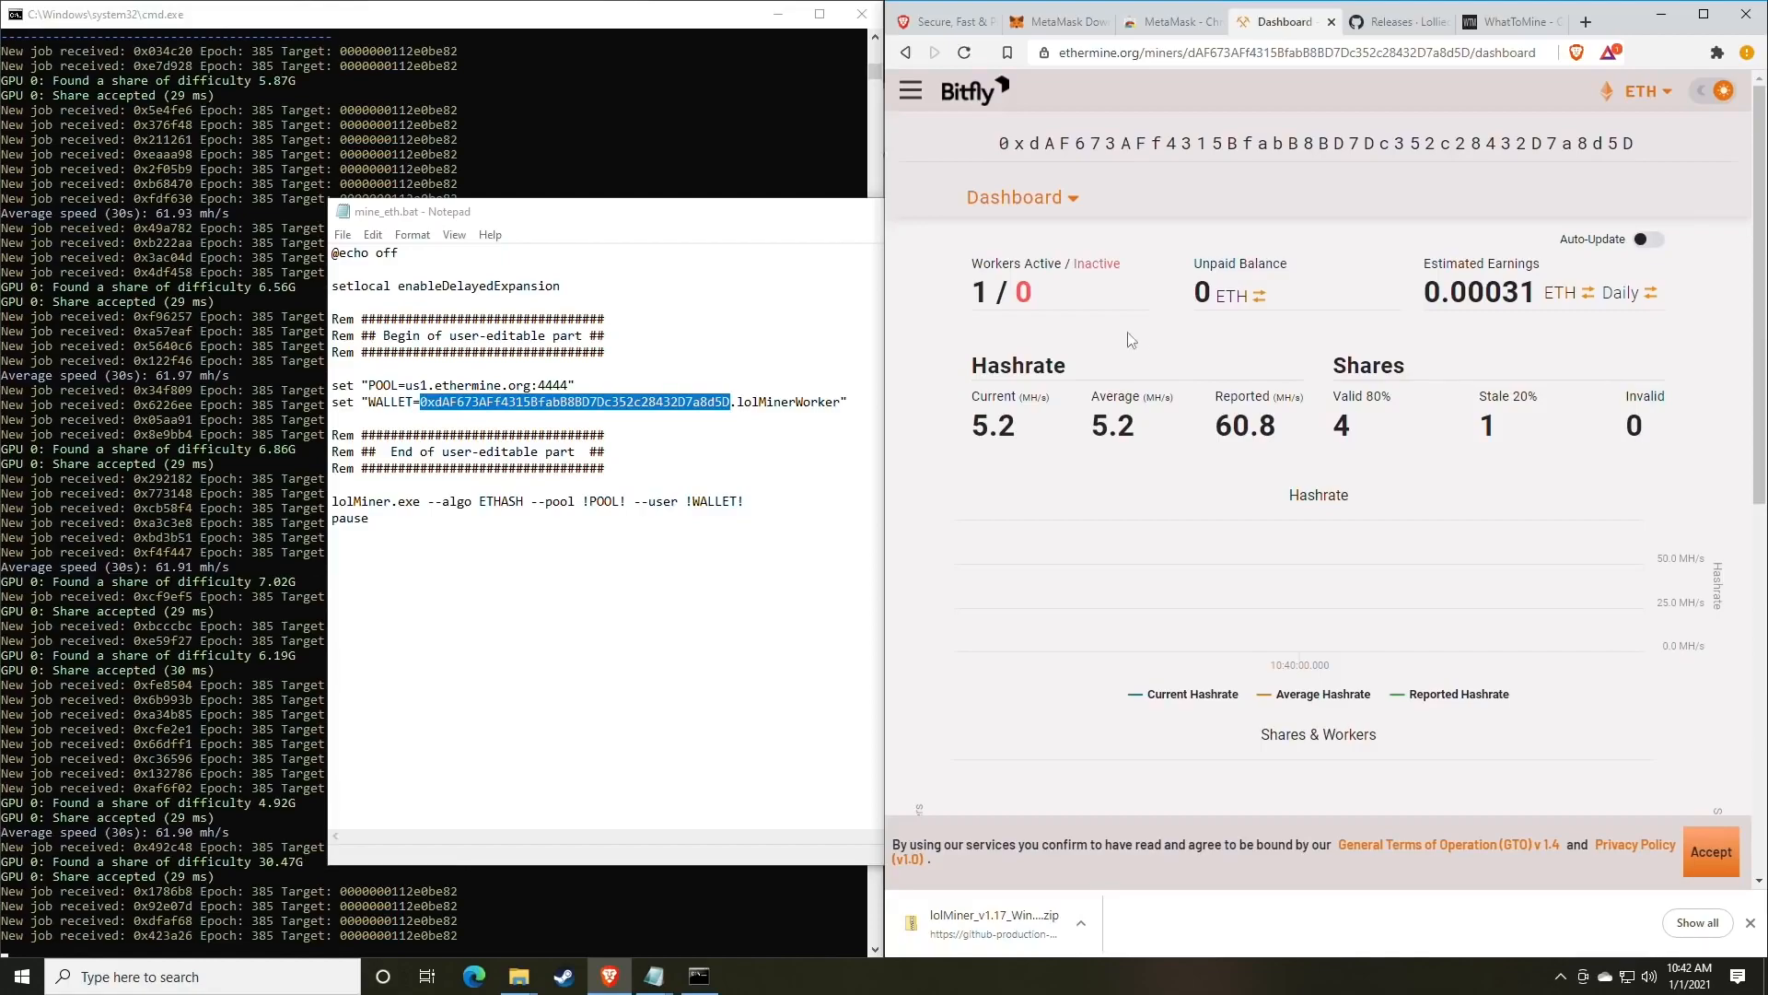
mouse_move(1331, 437)
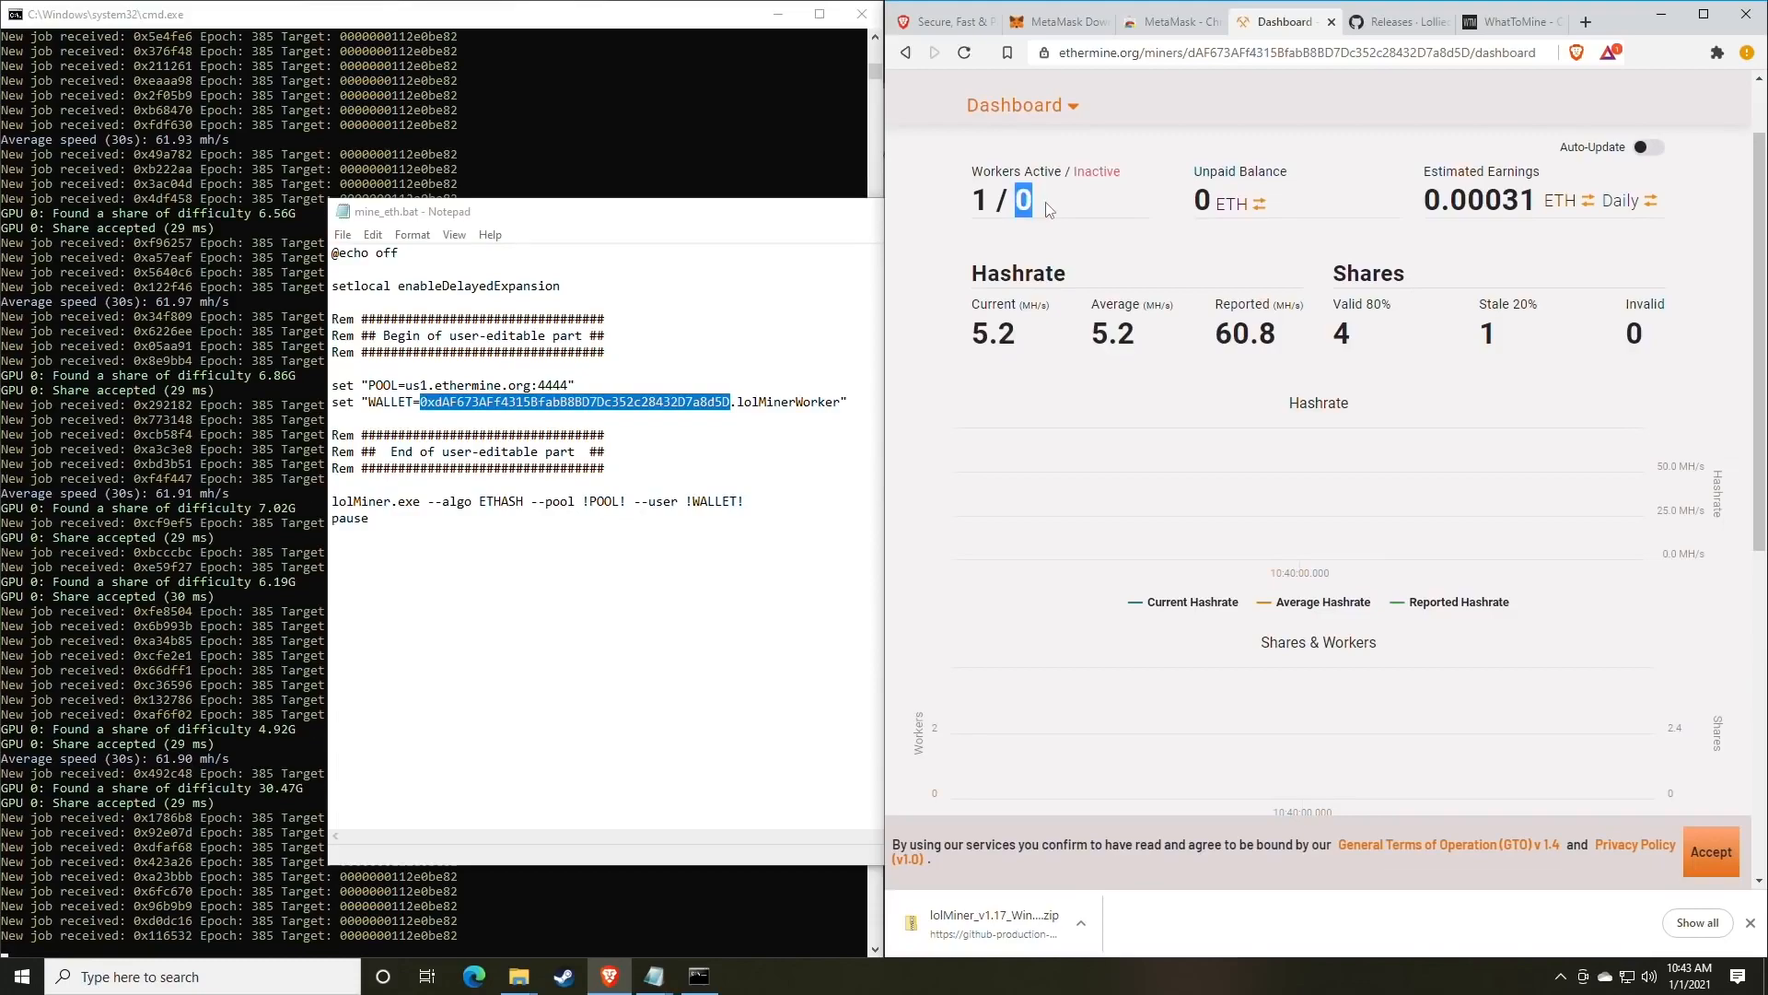
mouse_move(1069, 215)
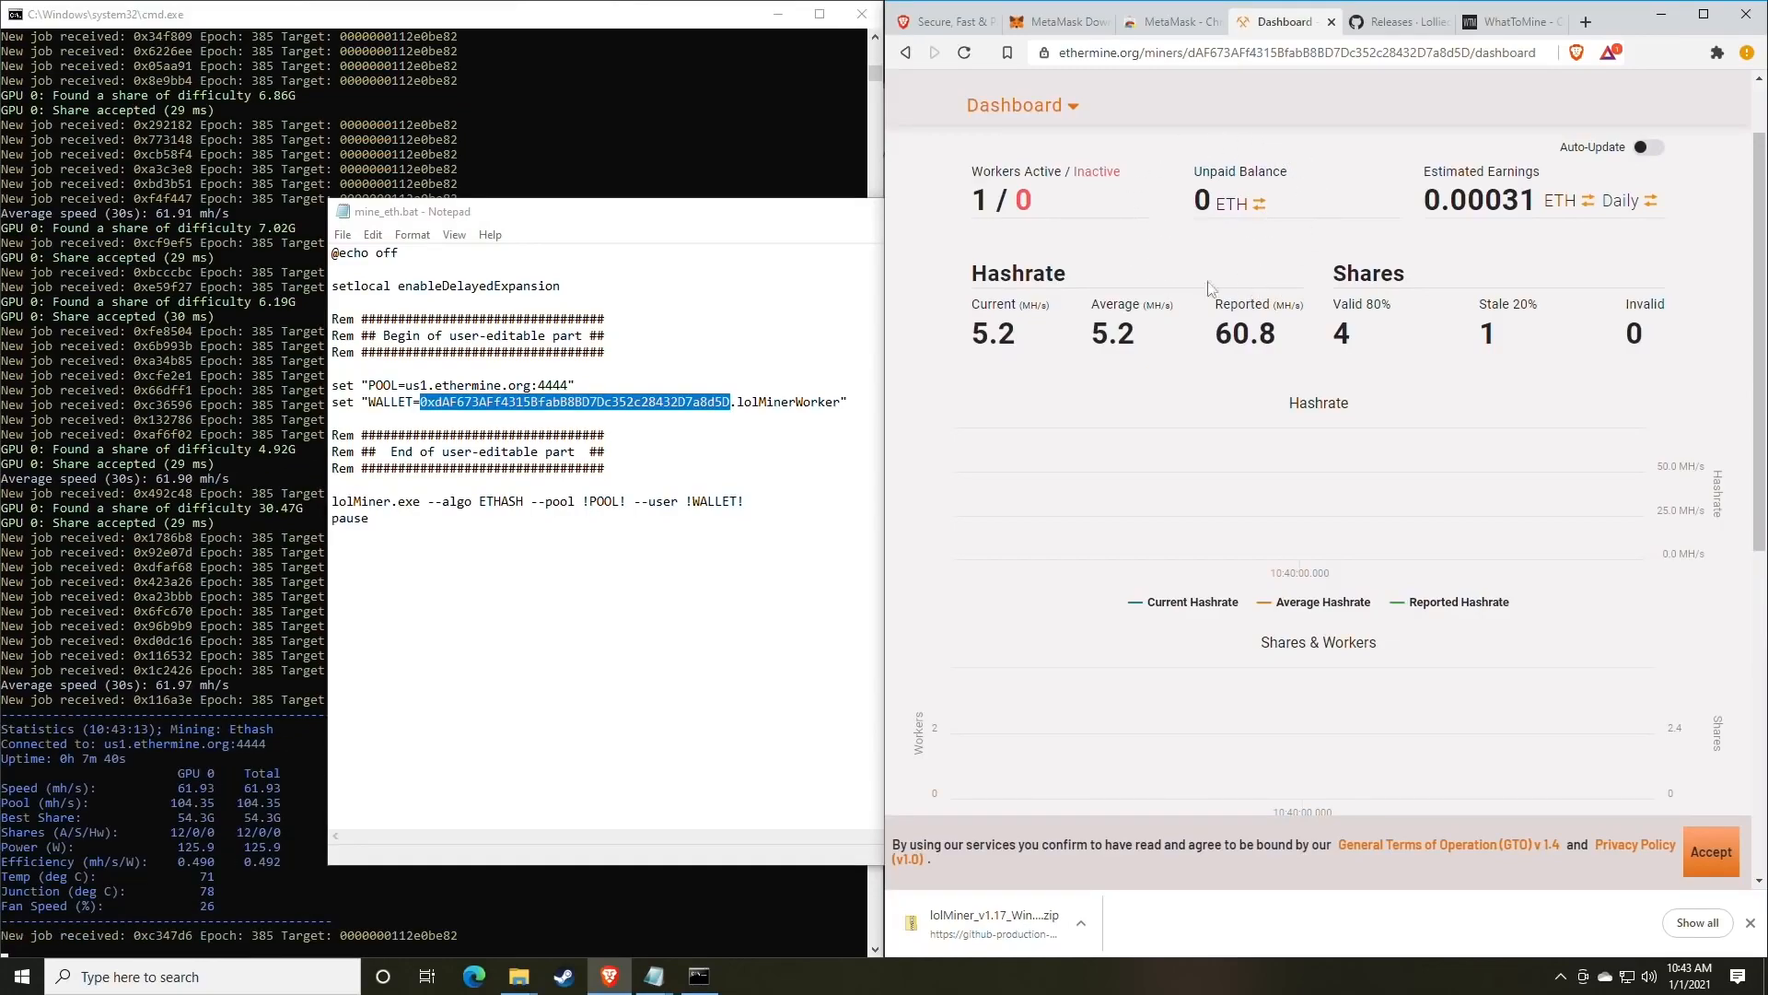
mouse_move(1192, 248)
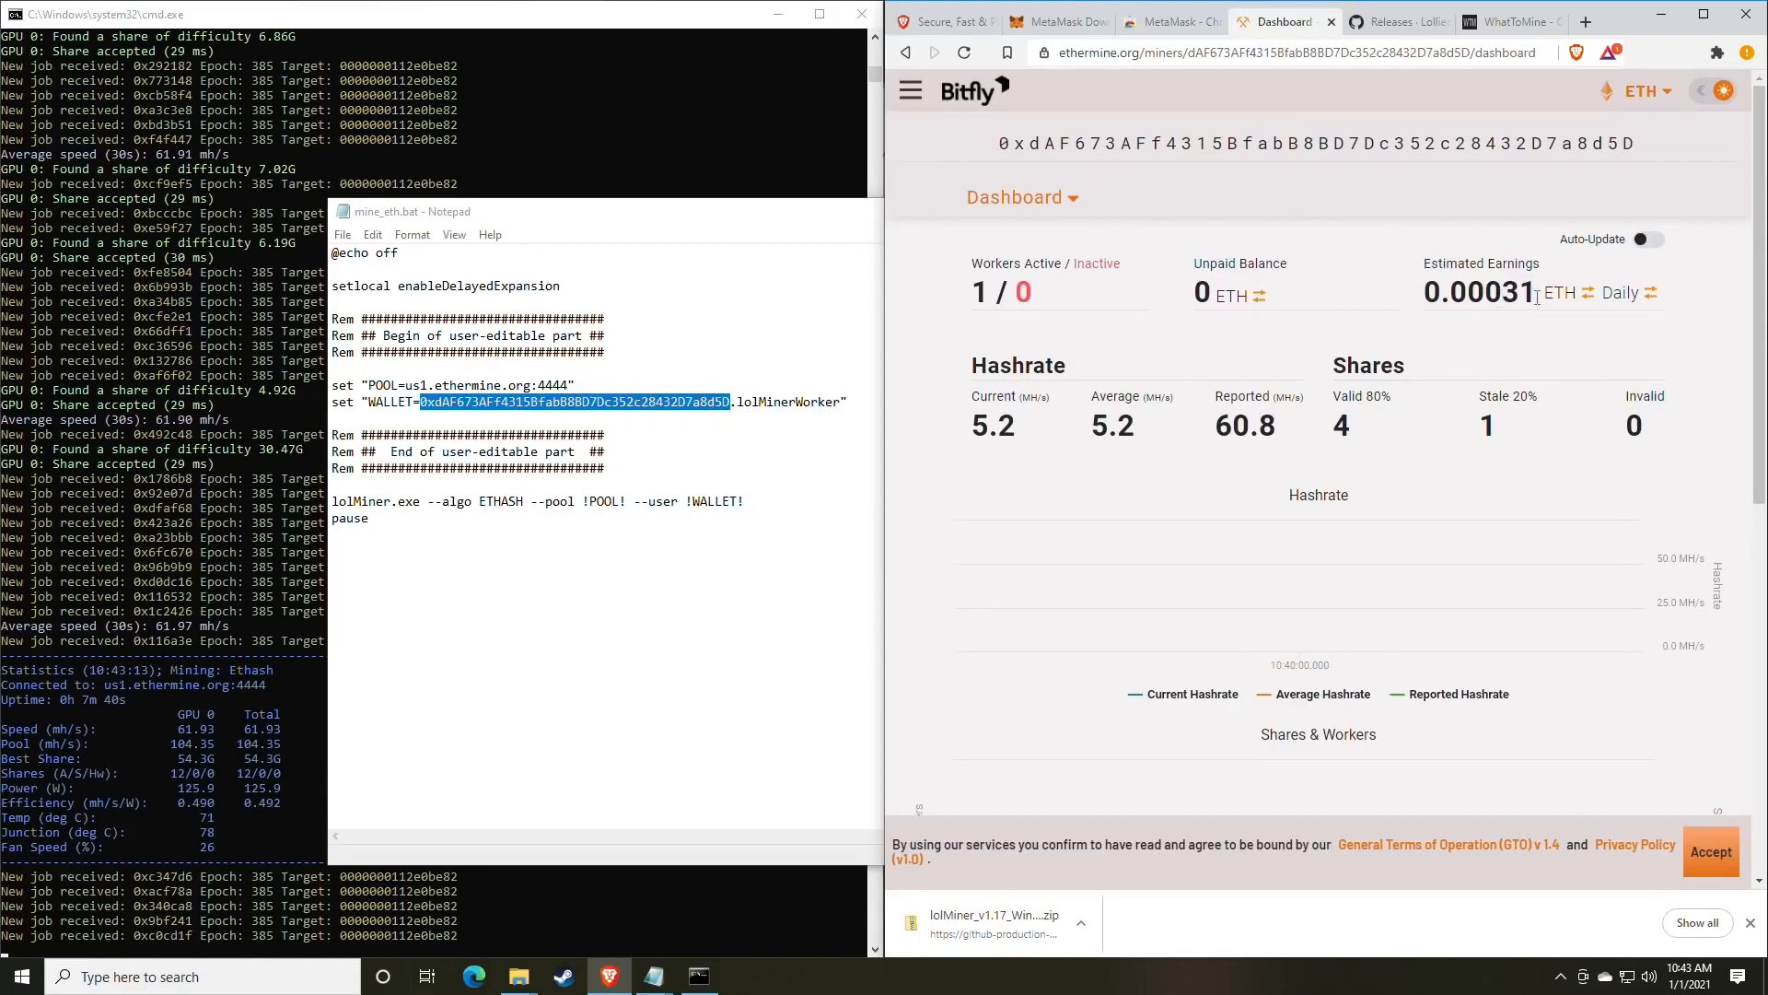
- Show estimated earnings monthly in USD (about 7.00) and browse the Hashrate and Shares charts
left_click(1653, 293)
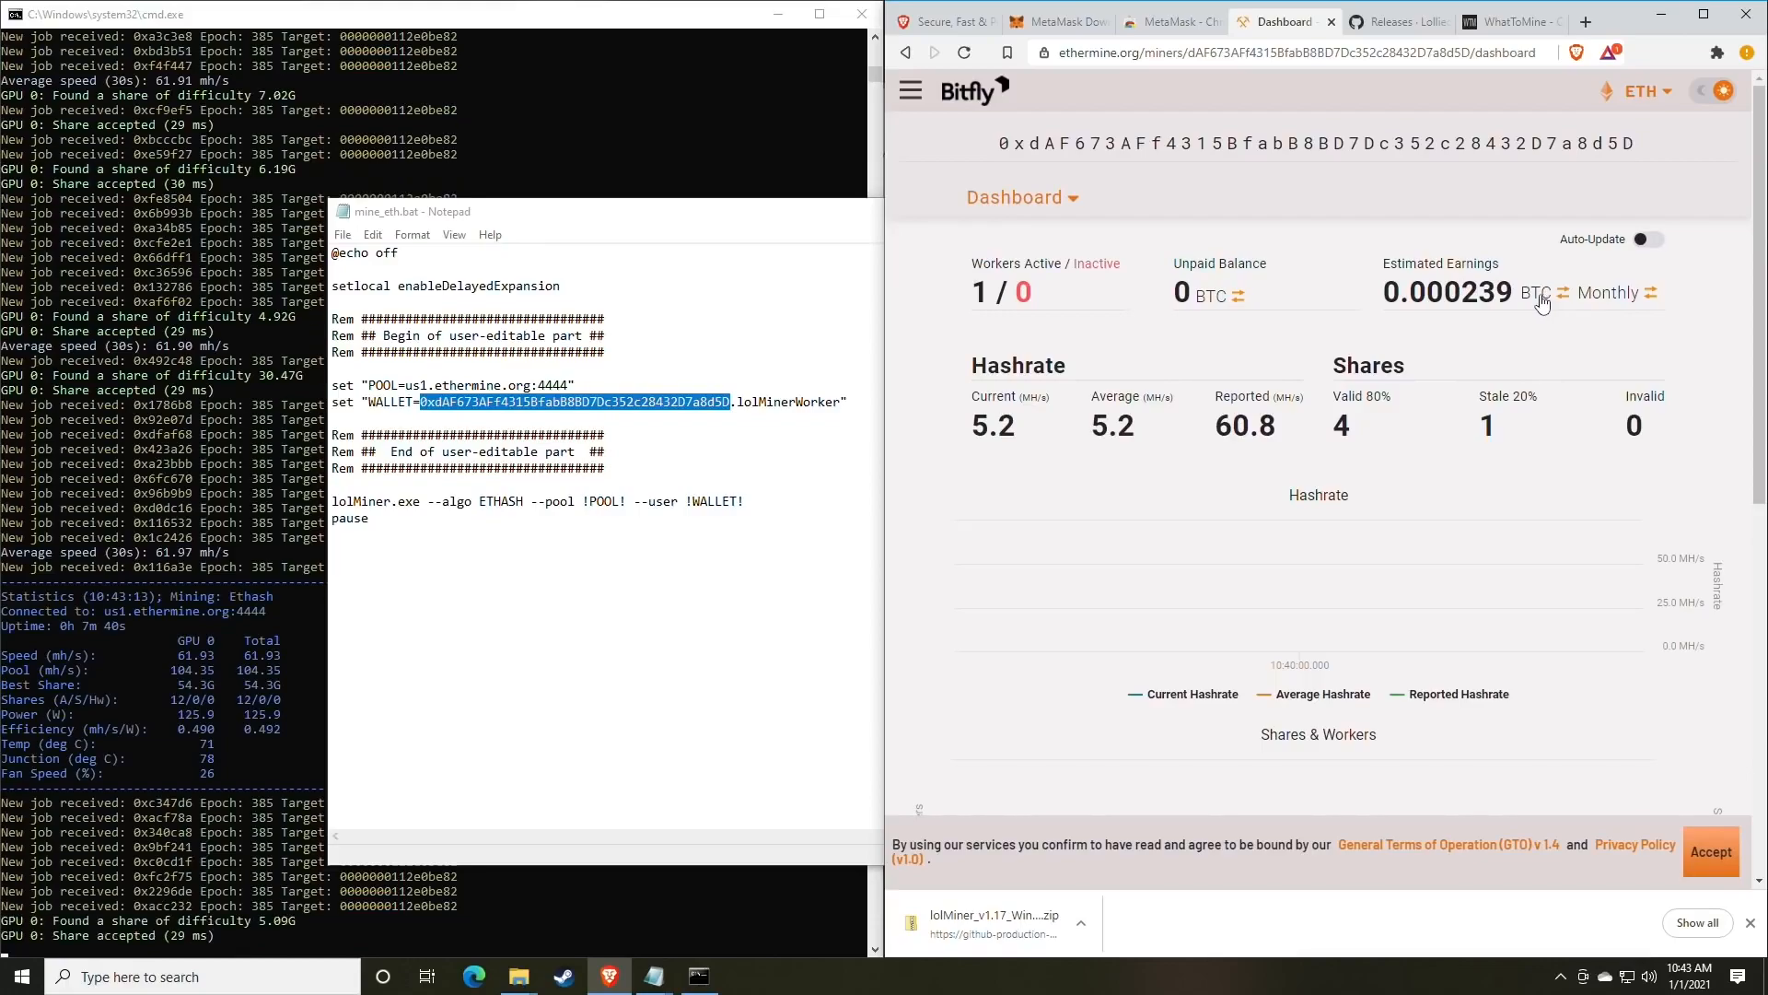
left_click(1542, 293)
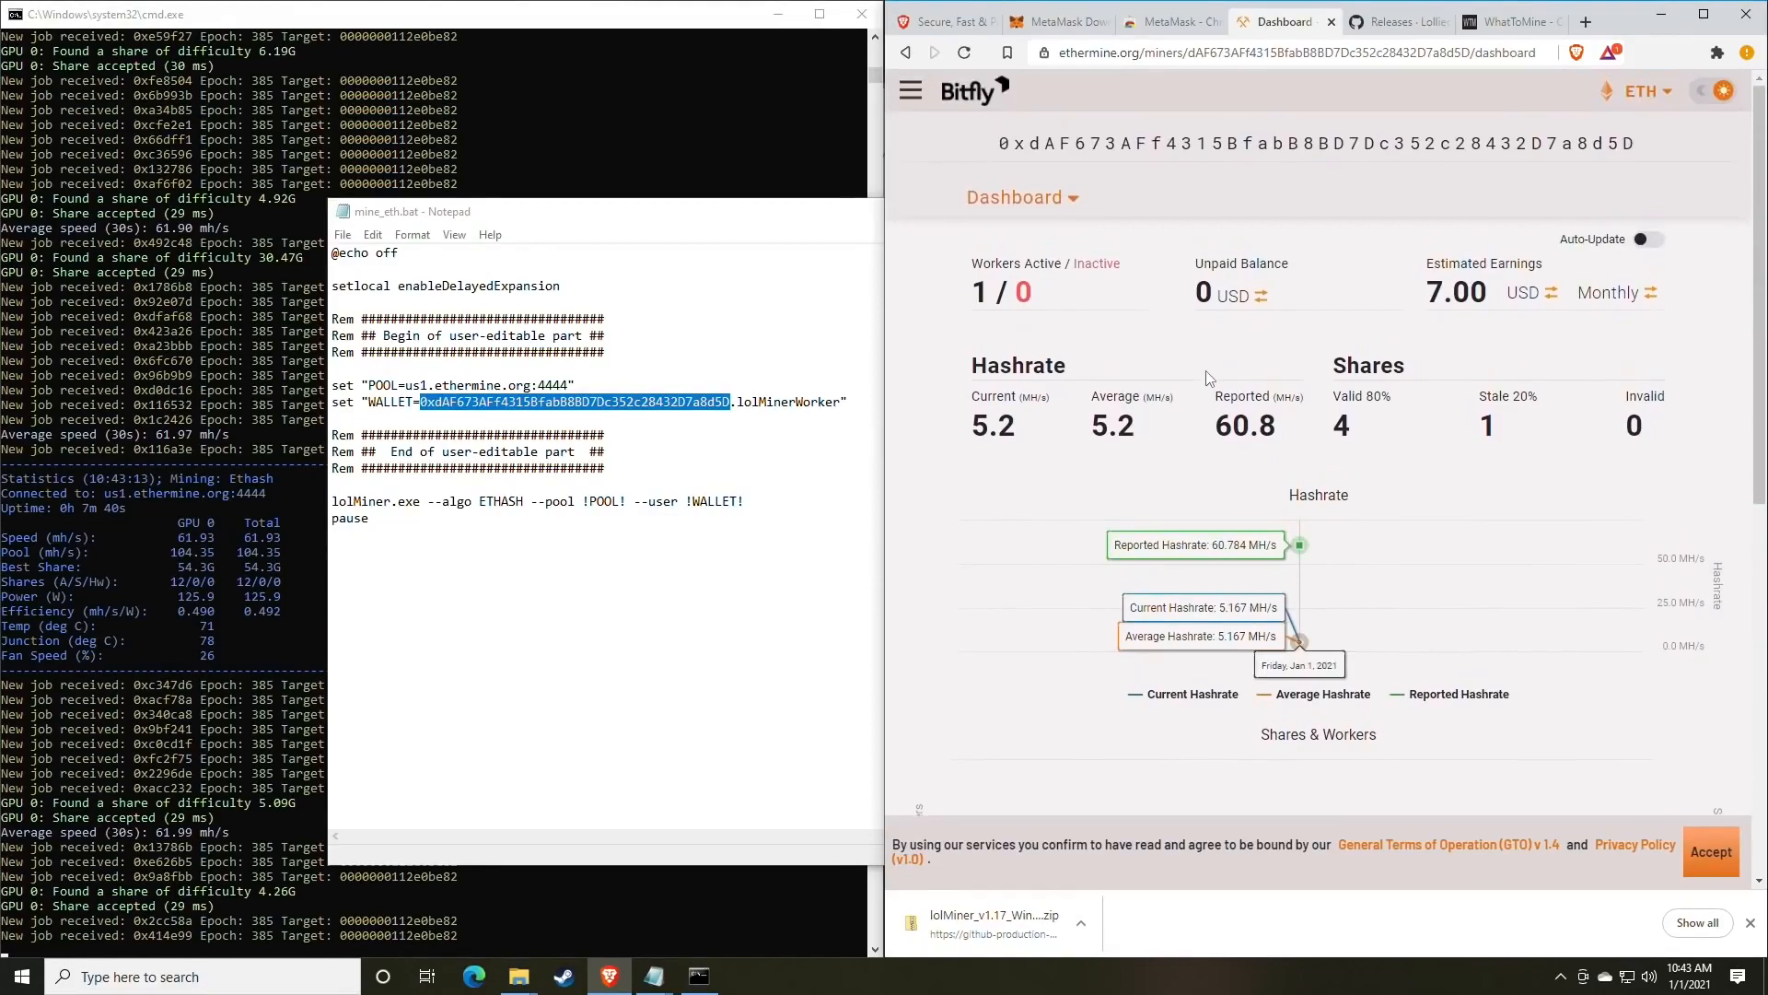
scroll("down", 3)
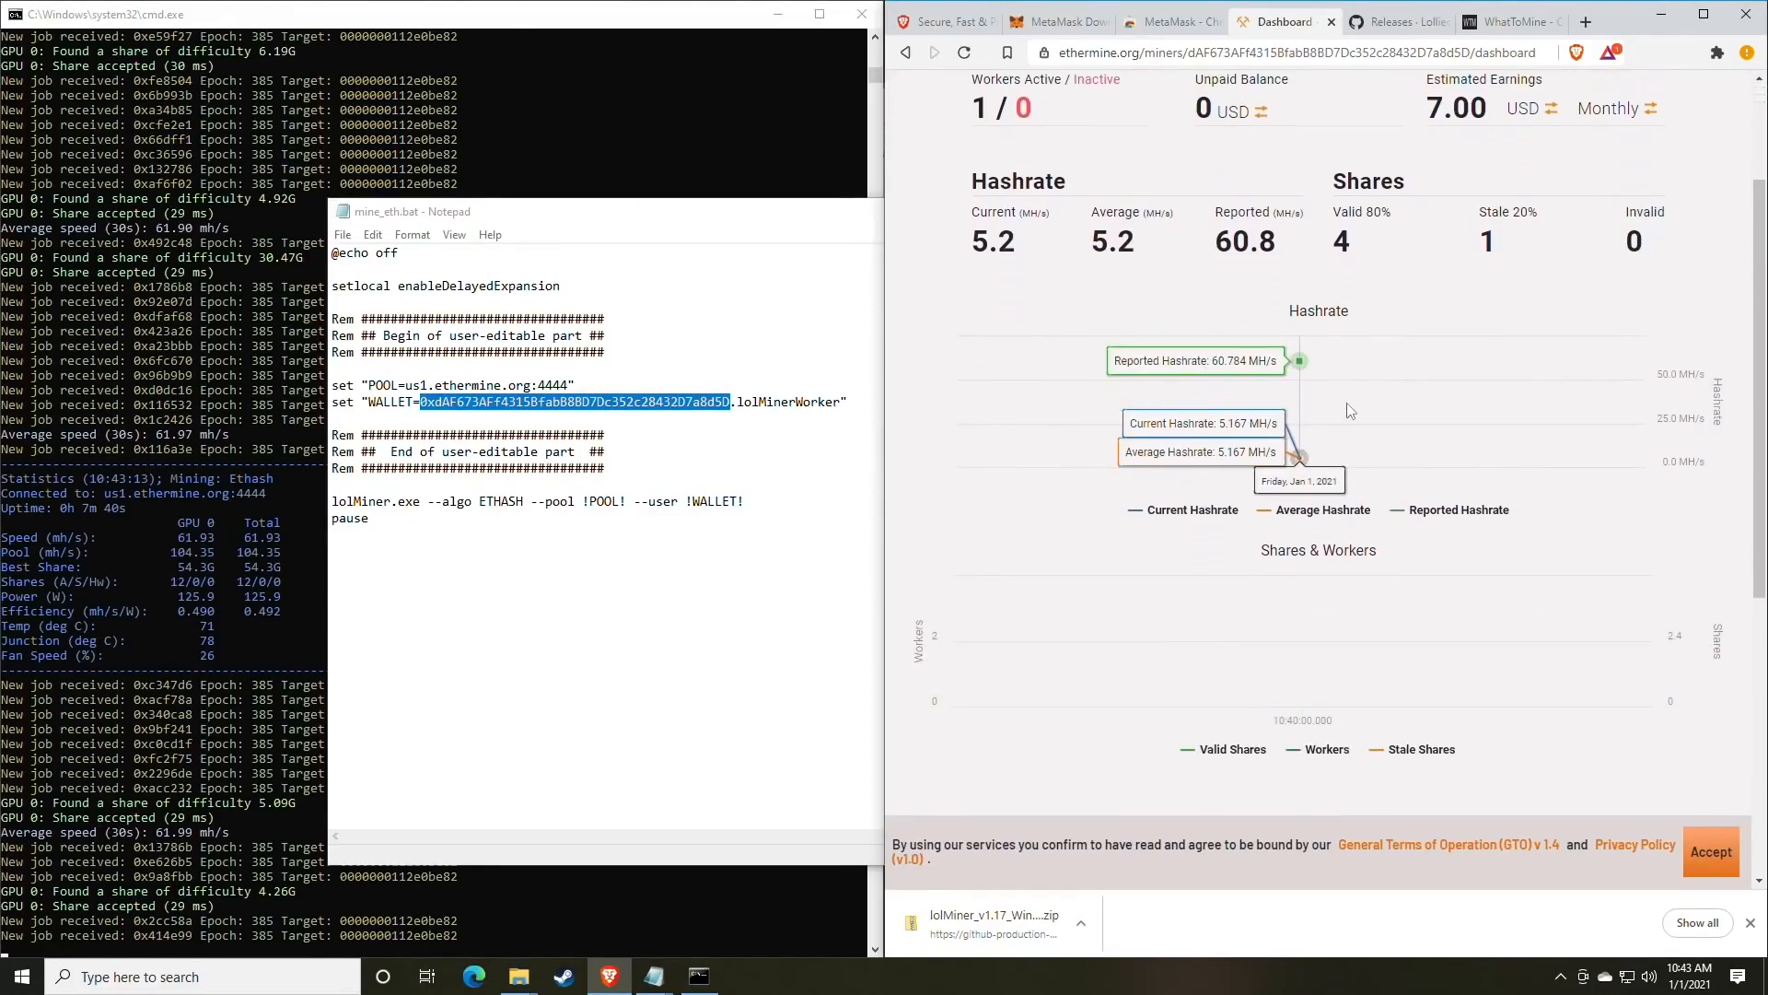
scroll("down", 3)
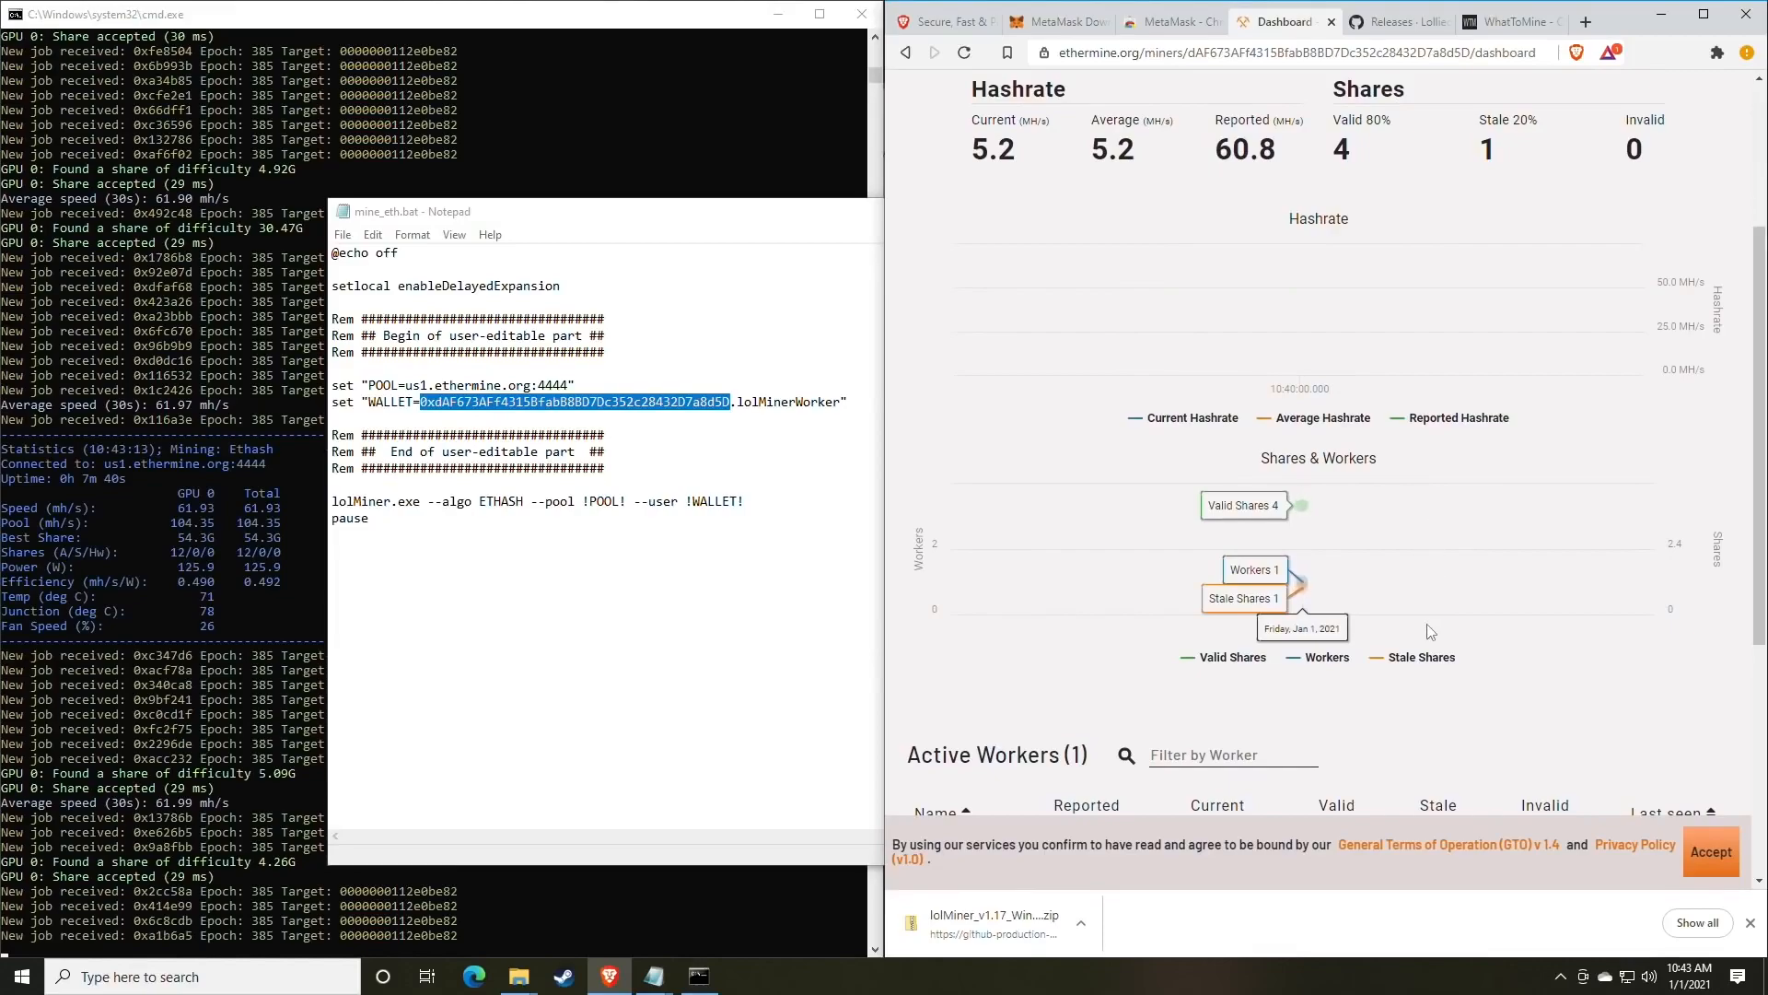
scroll("down", 3)
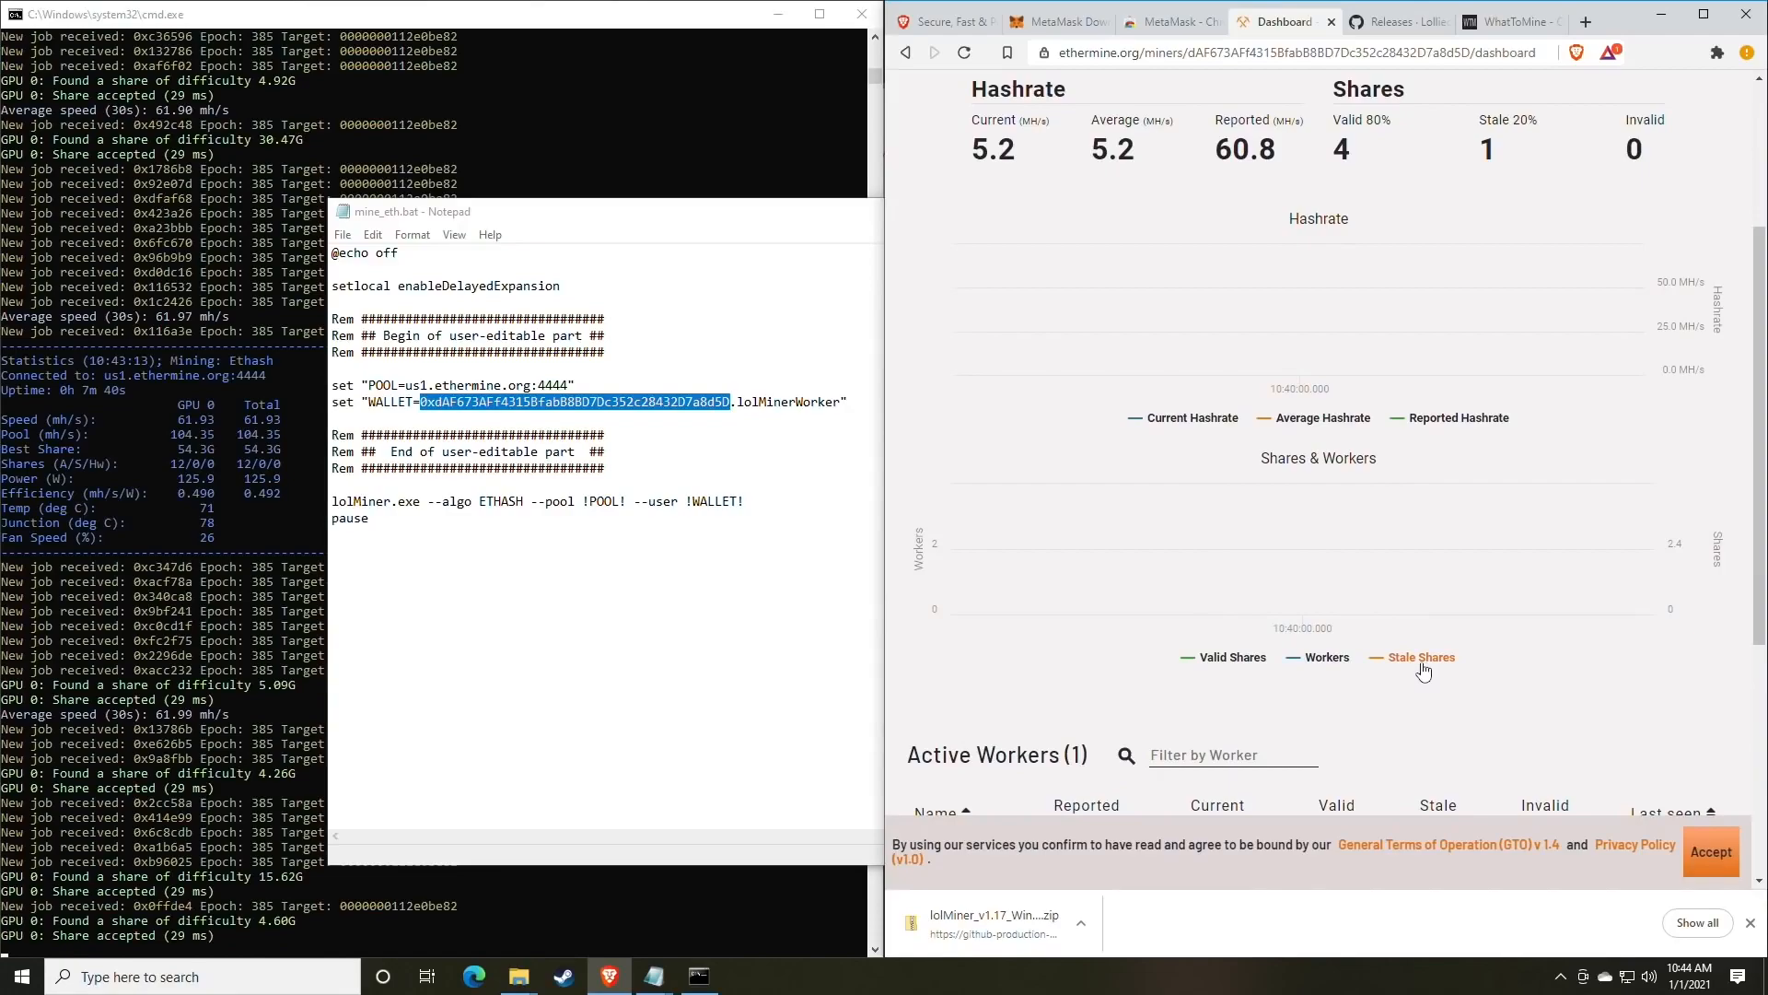
scroll("down", 3)
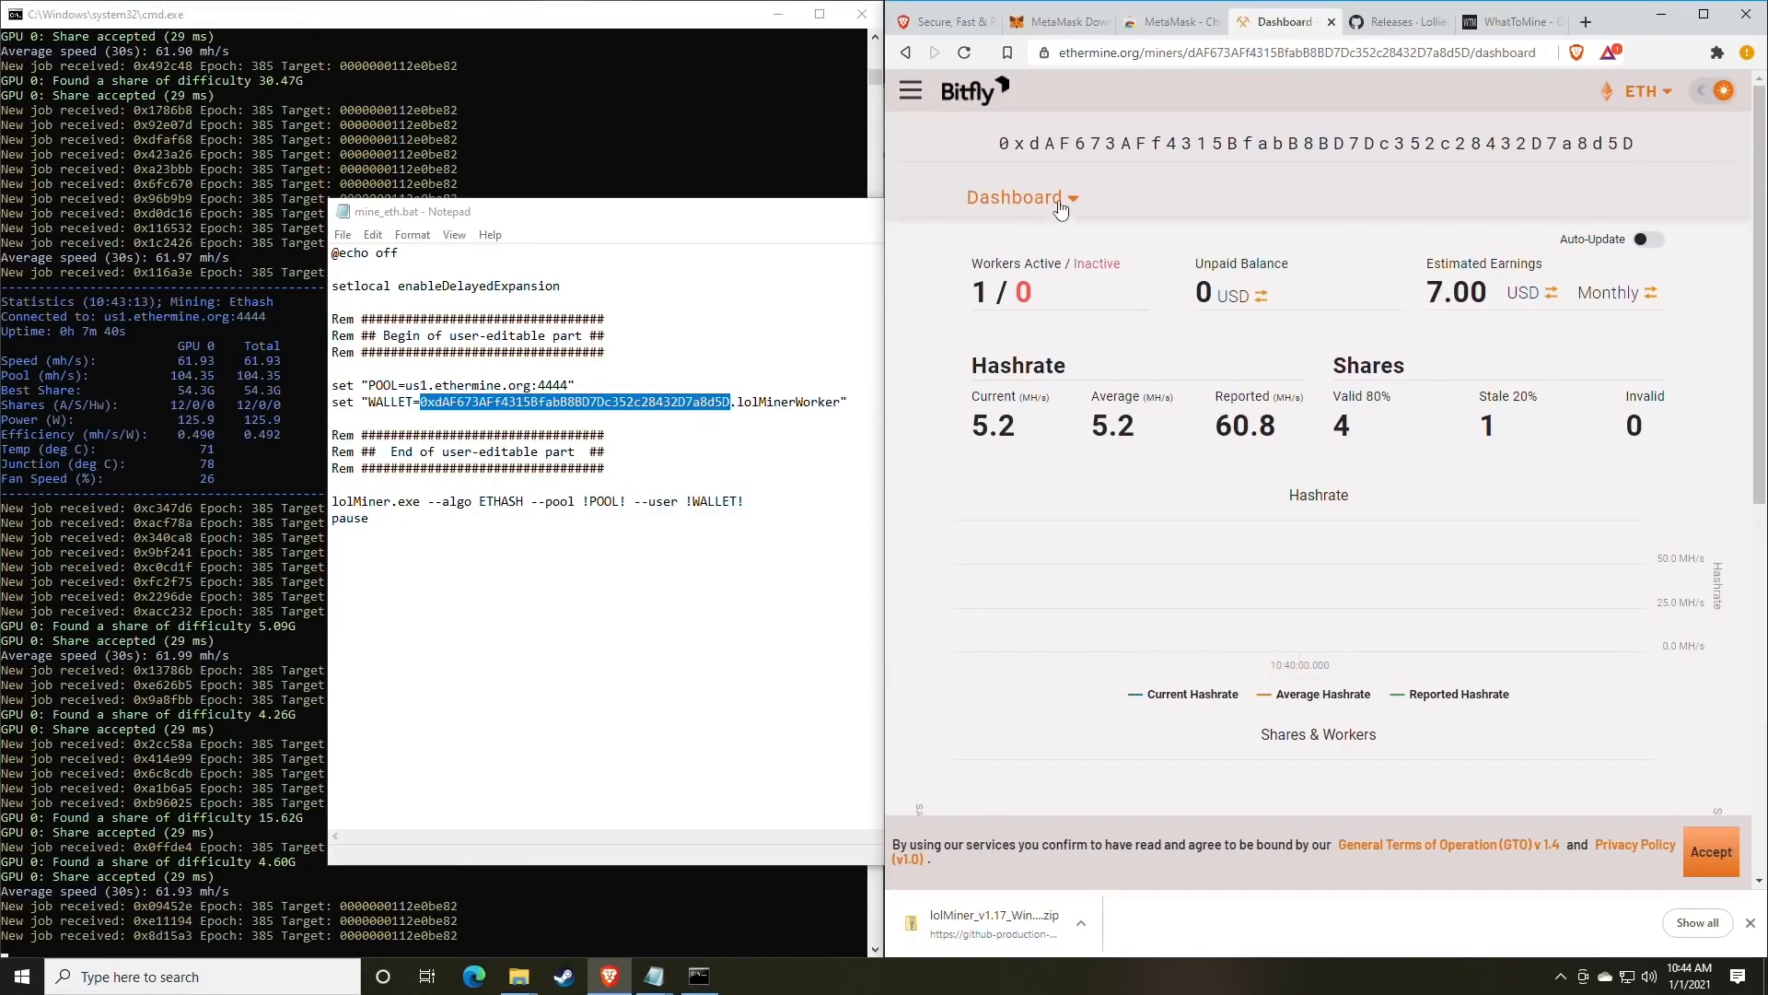
- Change the payment threshold on the Settings page from 1 to 0.05 Ether
left_click(1021, 197)
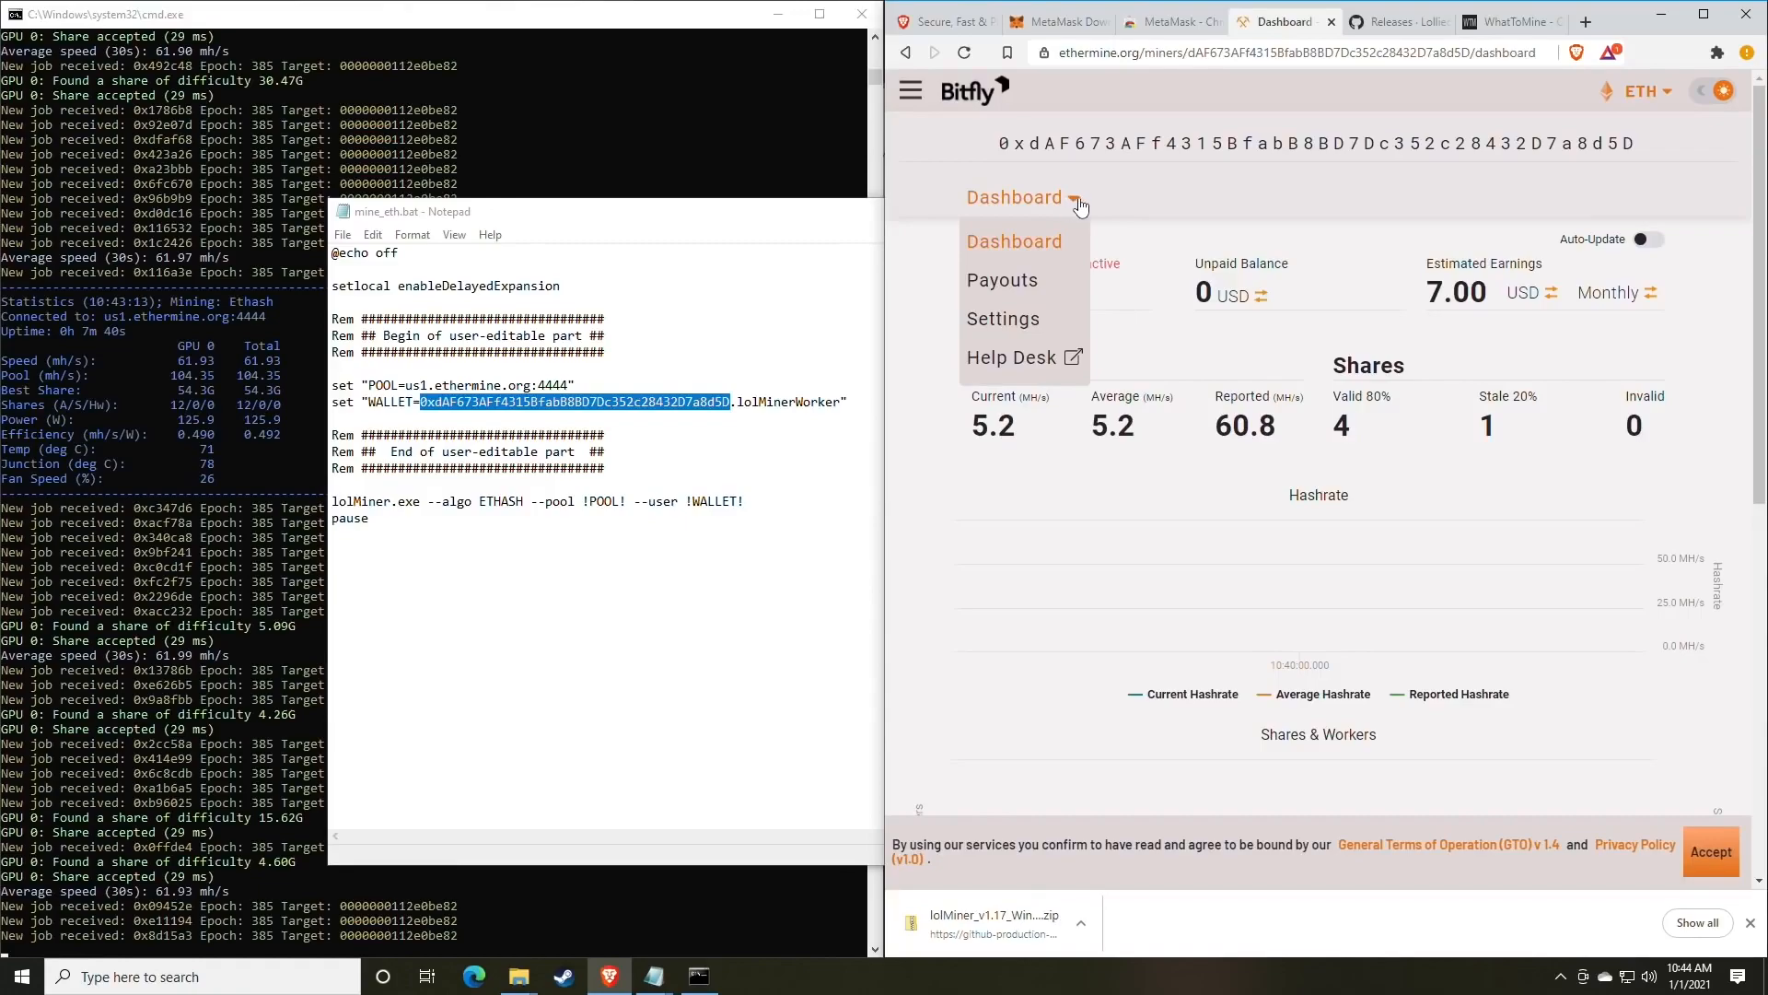
mouse_move(1001, 279)
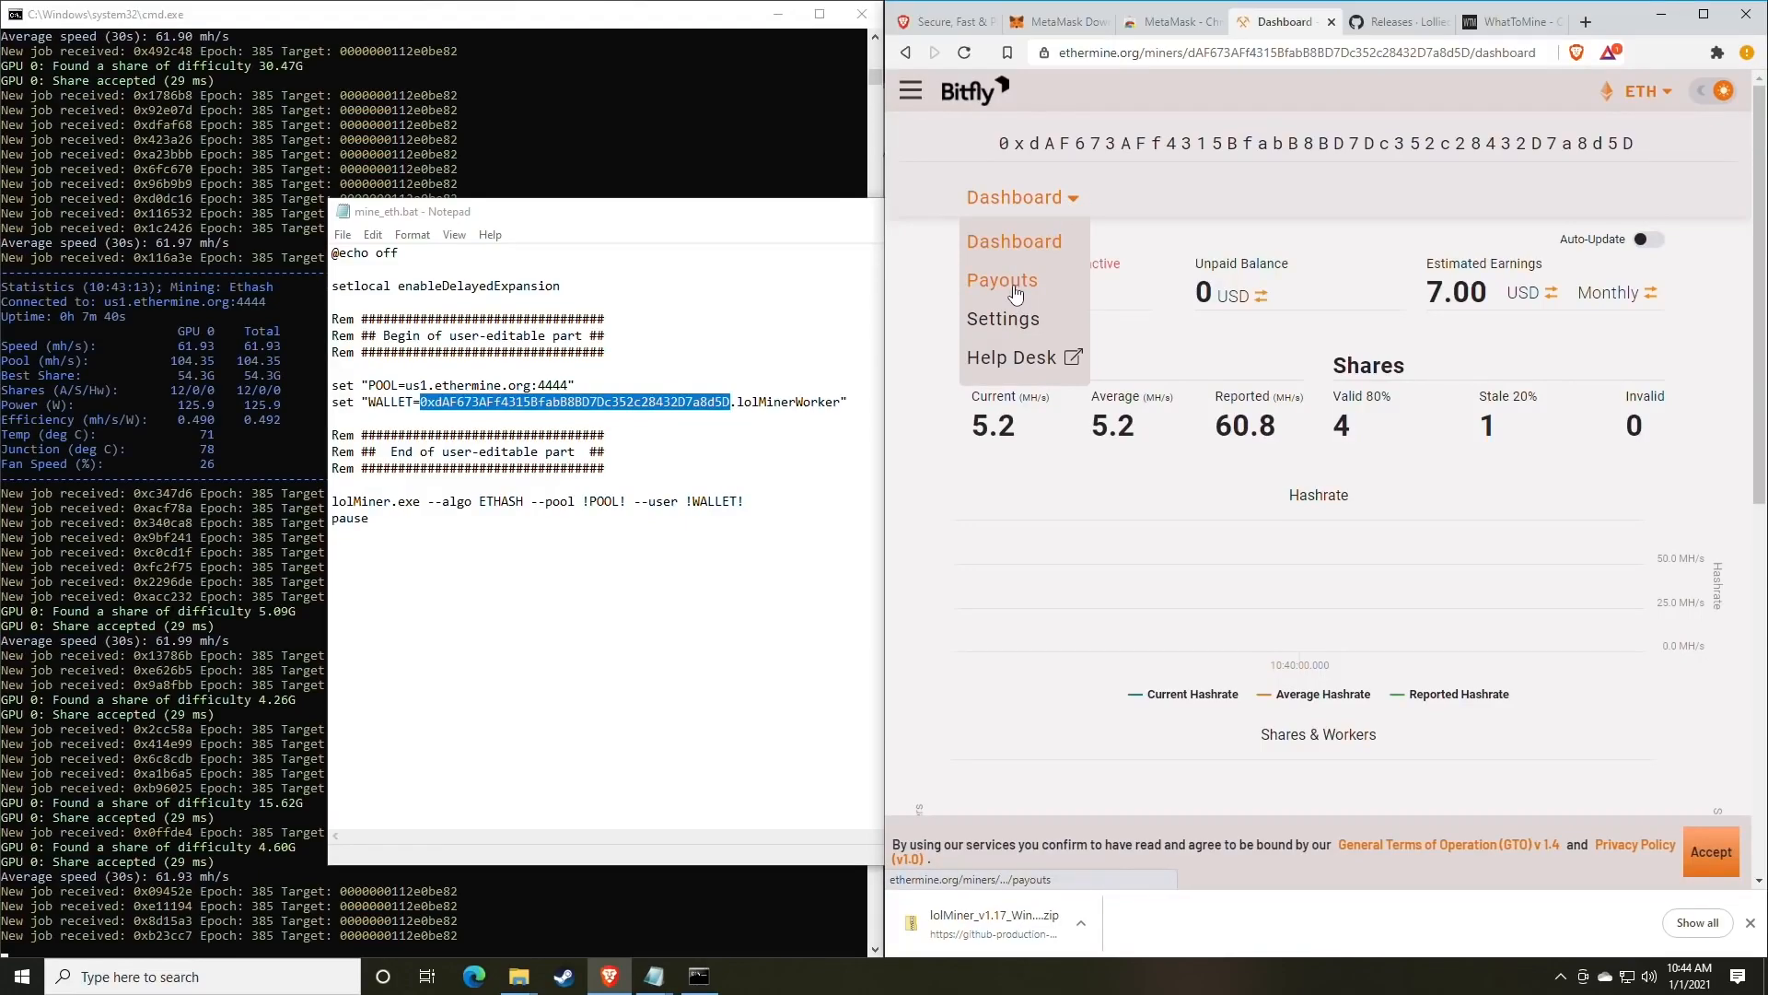
left_click(1001, 318)
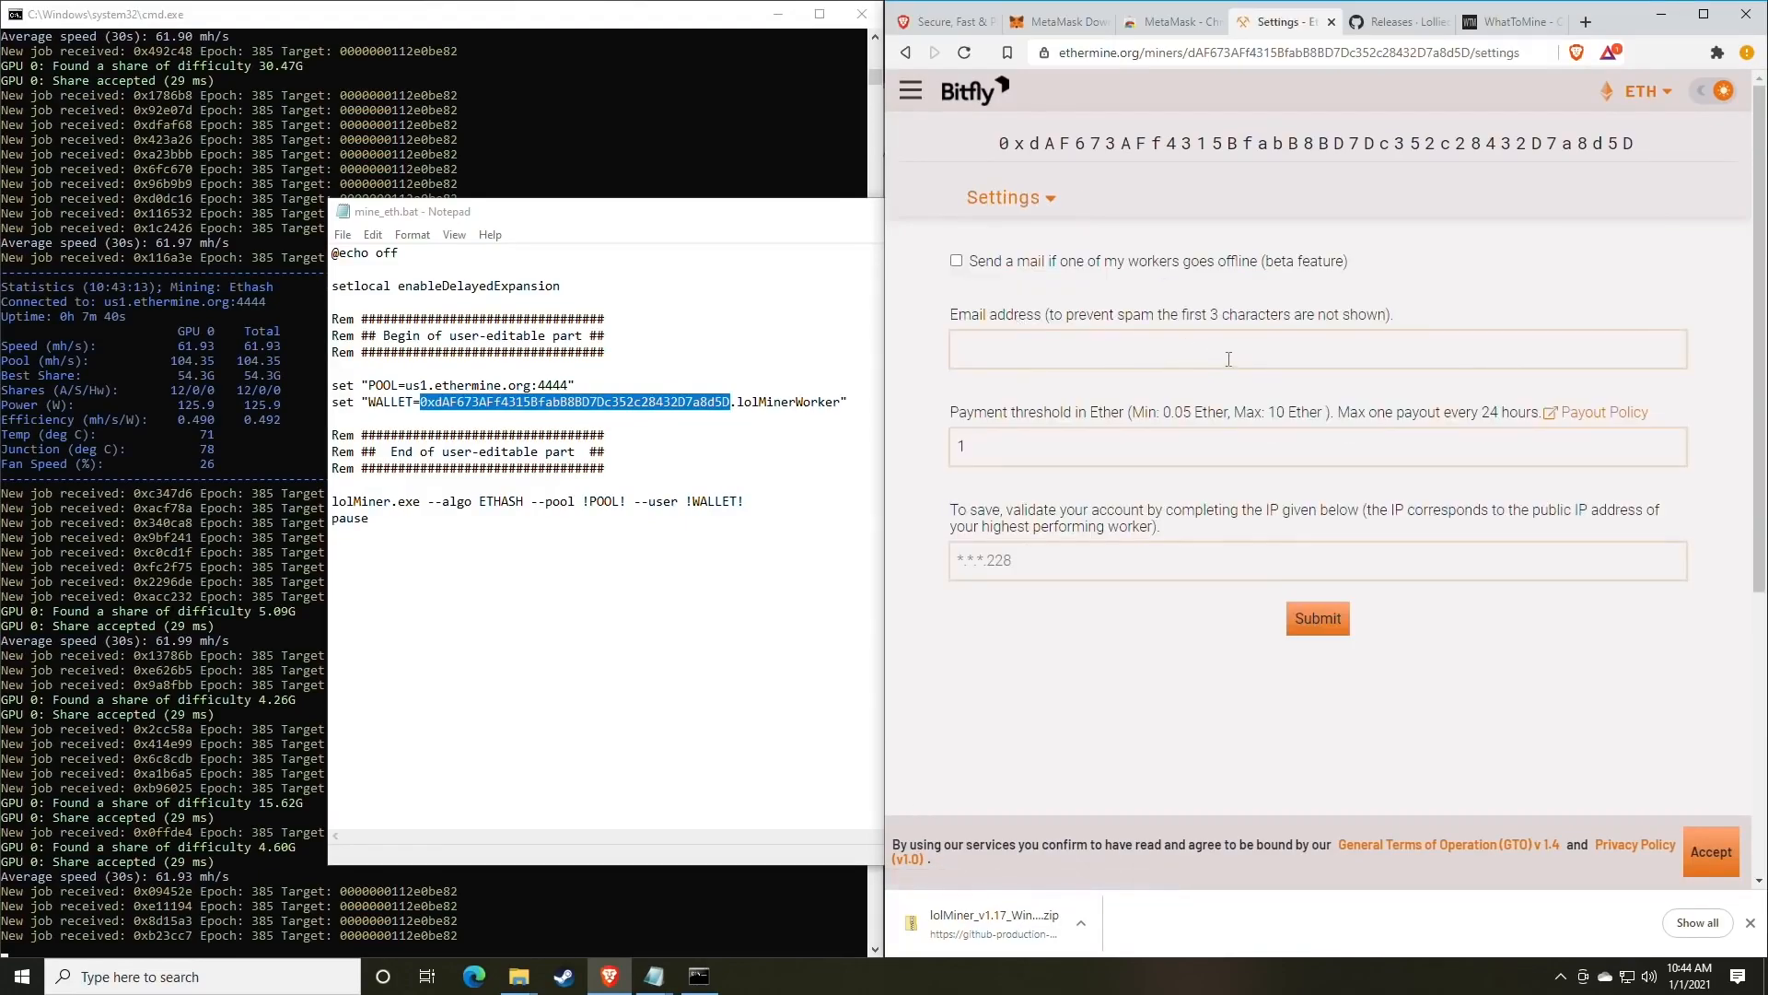
left_click(1230, 348)
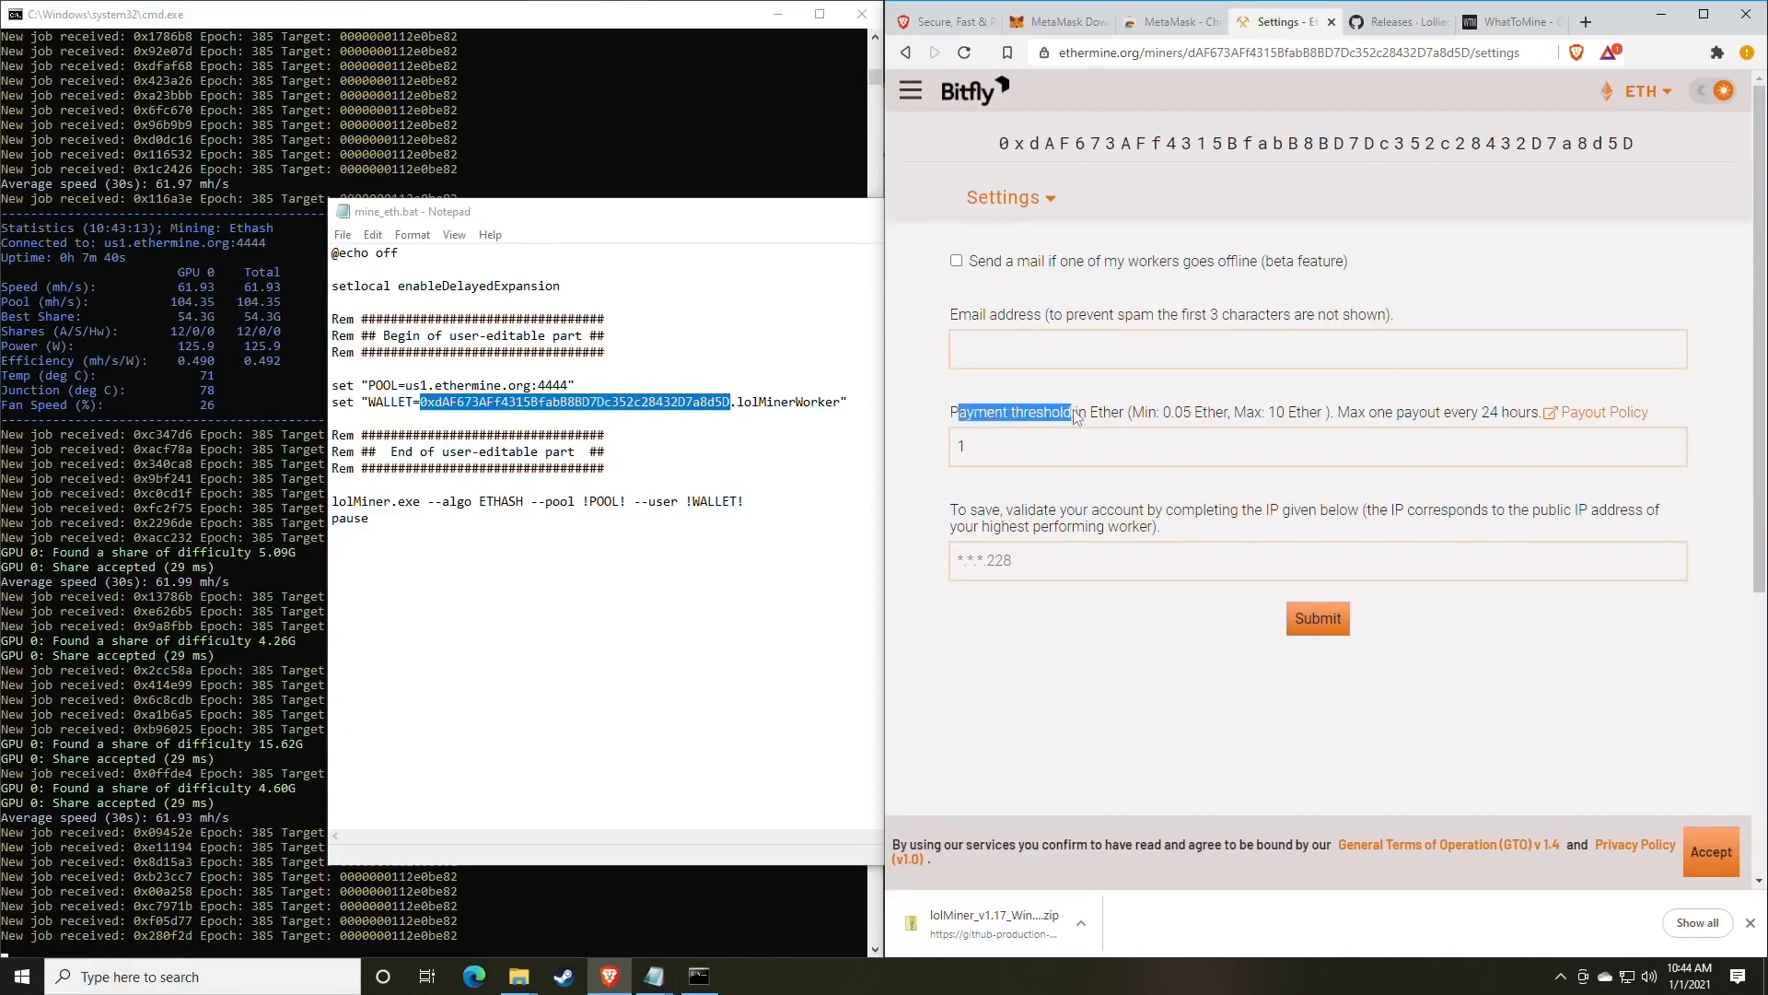
left_click(1316, 618)
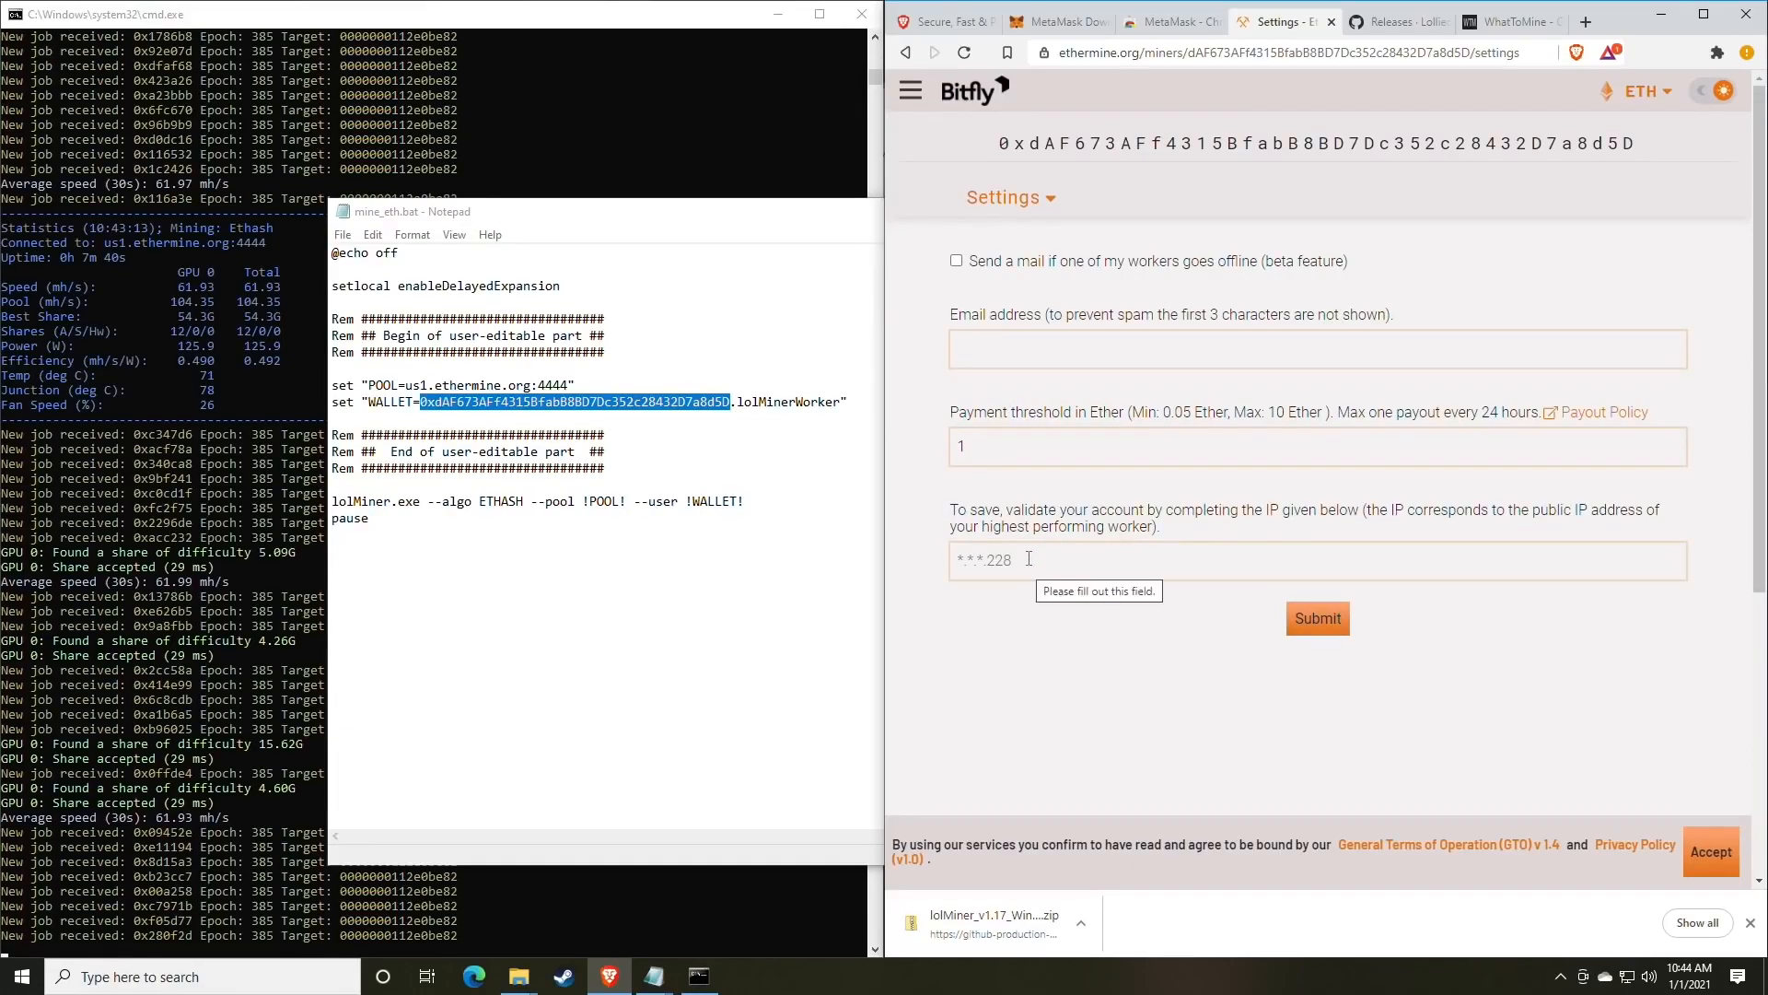
left_click(1308, 446)
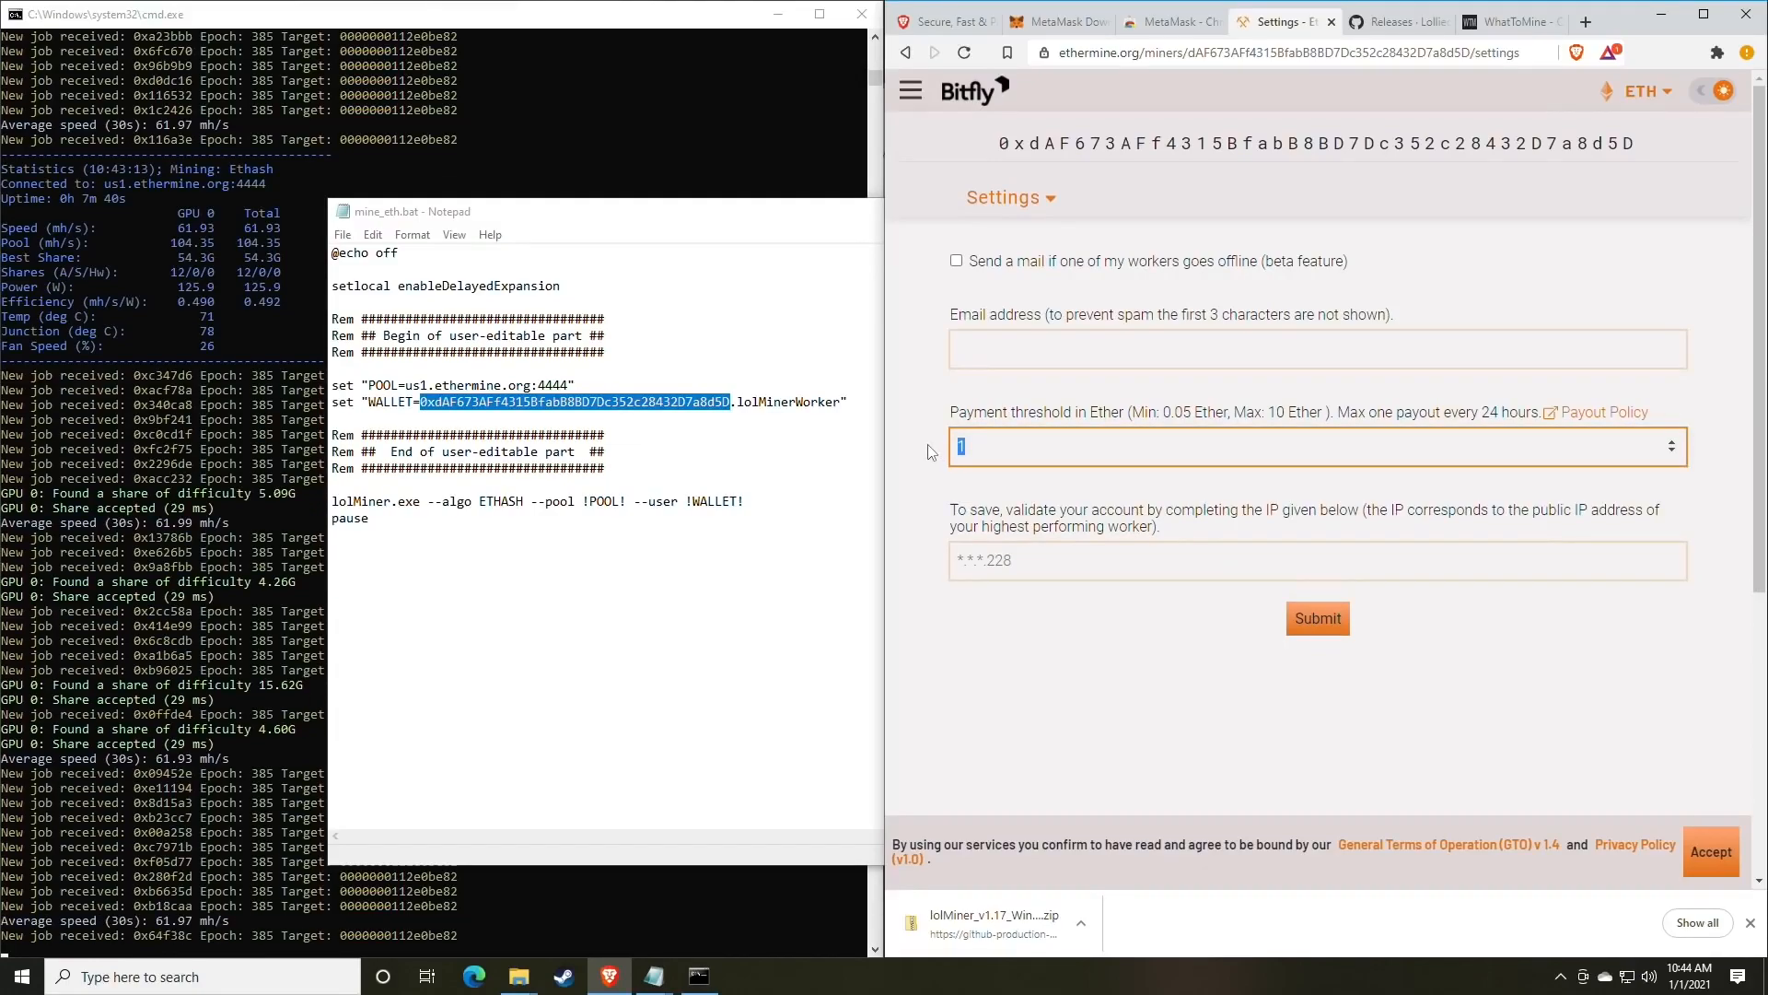
type("0")
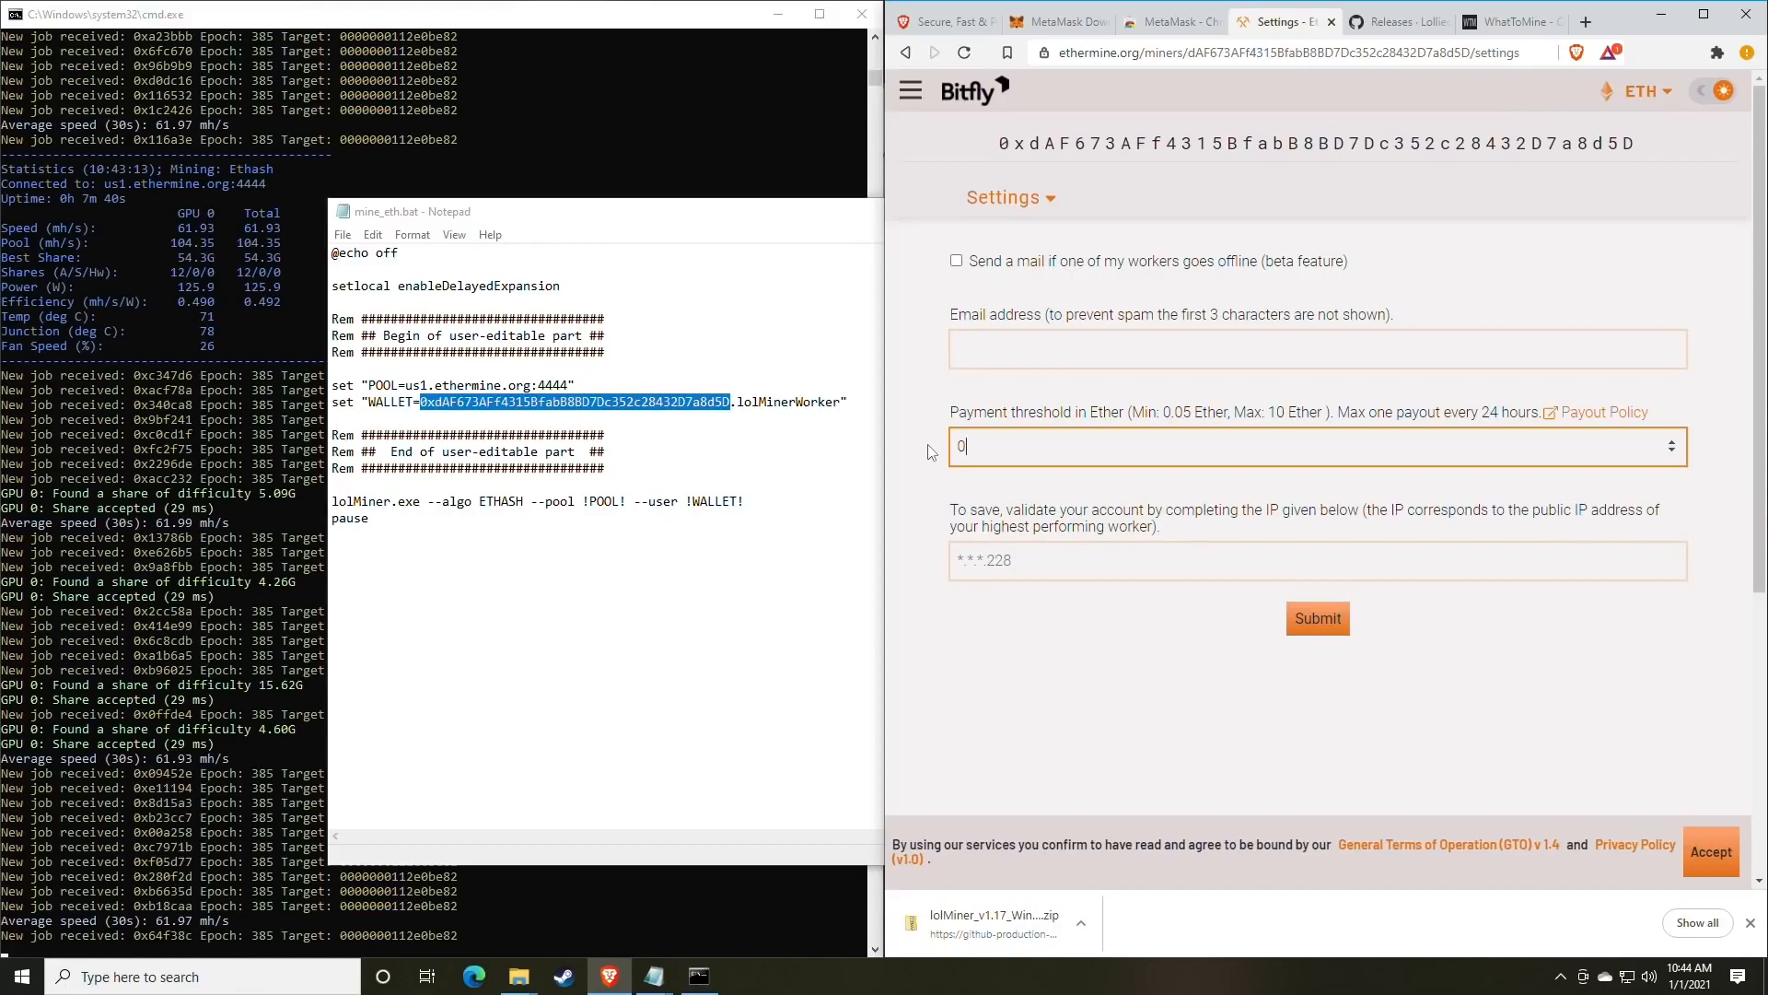
type(".05")
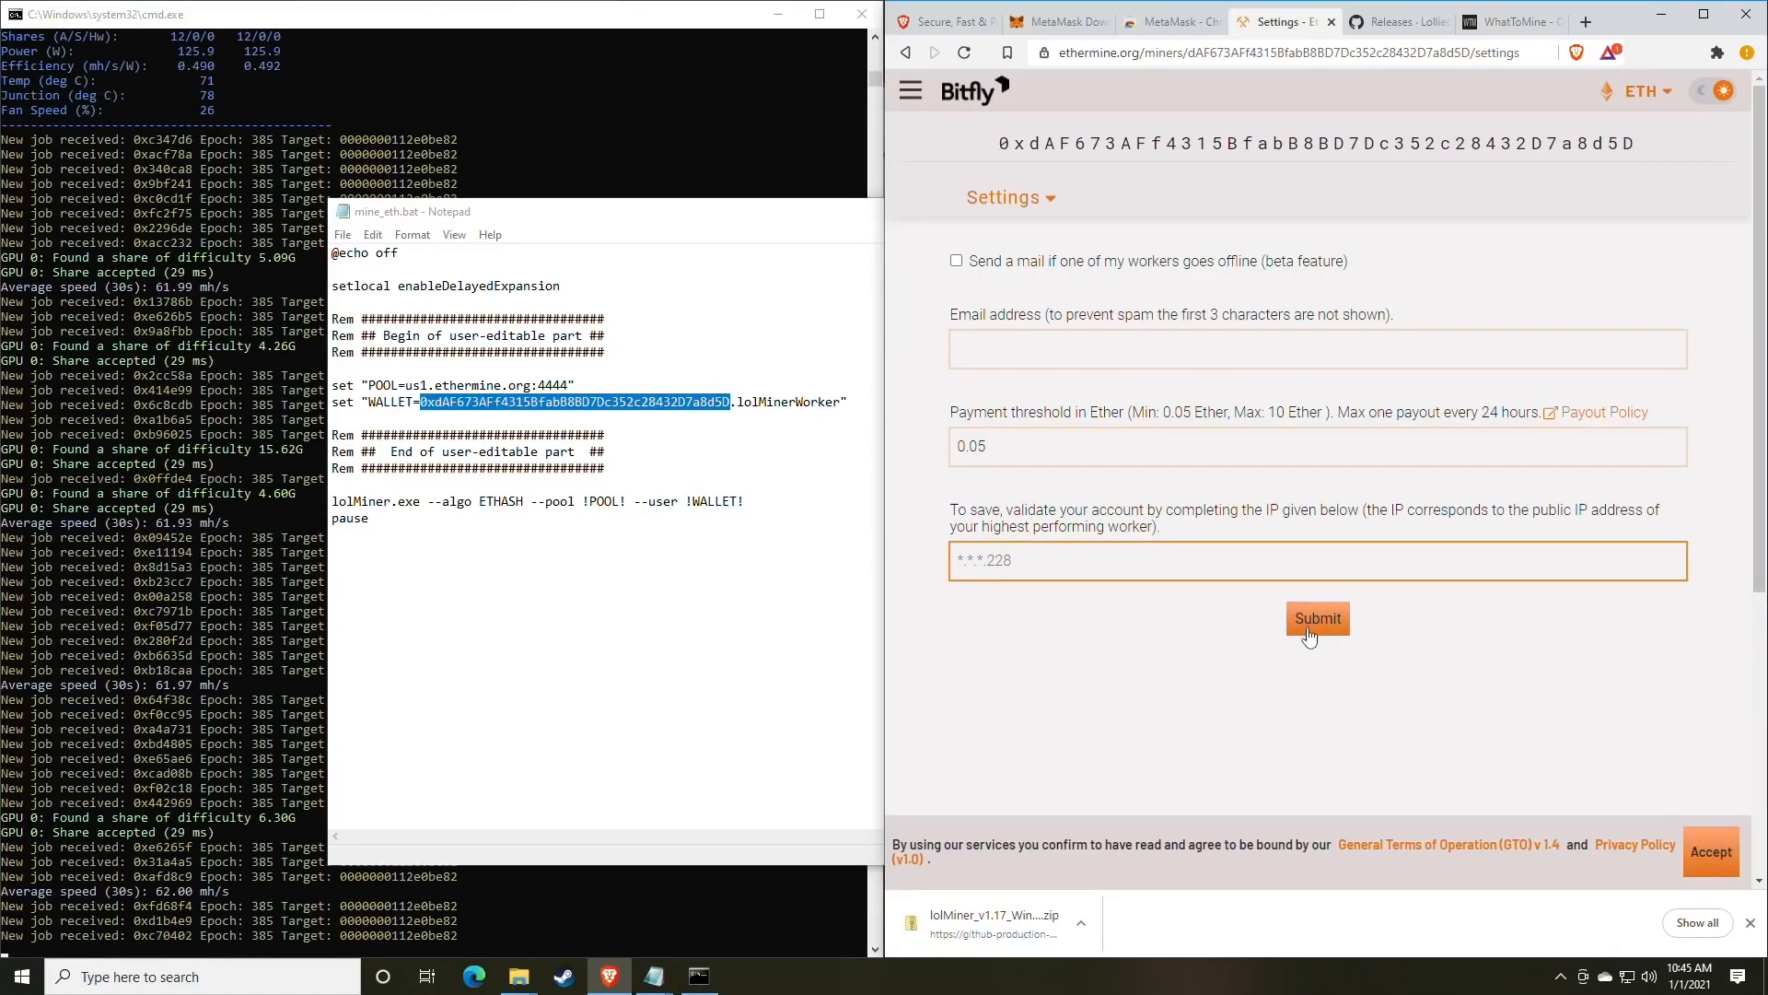
mouse_move(1116, 418)
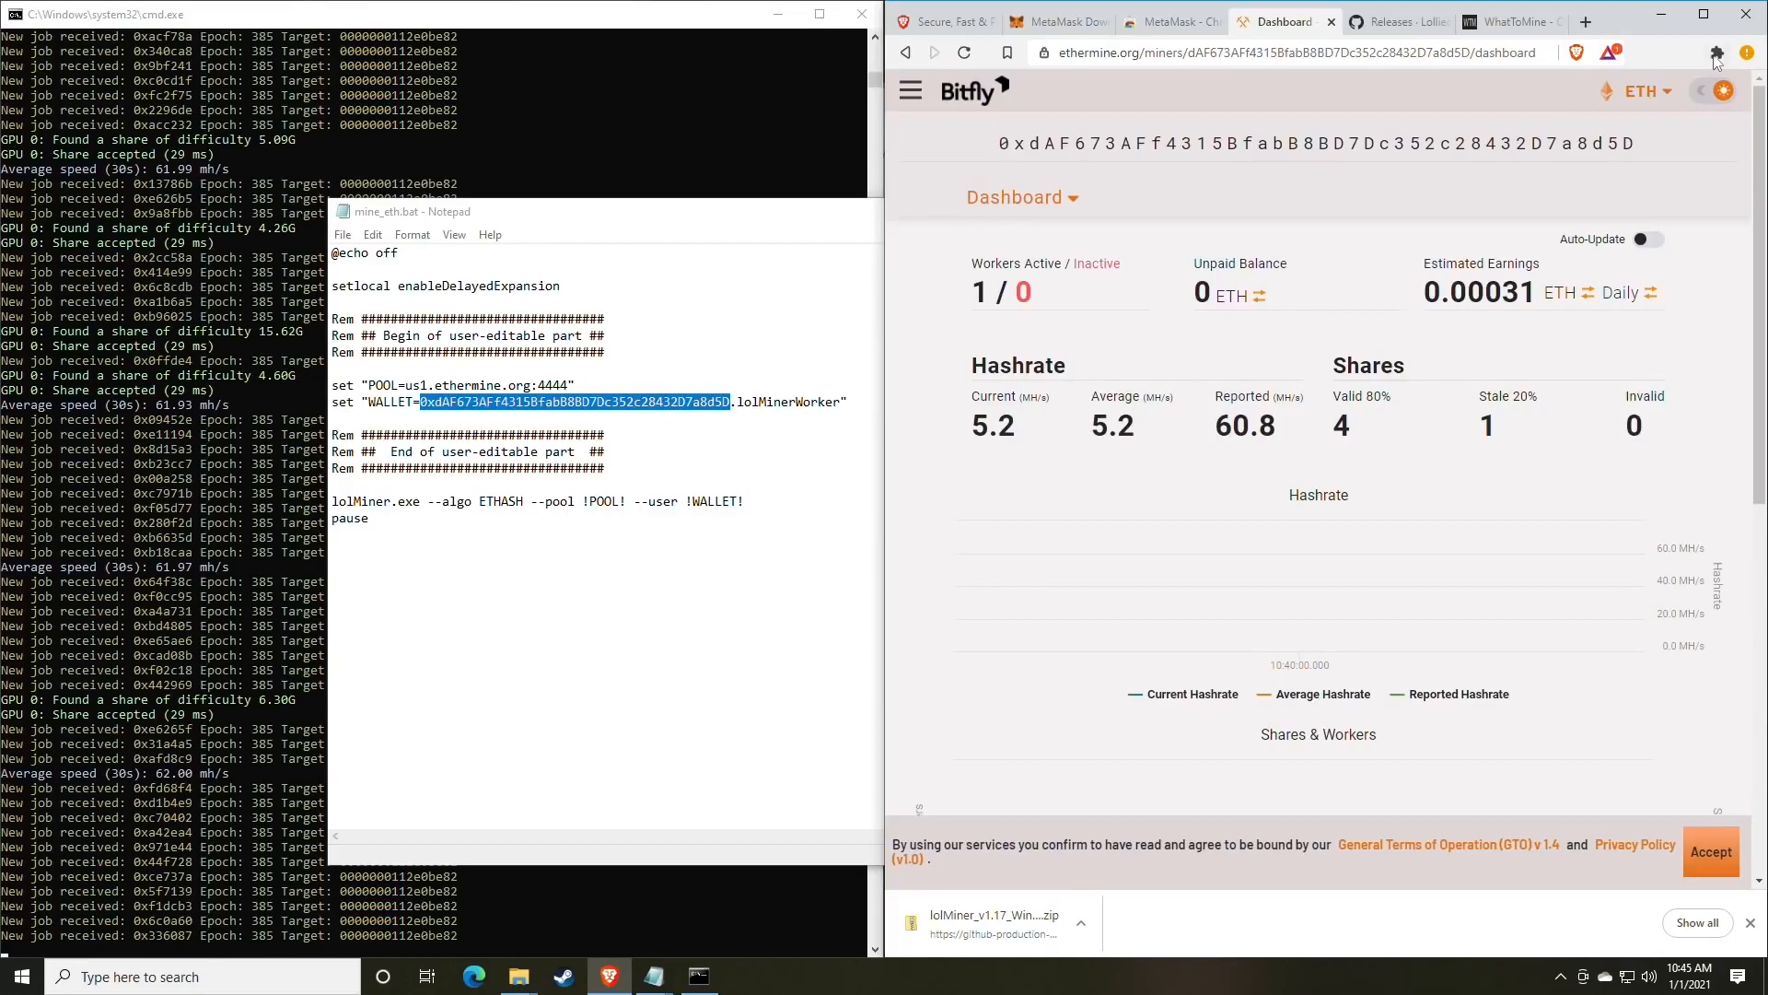
- Open the MetaMask extension, showing Account 1 with 0 ETH
left_click(1714, 51)
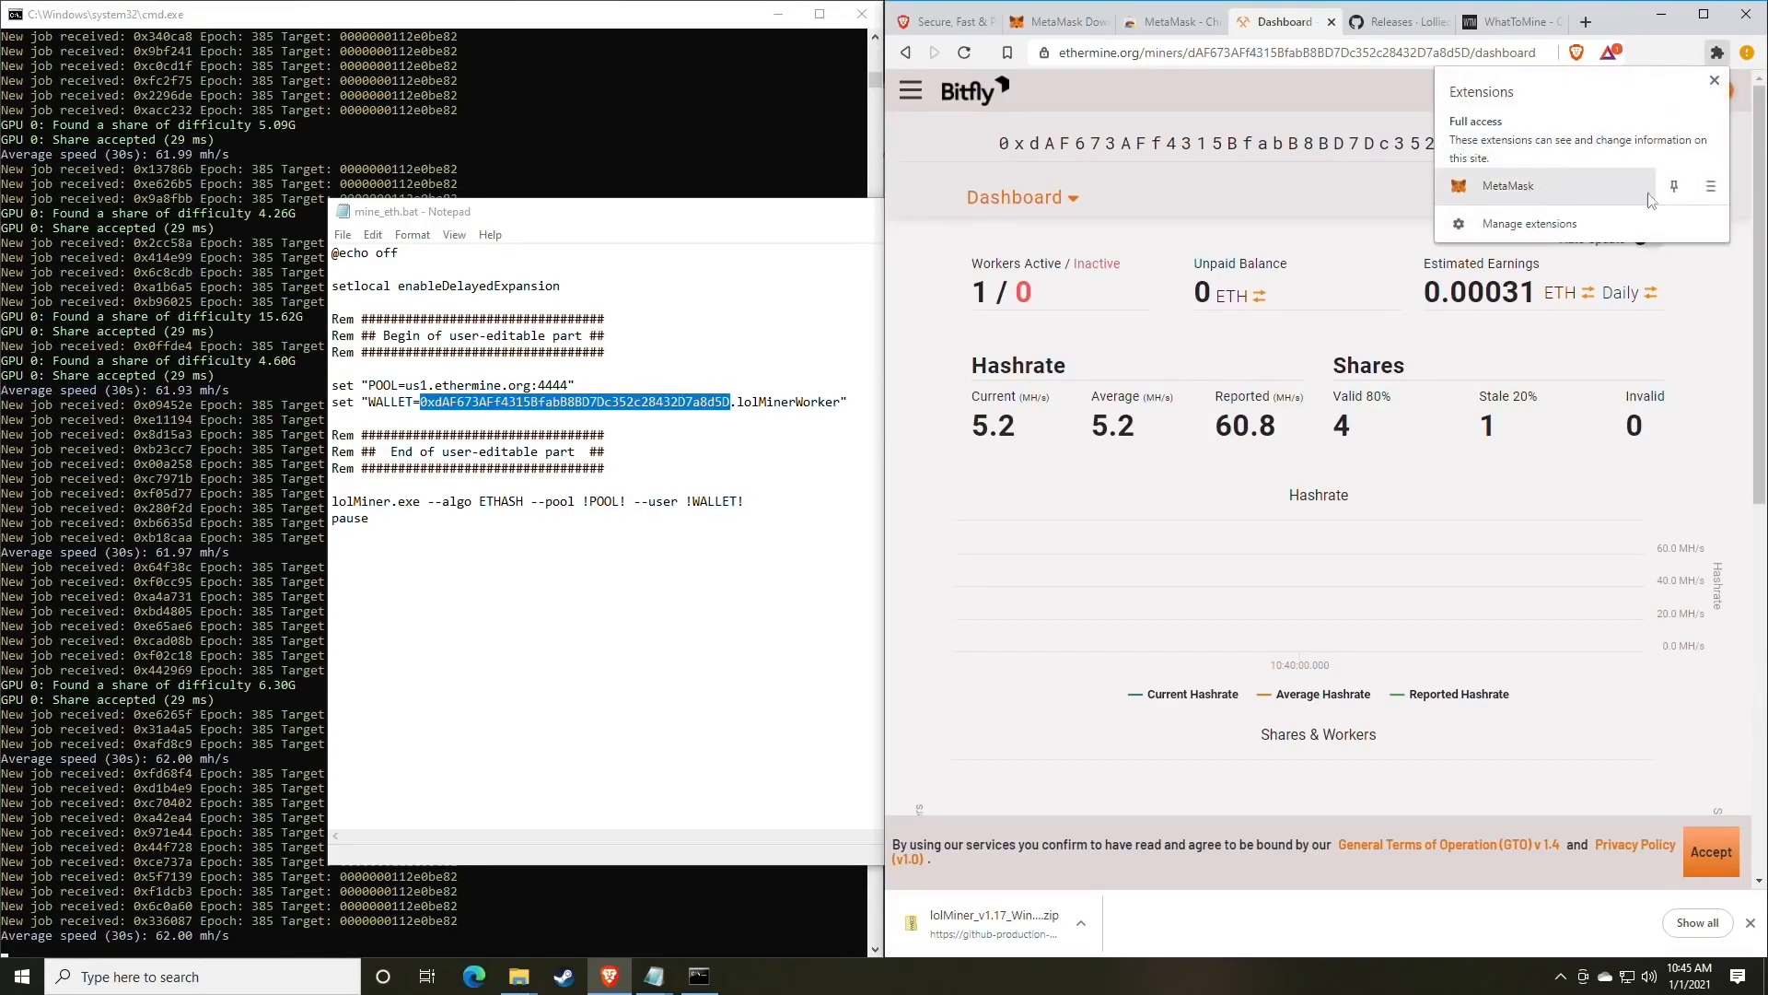
left_click(1688, 51)
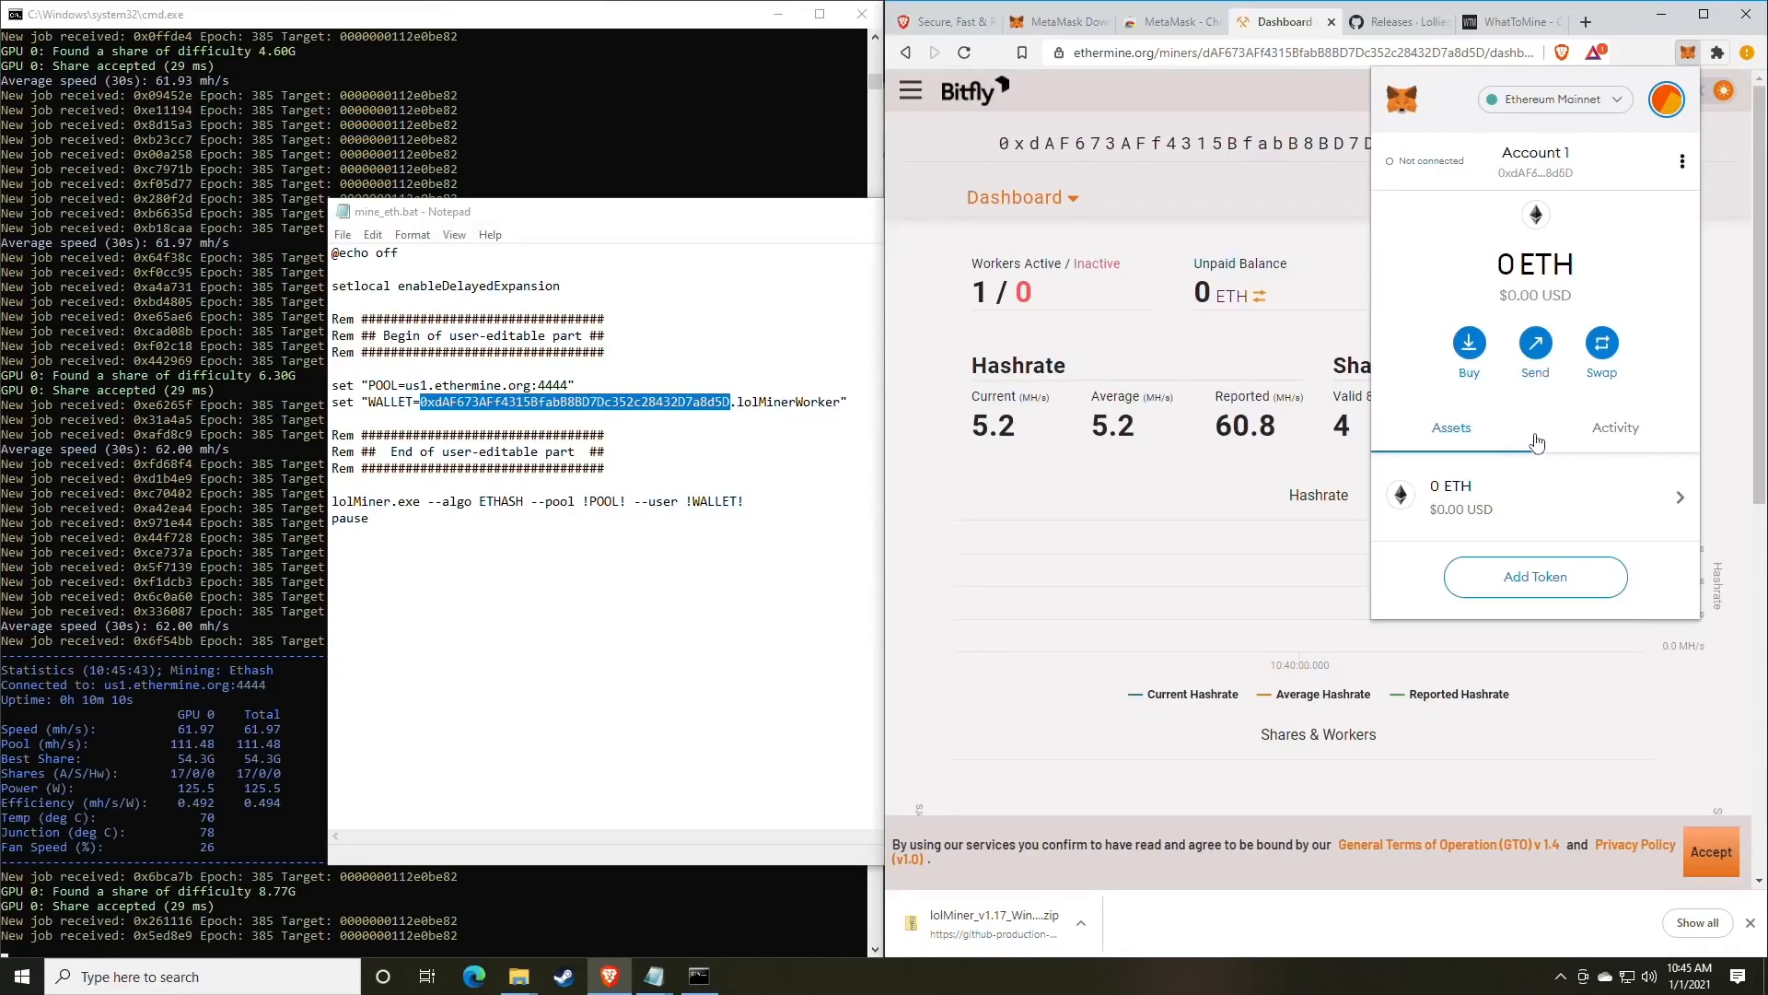
- View MetaMask's Swap form, with 0 ETH available to swap
left_click(1601, 343)
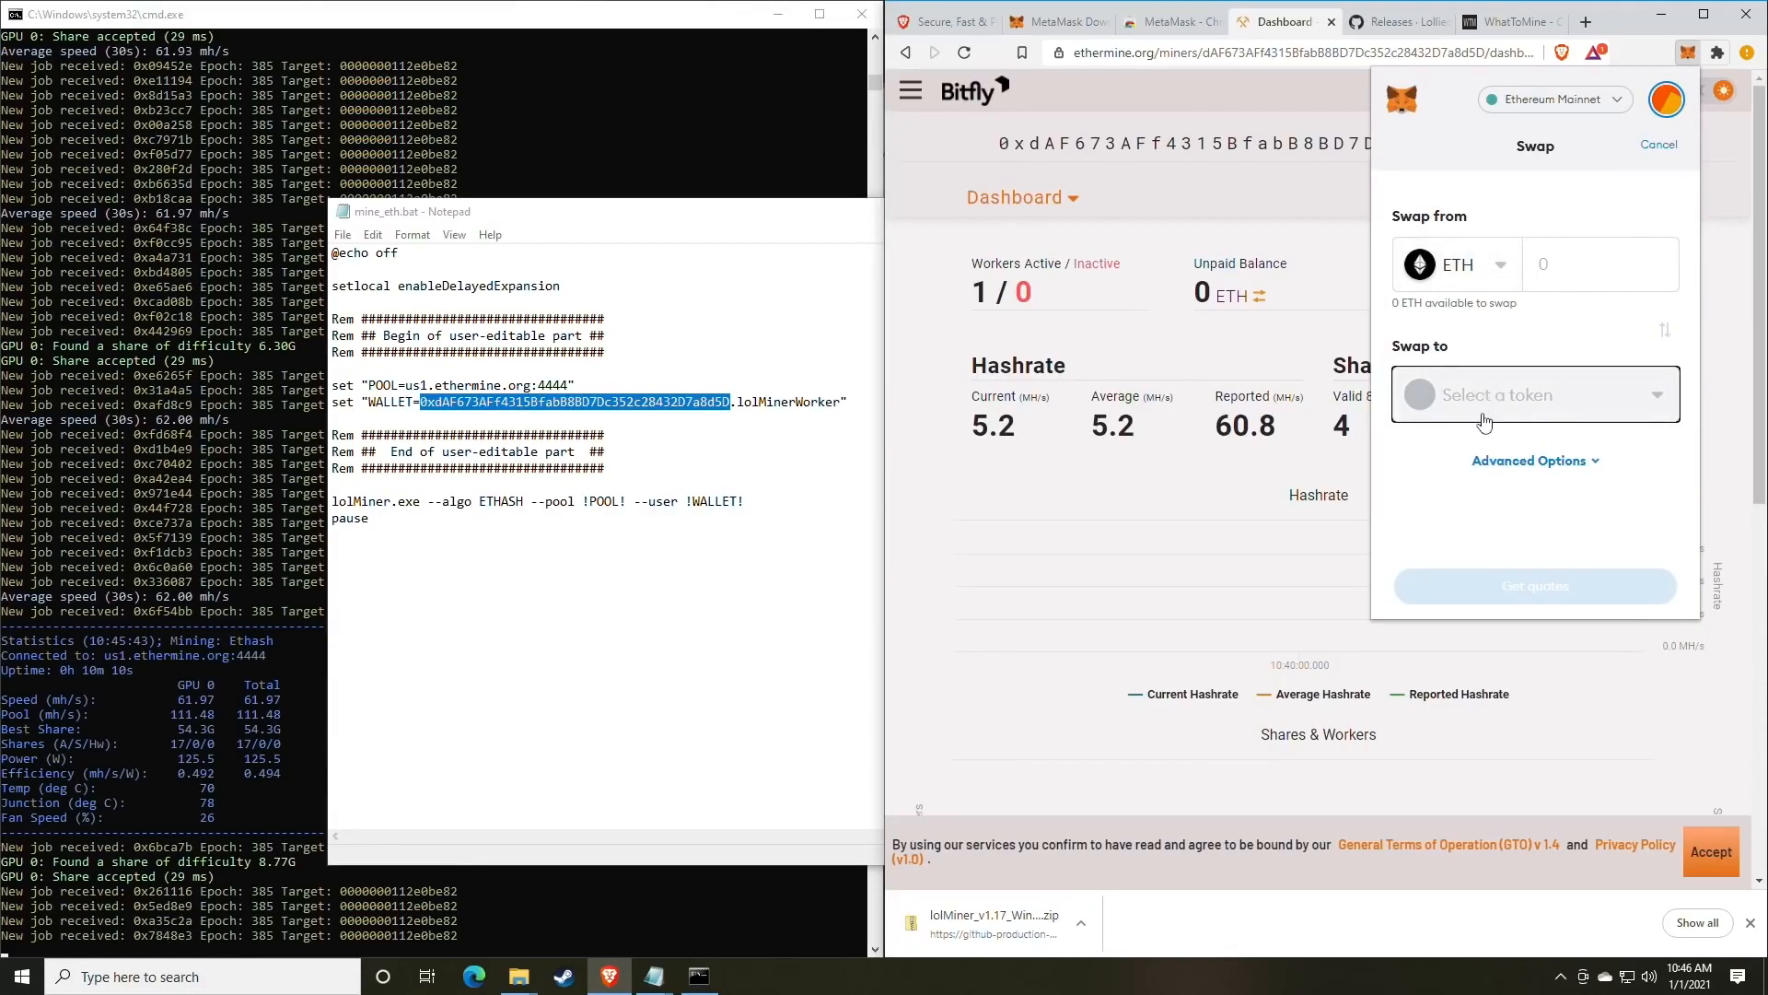
mouse_move(1532, 387)
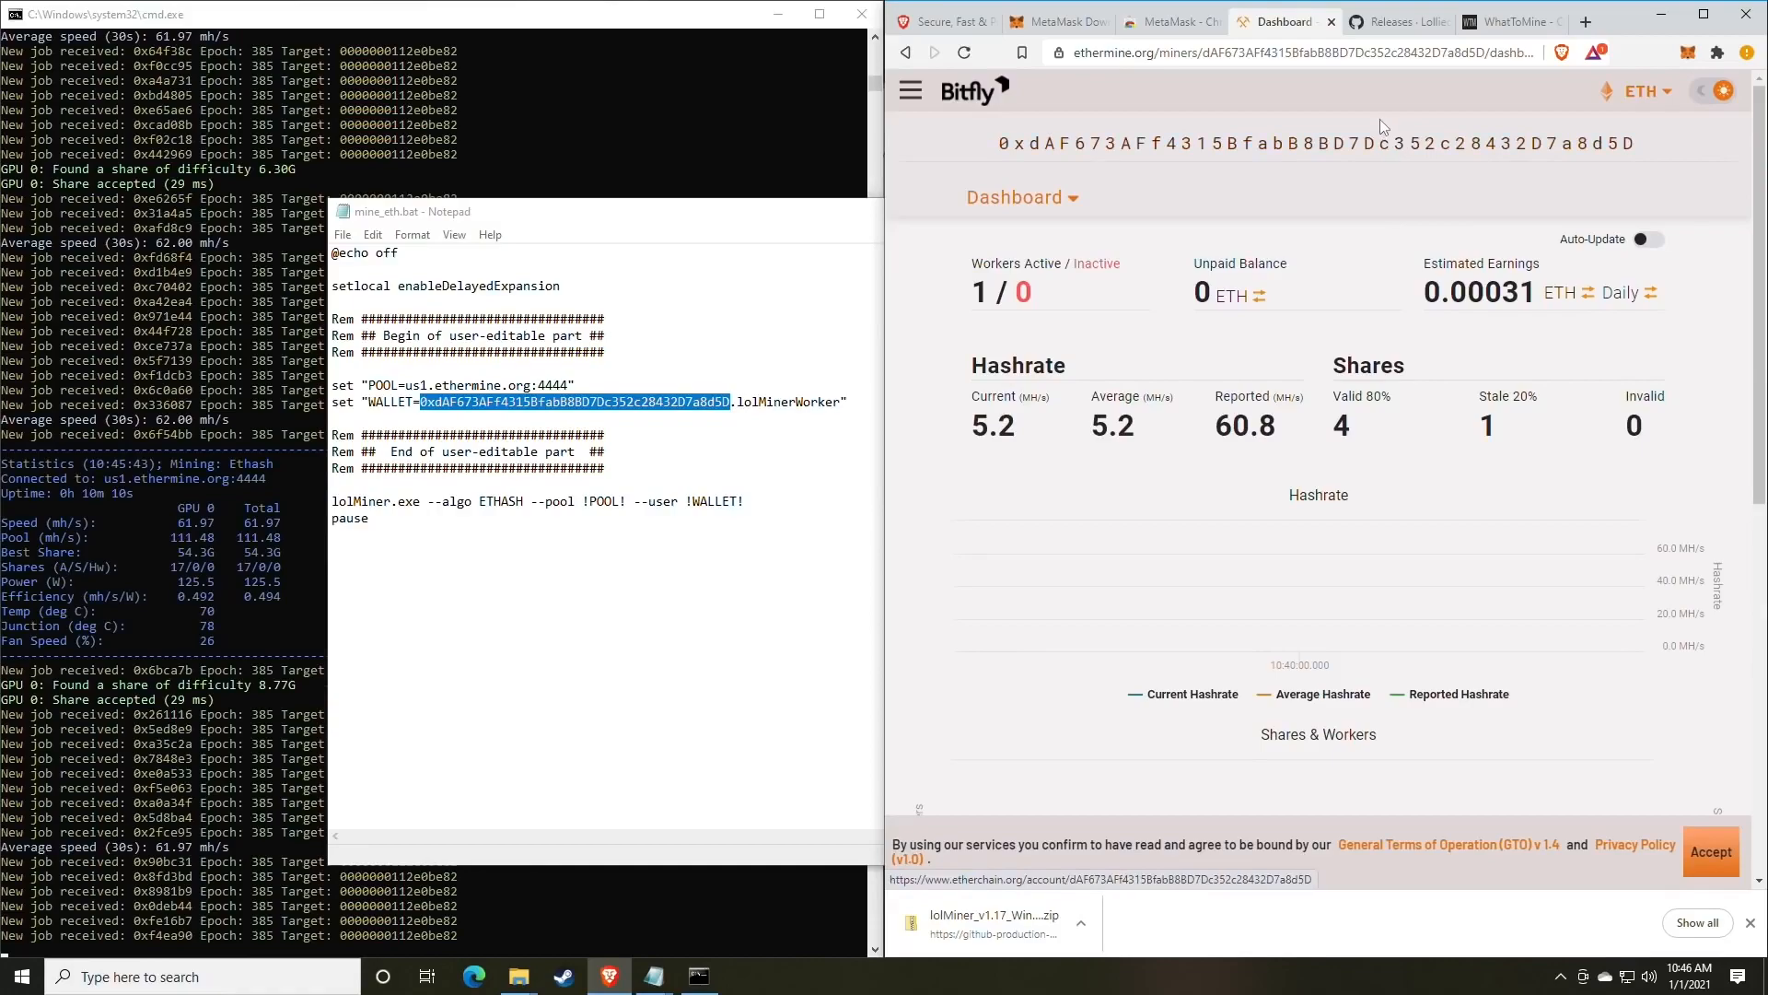
mouse_move(1396, 117)
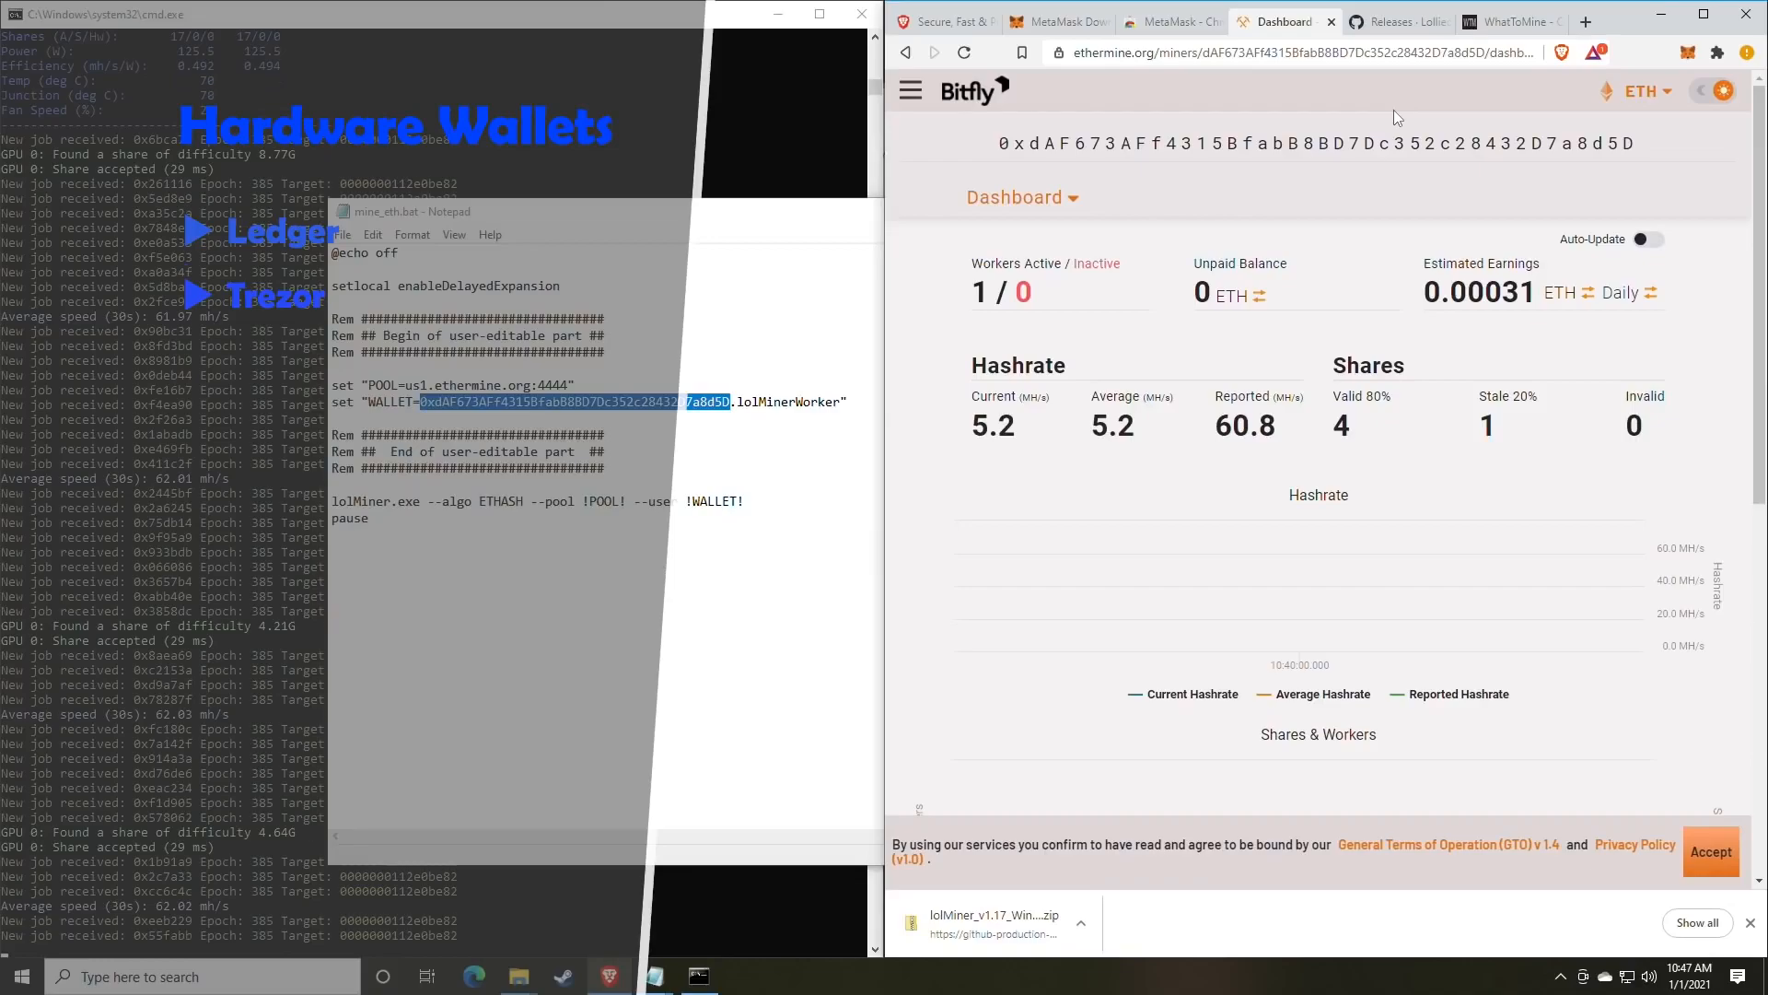
mouse_move(1522, 307)
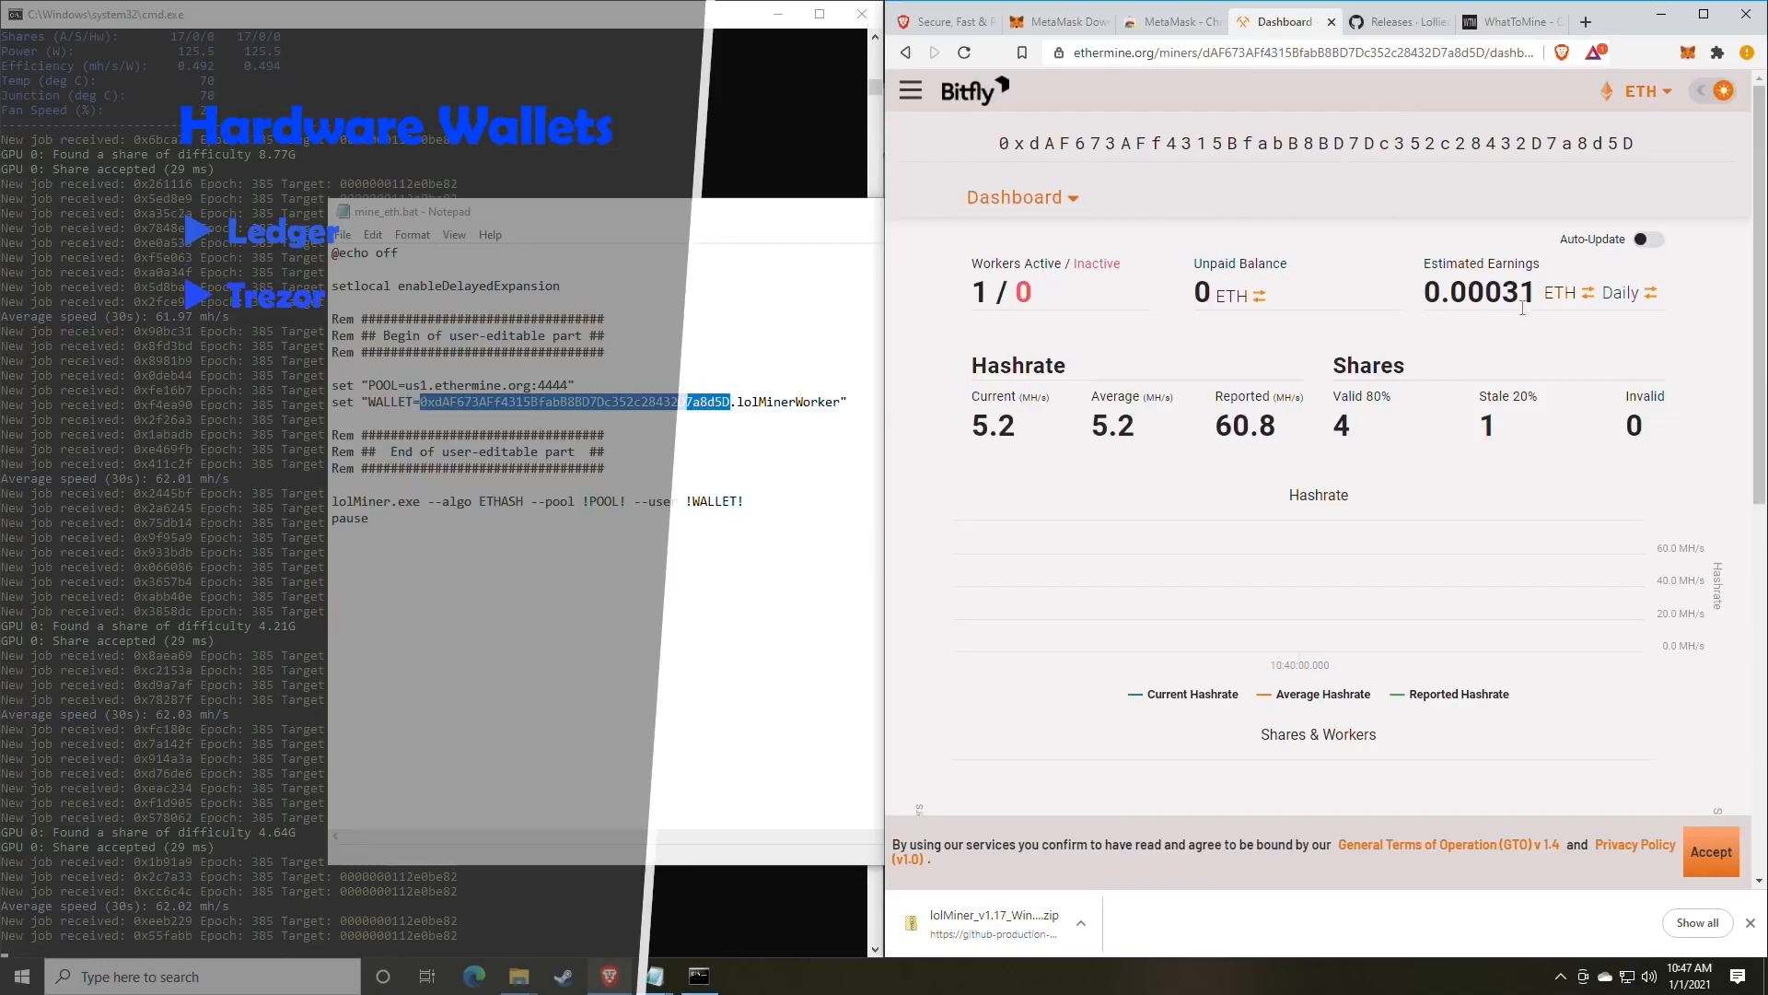